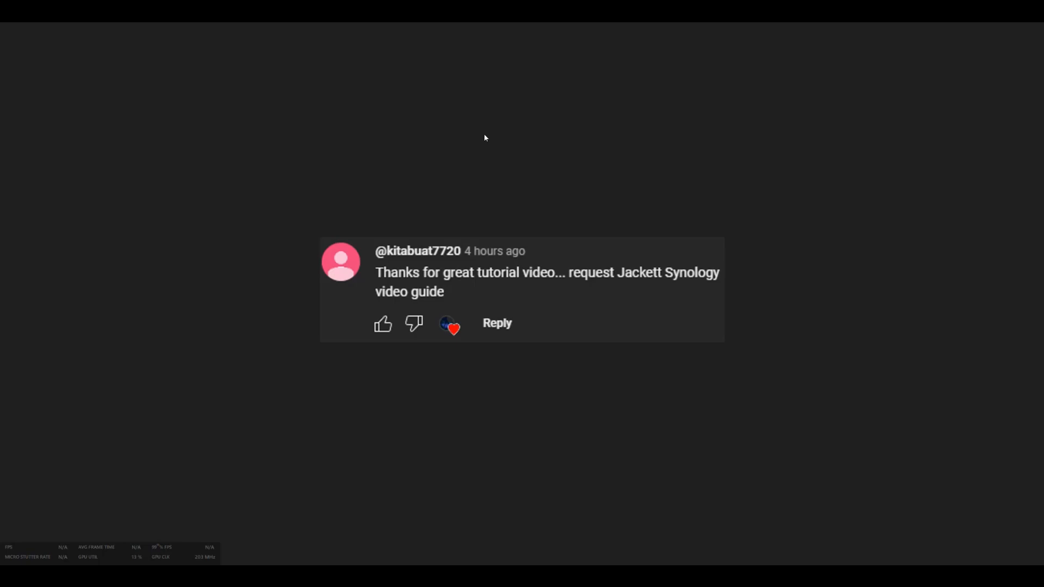
mouse_move(521, 196)
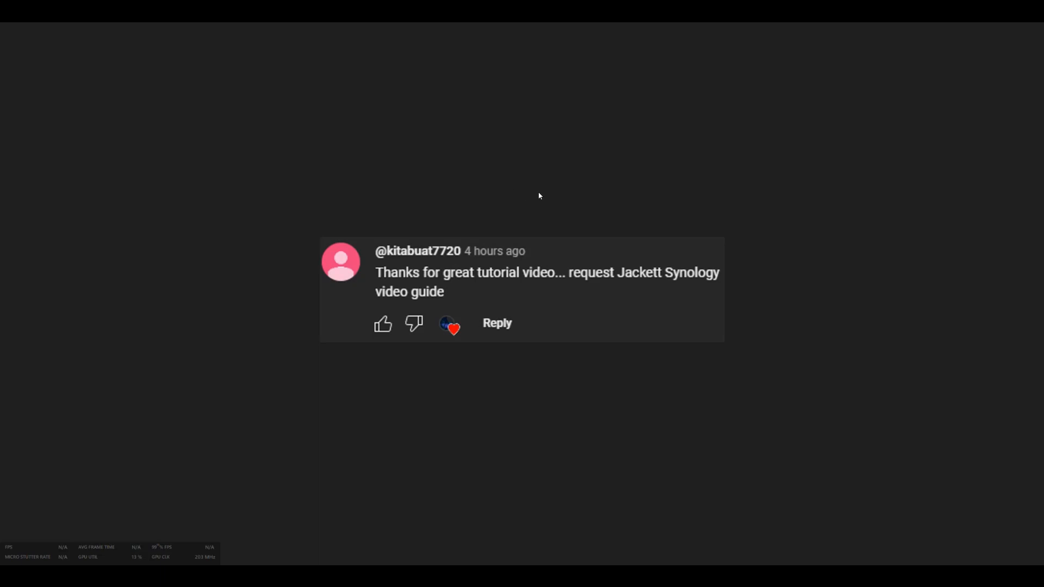
mouse_move(536, 213)
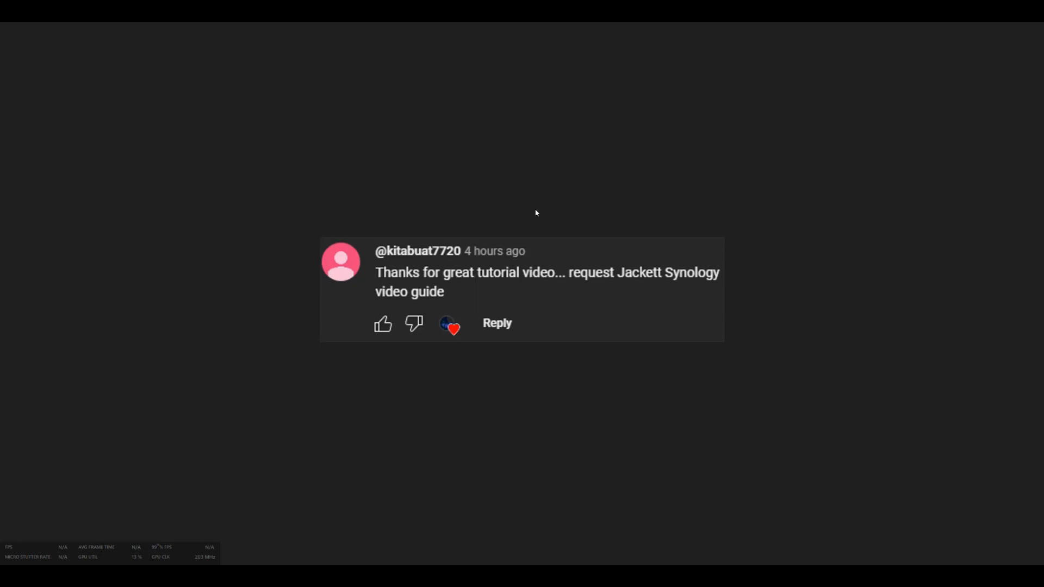
mouse_move(545, 212)
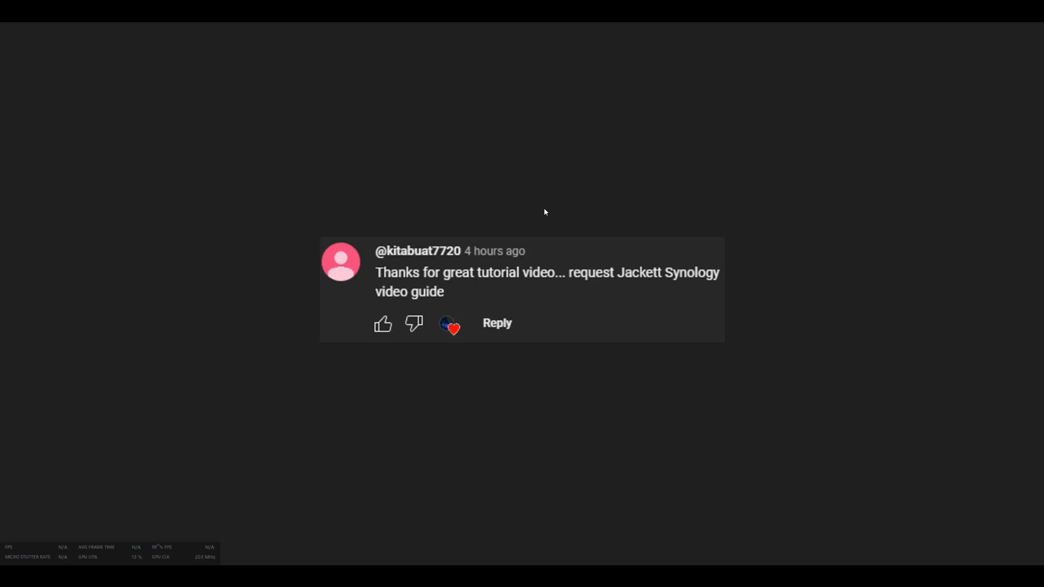
mouse_move(539, 200)
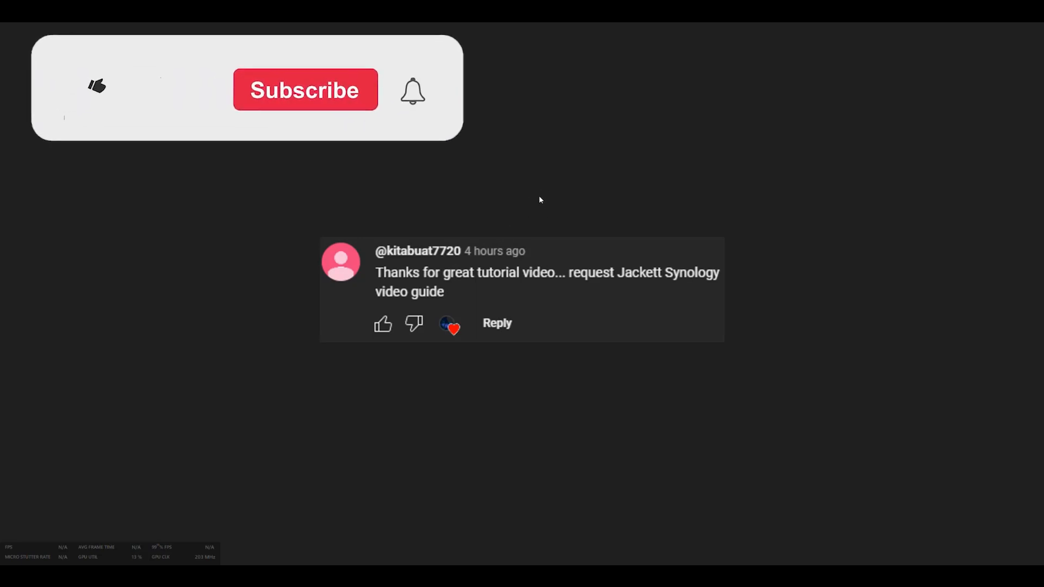
Step: Navigate to the Jackett/Jackett repository page with its file list and README
left_click(95, 85)
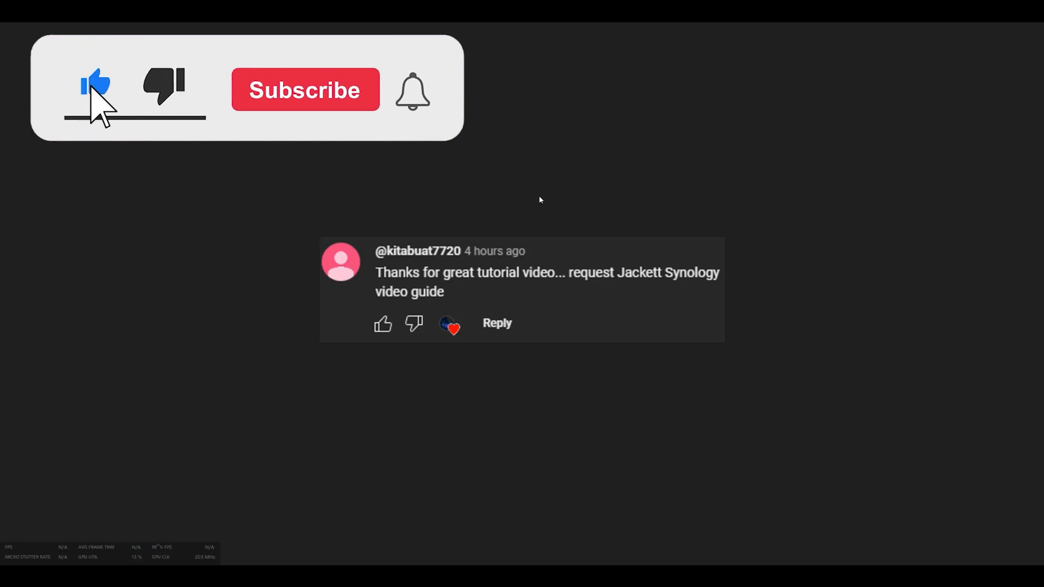
left_click(304, 90)
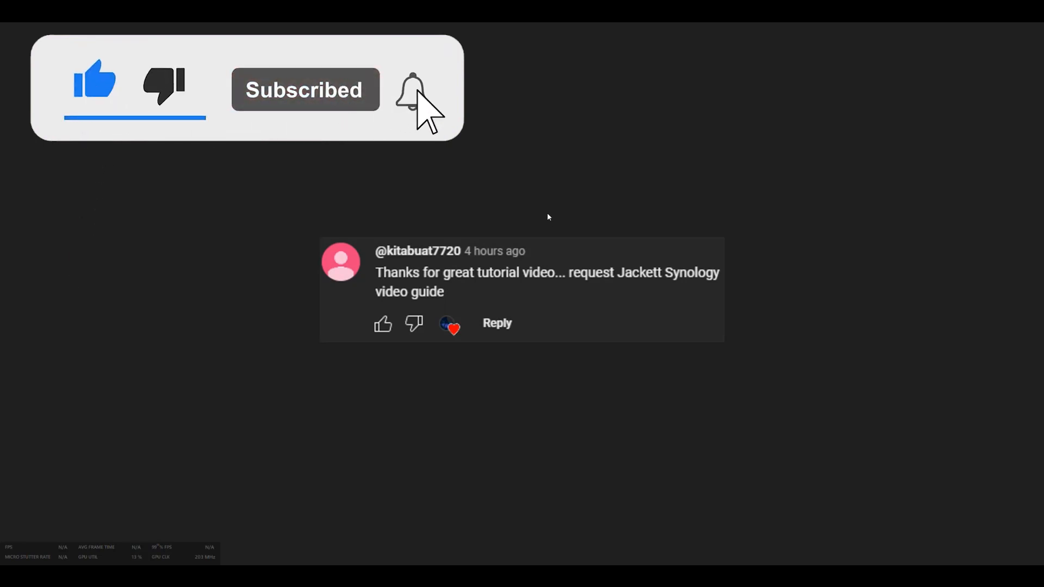
left_click(411, 89)
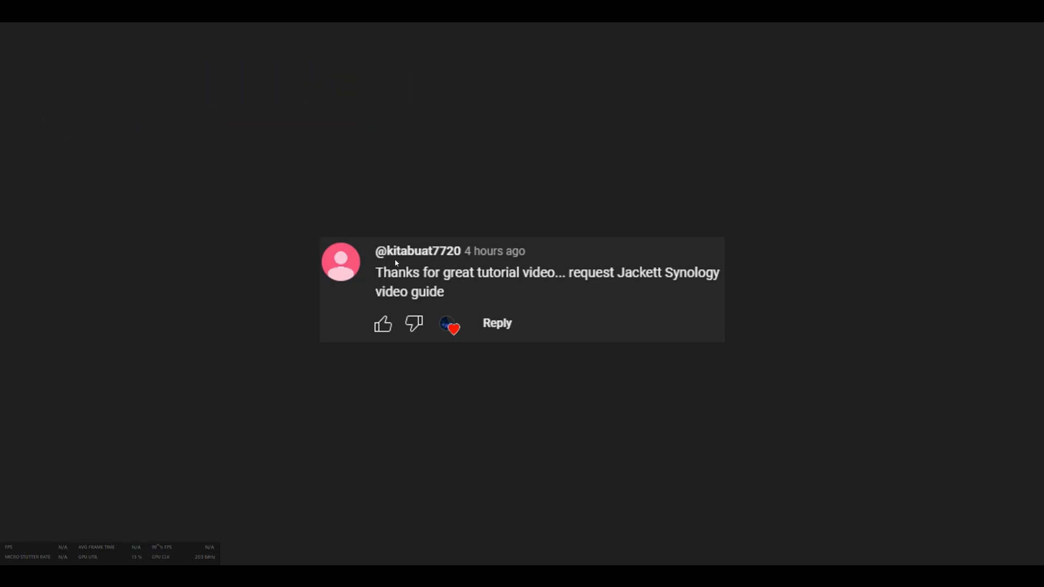
mouse_move(448, 260)
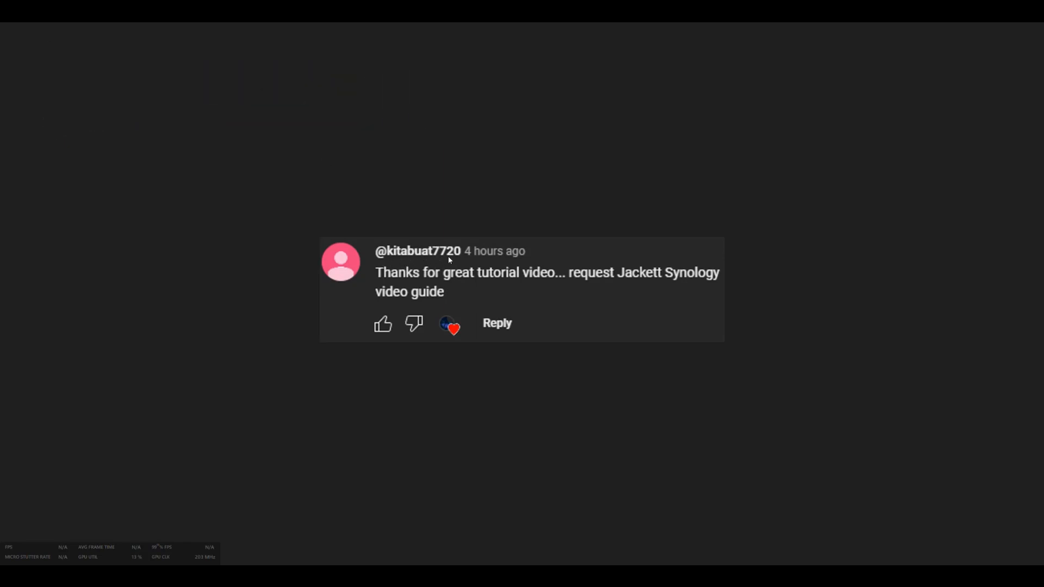
mouse_move(654, 285)
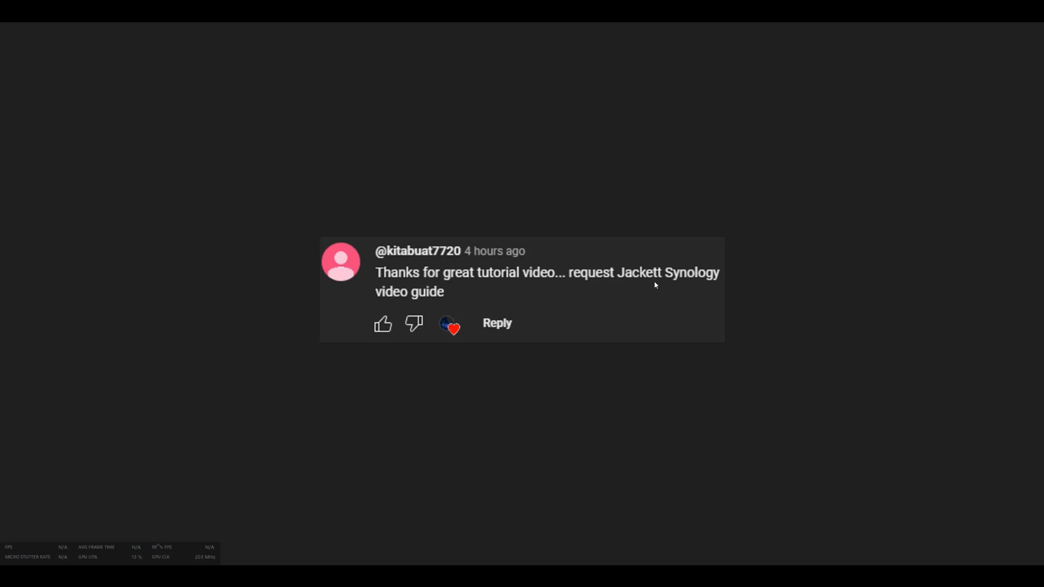
mouse_move(532, 199)
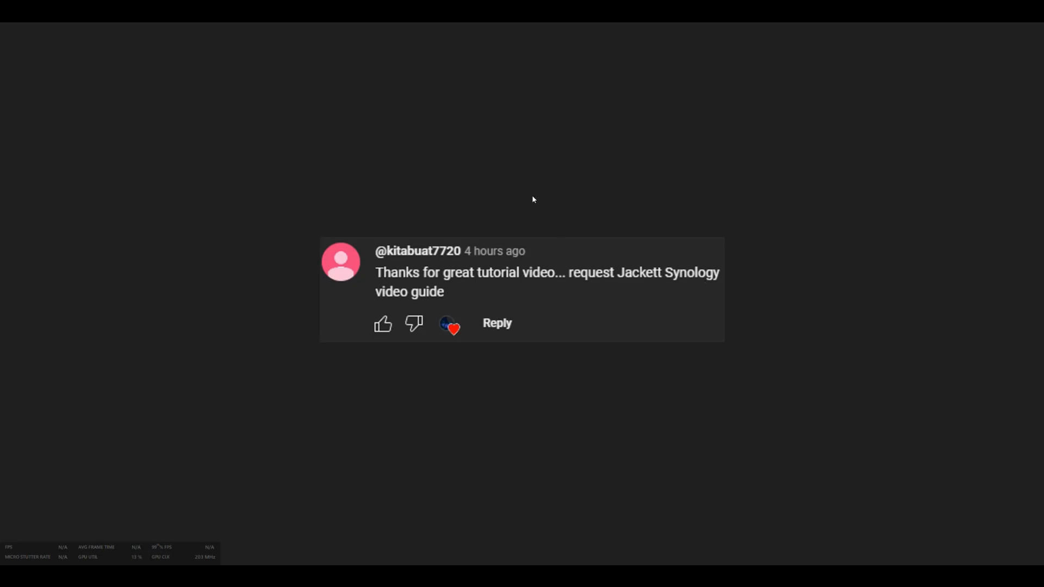
mouse_move(528, 208)
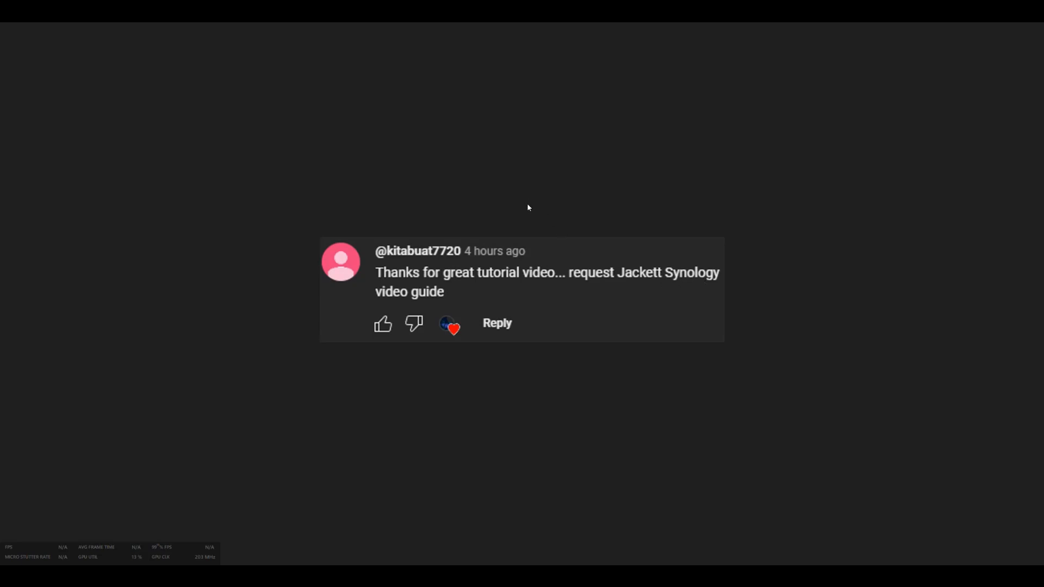
mouse_move(541, 219)
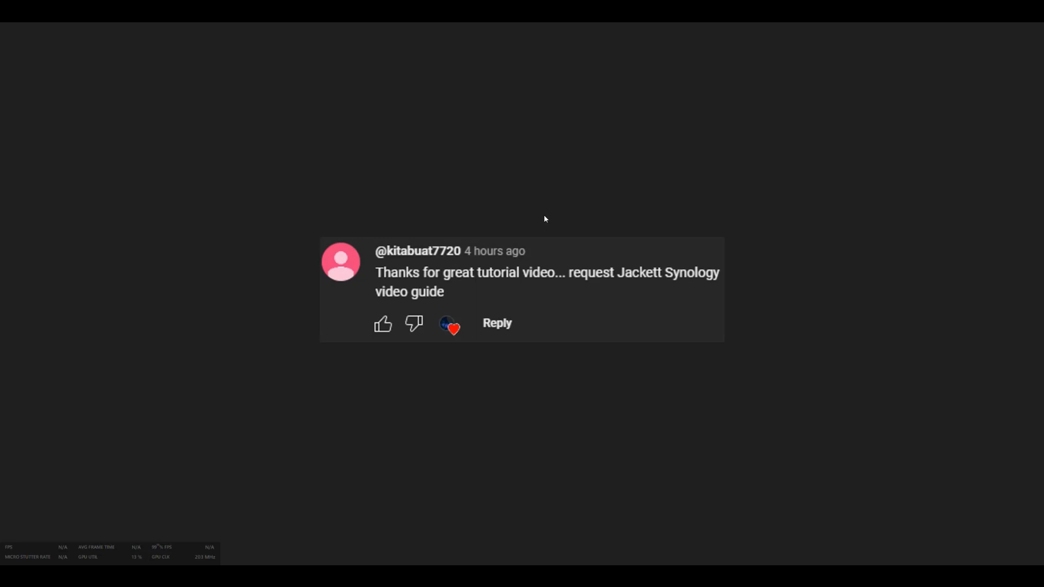
mouse_move(536, 215)
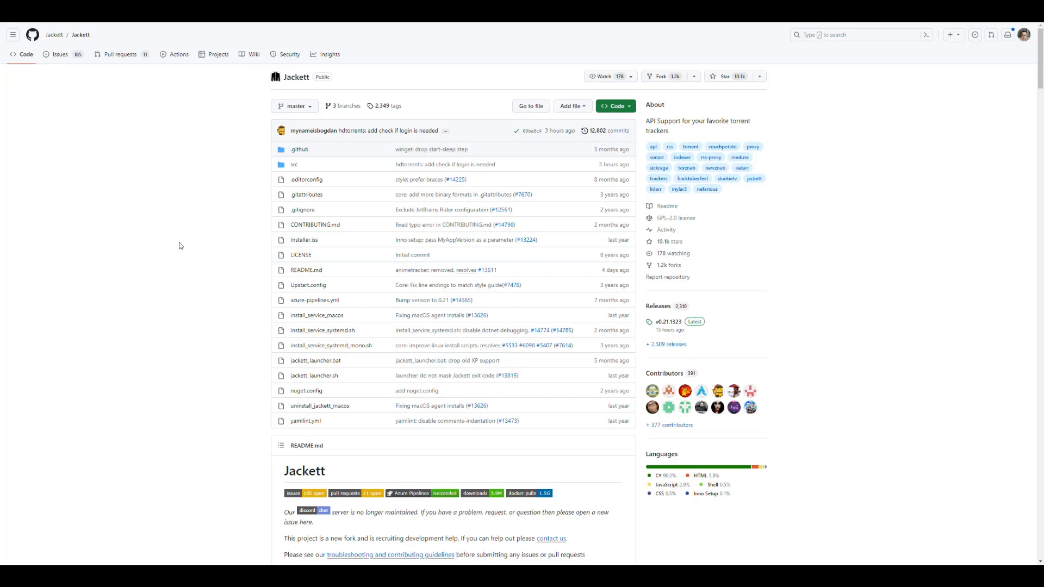
mouse_move(707, 497)
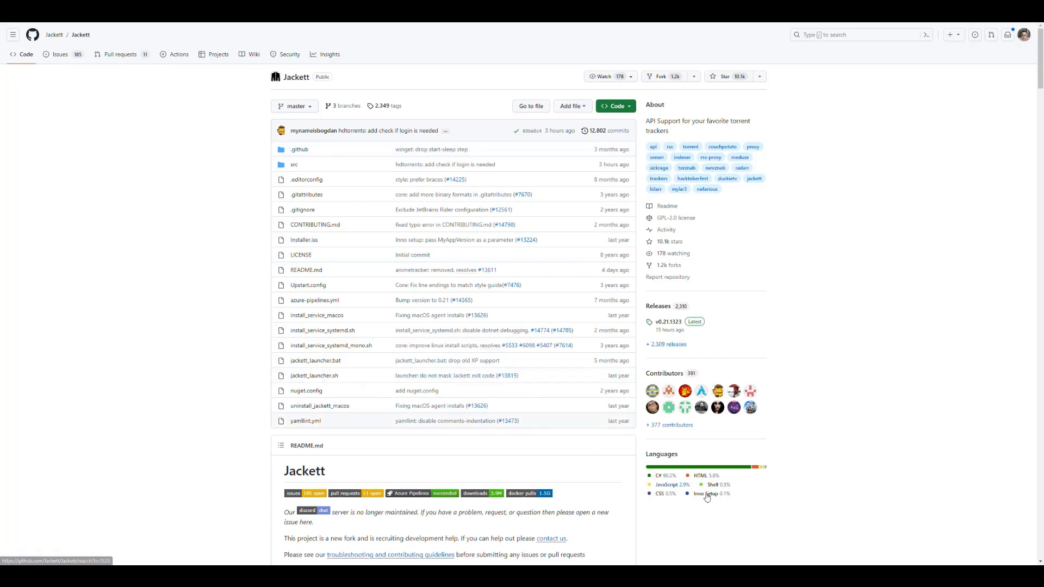
mouse_move(668, 509)
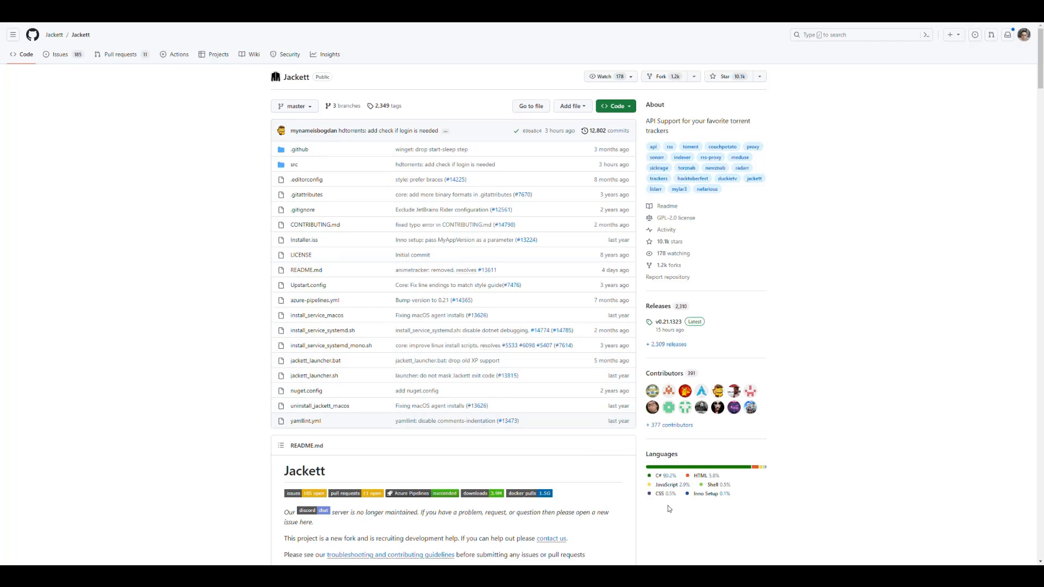
mouse_move(362, 400)
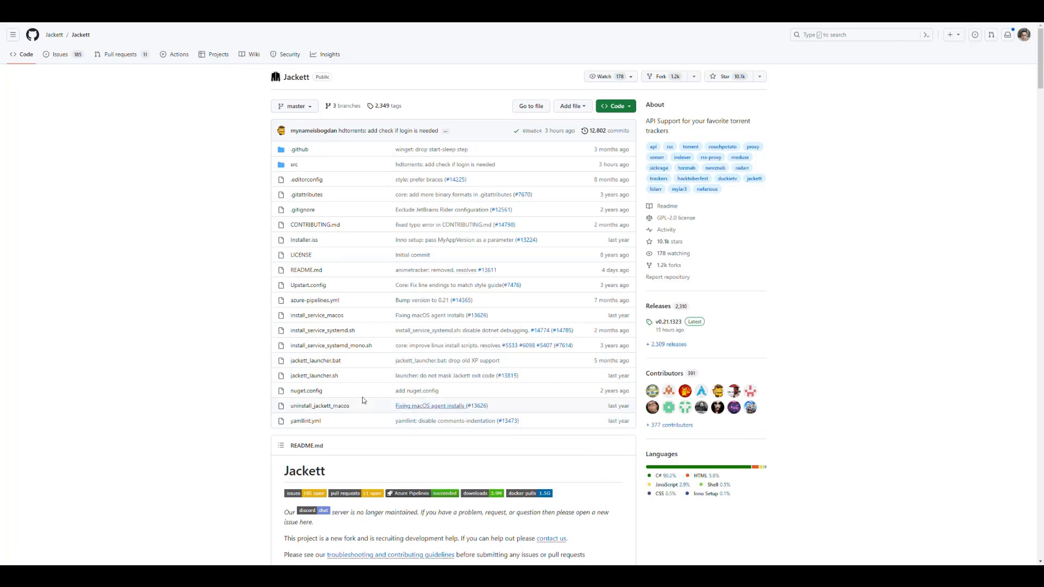
mouse_move(196, 295)
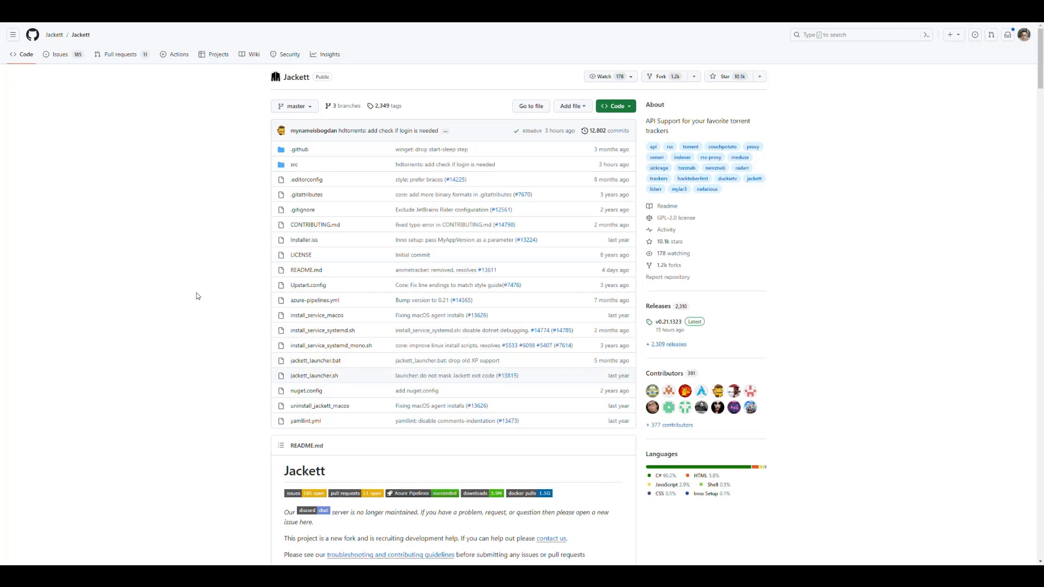
mouse_move(190, 239)
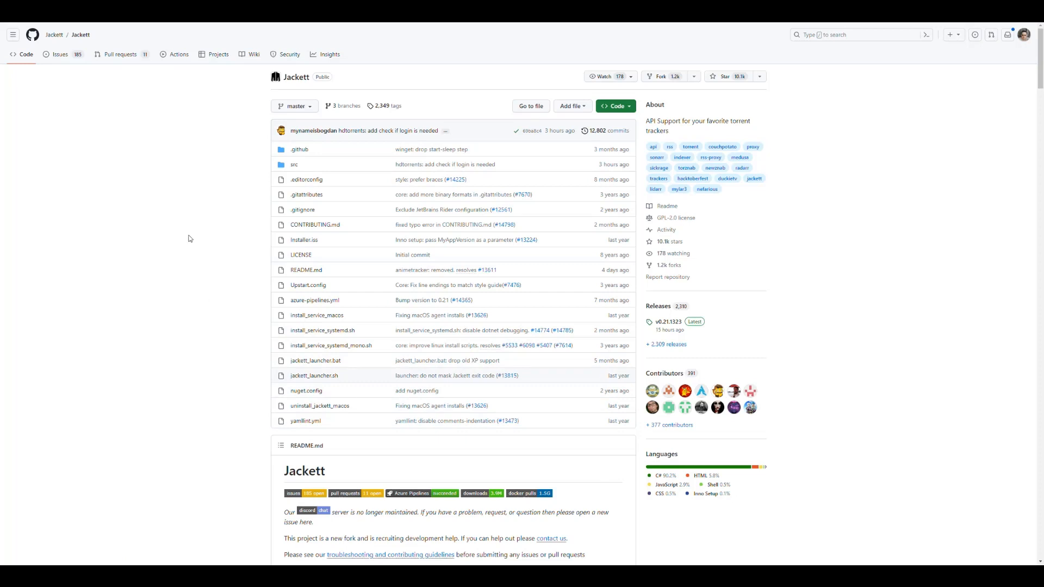
mouse_move(230, 164)
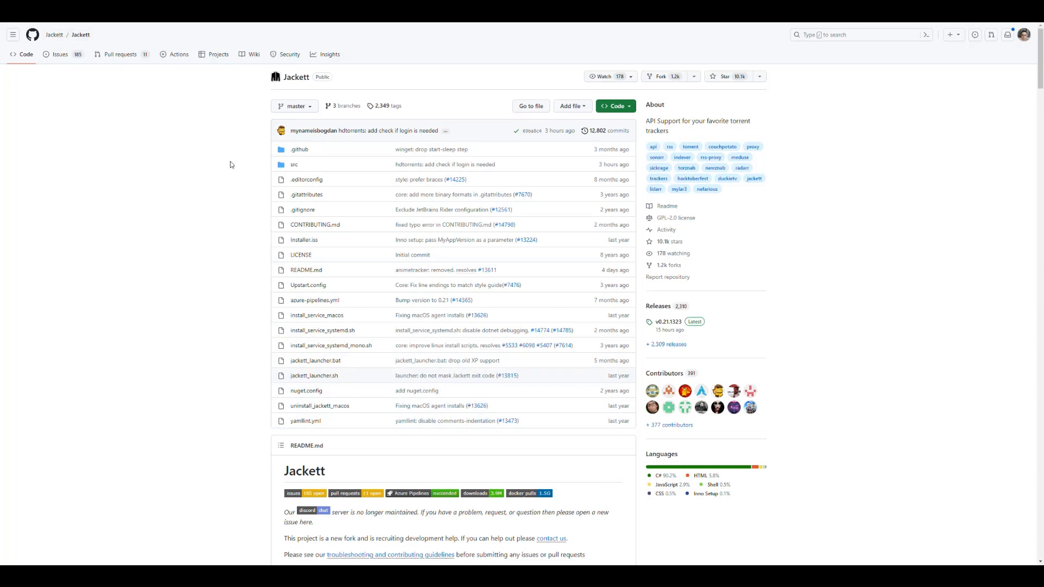
Step: Scroll the README down to the Supported Systems and tracker lists sections
scroll("down", 3)
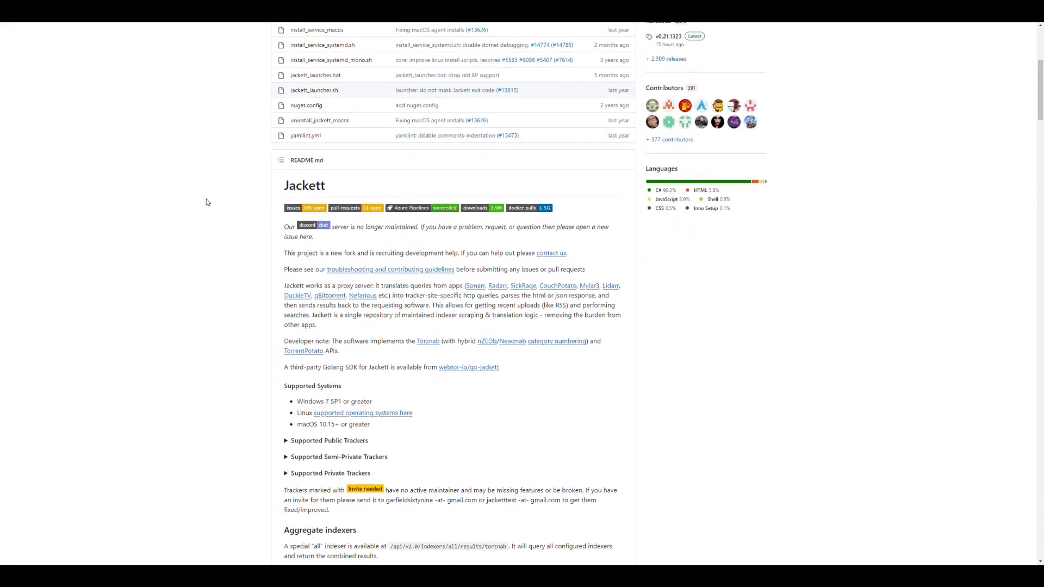
scroll("down", 3)
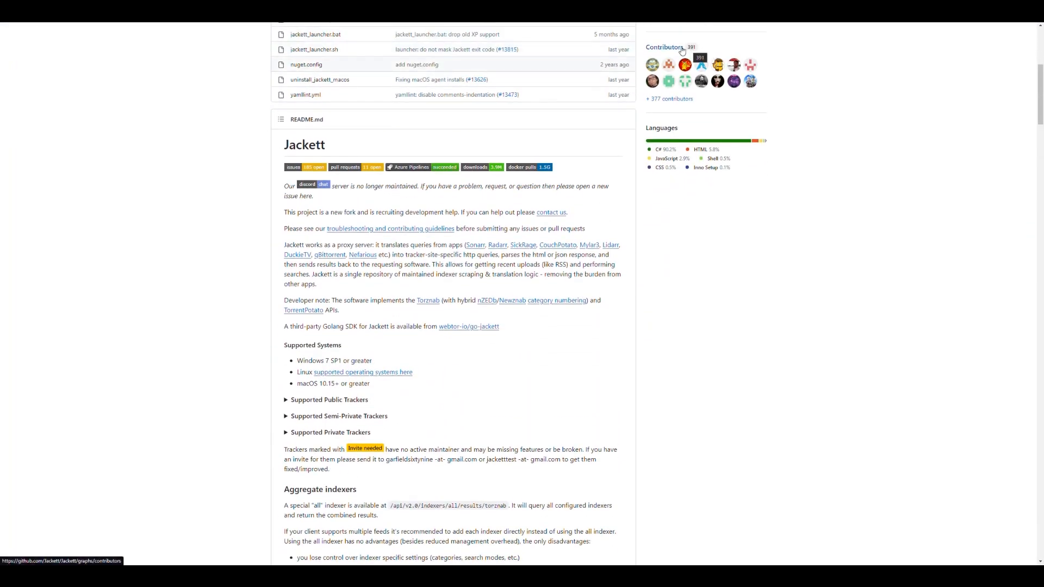
scroll("down", 3)
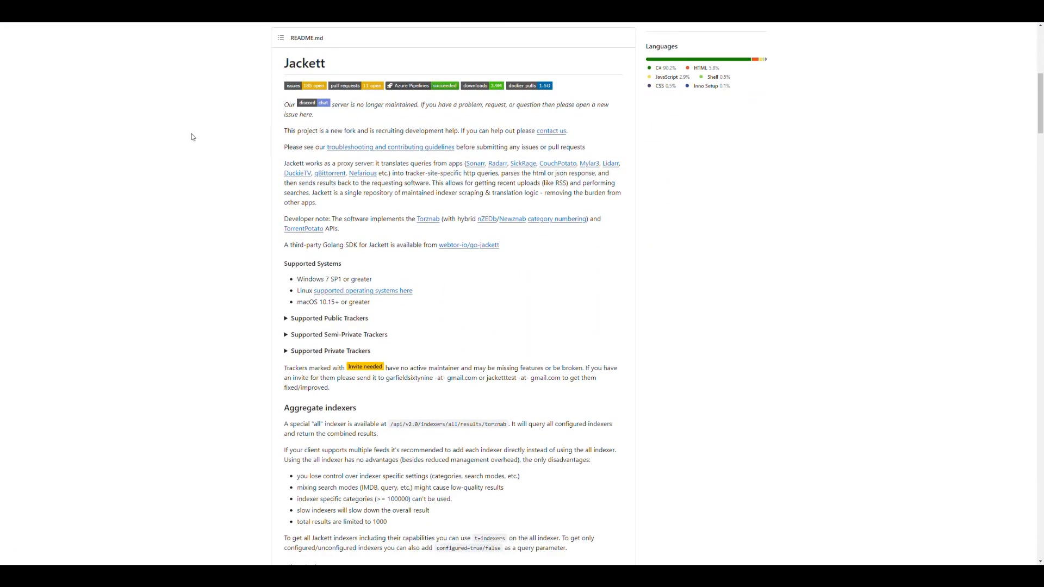
scroll("down", 3)
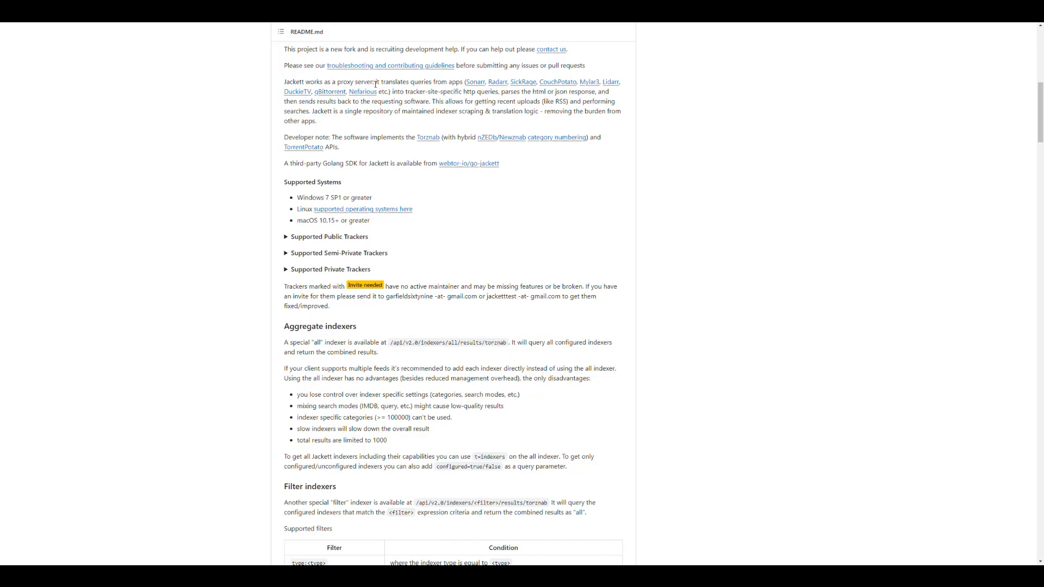
mouse_move(417, 87)
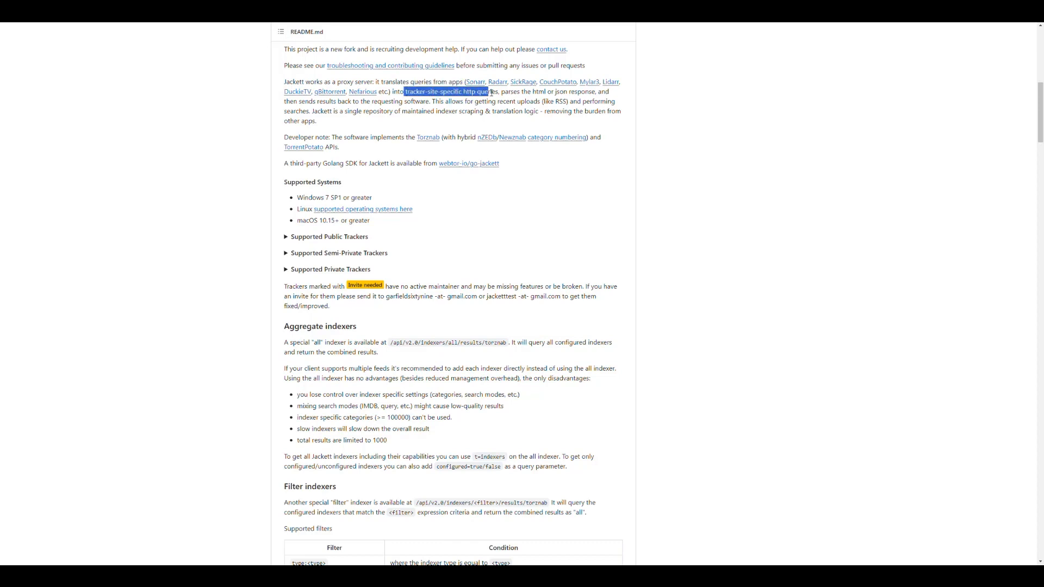
left_click(249, 119)
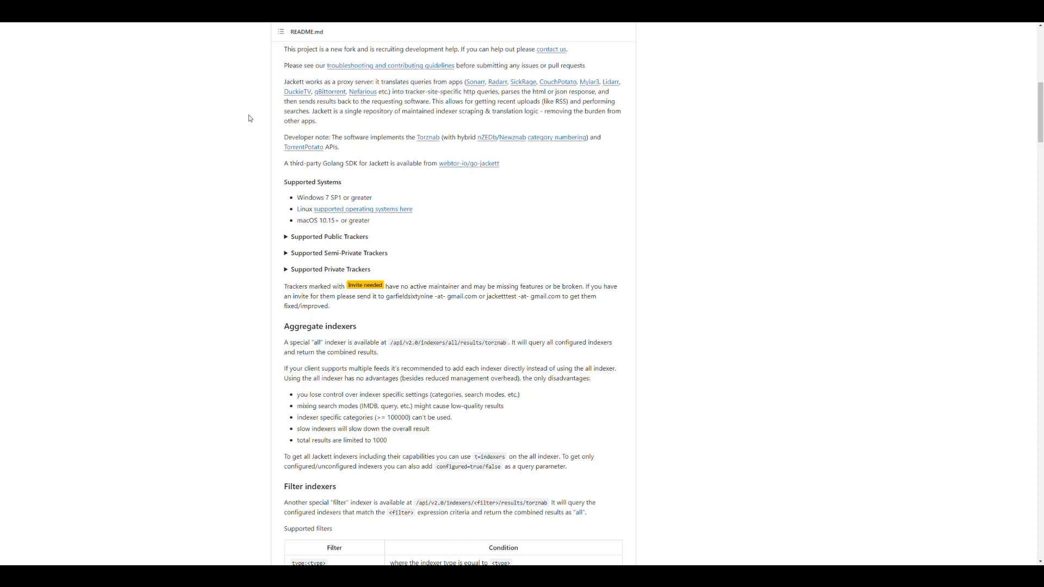
mouse_move(241, 110)
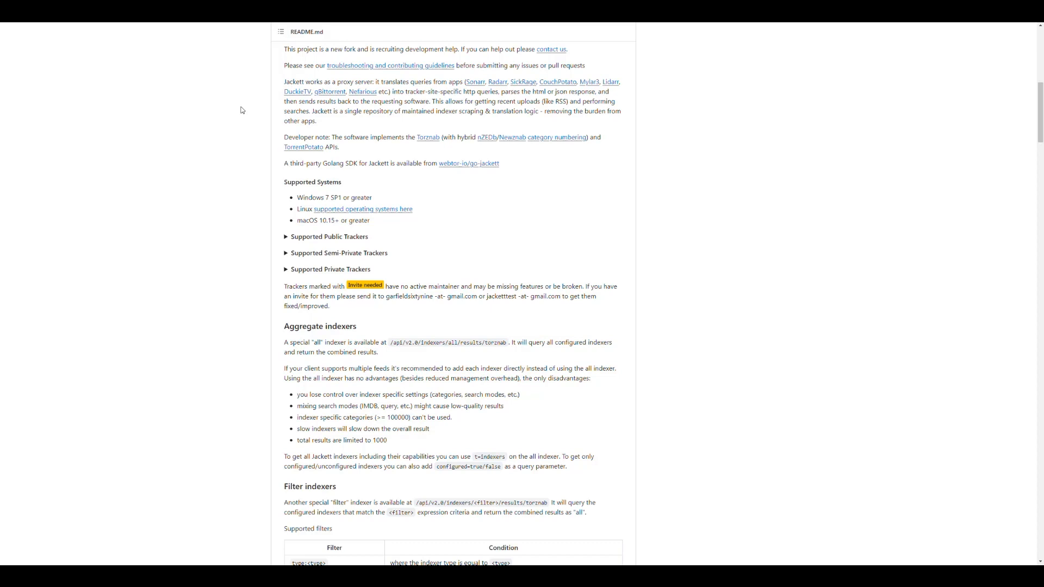
mouse_move(238, 114)
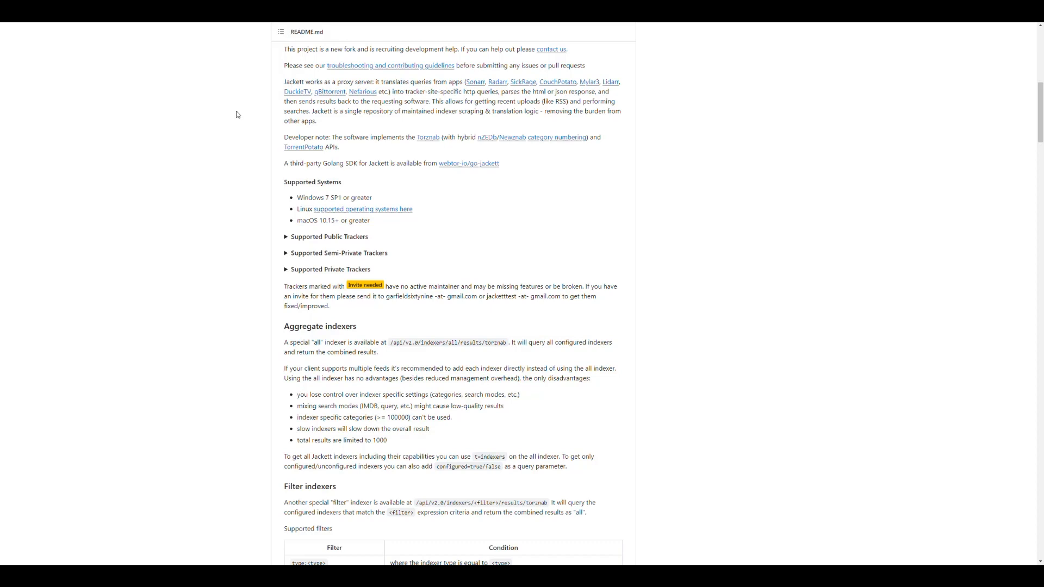
Step: Continue down to the aggregate and filter indexers sections with the filters table
scroll("down", 3)
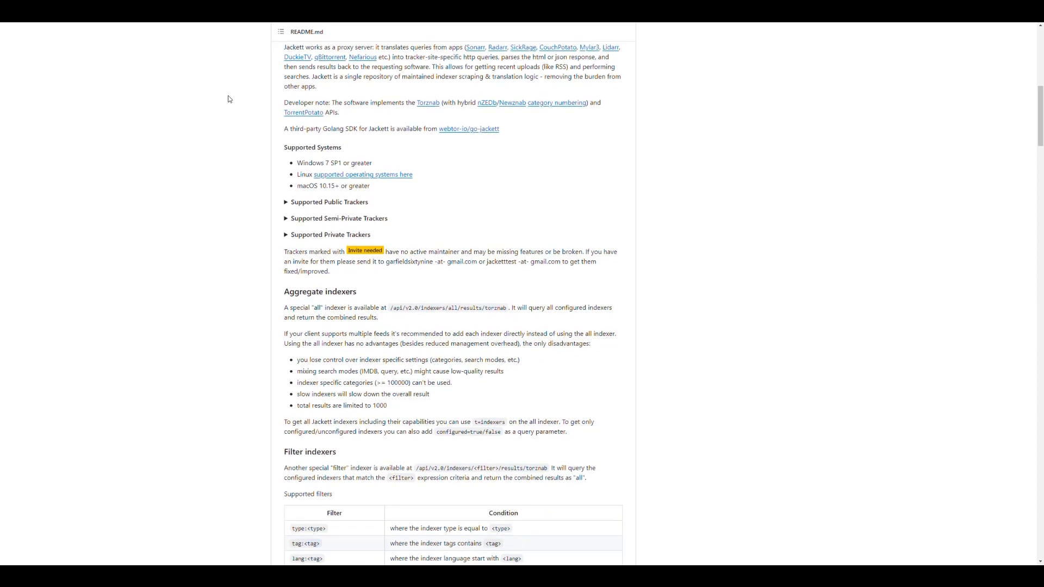
scroll("down", 3)
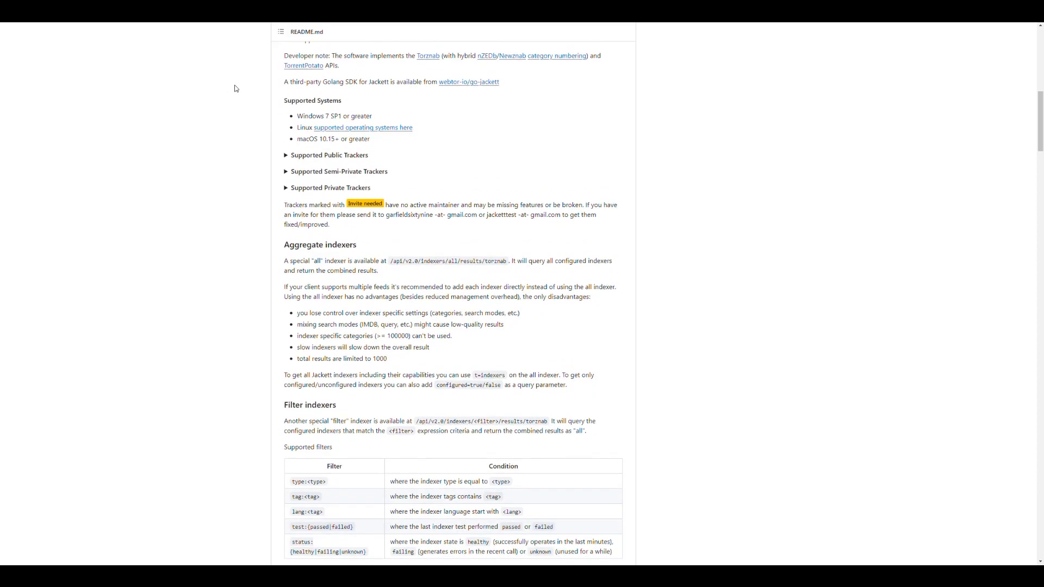
mouse_move(419, 63)
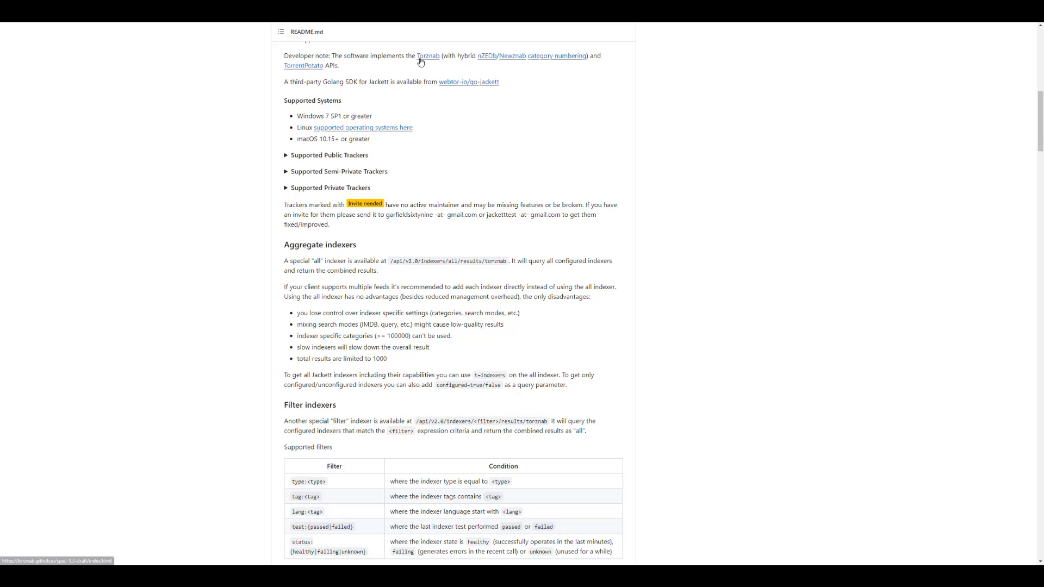
mouse_move(512, 55)
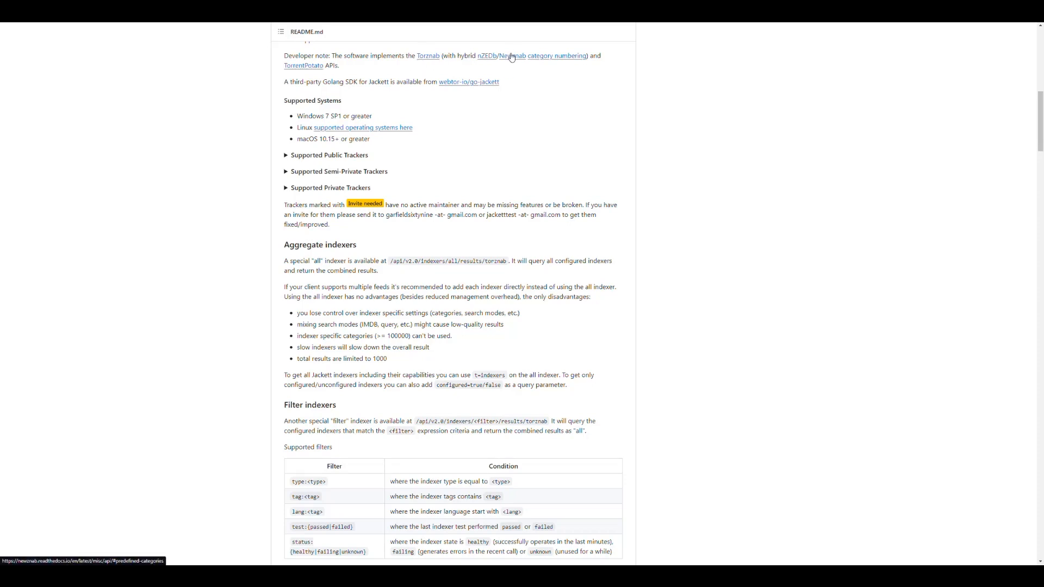
mouse_move(239, 91)
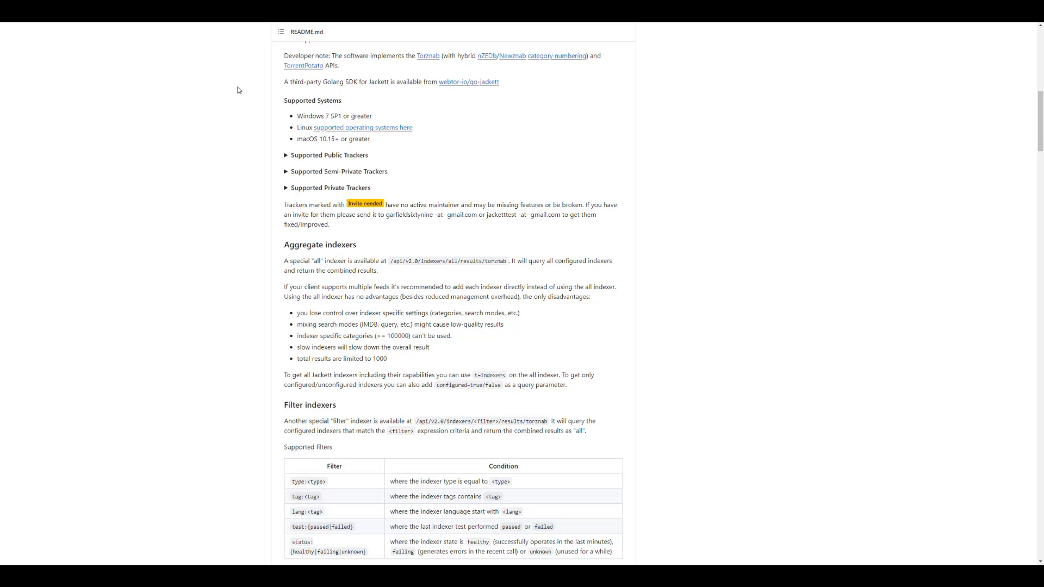
mouse_move(212, 102)
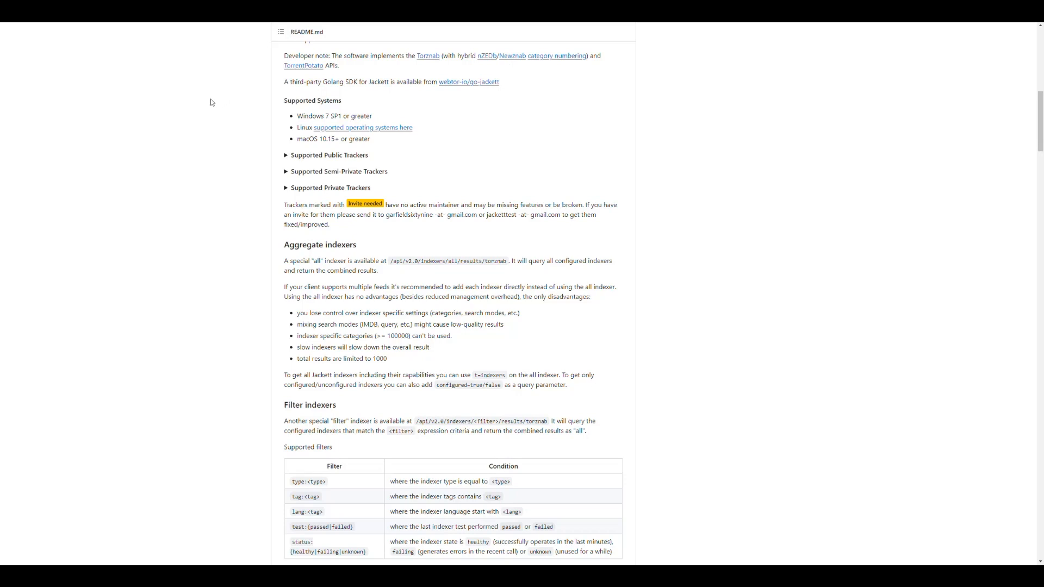
mouse_move(254, 134)
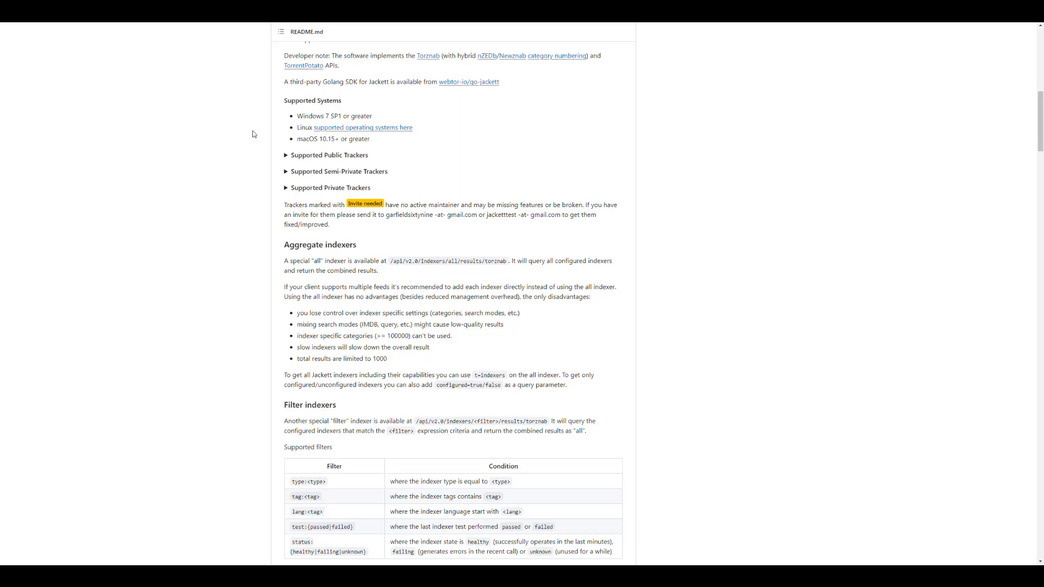
double_click(319, 116)
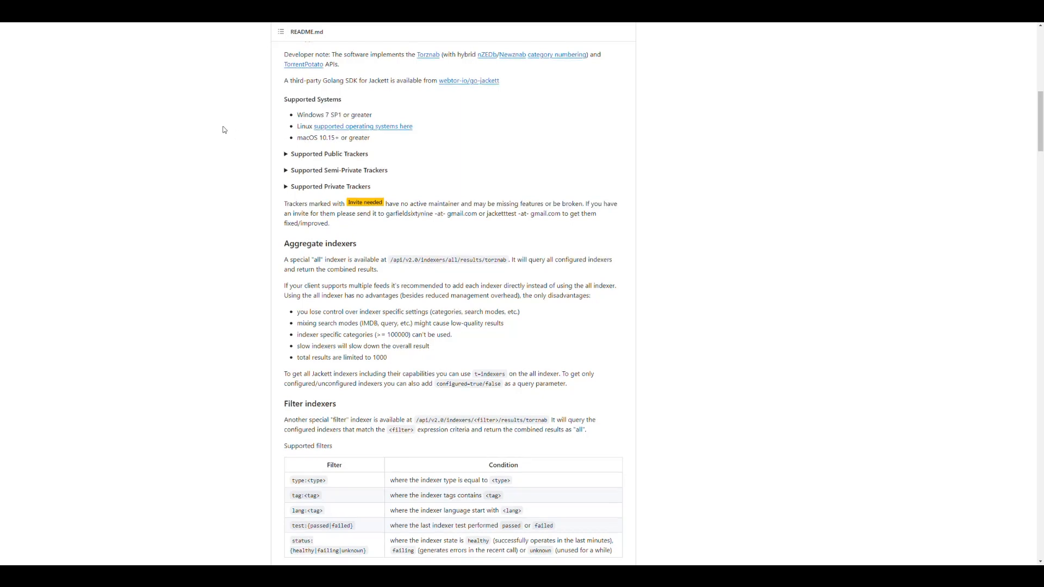
Step: Expand and collapse the supported public and private tracker lists
left_click(286, 153)
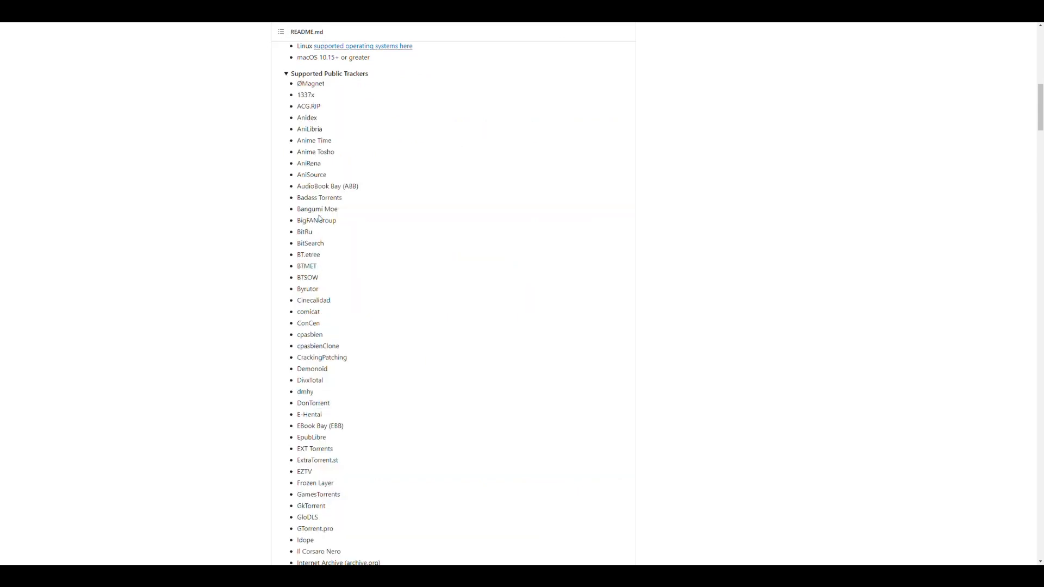
left_click(286, 73)
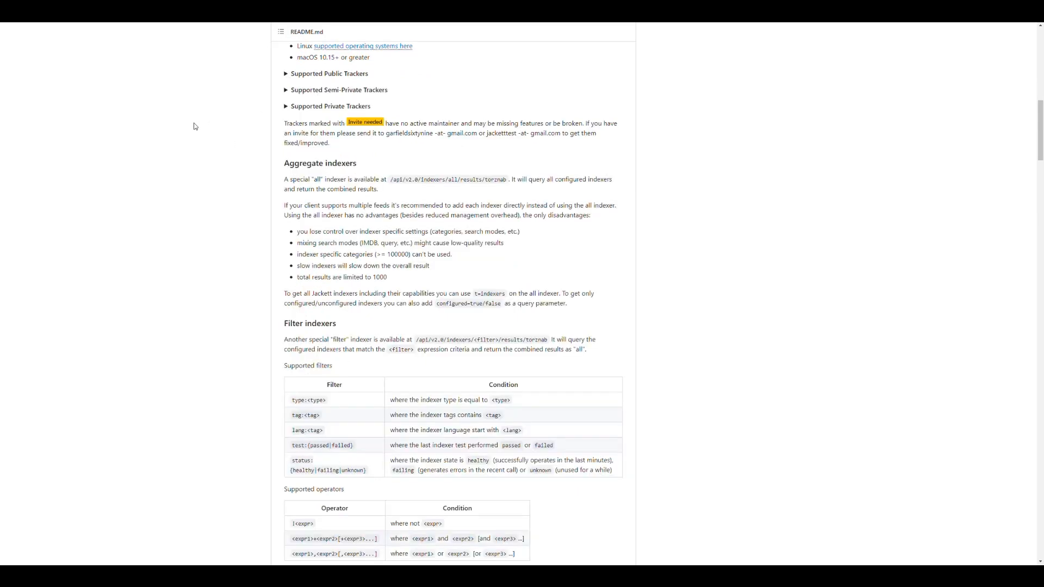
mouse_move(325, 90)
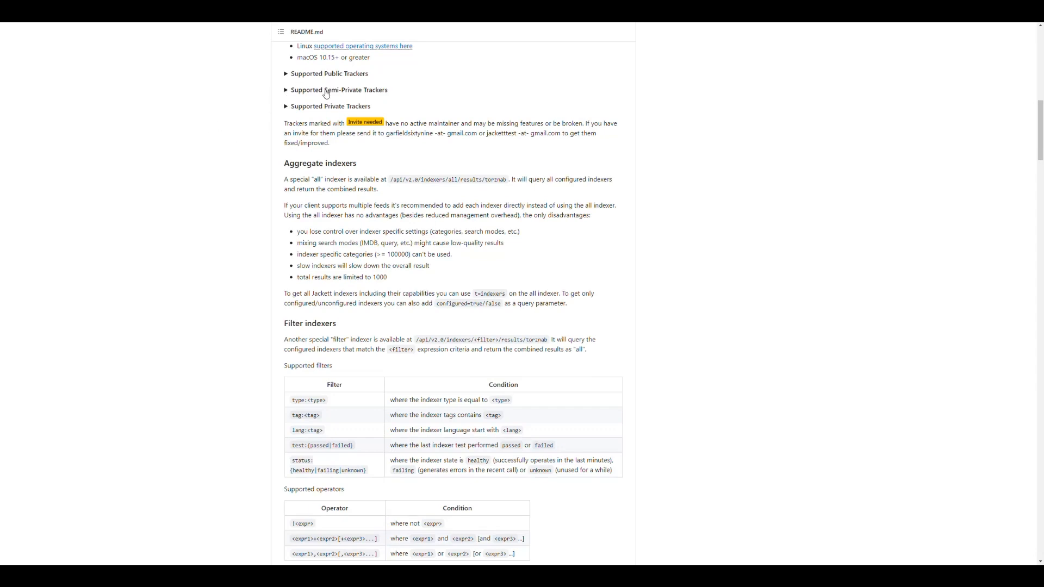
left_click(286, 105)
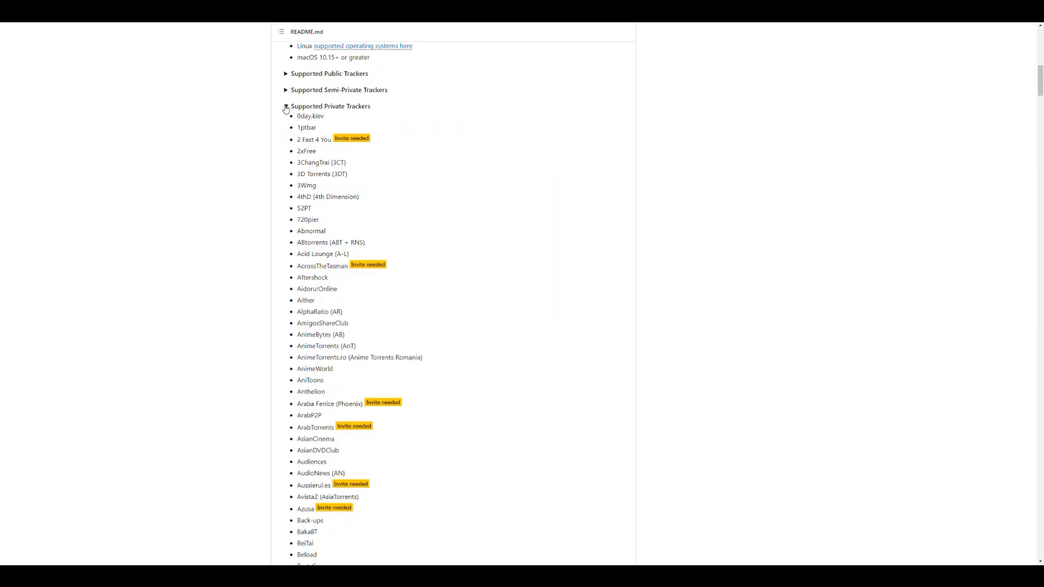
left_click(285, 106)
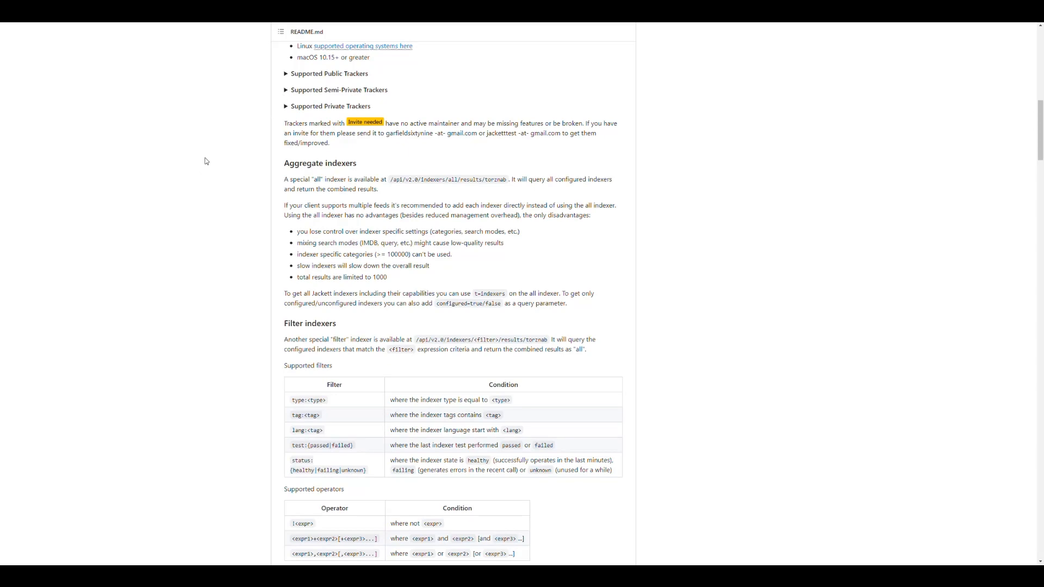
Step: Scroll down the README through the Screenshots section to its end
scroll("down", 3)
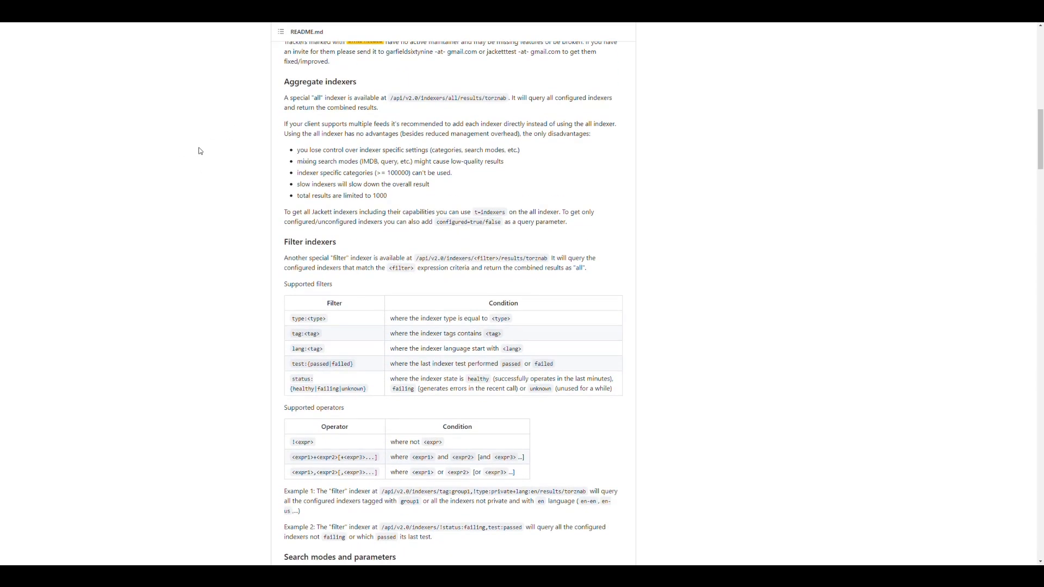
scroll("up", 3)
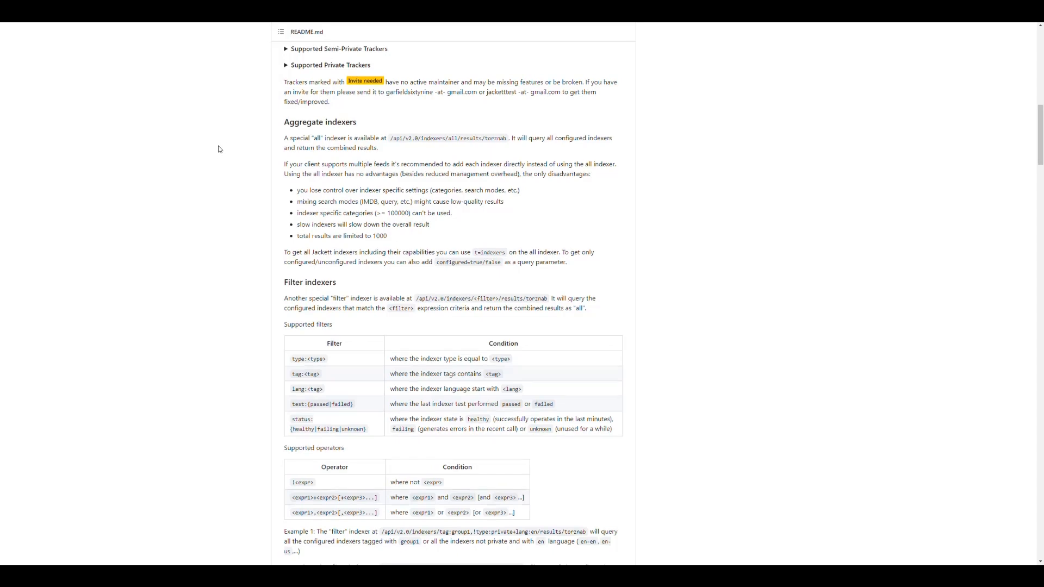
scroll("down", 3)
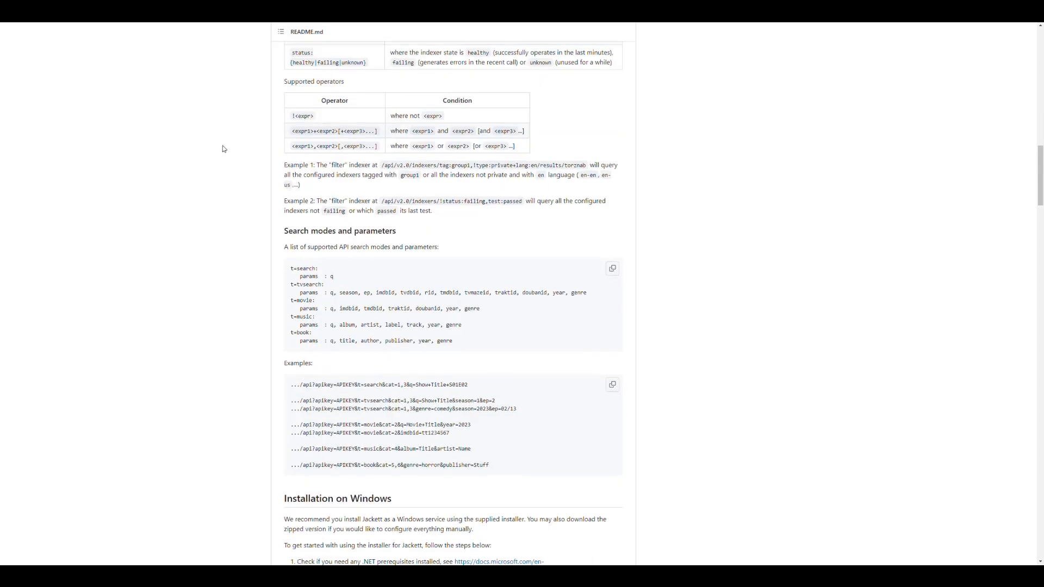
scroll("down", 3)
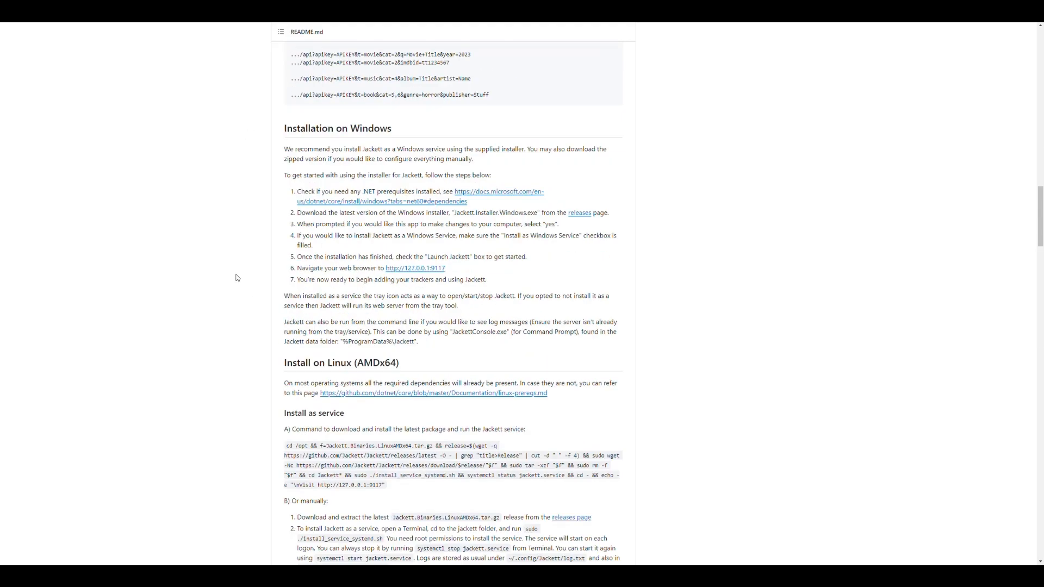
scroll("down", 3)
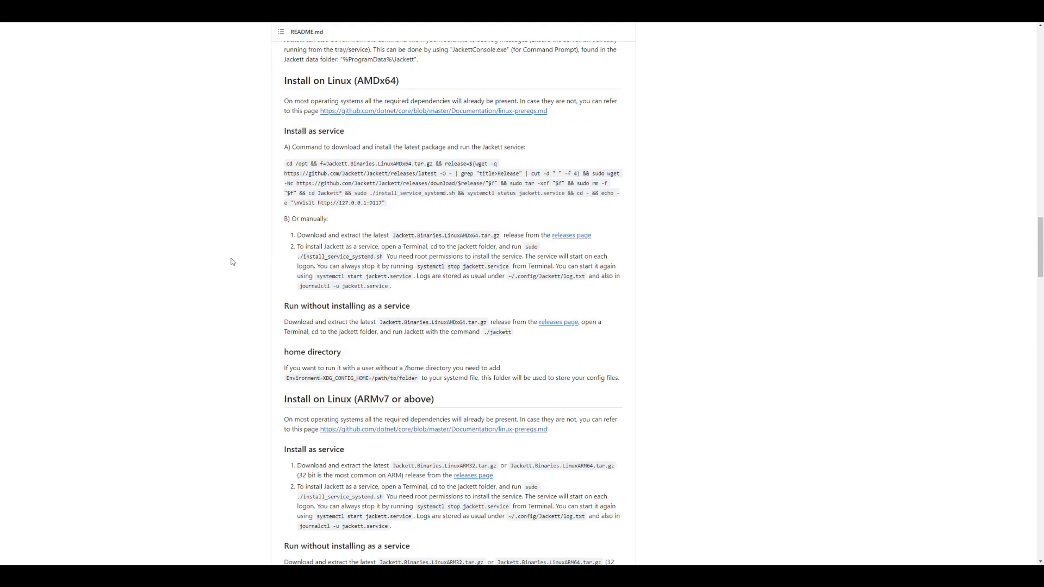
scroll("down", 3)
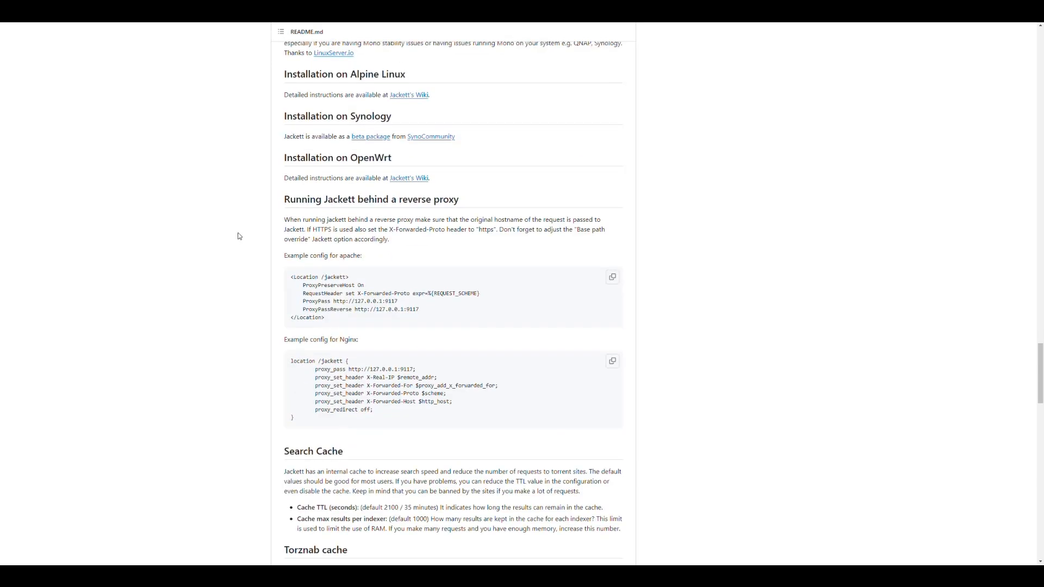
scroll("down", 3)
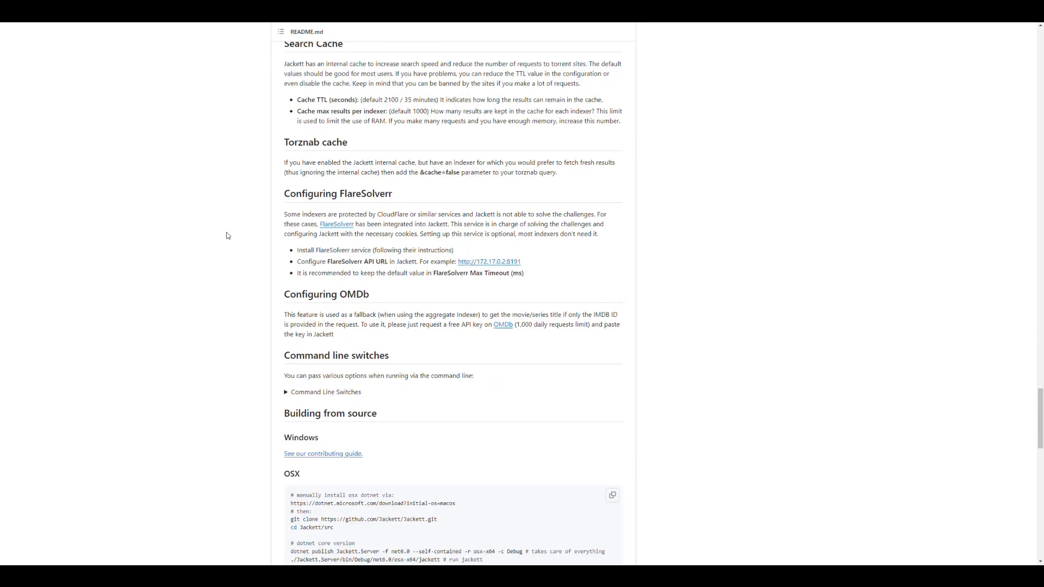
scroll("down", 3)
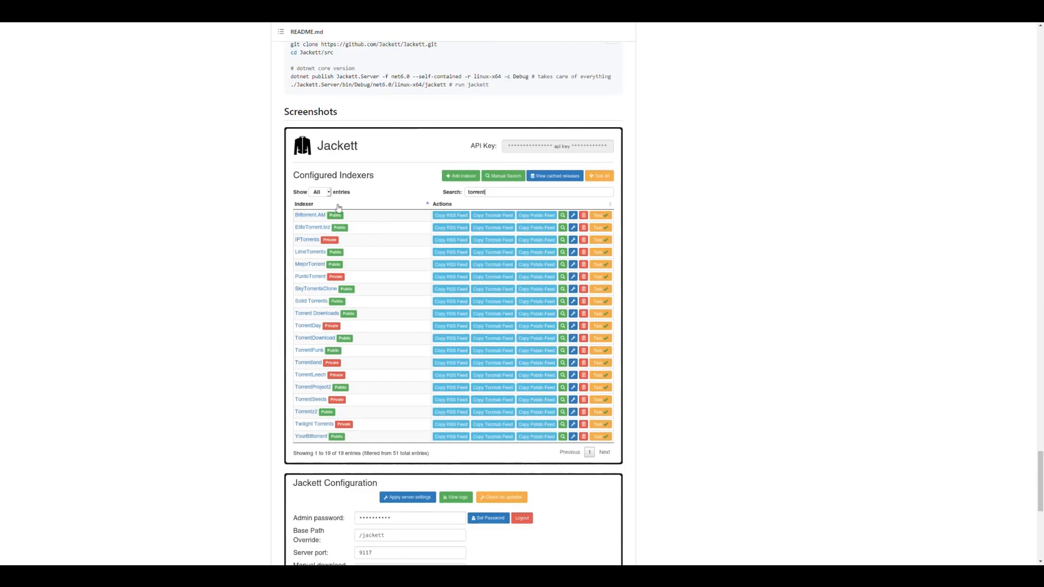
scroll("down", 3)
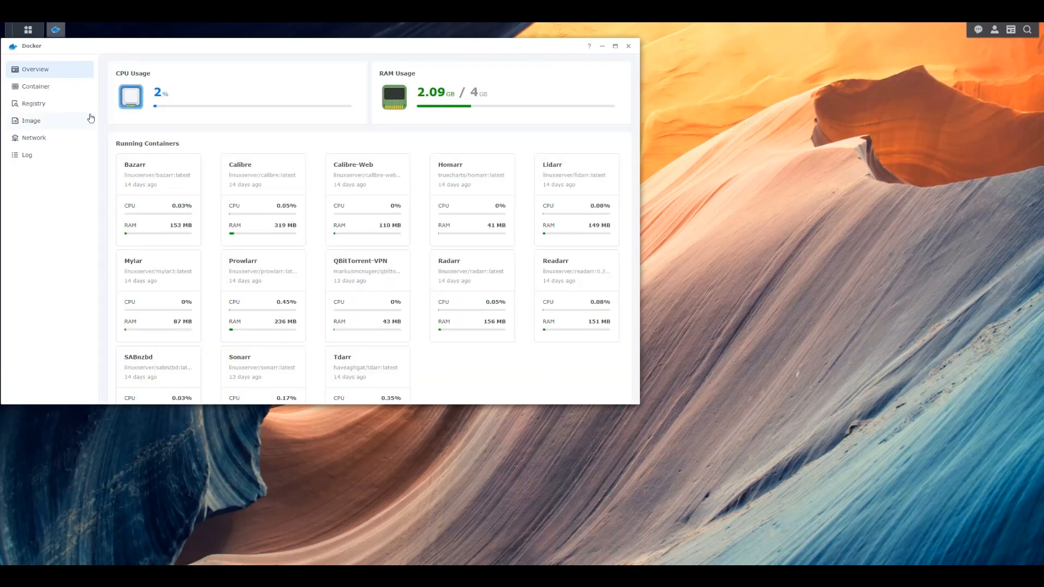
Step: Show all containers and open the Tdarr container's details with ports and environment
left_click(35, 86)
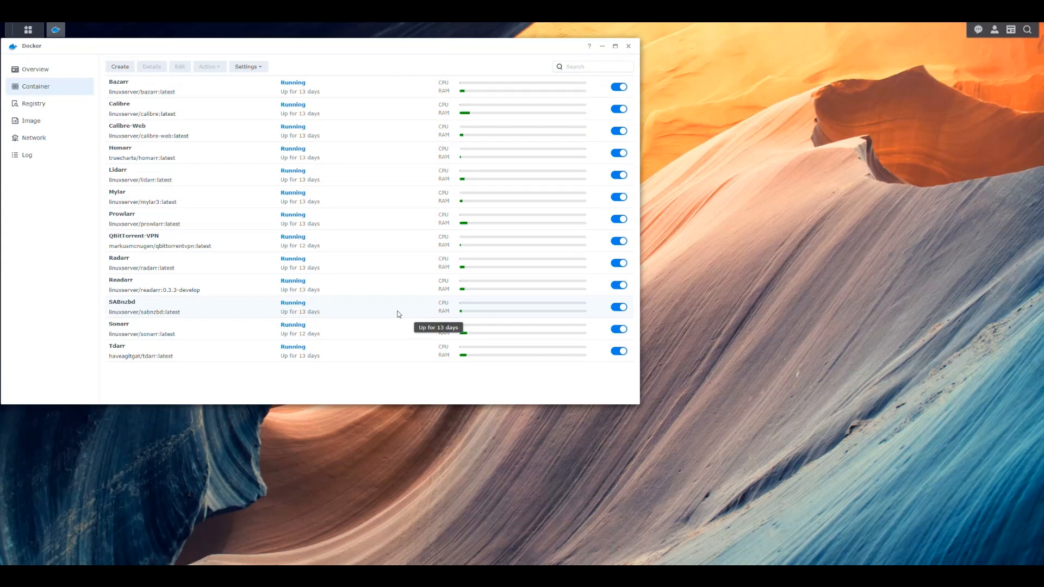
mouse_move(340, 254)
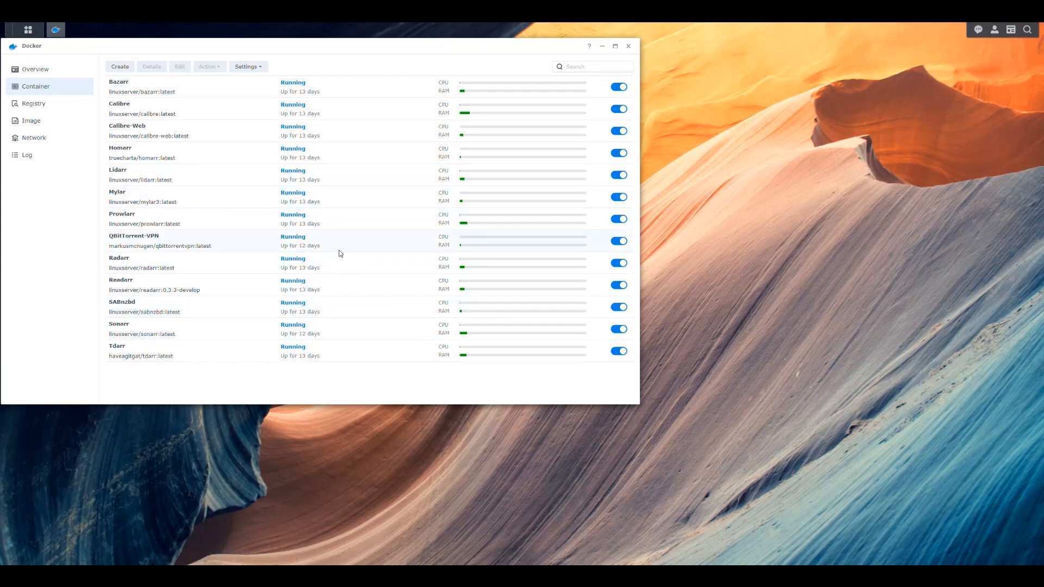
mouse_move(34, 107)
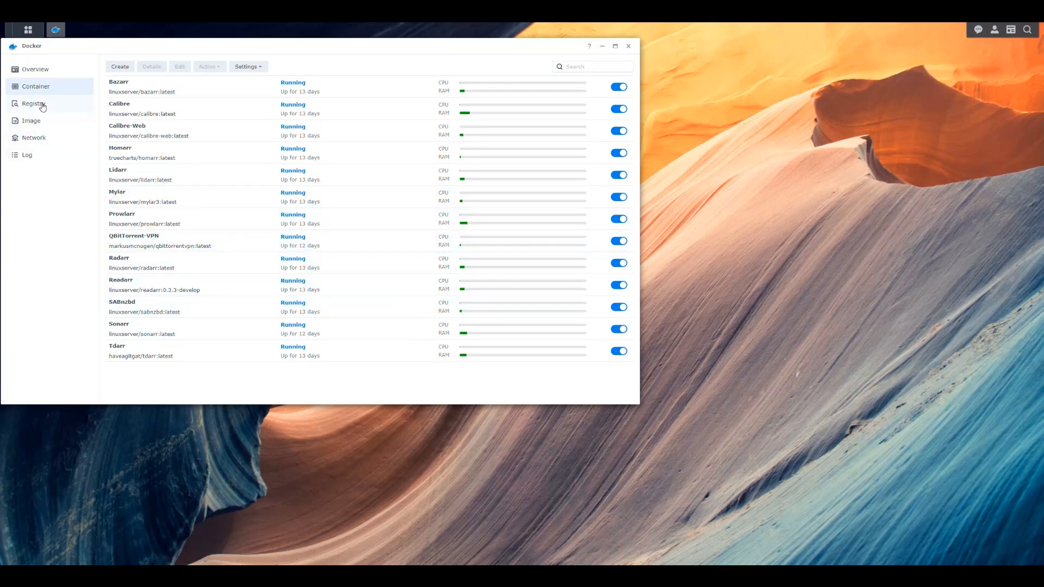
mouse_move(140, 357)
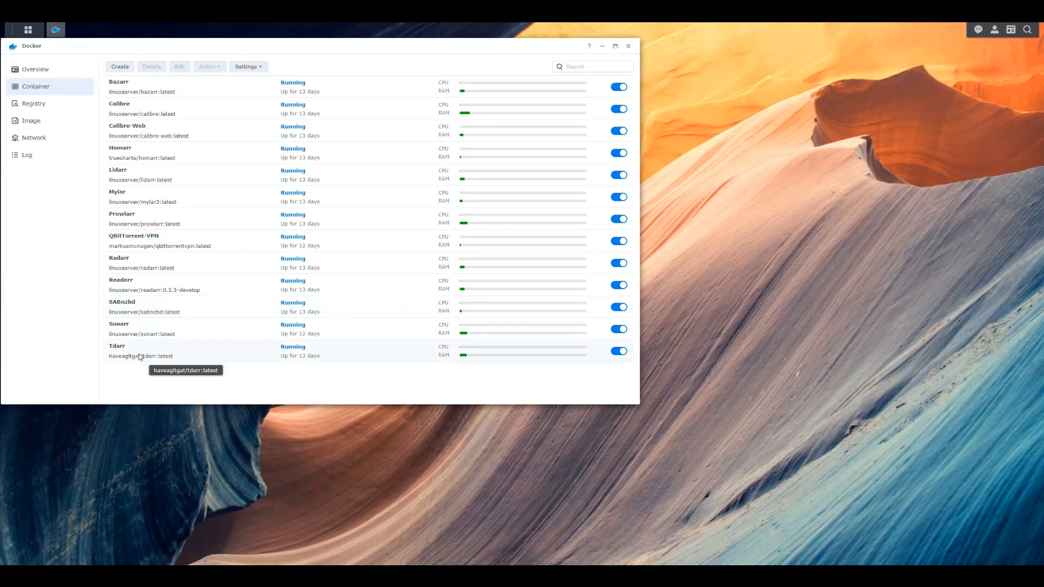
double_click(142, 351)
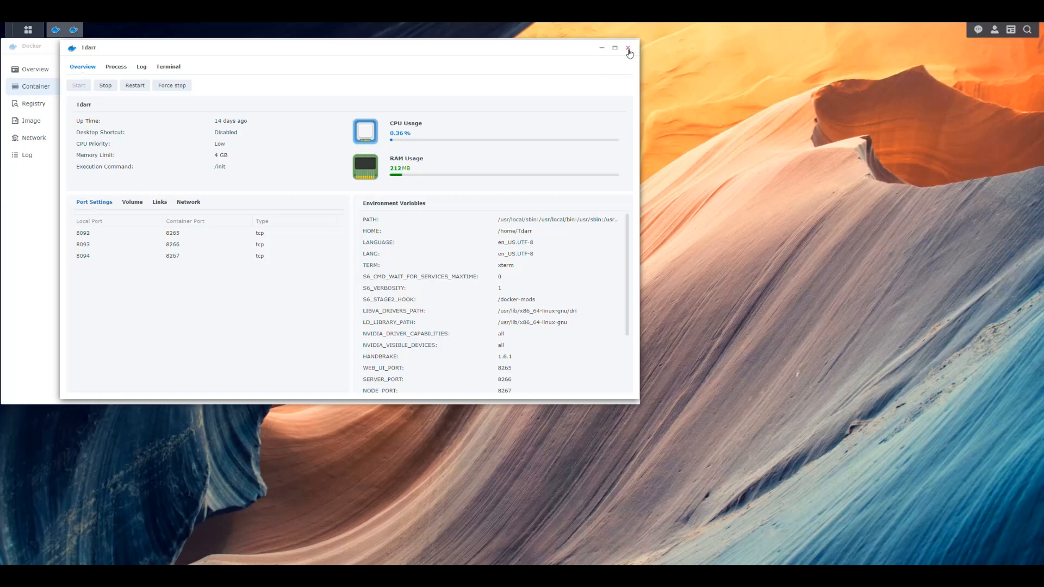
Step: Close the Tdarr details and search the registry for 'jackett' images
left_click(628, 46)
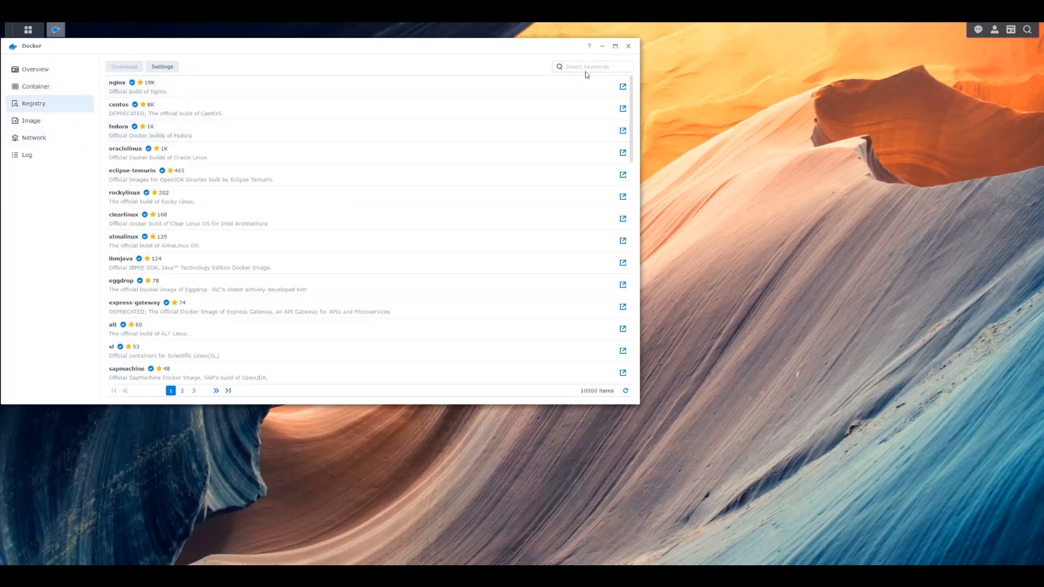
type("jackett")
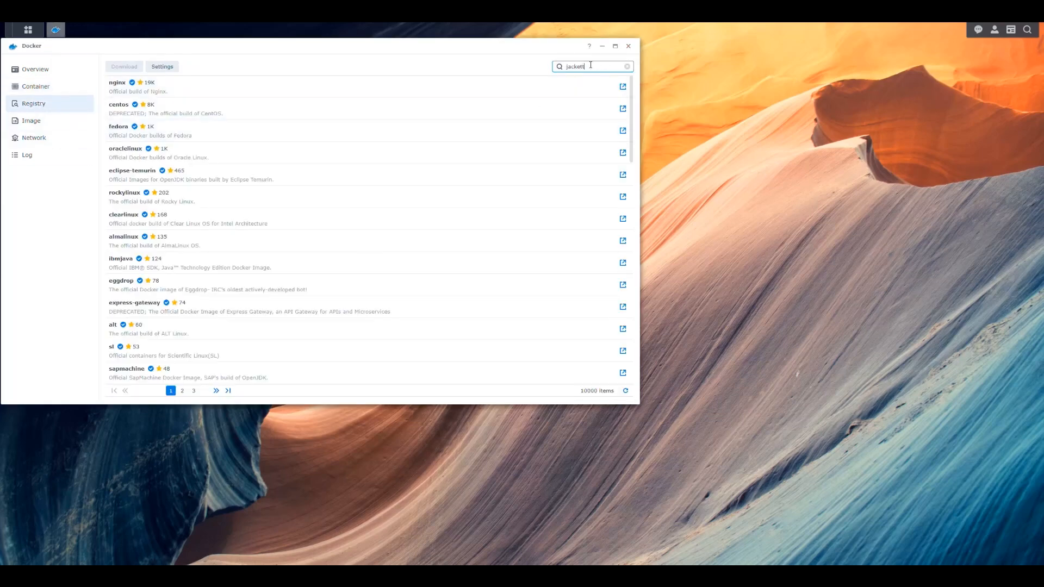
key("Return")
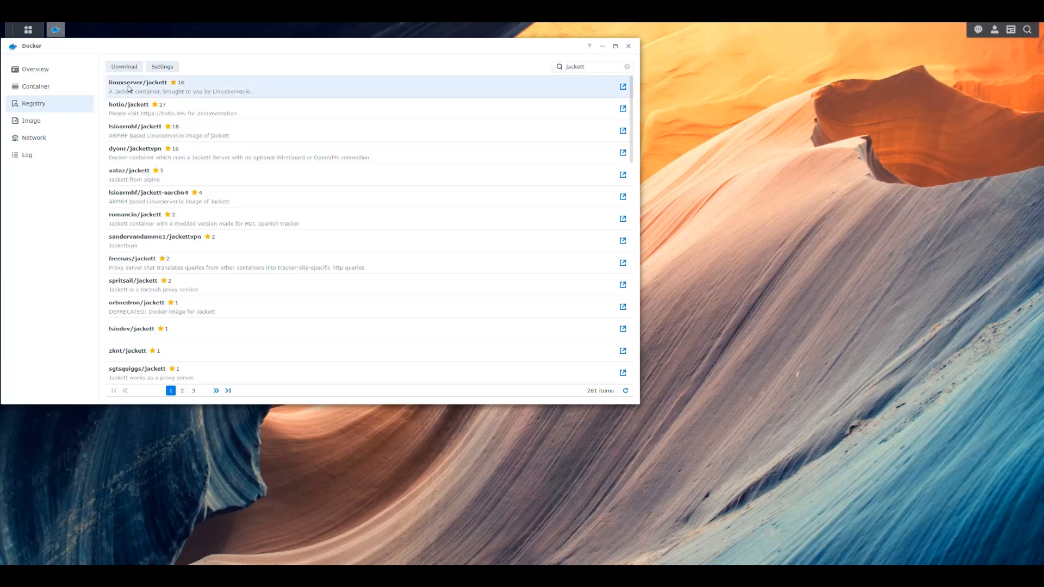
mouse_move(129, 90)
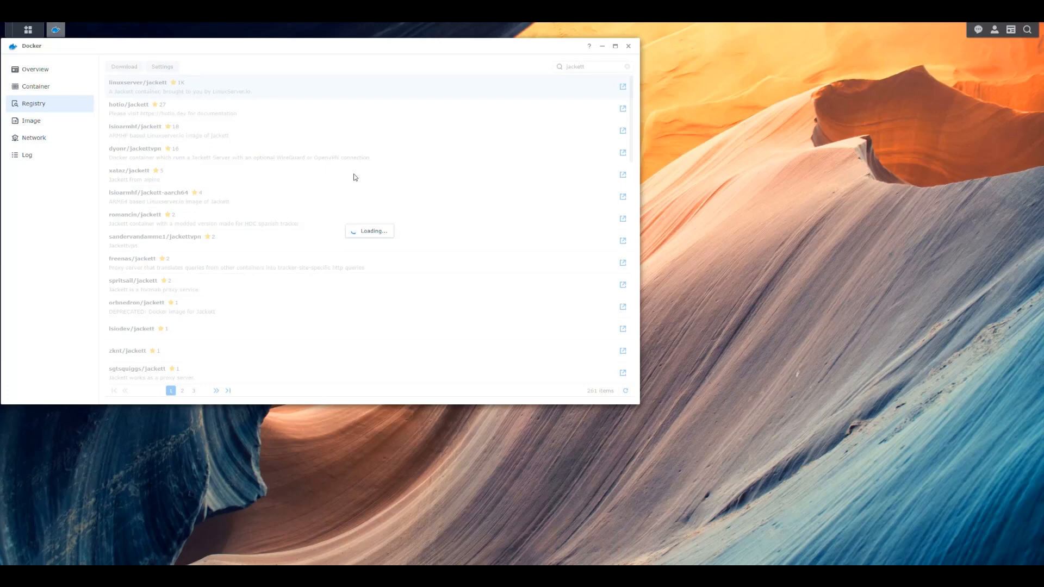
mouse_move(375, 189)
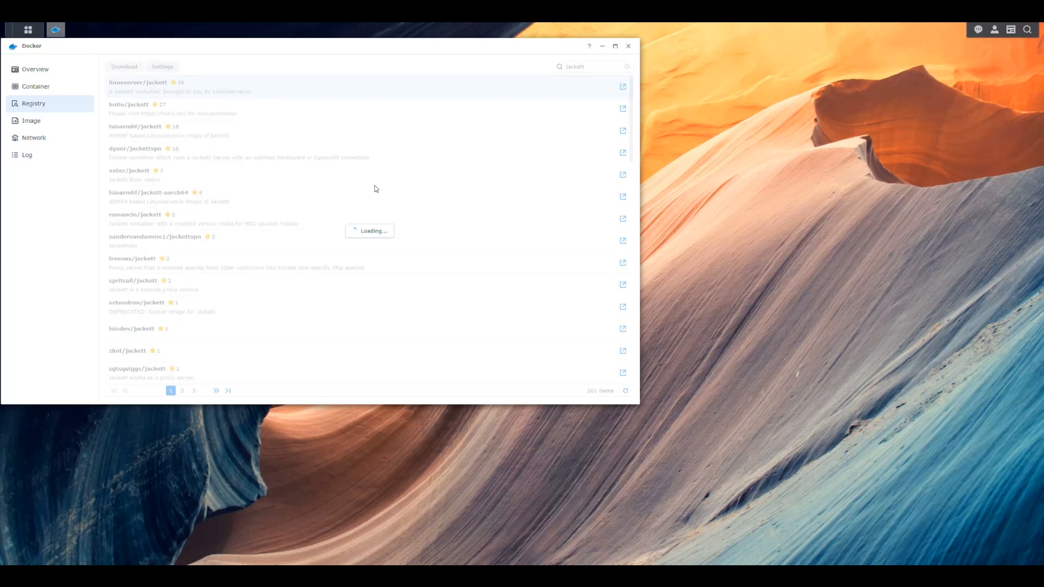
mouse_move(408, 208)
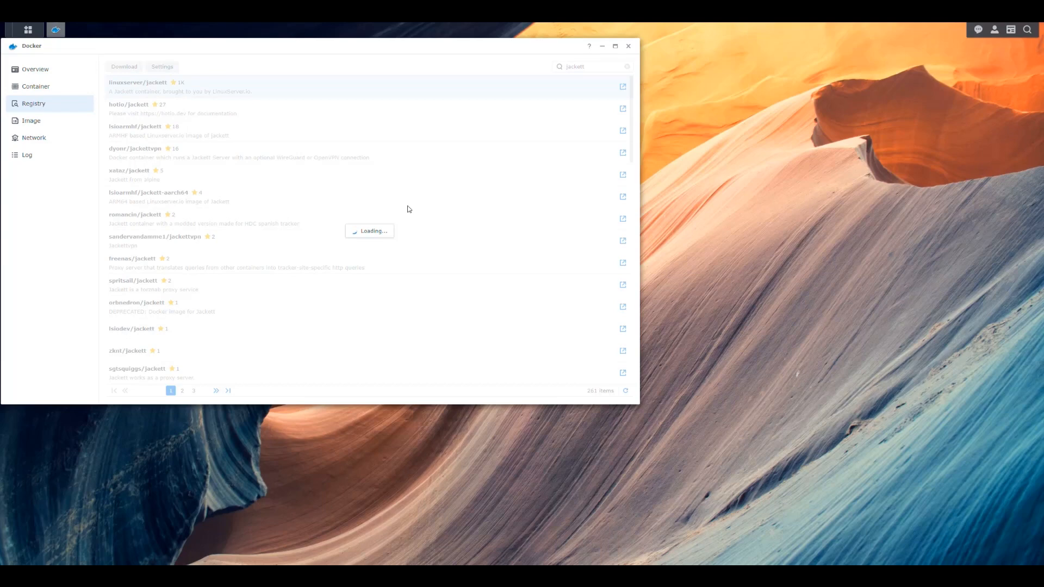
mouse_move(428, 219)
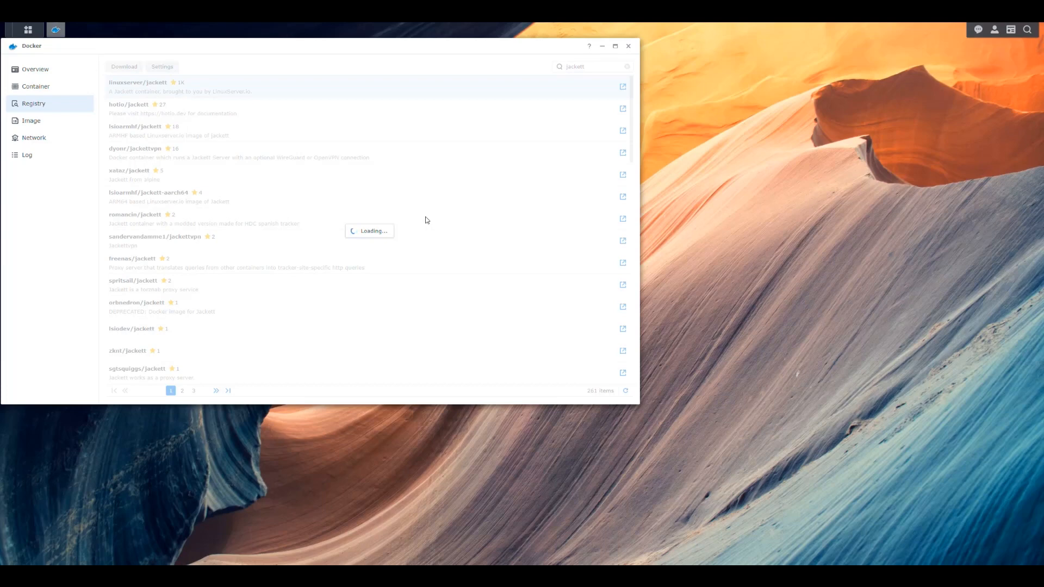
mouse_move(244, 159)
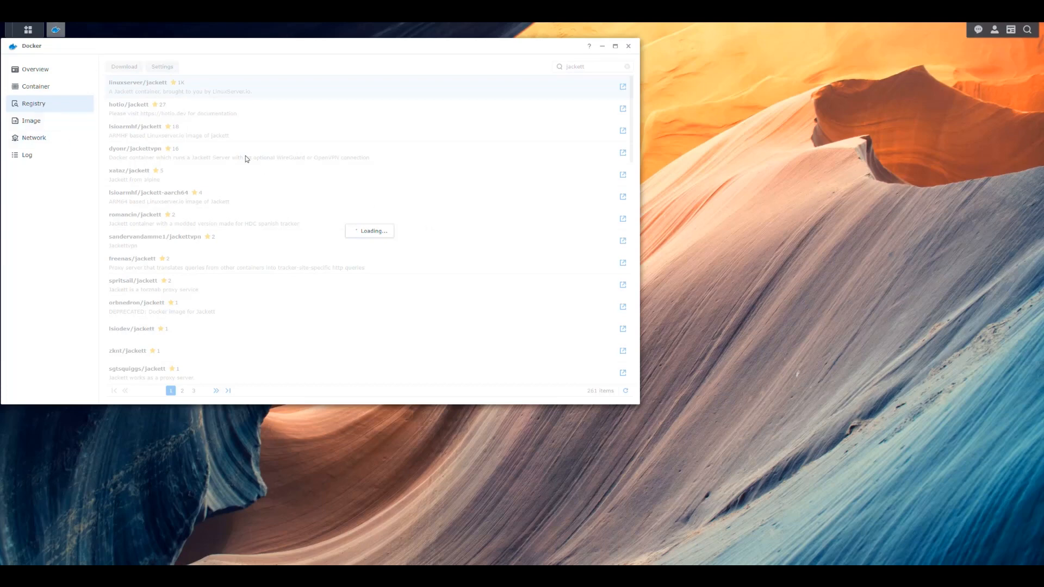
mouse_move(31, 121)
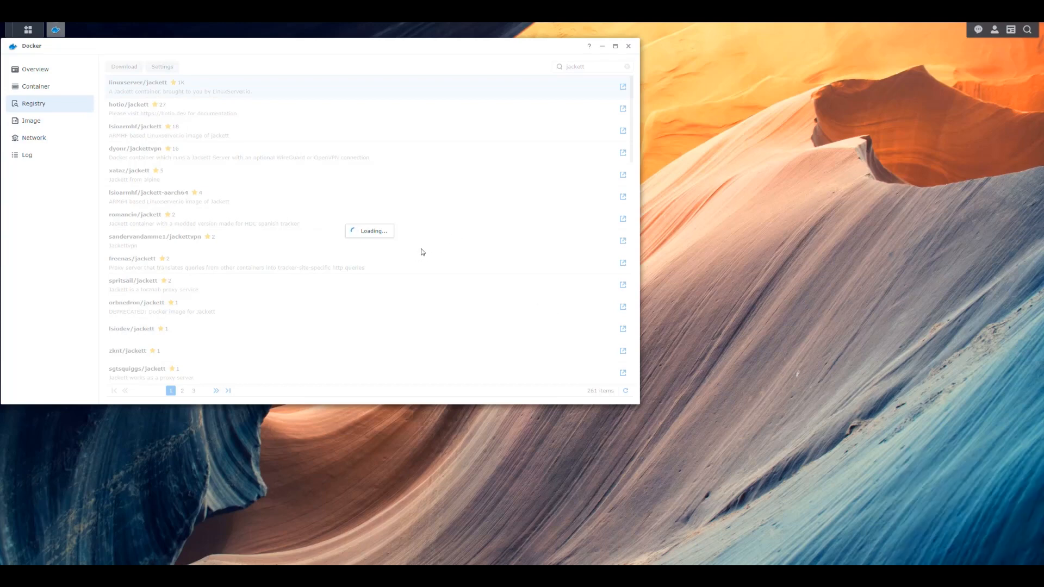
mouse_move(437, 248)
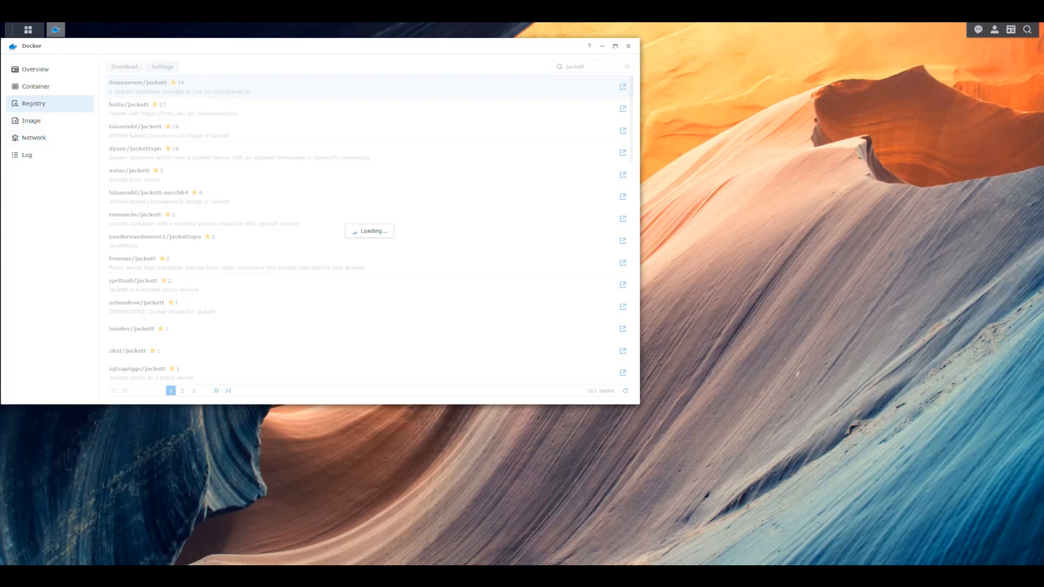
Step: Show the downloaded images list including linuxserver/jackett:latest
left_click(31, 121)
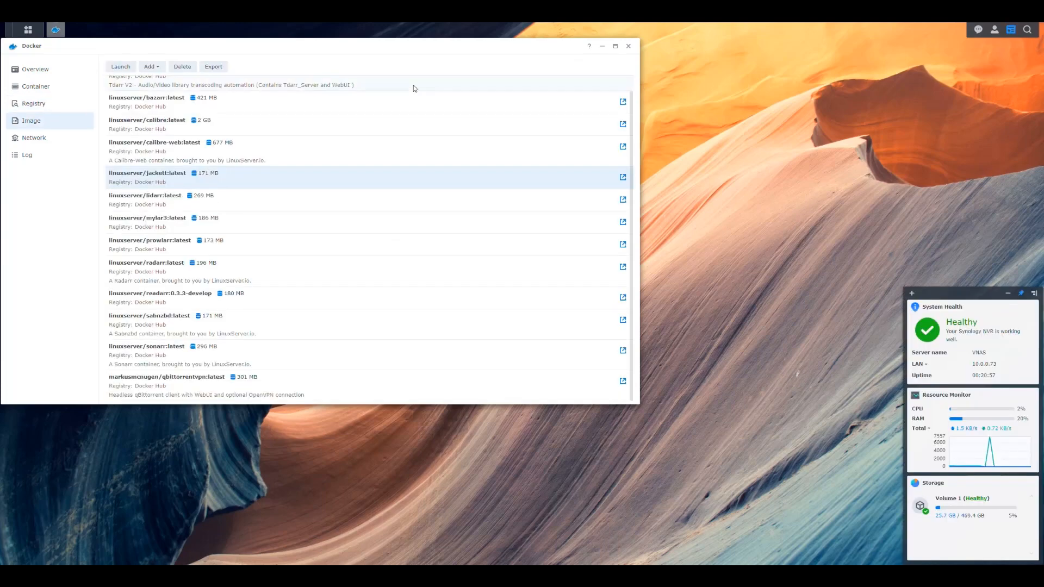
mouse_move(473, 233)
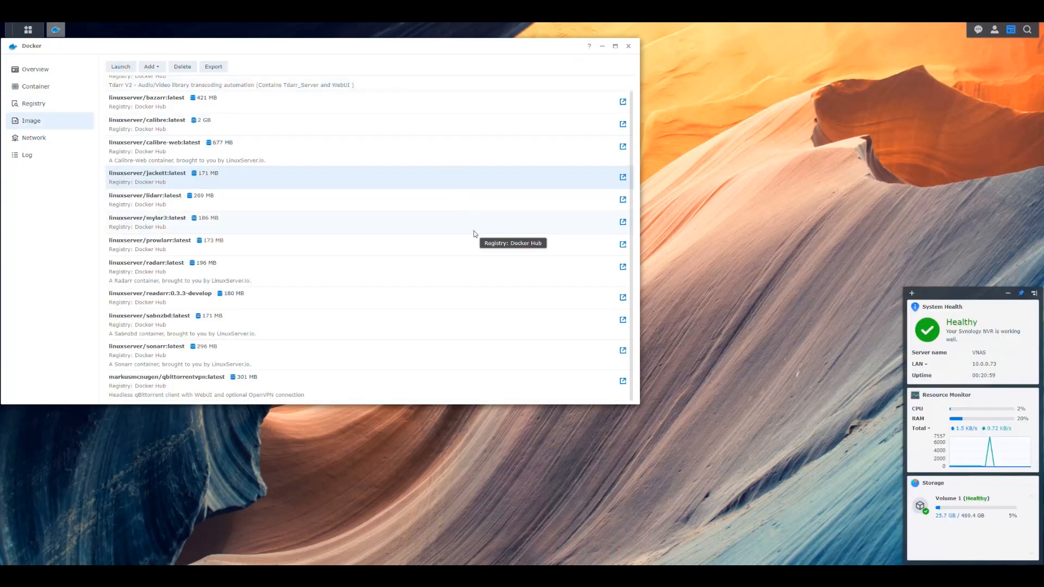
mouse_move(469, 241)
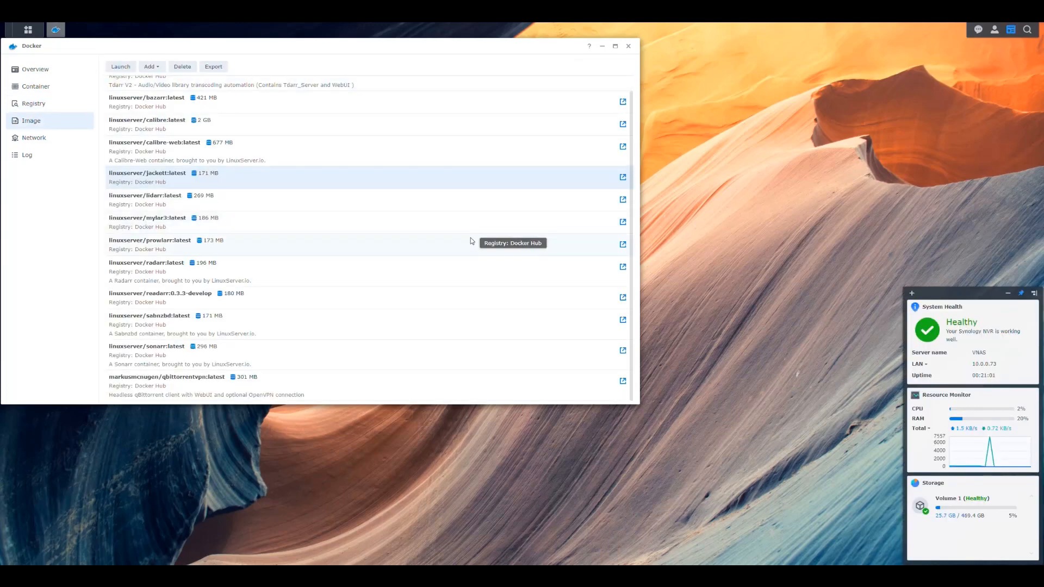
mouse_move(450, 238)
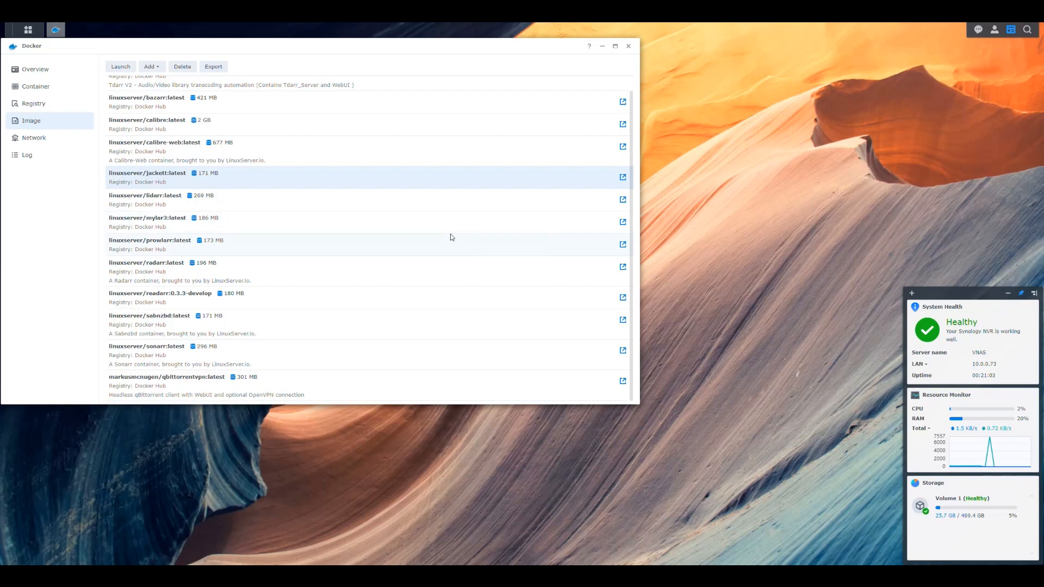
mouse_move(349, 247)
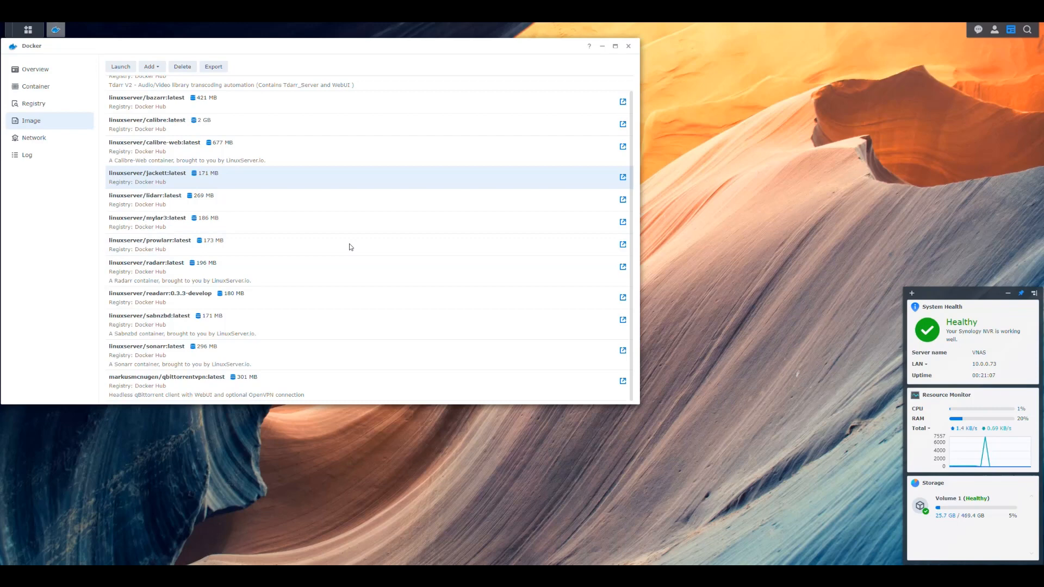
mouse_move(365, 137)
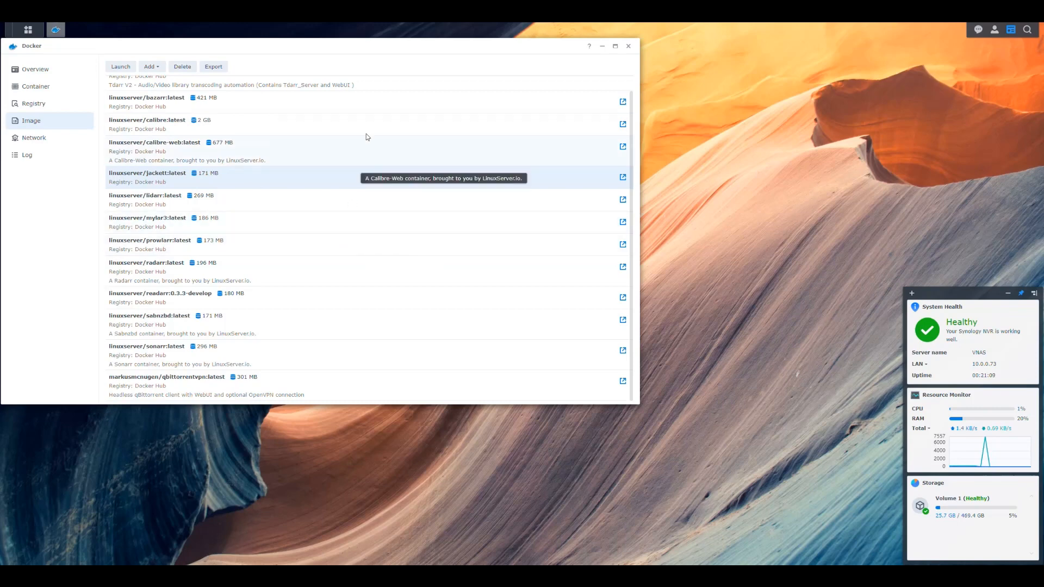
mouse_move(346, 238)
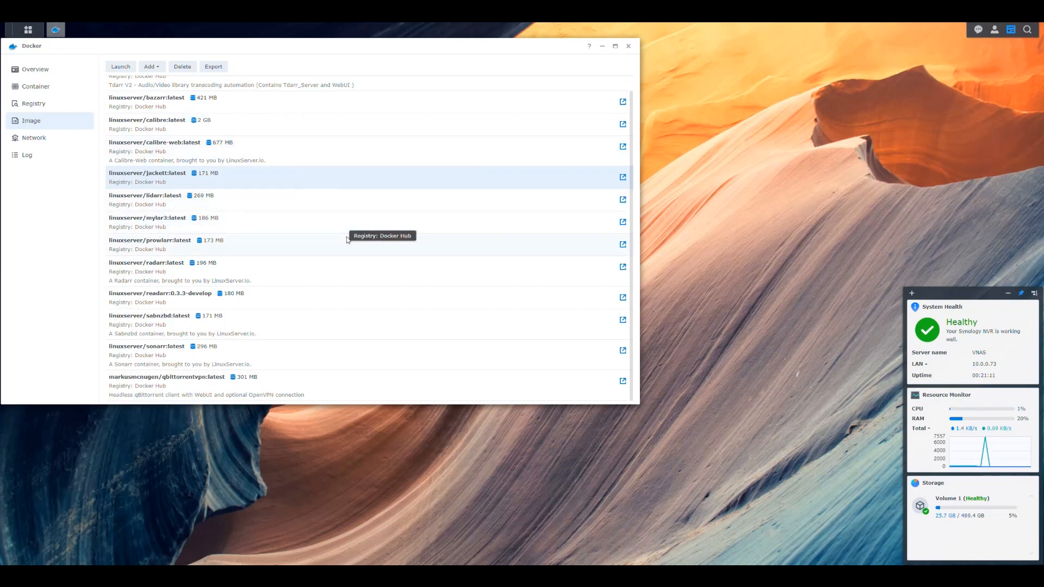
mouse_move(345, 239)
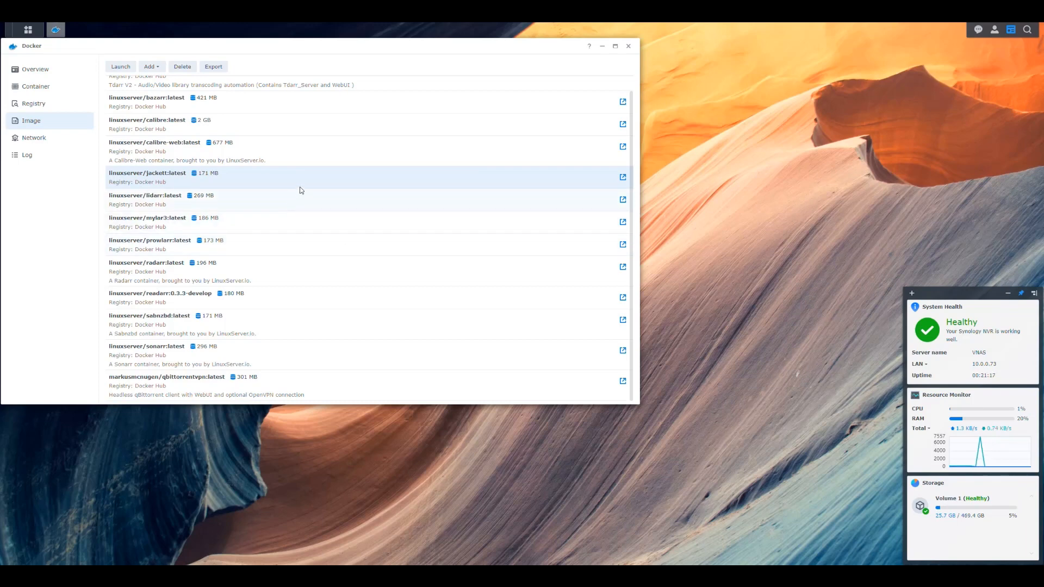
mouse_move(344, 179)
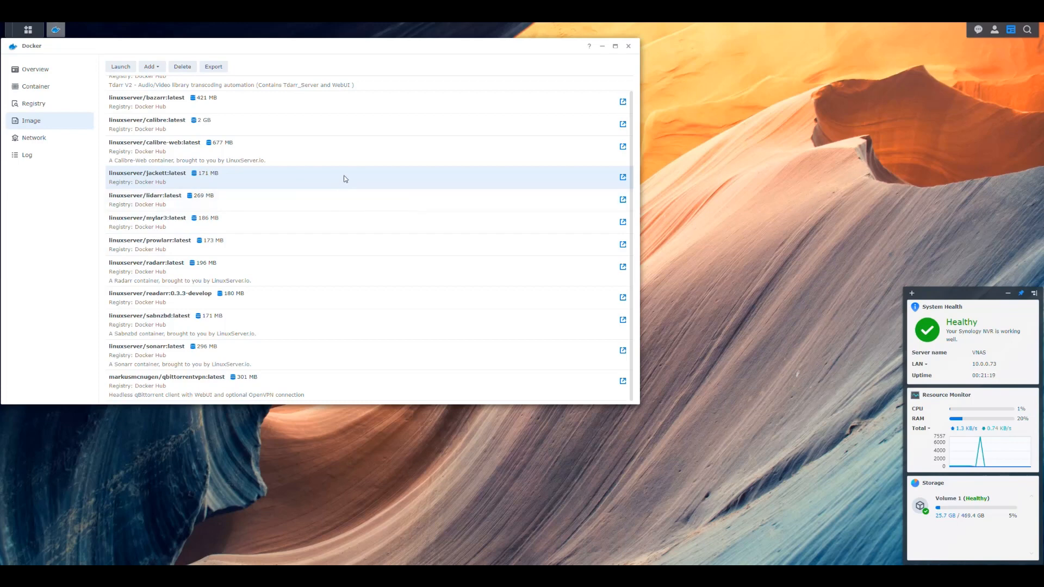
mouse_move(272, 300)
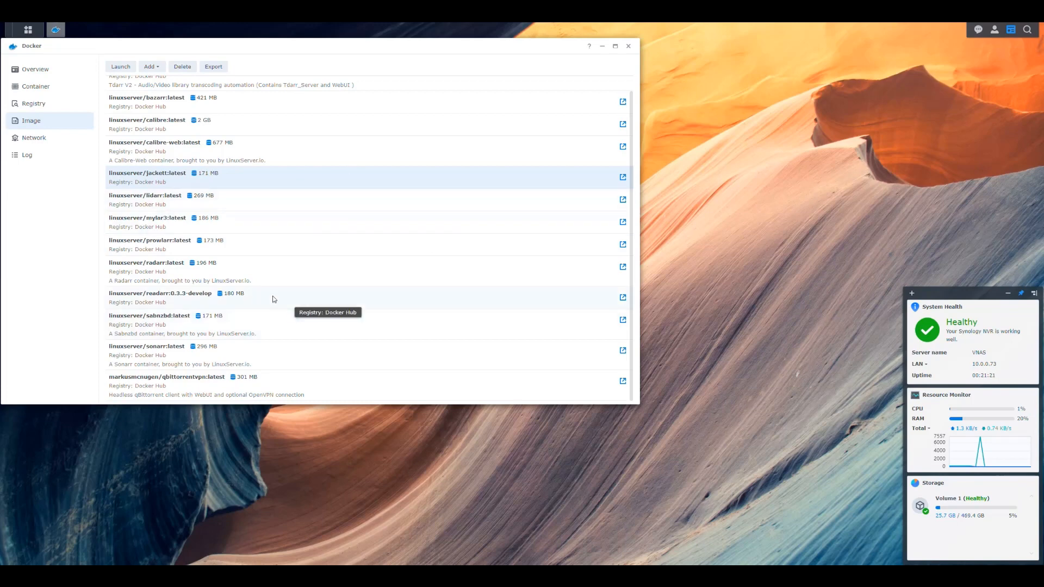
mouse_move(179, 176)
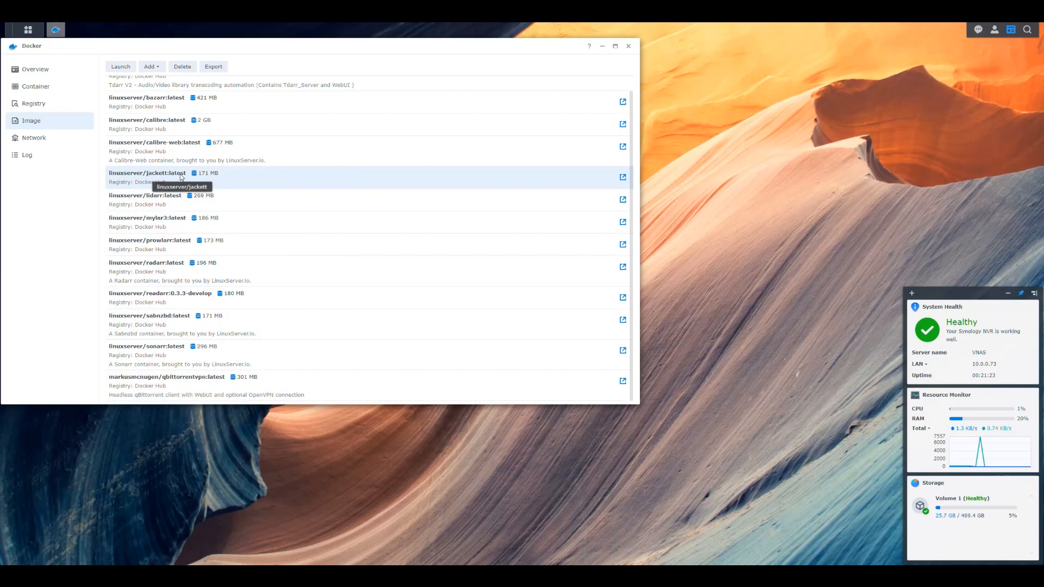
mouse_move(188, 183)
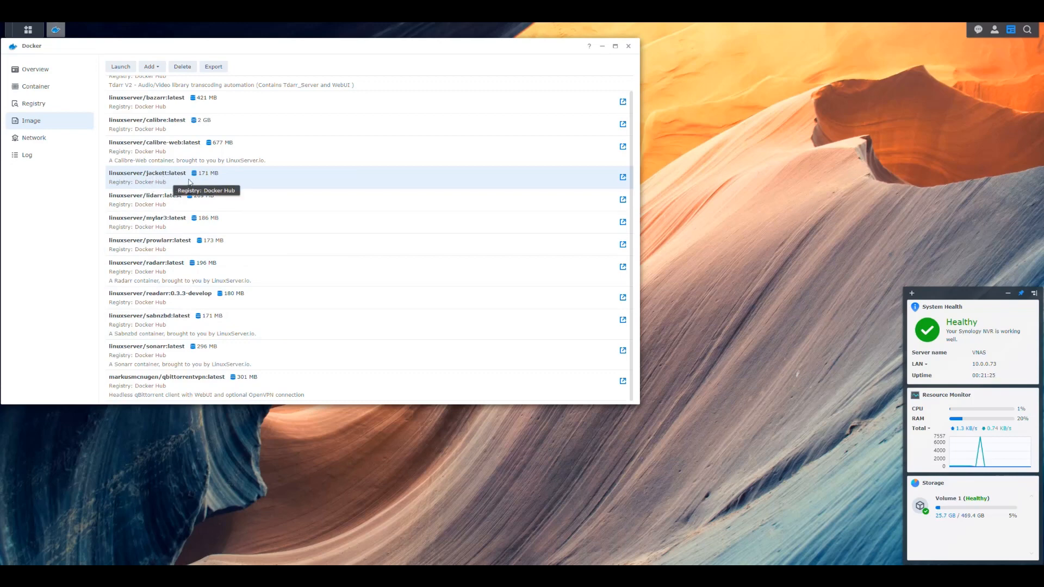
mouse_move(326, 184)
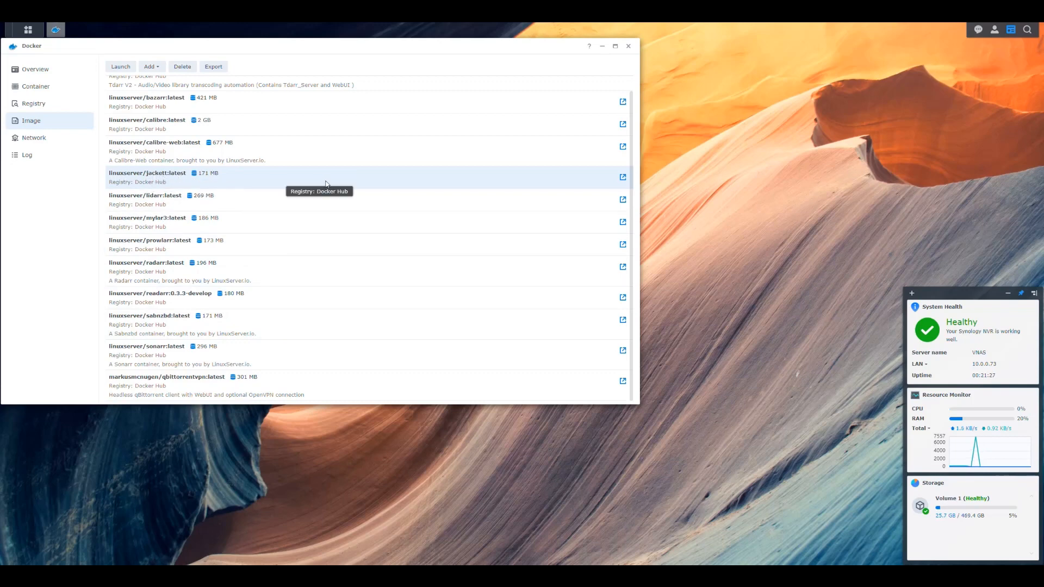
mouse_move(159, 176)
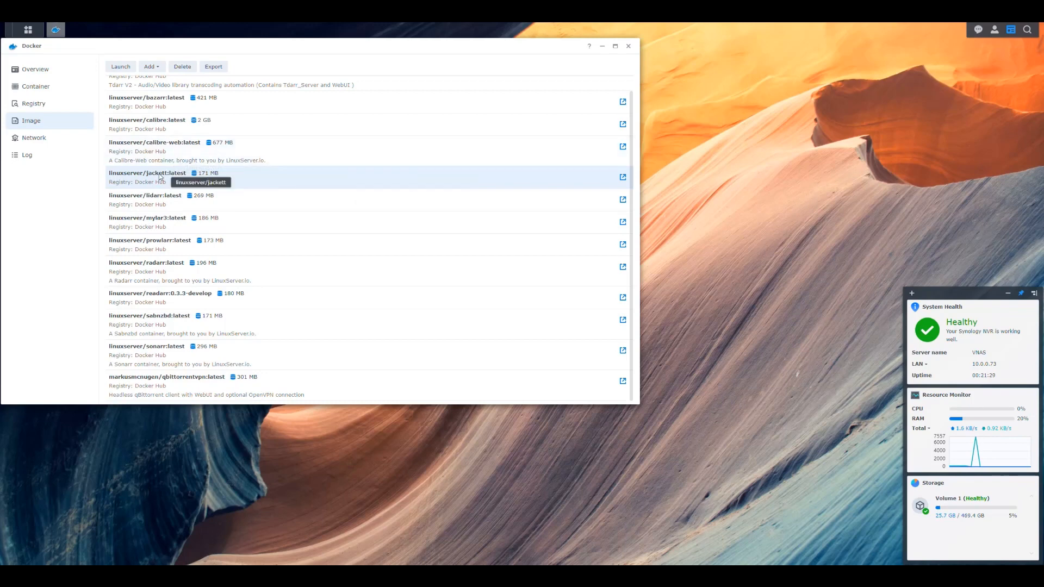
Step: Launch a container from the Jackett image on the bridge network
left_click(120, 67)
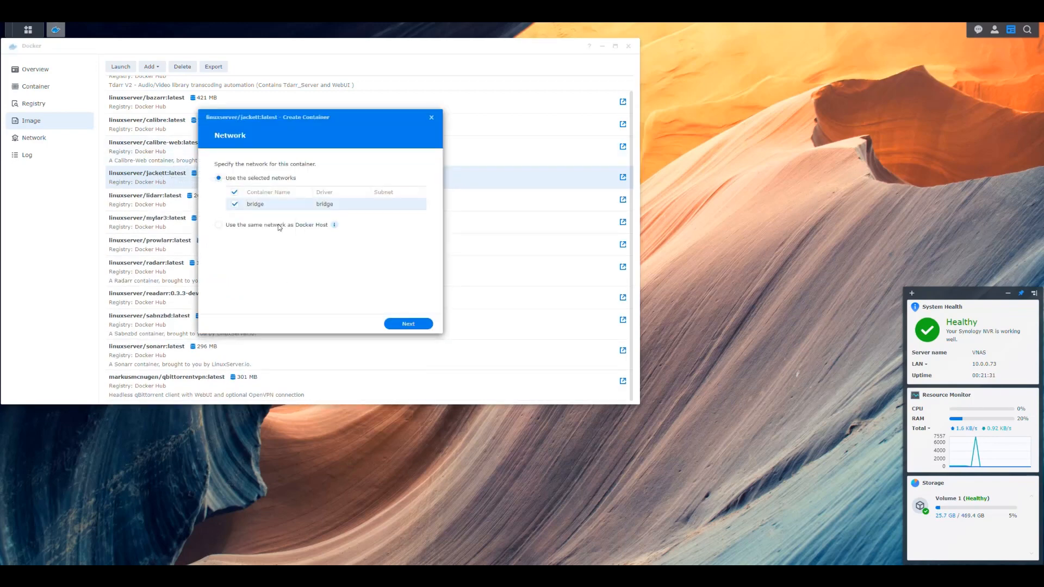
left_click(408, 324)
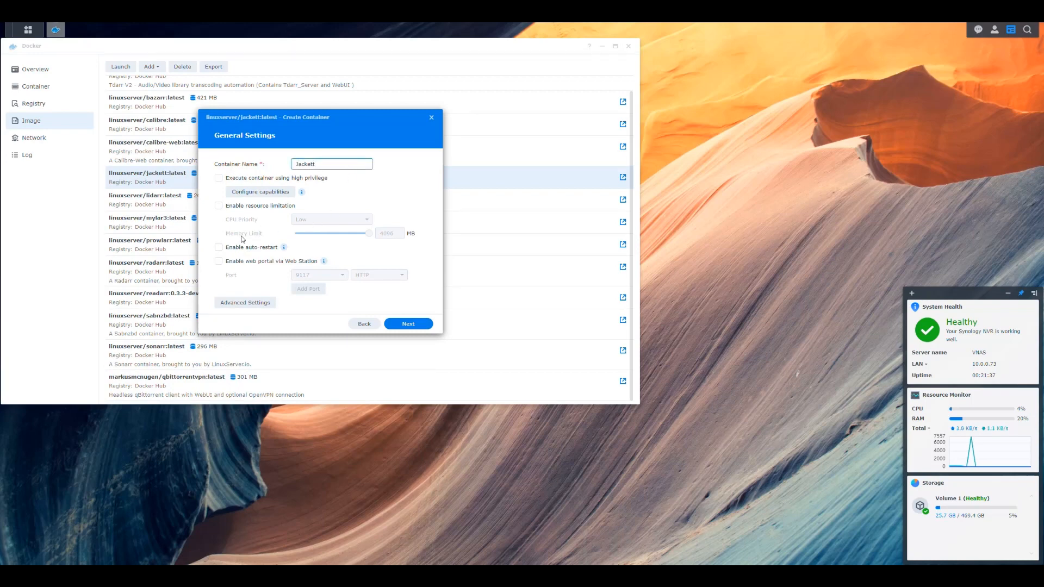
Step: Enable resource limitation with a 2048 MB memory limit and auto-restart
left_click(218, 206)
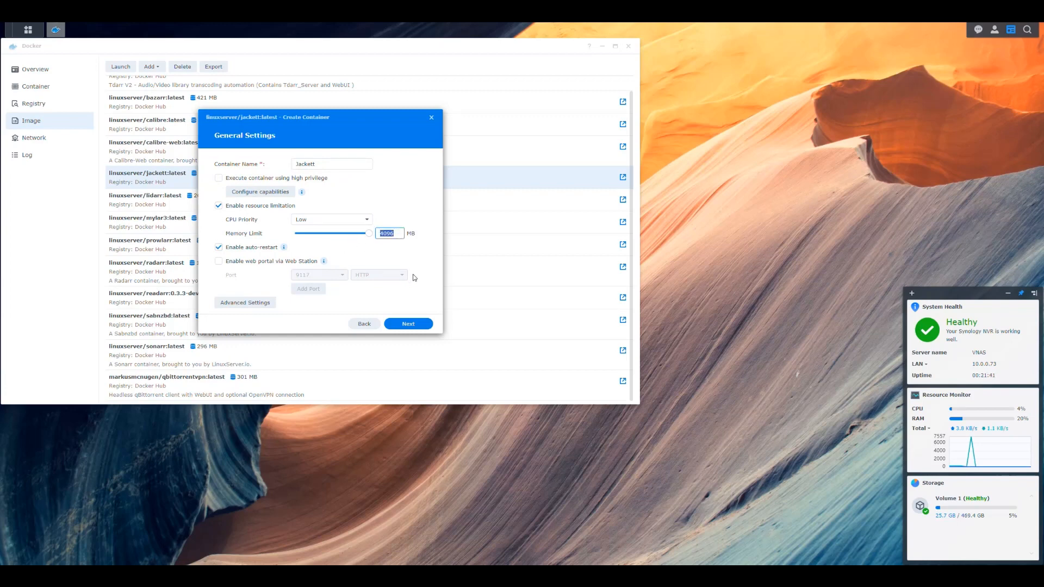
mouse_move(369, 237)
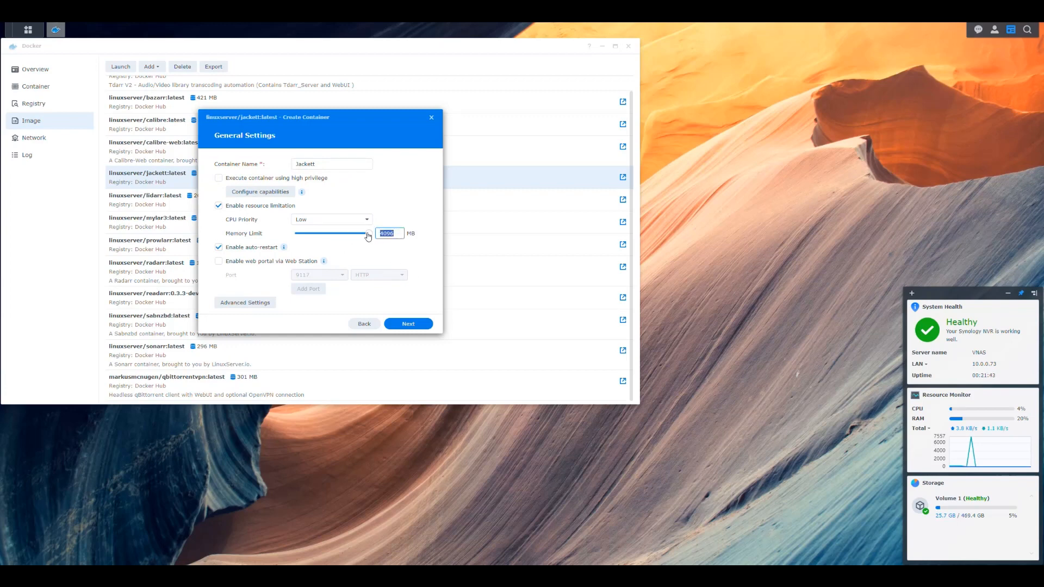
left_click_drag(368, 232, 336, 232)
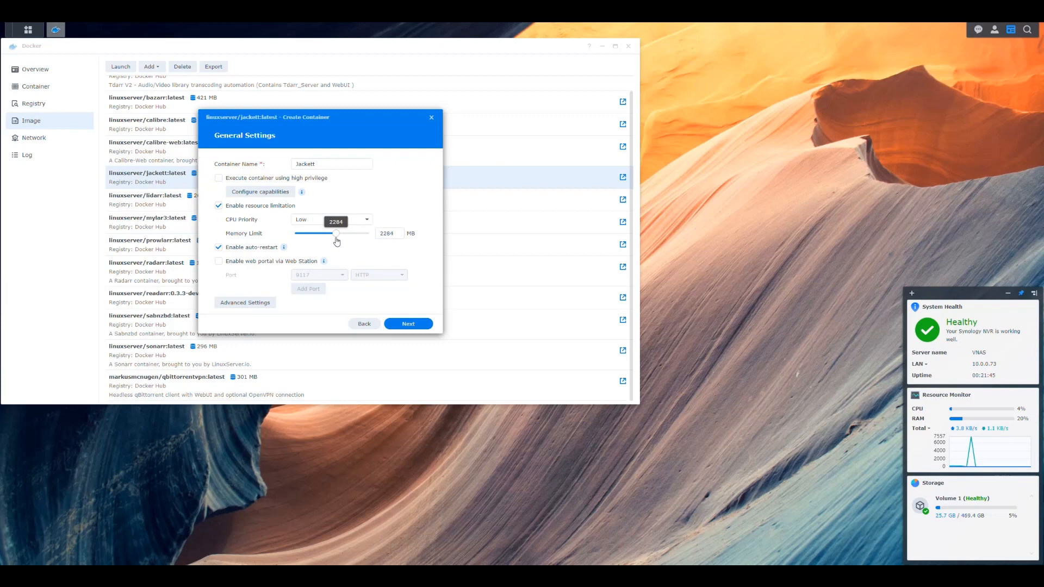
left_click_drag(336, 233, 330, 232)
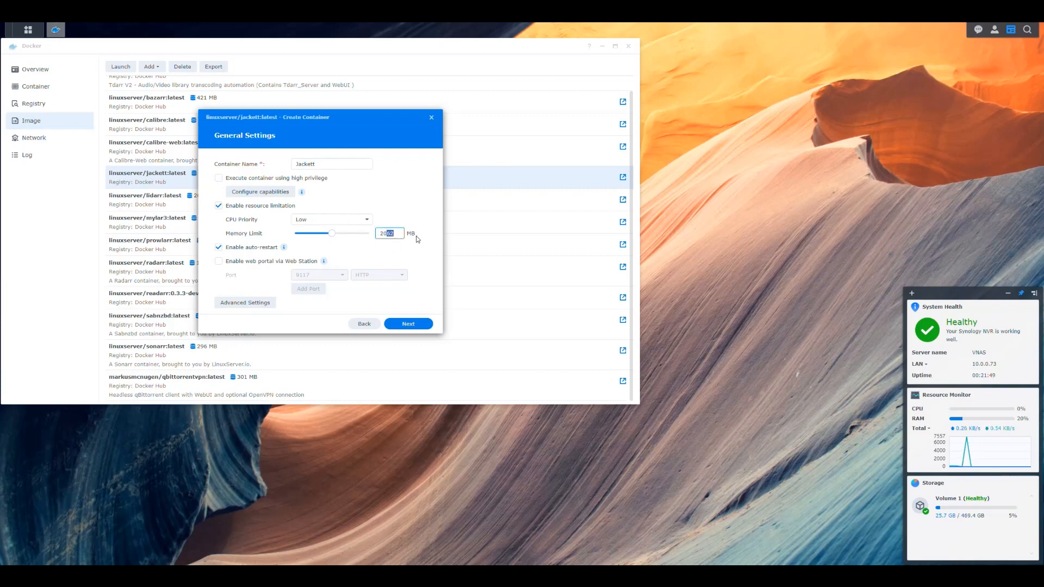
type("2048")
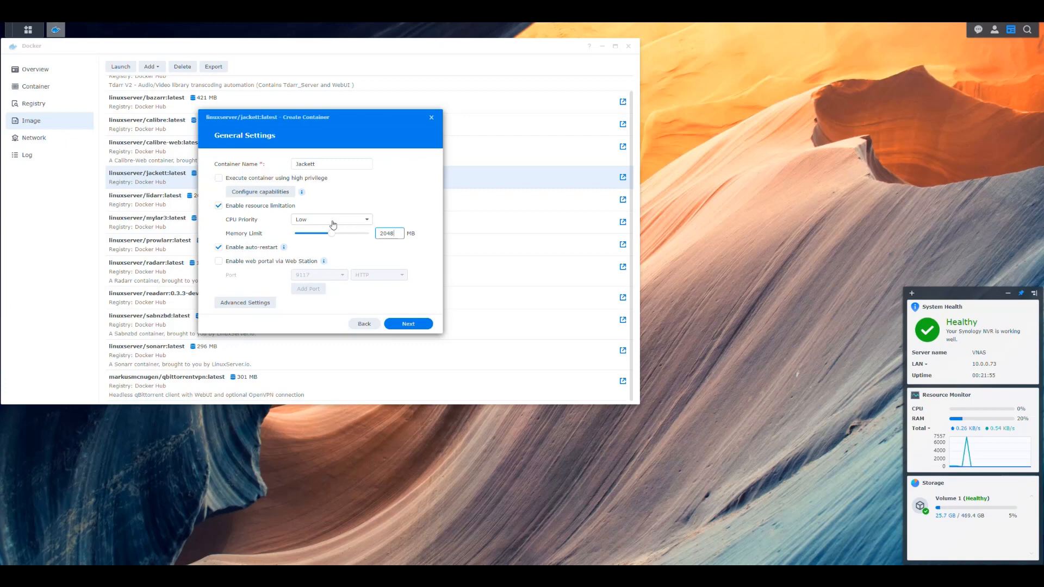
left_click(244, 302)
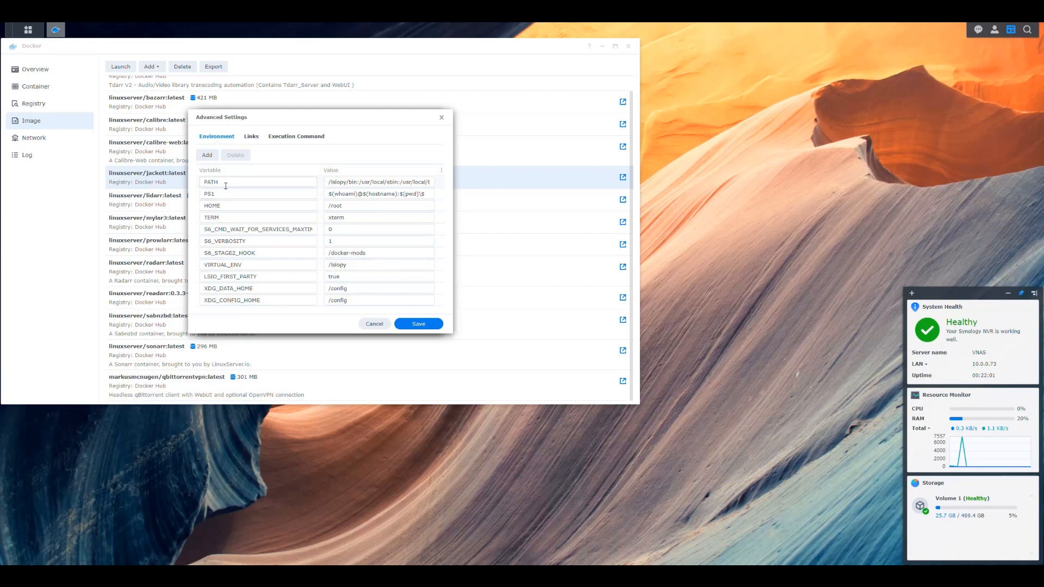
mouse_move(214, 179)
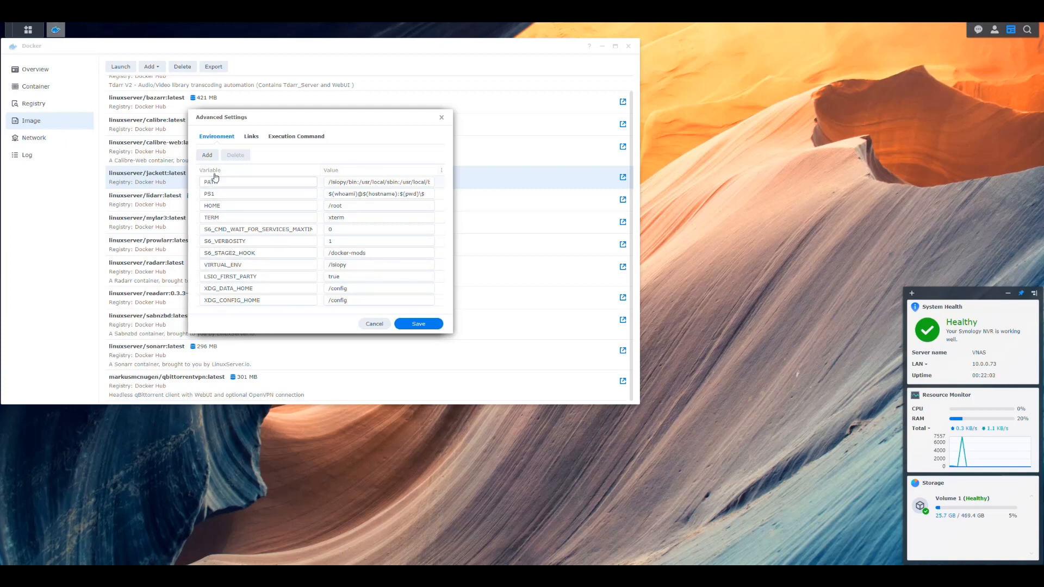
Step: Add environment variables PUID 1026, PGID 100 and TZ America/New_York and save them
scroll("down", 3)
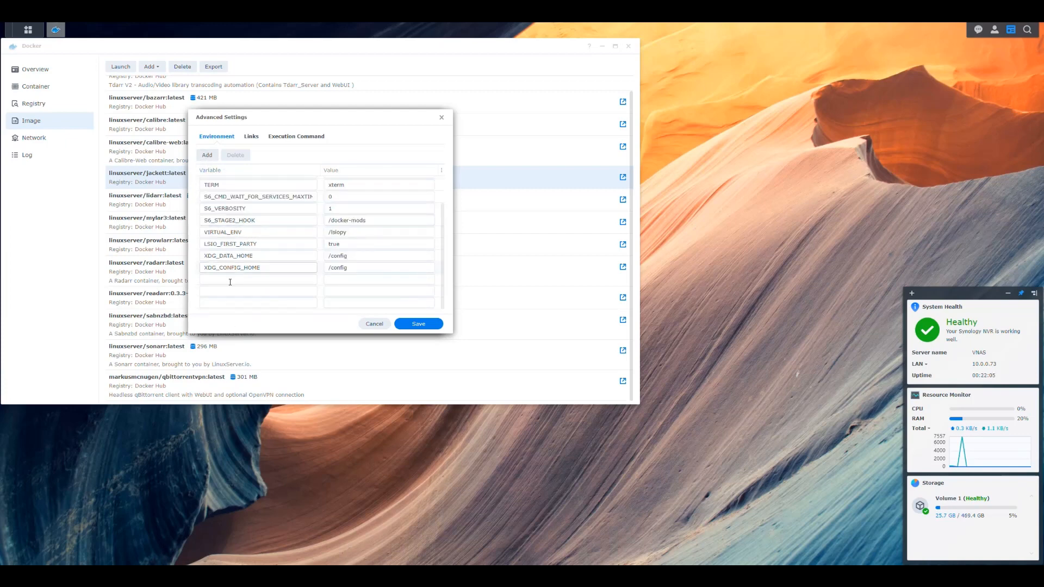
type("PUI")
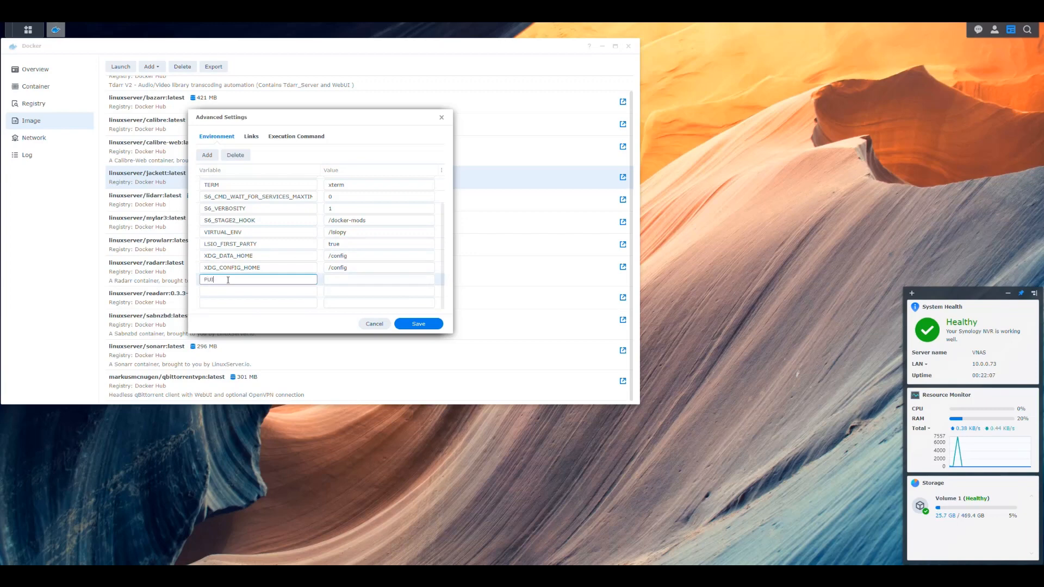
type("1026")
type("100")
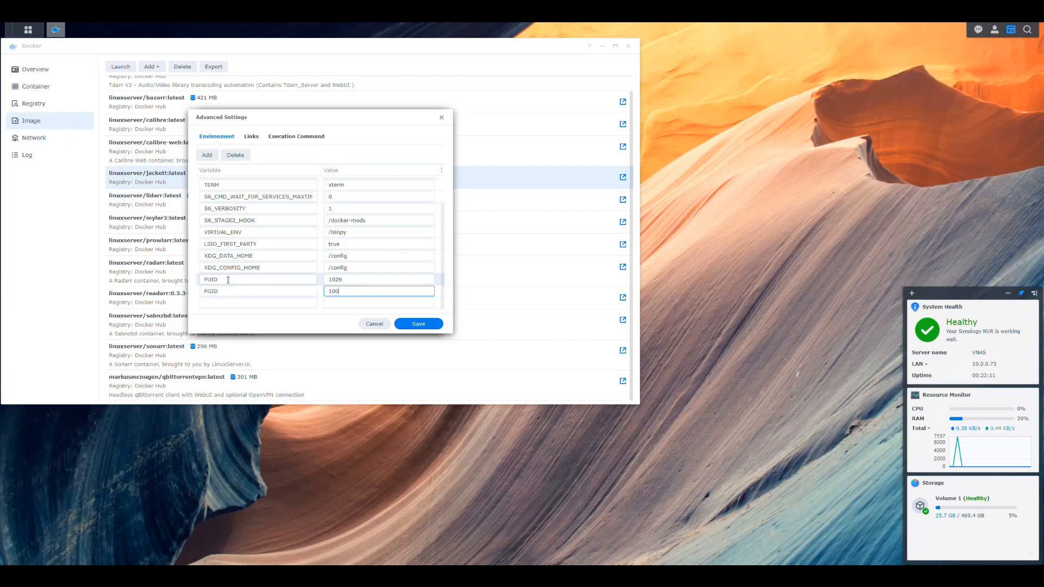
type("TZ")
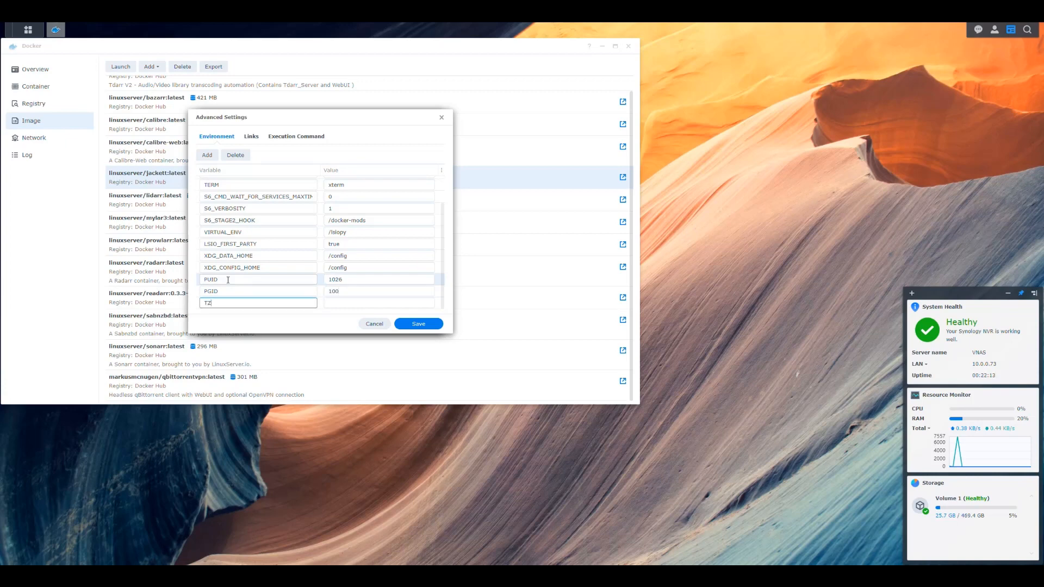
type("America/New_Yo")
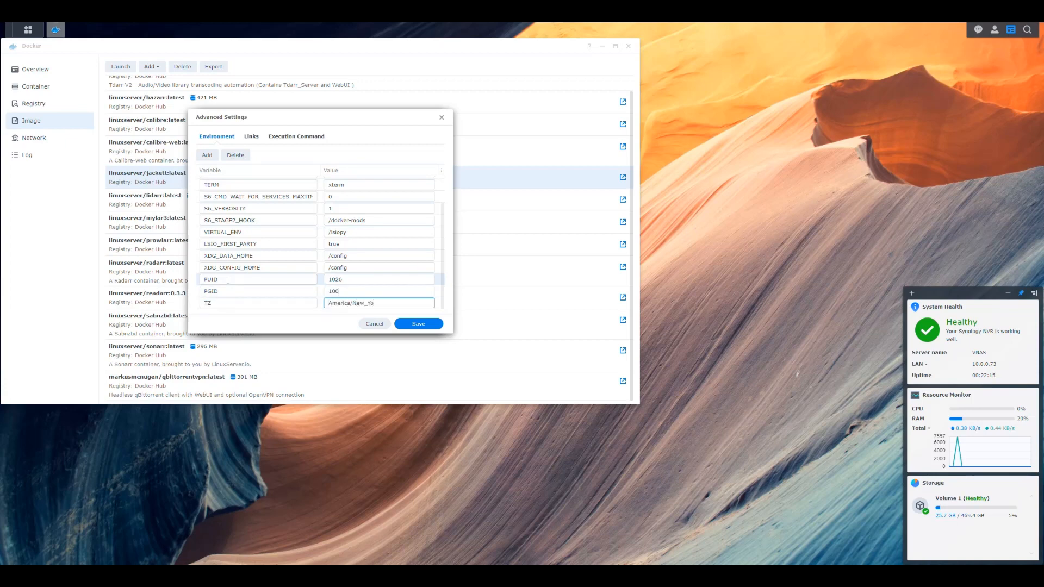
scroll("up", 3)
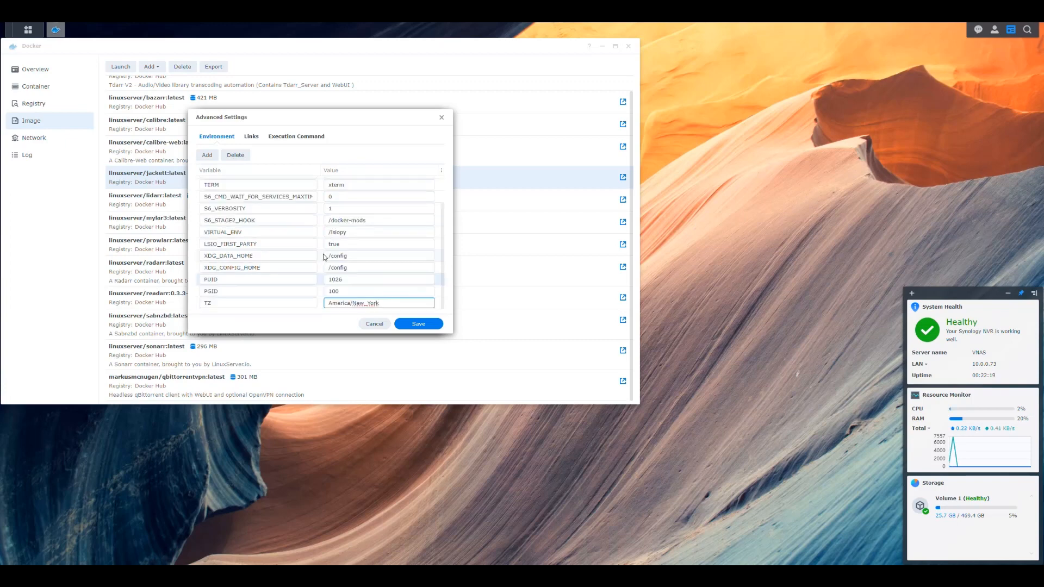
left_click(417, 324)
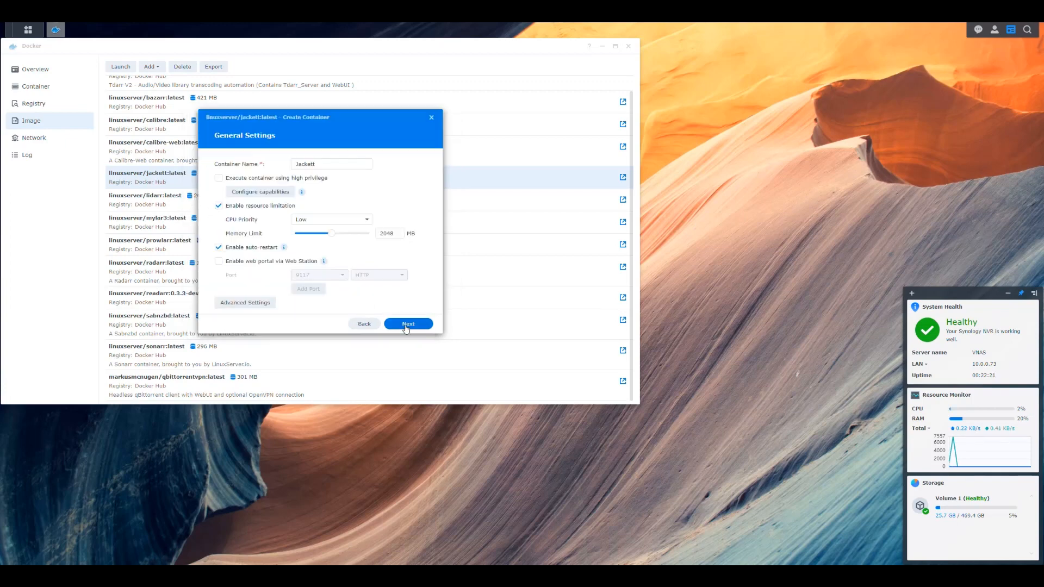
Step: Map local port 8095 to container port 9117 and continue to volume settings
left_click(408, 324)
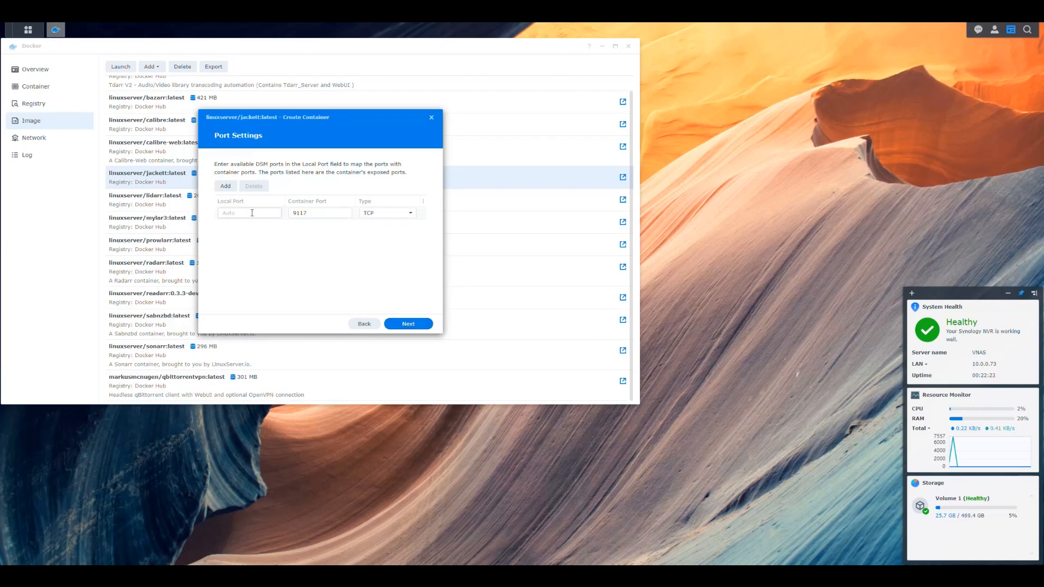
type("8095")
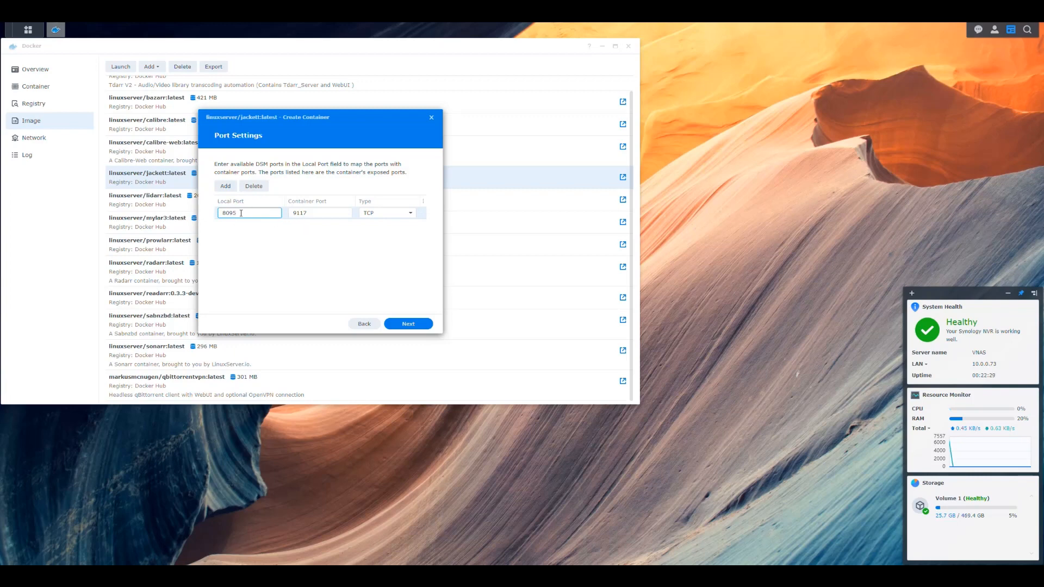
mouse_move(296, 253)
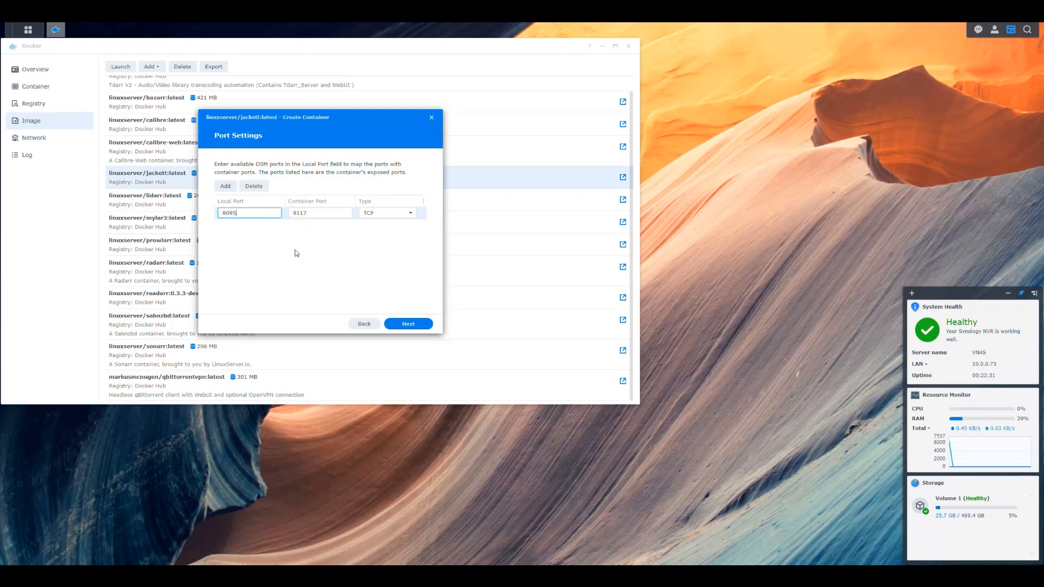
left_click(323, 262)
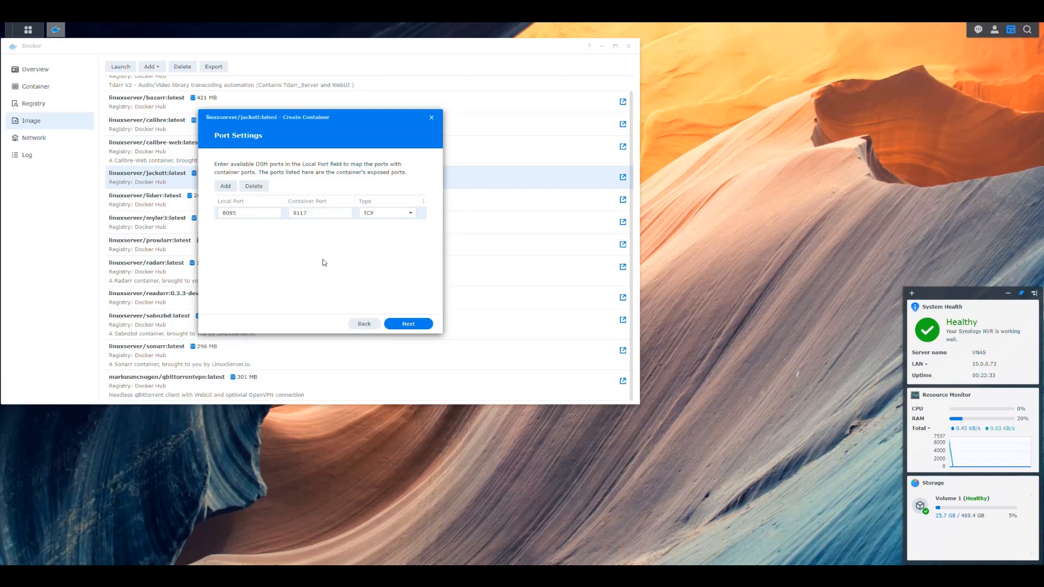
left_click(408, 324)
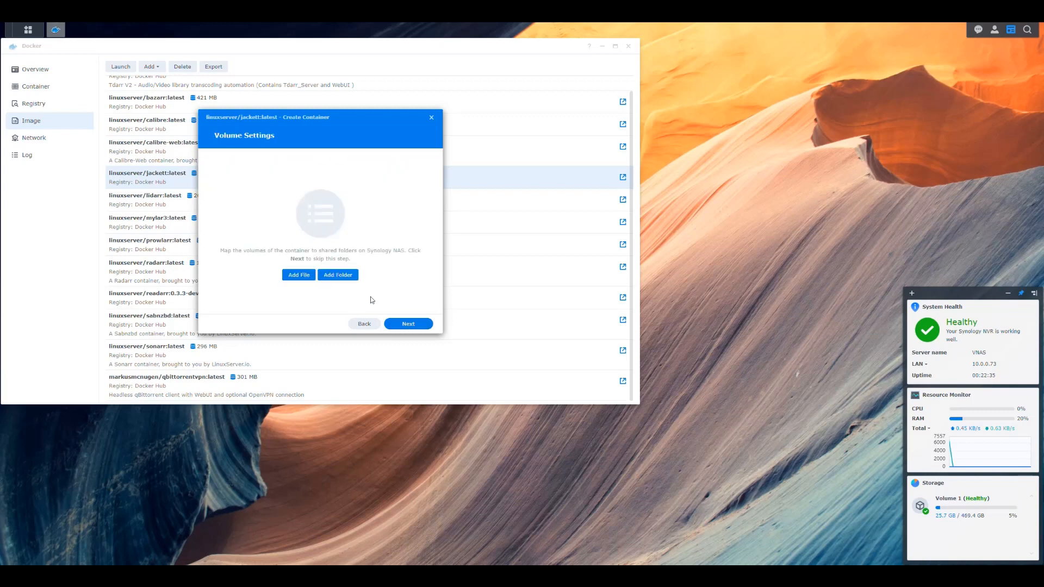
Step: Browse to docker/Configs as the parent folder for the volume
left_click(337, 274)
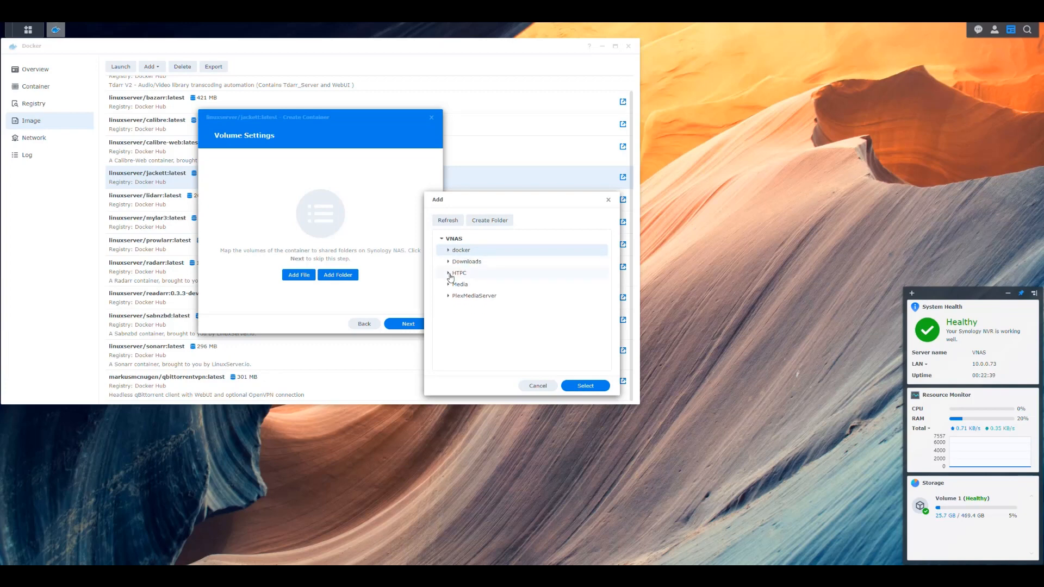
left_click(448, 271)
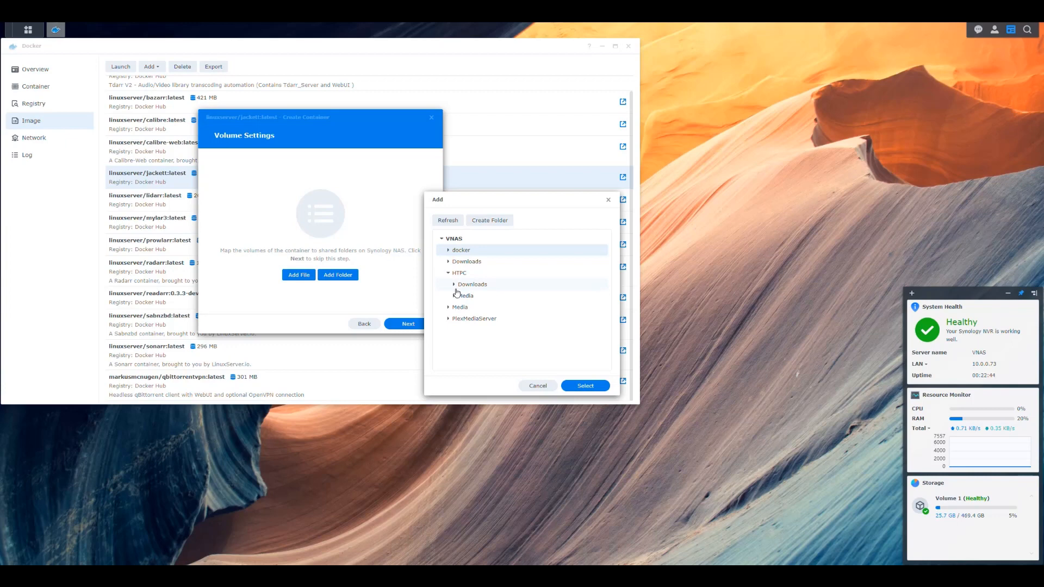
left_click(449, 250)
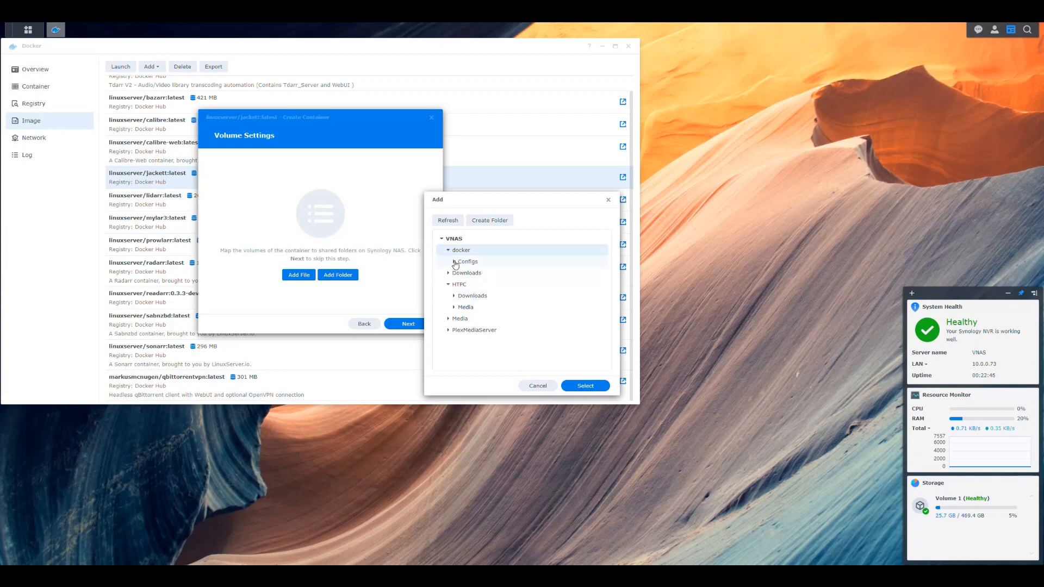
left_click(453, 261)
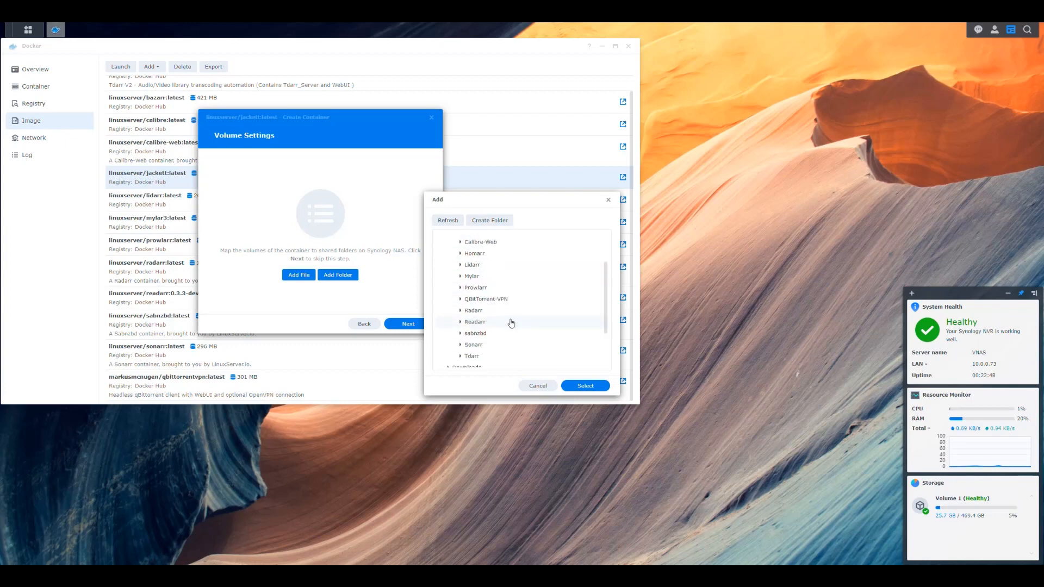
left_click(453, 234)
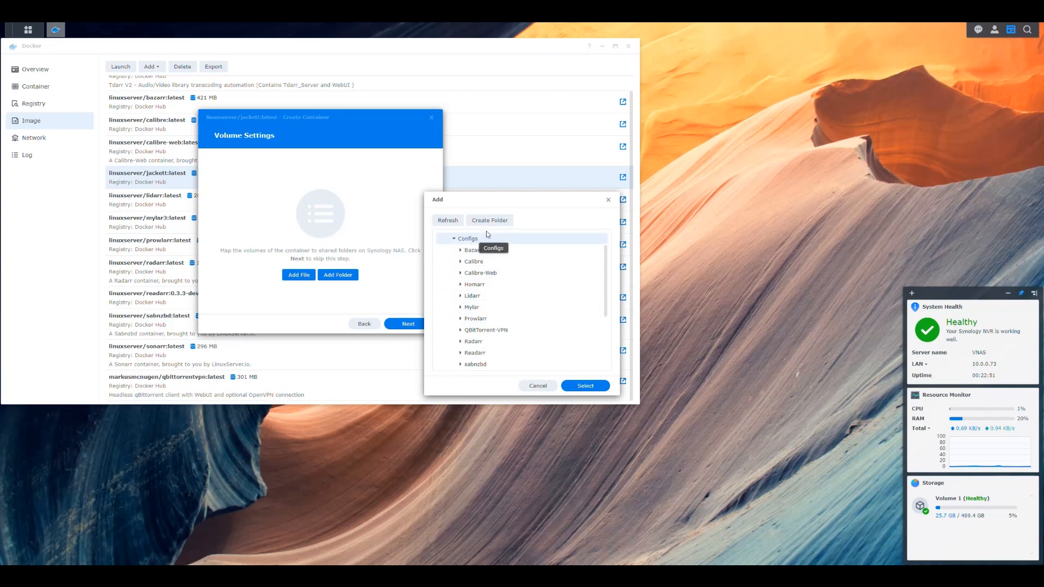
Step: Create a Jackett folder there and mount it as /config
left_click(488, 220)
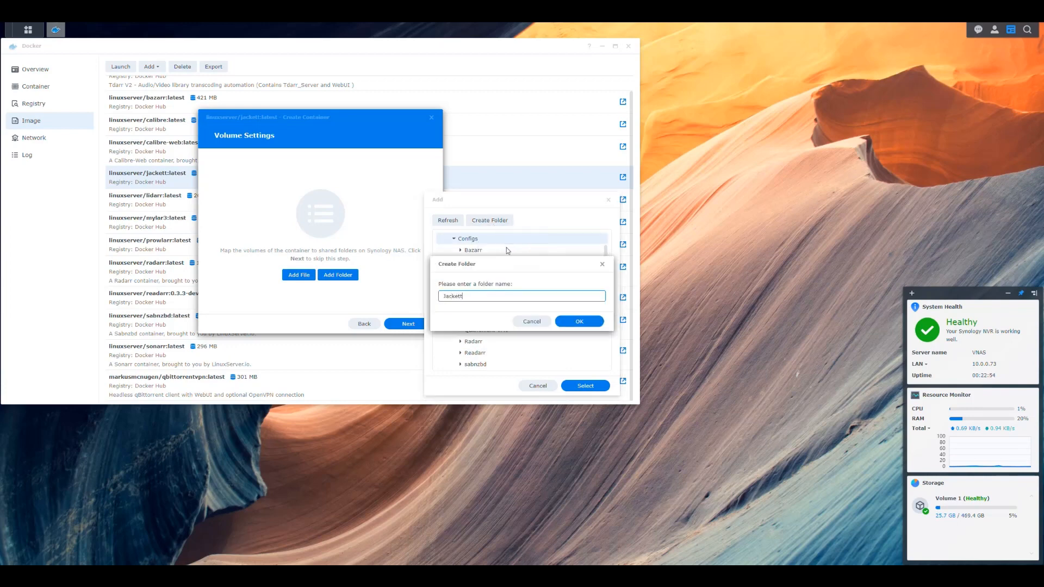
left_click(577, 321)
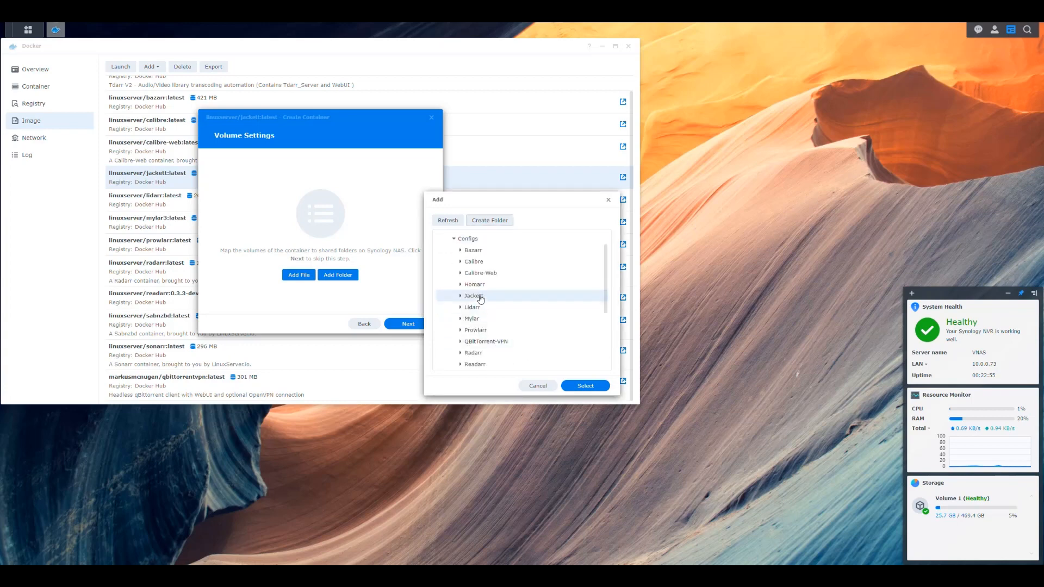
left_click(584, 385)
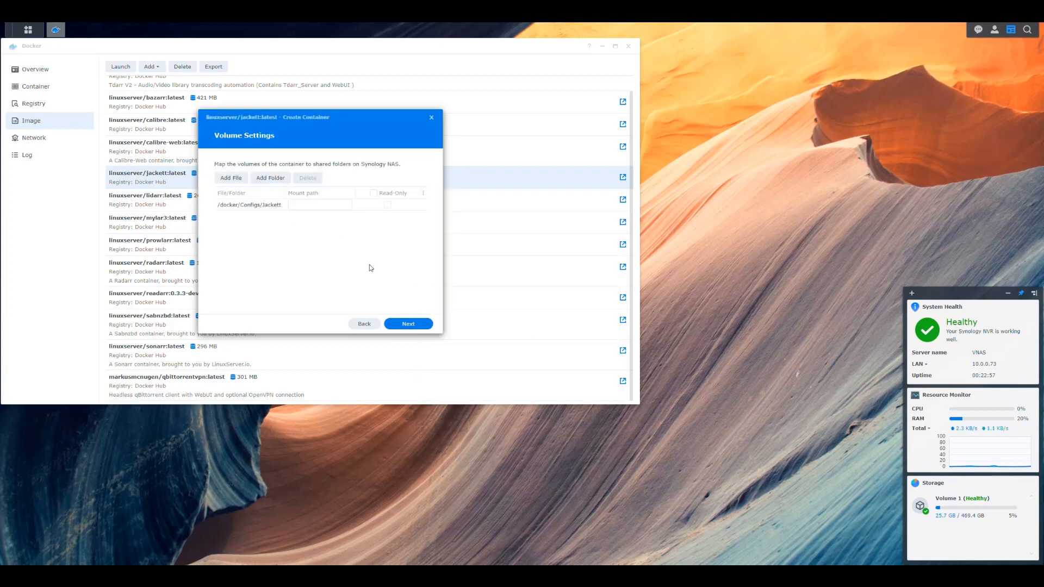
type("/config")
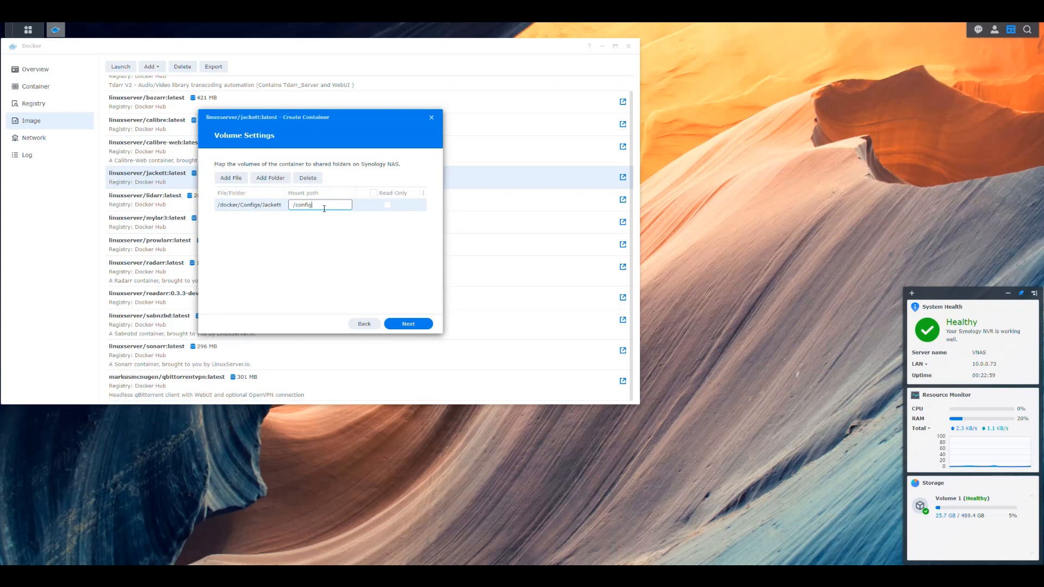
mouse_move(374, 262)
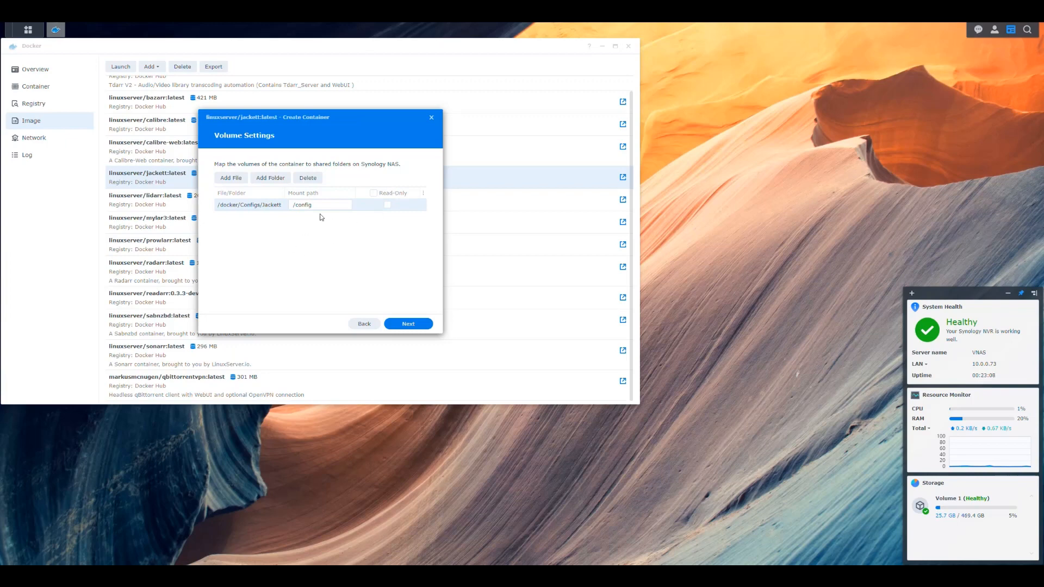
mouse_move(349, 238)
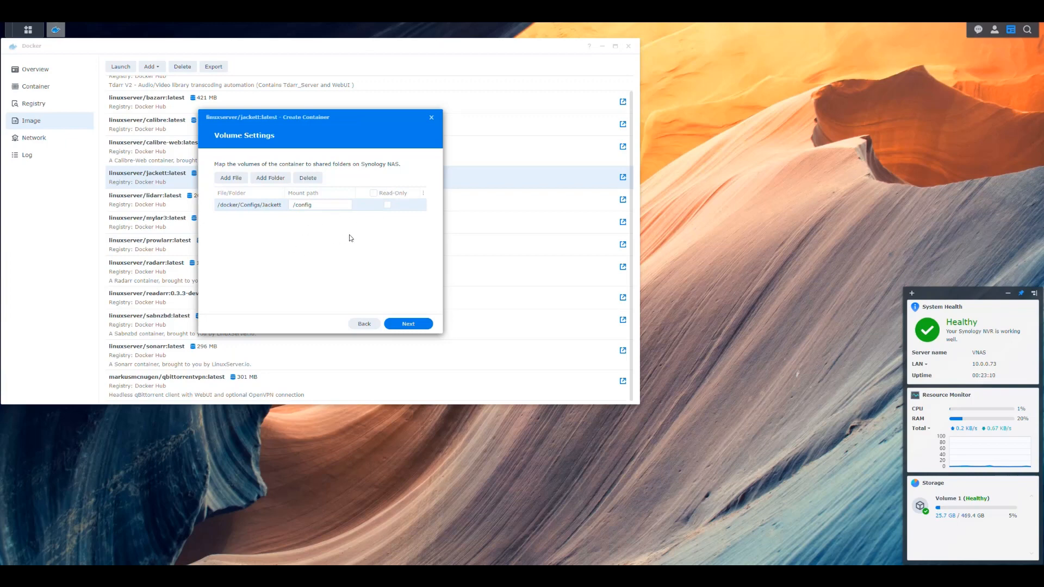
mouse_move(350, 214)
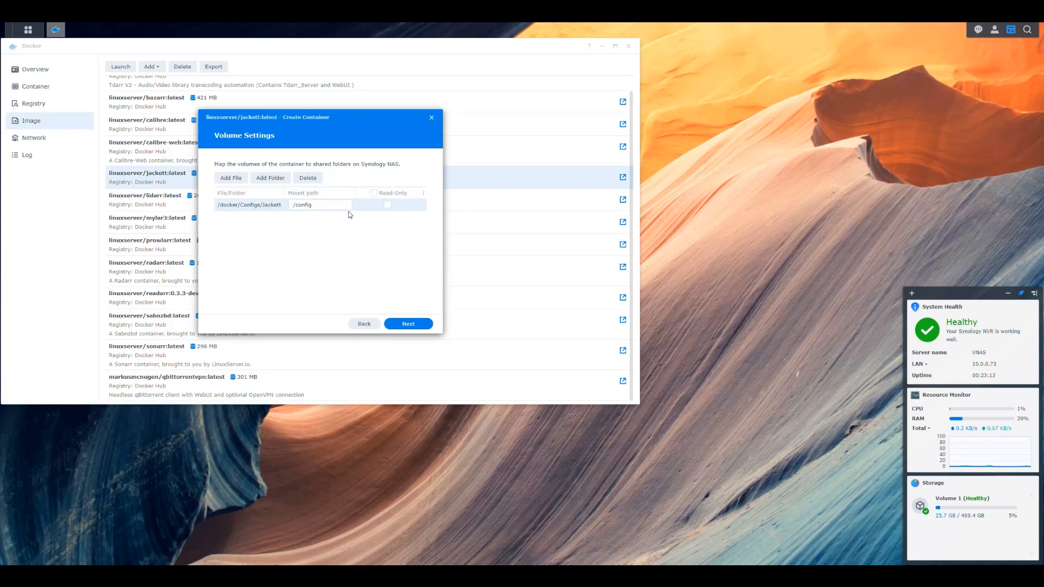
mouse_move(333, 250)
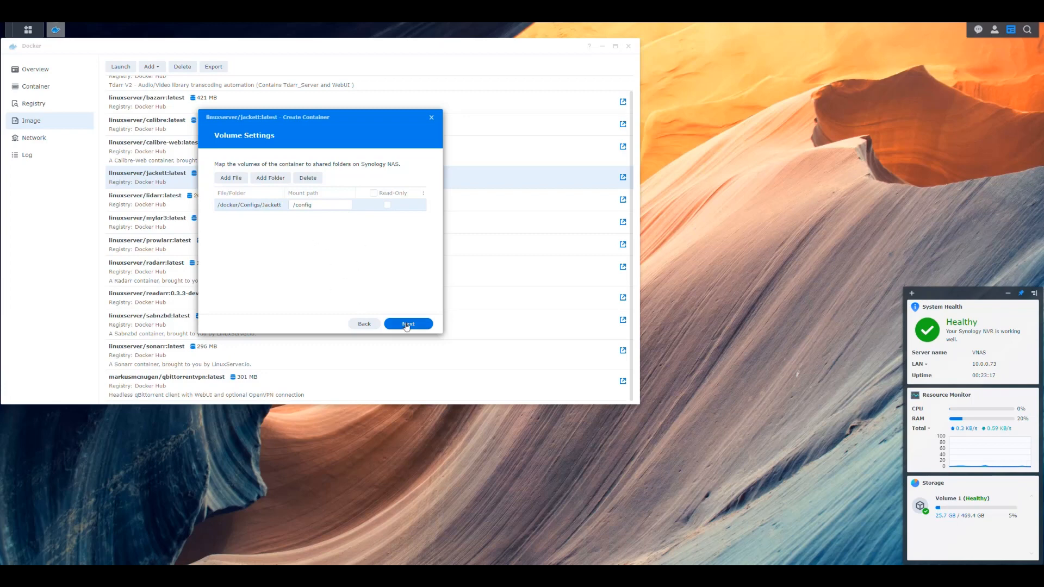
Step: Finish the container wizard to create Jackett and return to the container list
left_click(408, 324)
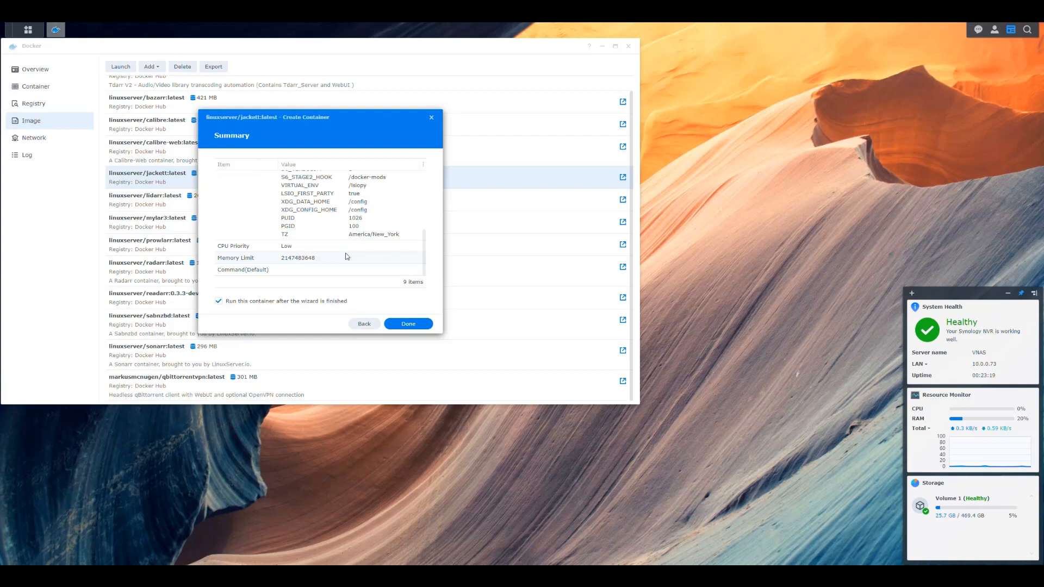
left_click(407, 324)
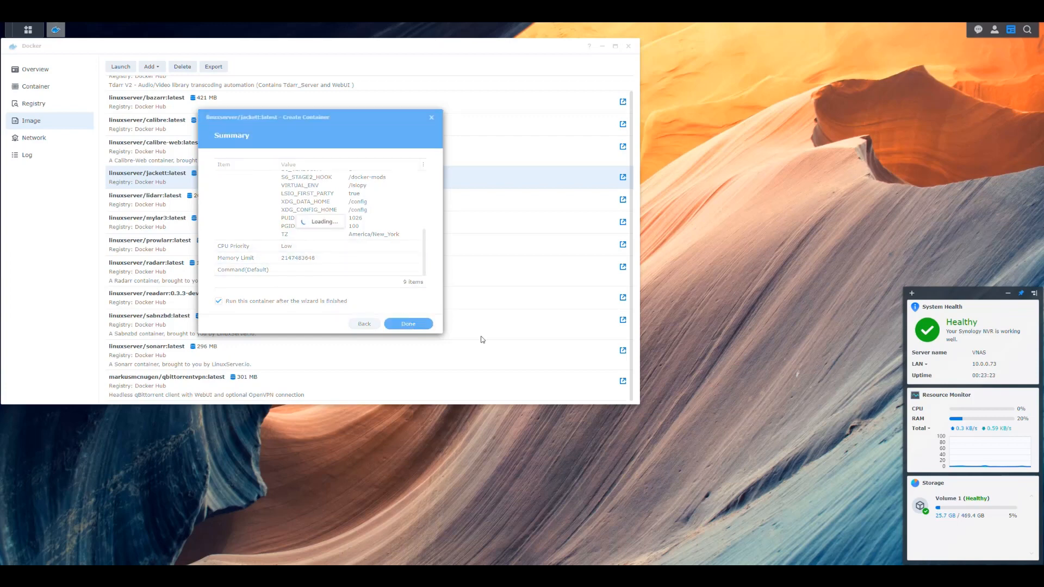
left_click(408, 324)
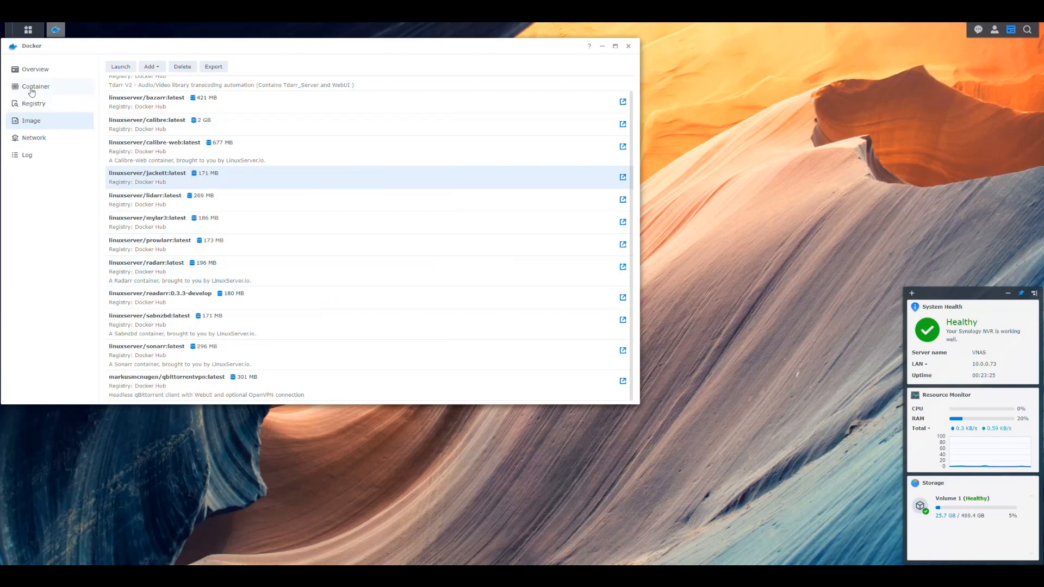
left_click(35, 86)
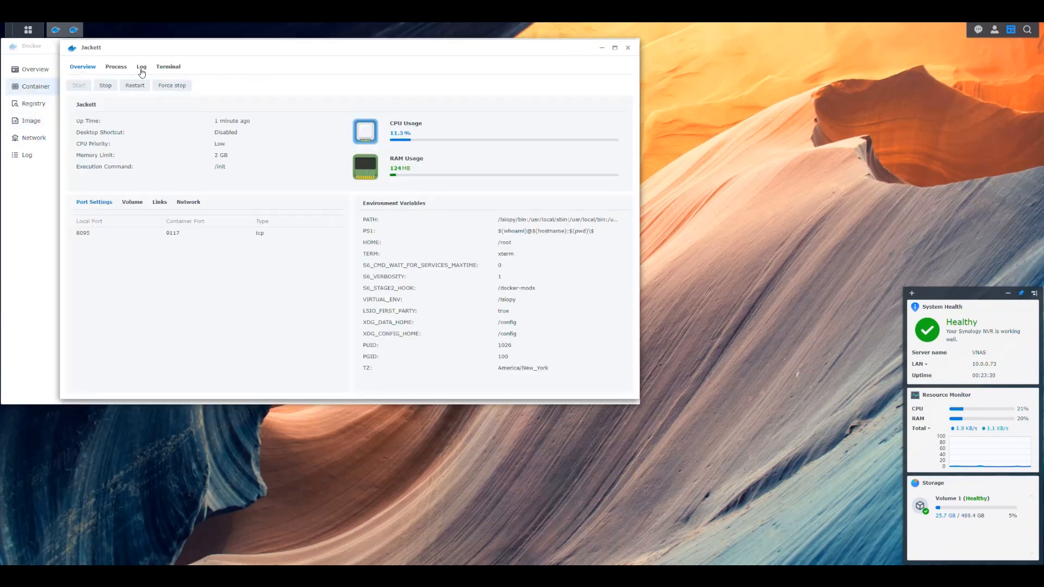
Step: View the Jackett container log confirming it listens on port 9117, then head to the address bar
left_click(140, 66)
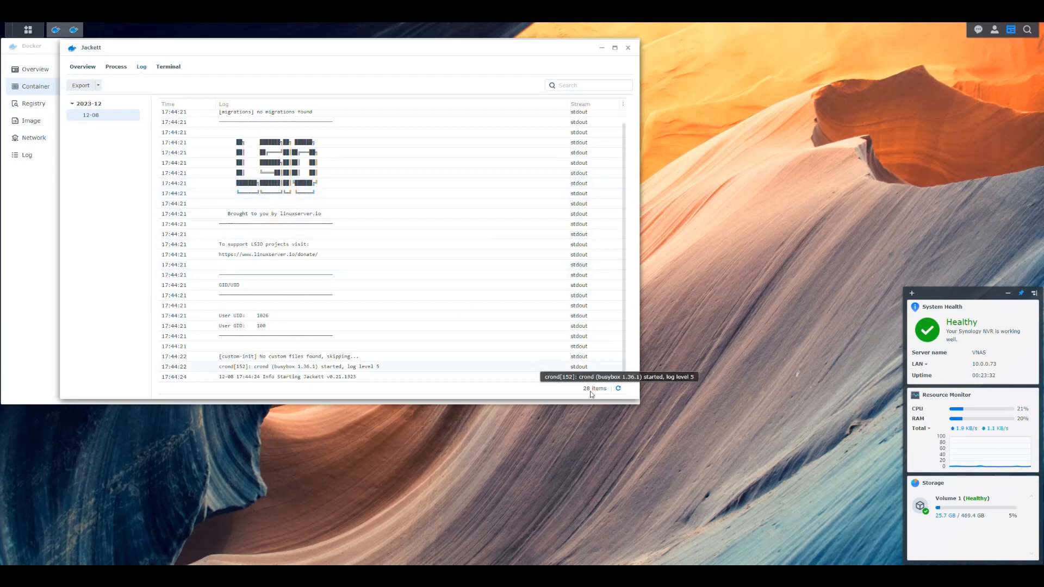
left_click(617, 388)
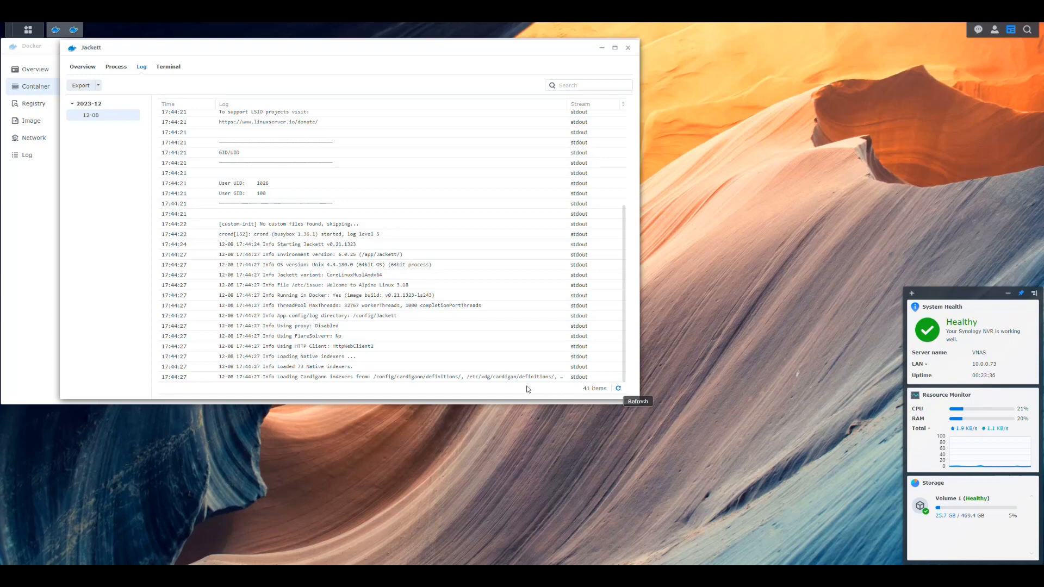
mouse_move(505, 377)
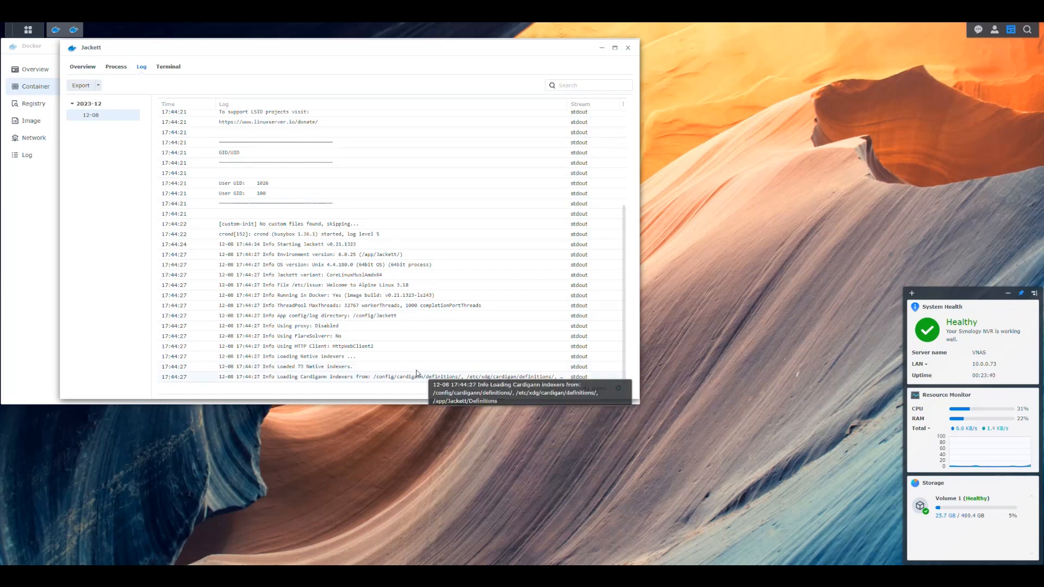
mouse_move(399, 346)
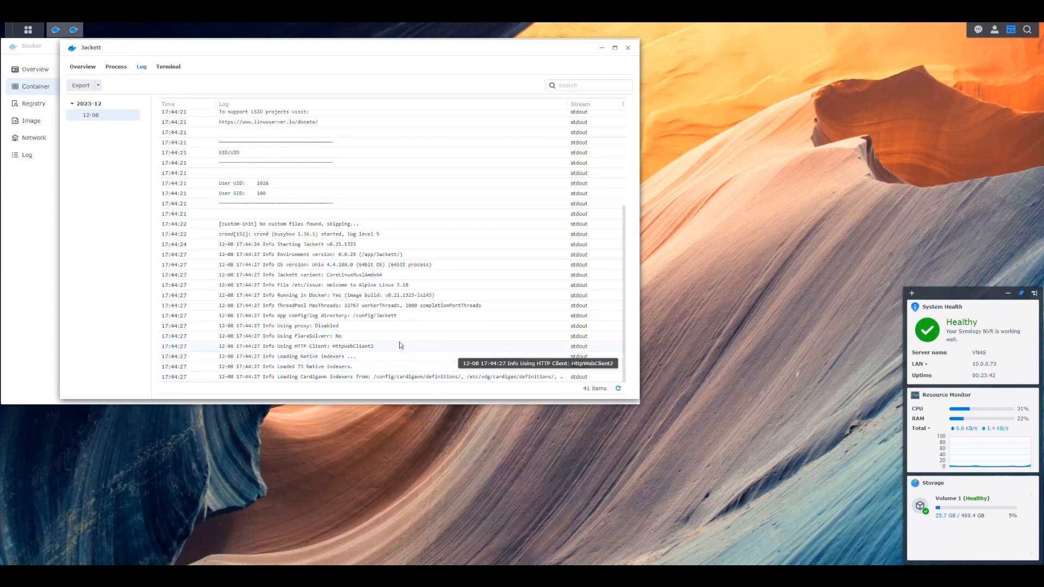
mouse_move(502, 376)
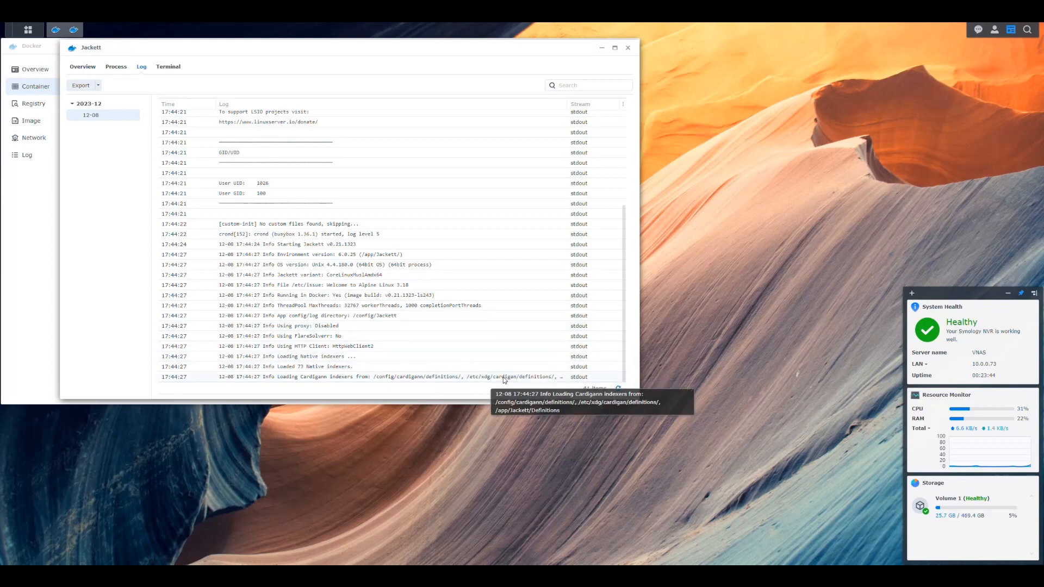
mouse_move(605, 403)
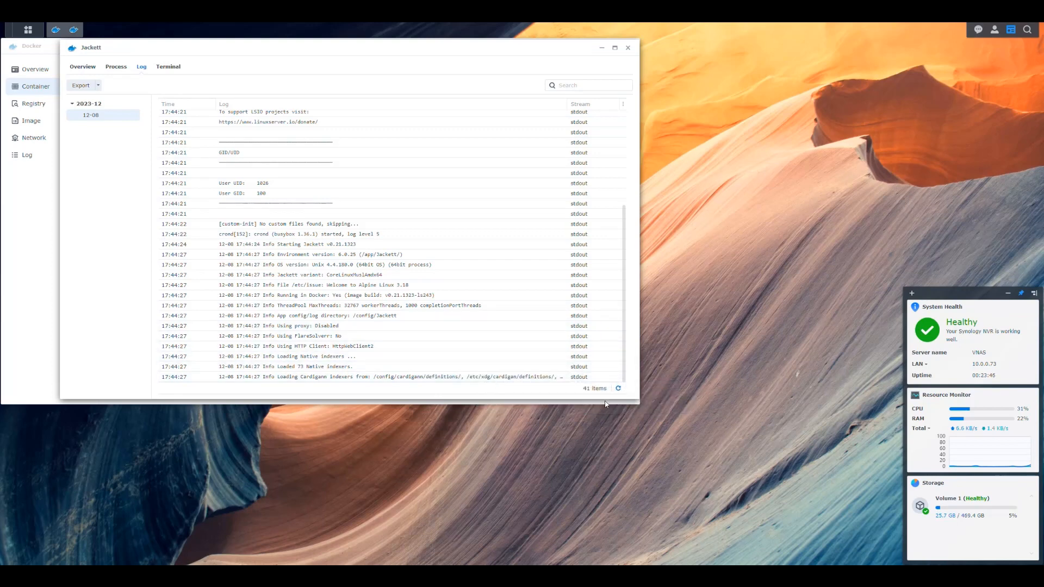
scroll("down", 3)
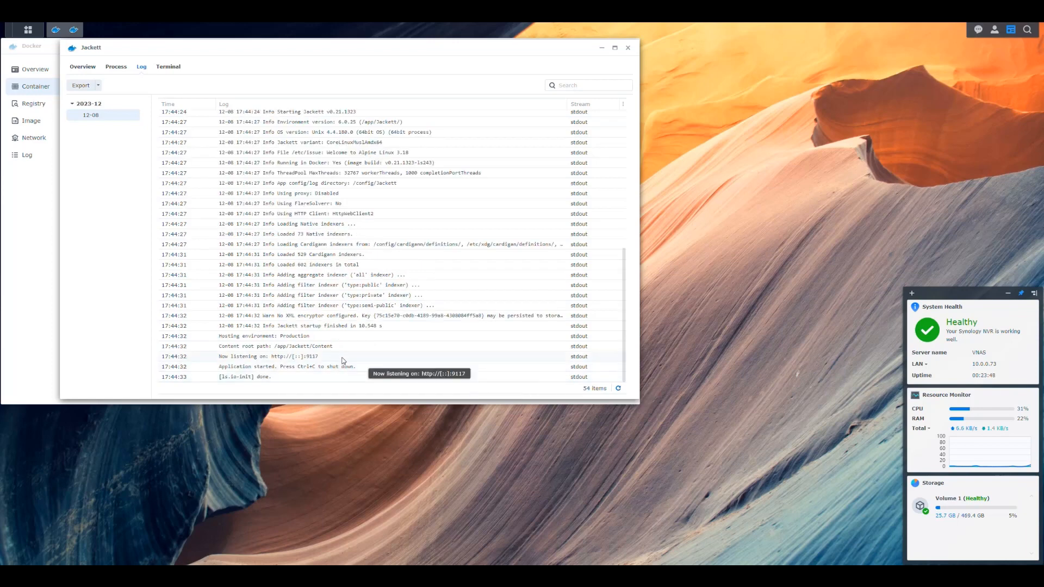
mouse_move(597, 71)
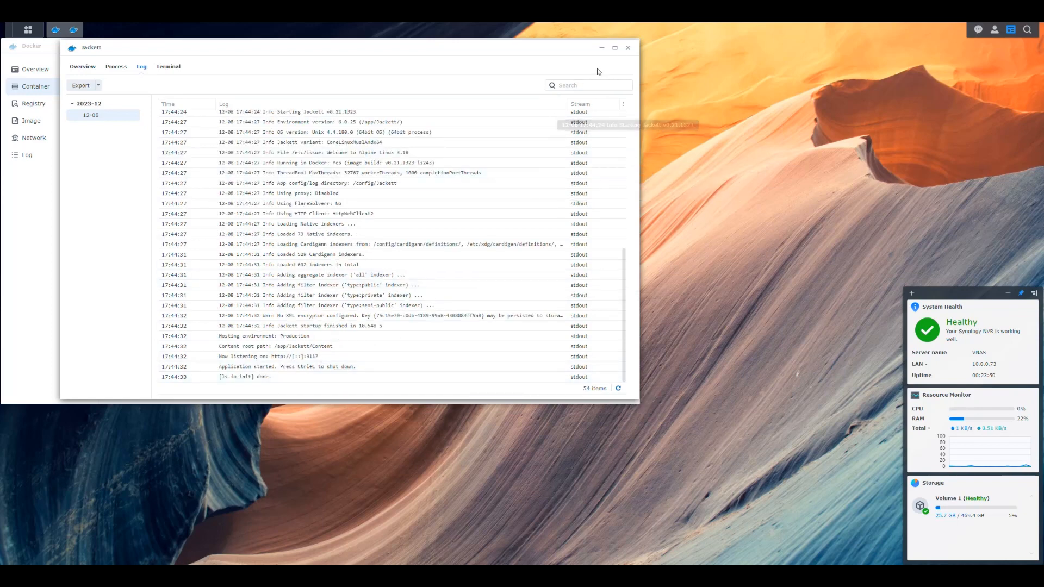
left_click(626, 47)
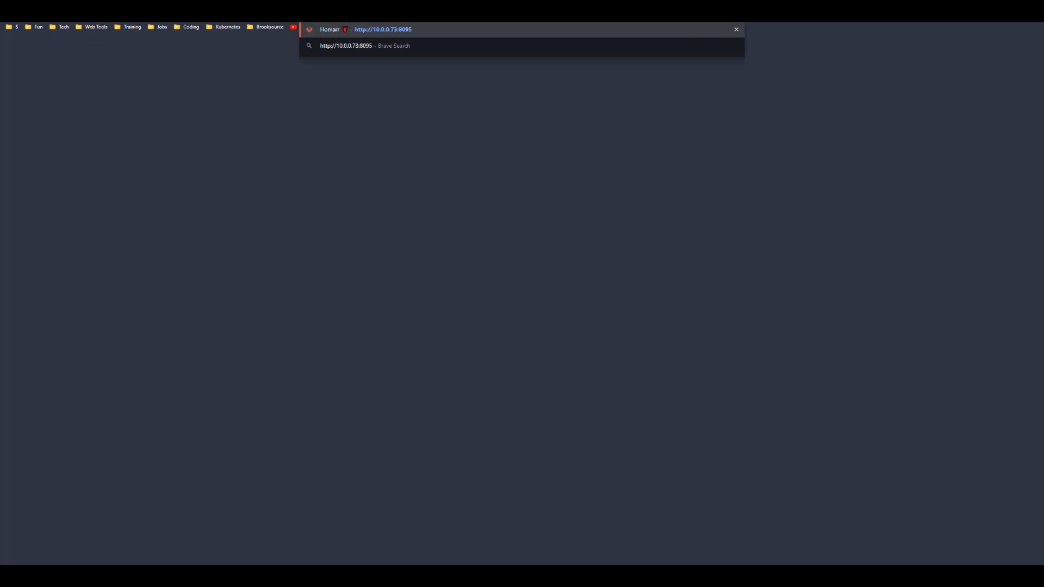
key("Return")
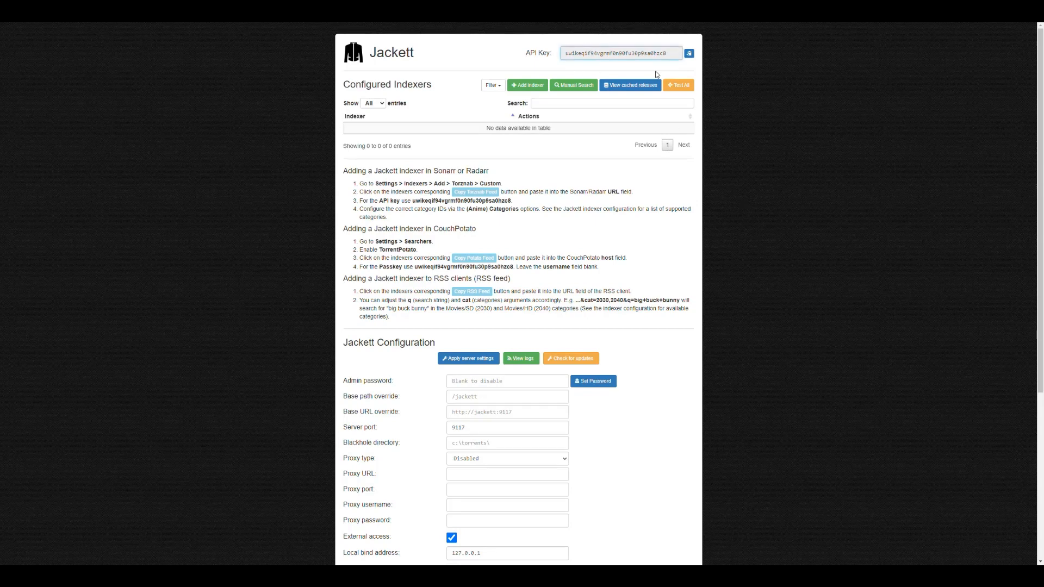
mouse_move(735, 106)
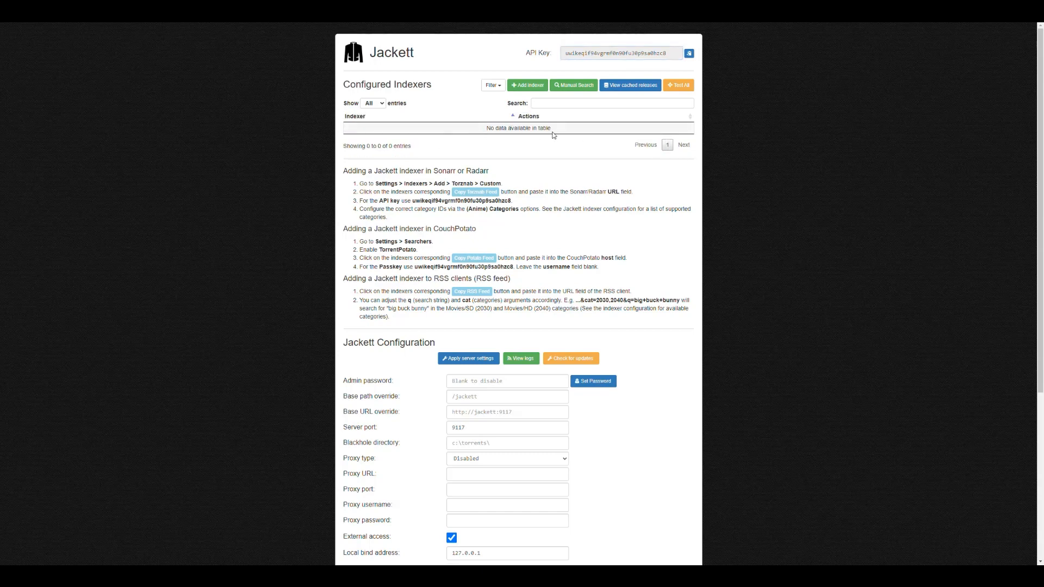
mouse_move(543, 174)
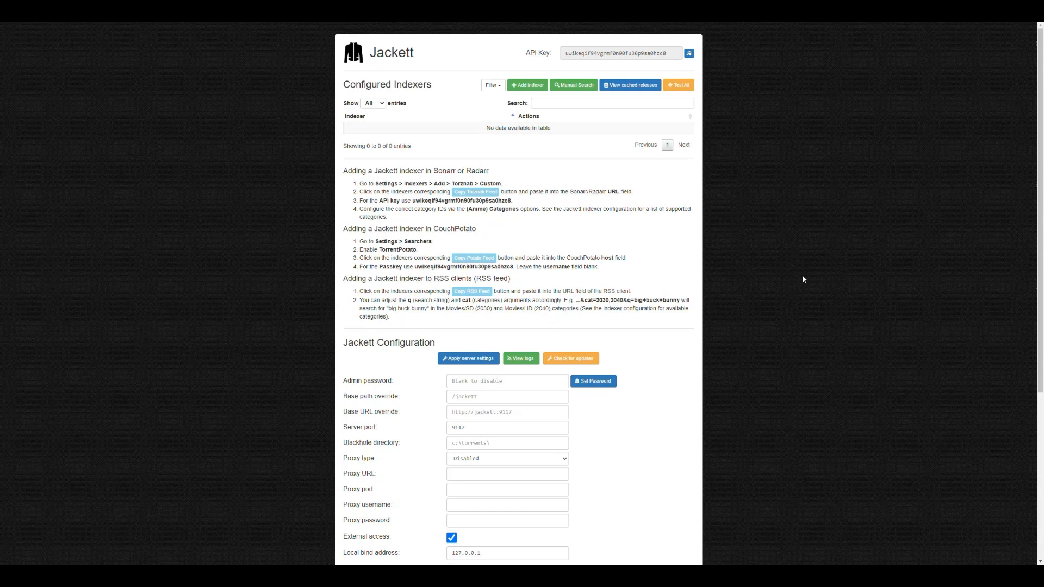
mouse_move(470, 170)
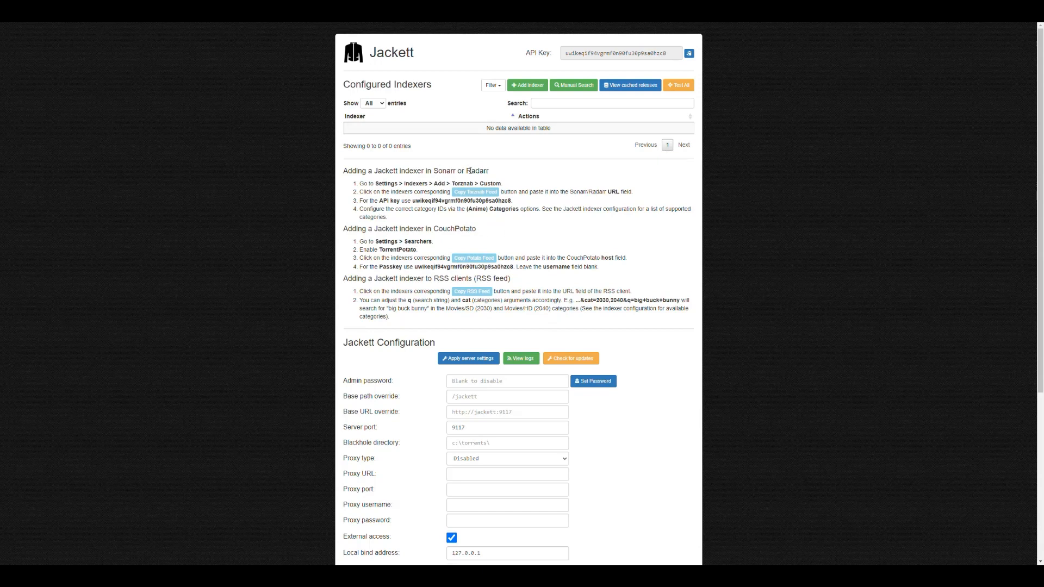
mouse_move(446, 228)
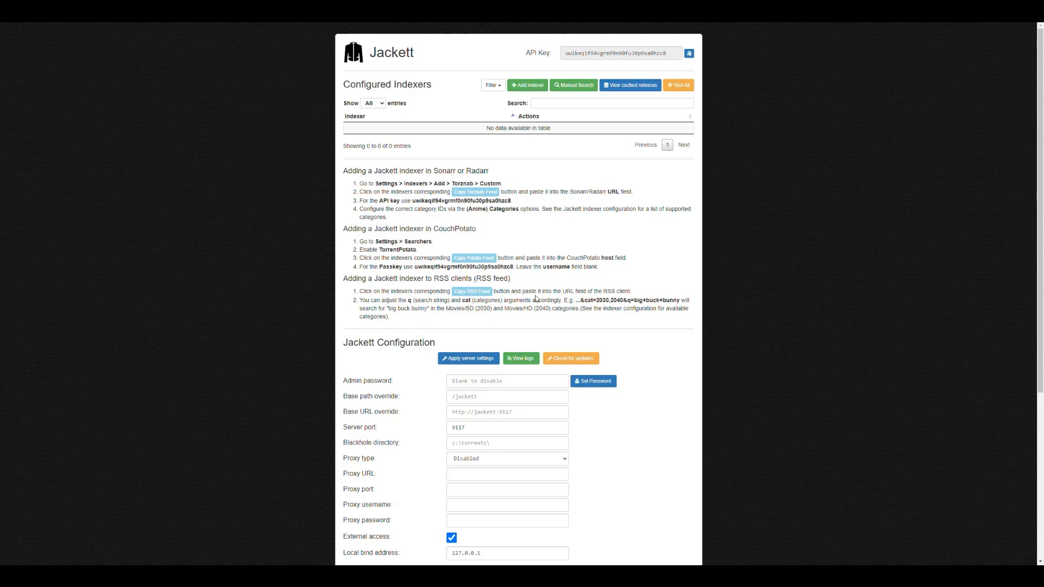
scroll("down", 3)
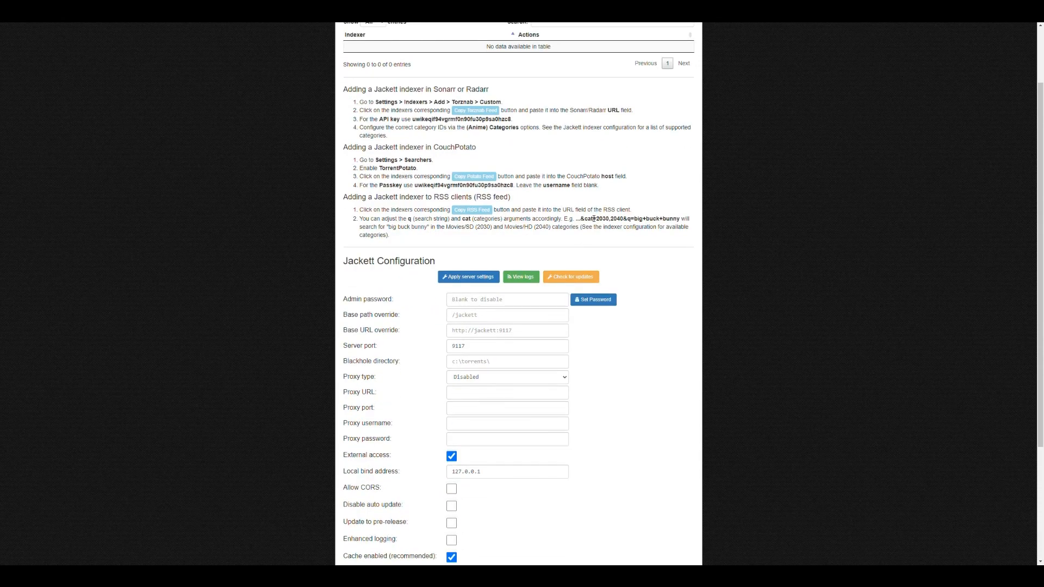
scroll("down", 3)
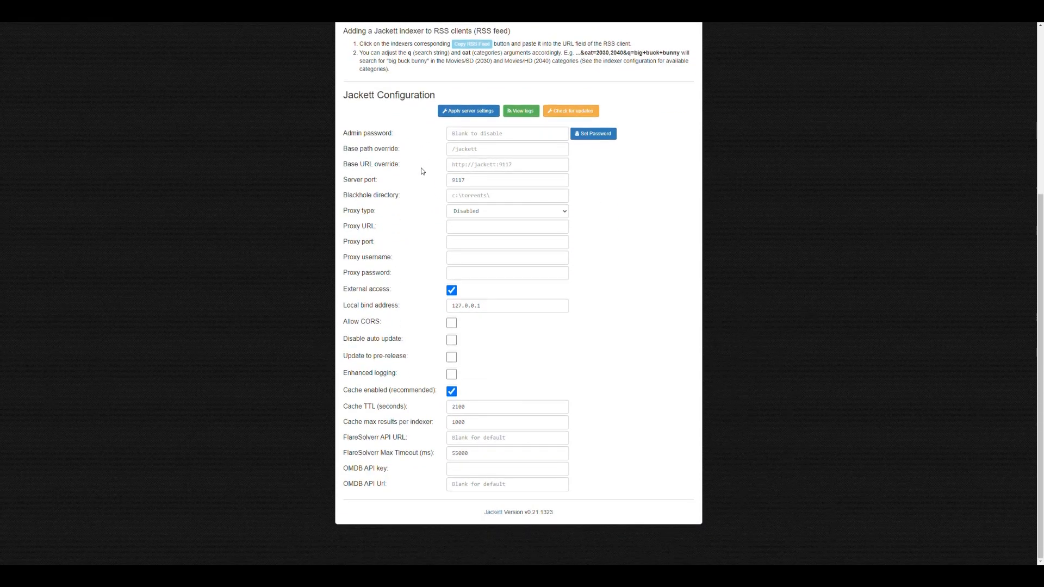
mouse_move(409, 177)
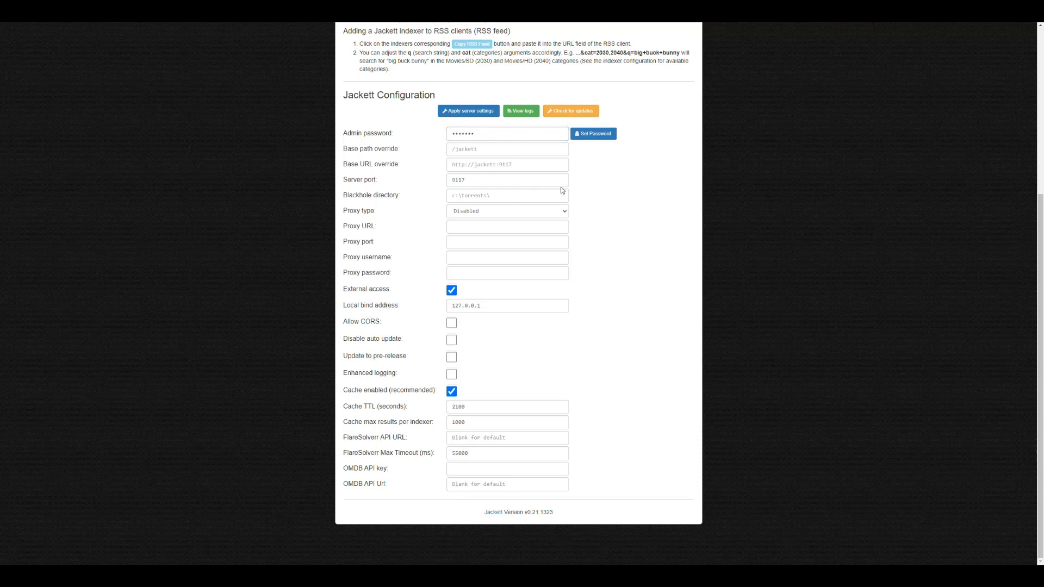
mouse_move(506, 218)
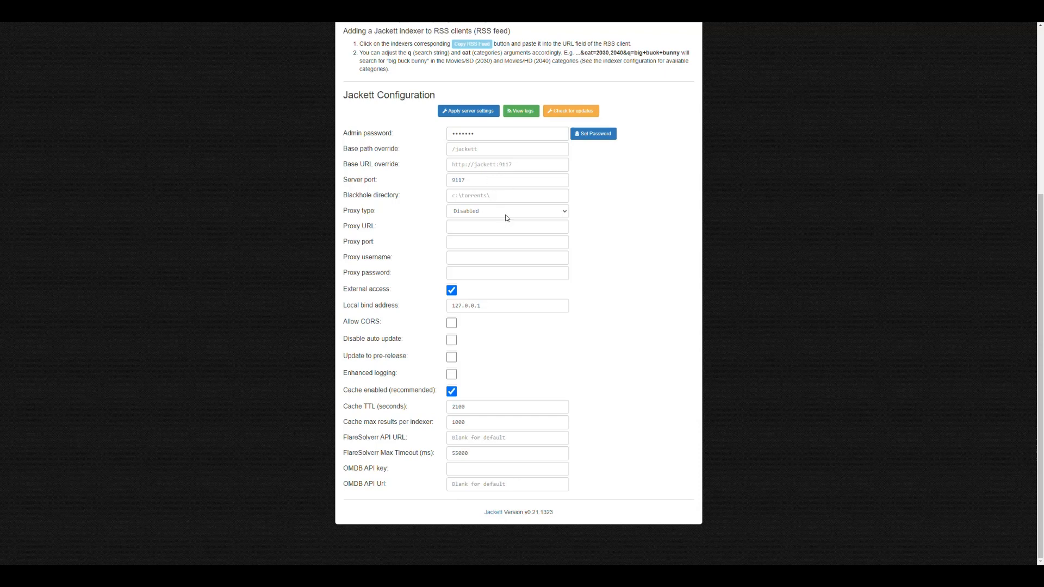
mouse_move(623, 231)
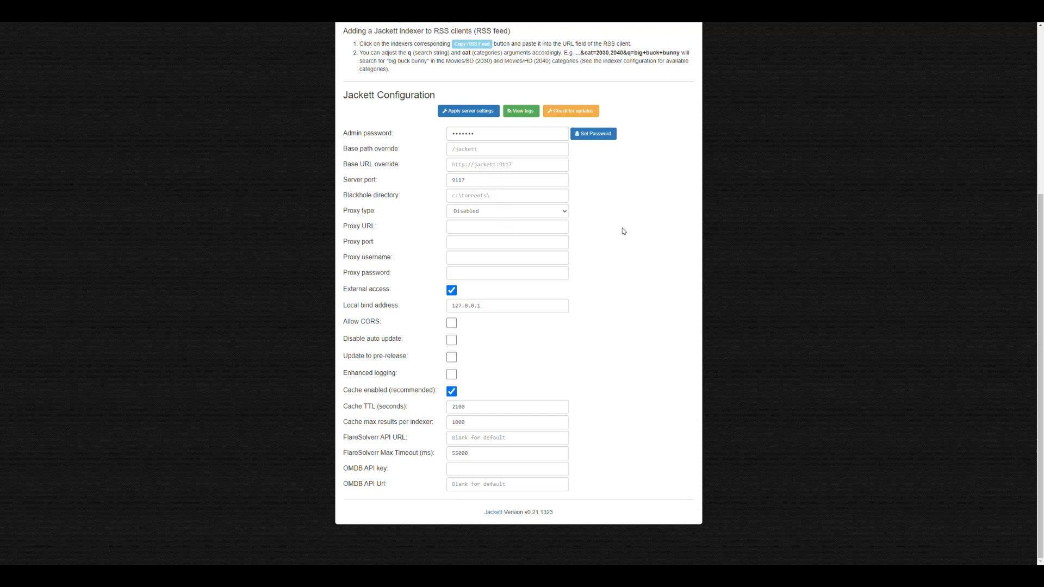
mouse_move(600, 215)
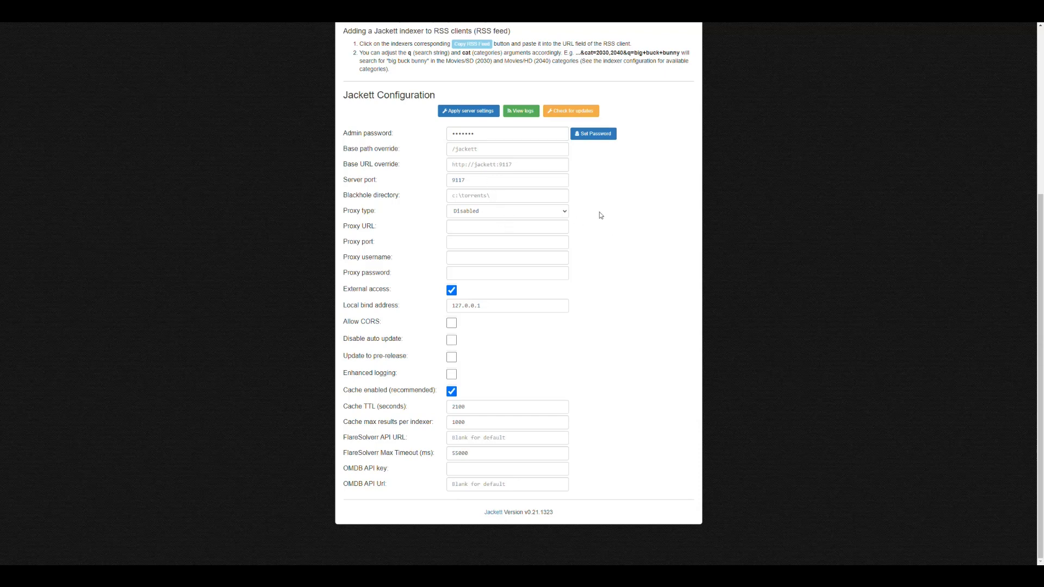
Step: Select the Admin password field to enter a dashboard password
left_click(506, 195)
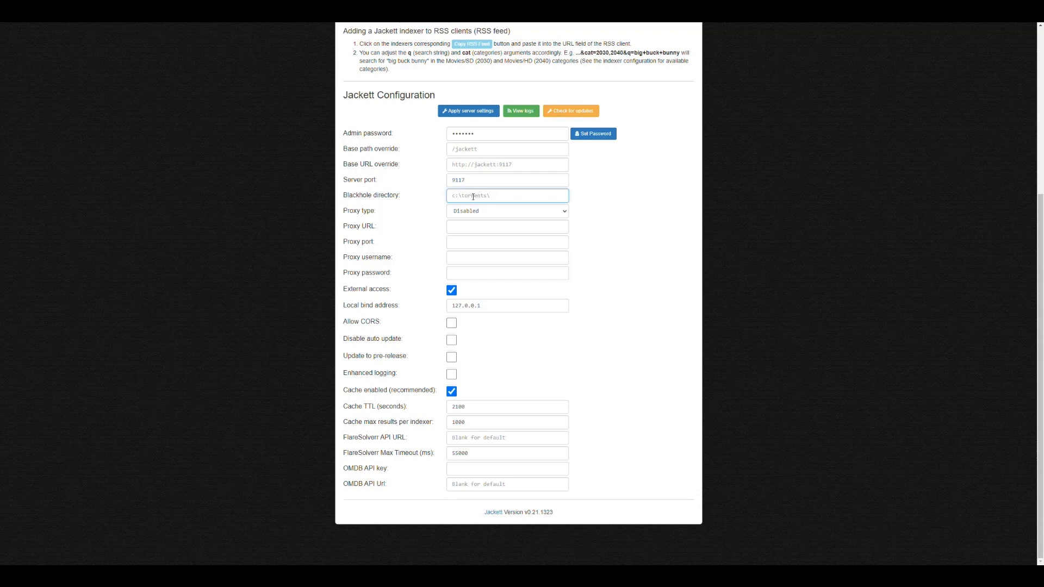
mouse_move(598, 220)
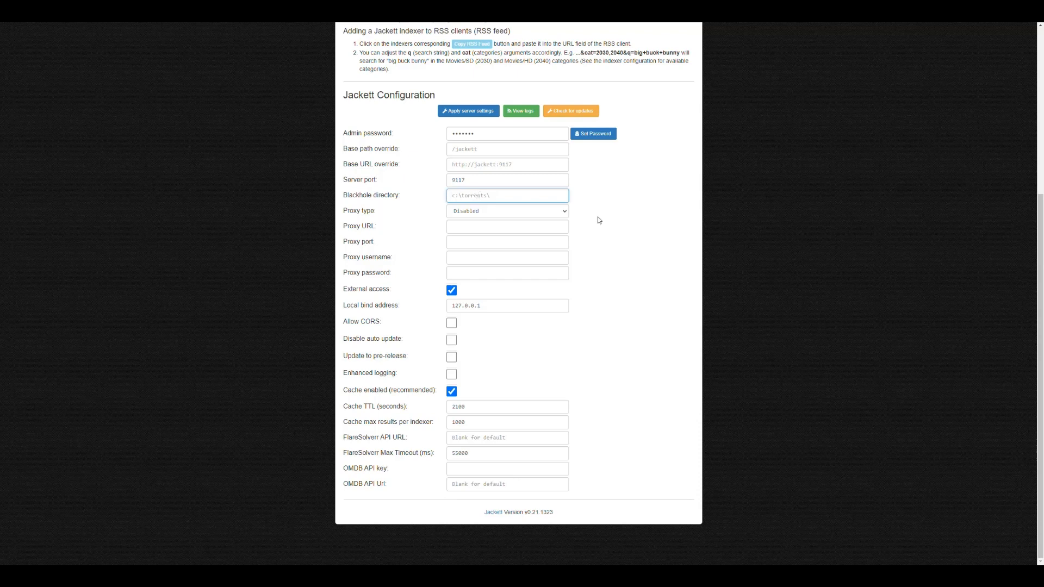
mouse_move(624, 212)
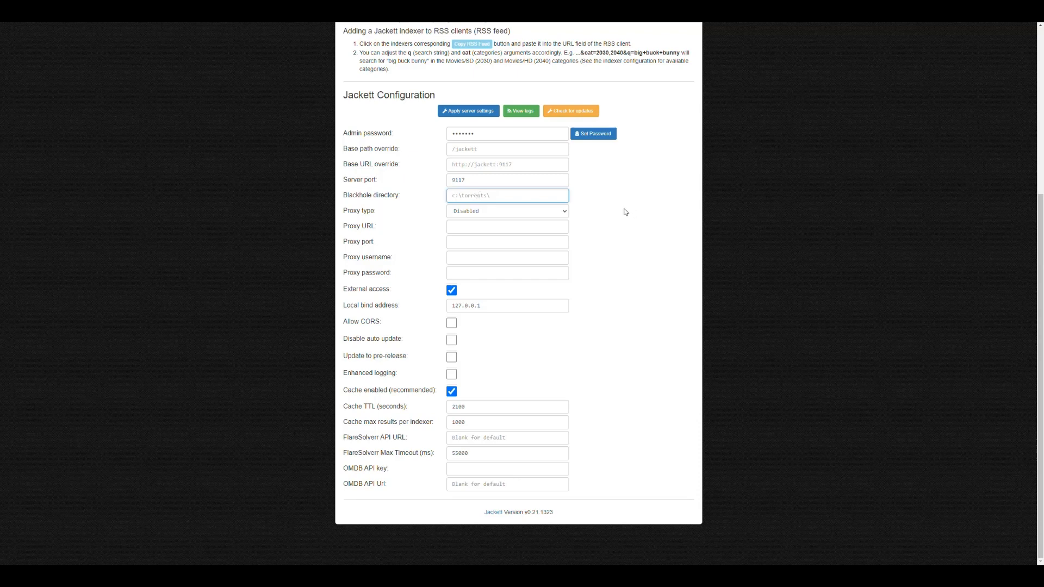
Step: Select the Blackhole directory field before checking folders in File Station
left_click(507, 194)
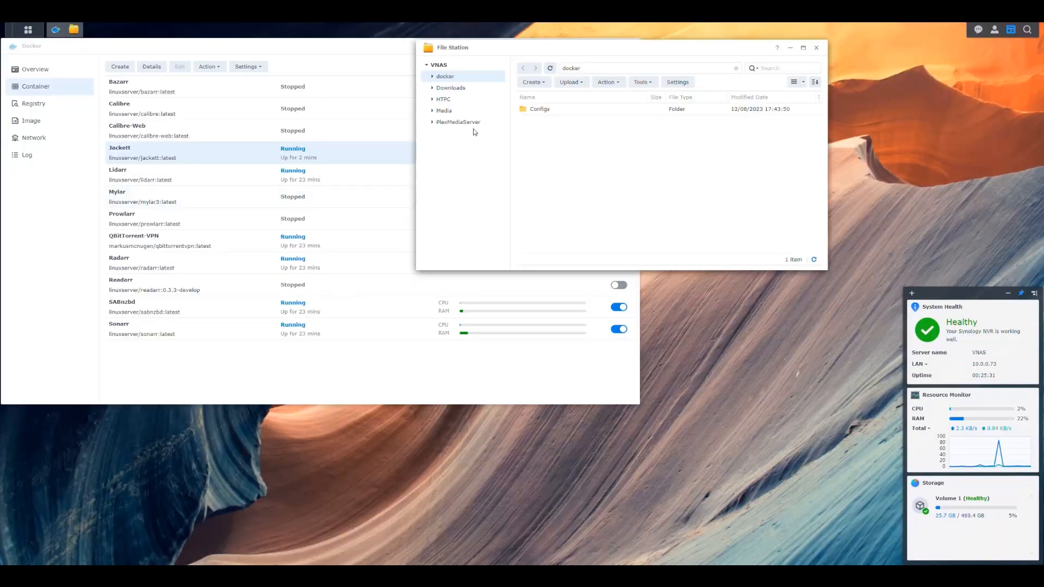
mouse_move(450, 87)
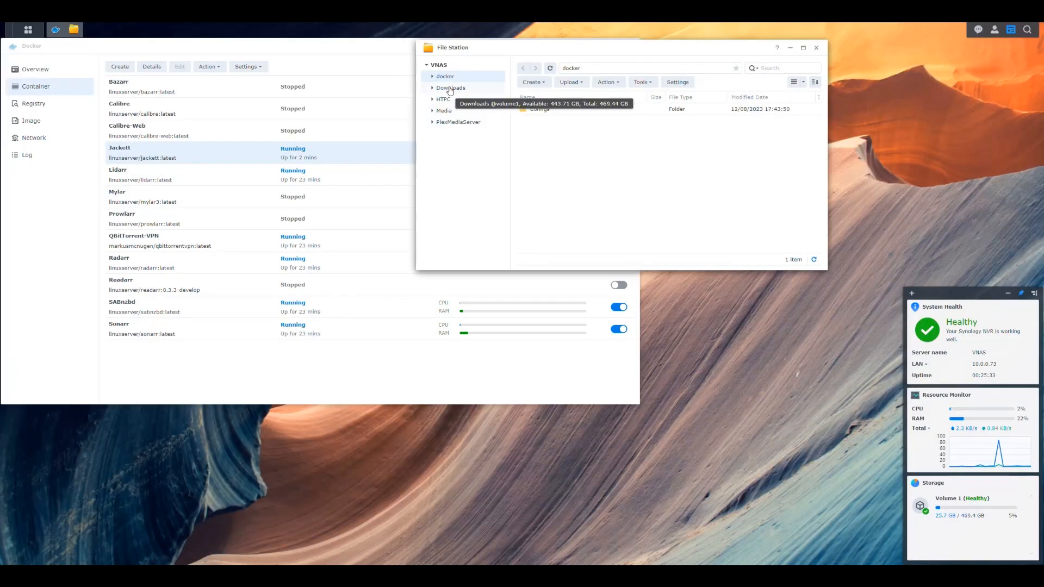
Step: Browse the Downloads shared folder and its torrents-nzbs subfolder in File Station
left_click(450, 87)
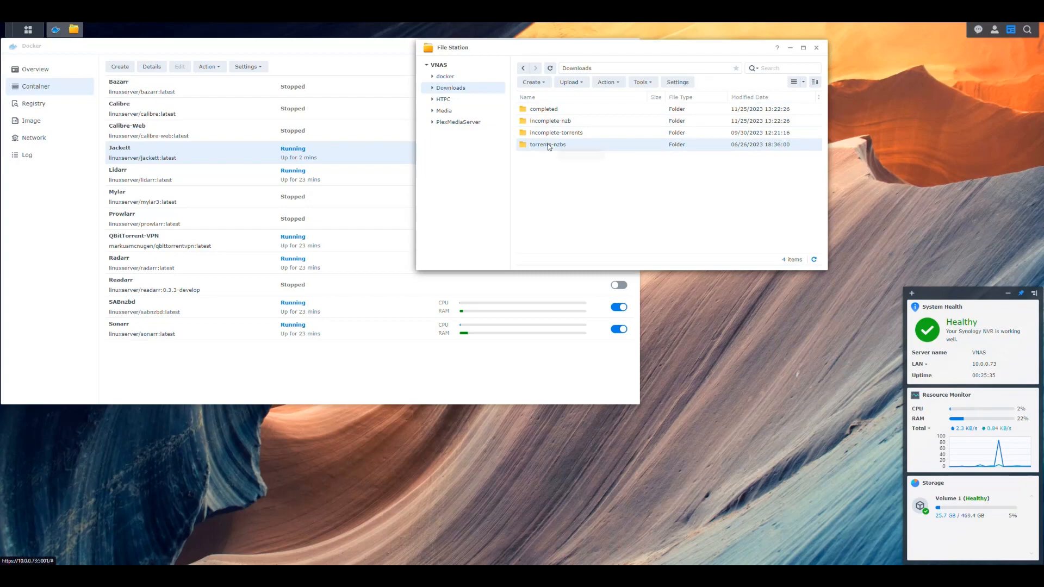
left_click(431, 87)
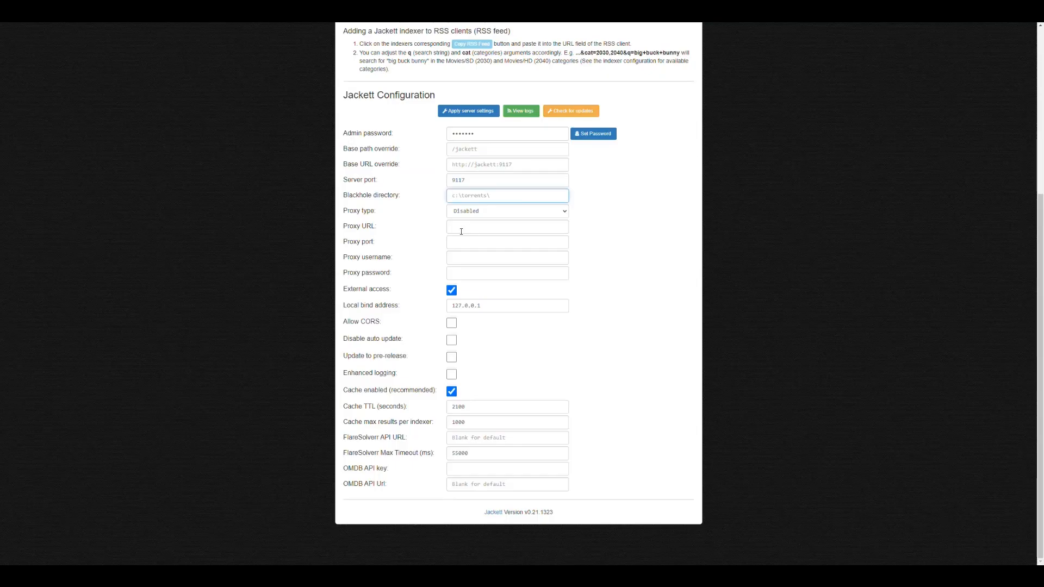
mouse_move(396, 278)
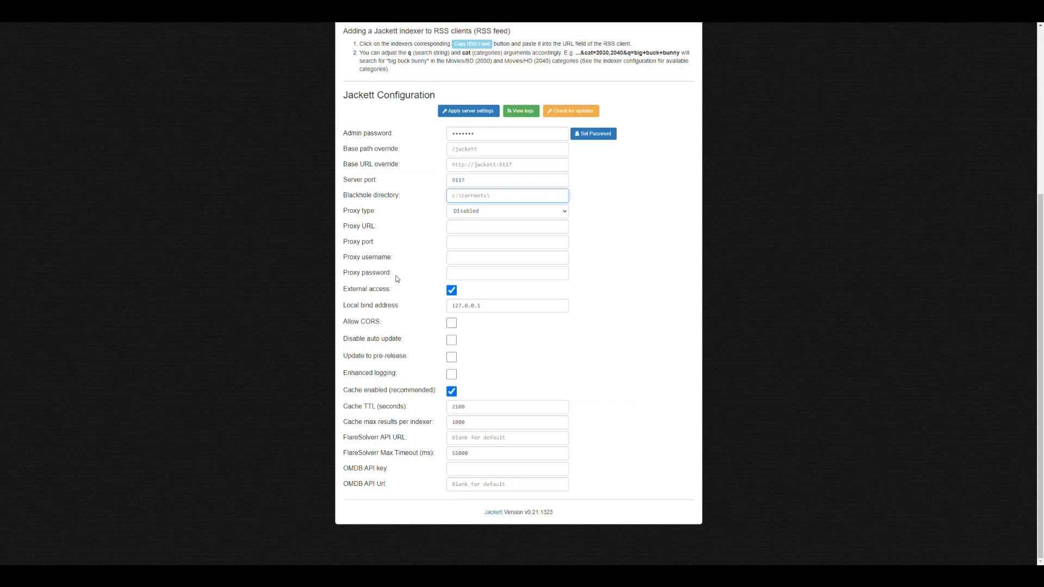
mouse_move(388, 298)
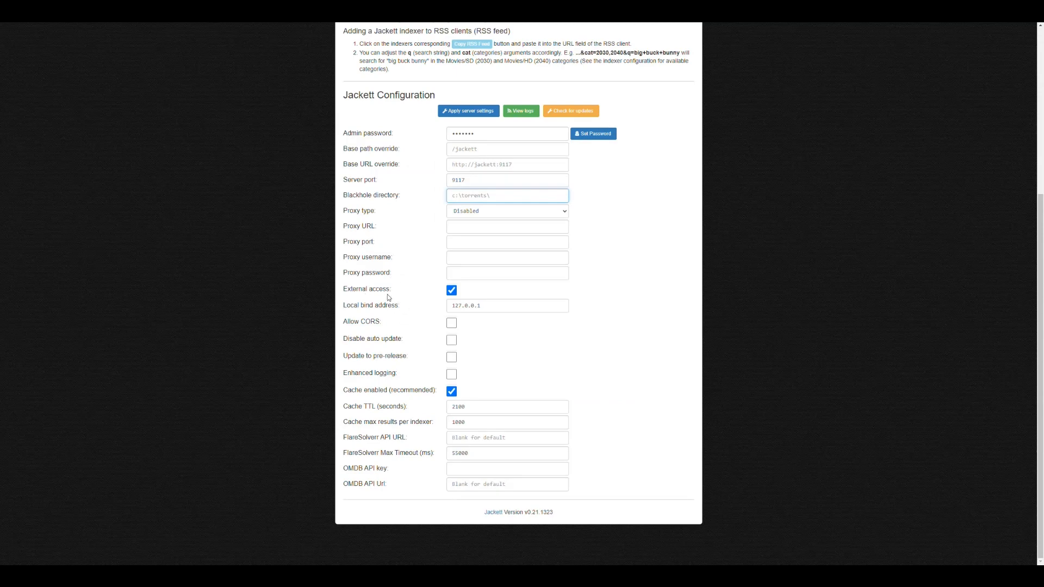
mouse_move(402, 350)
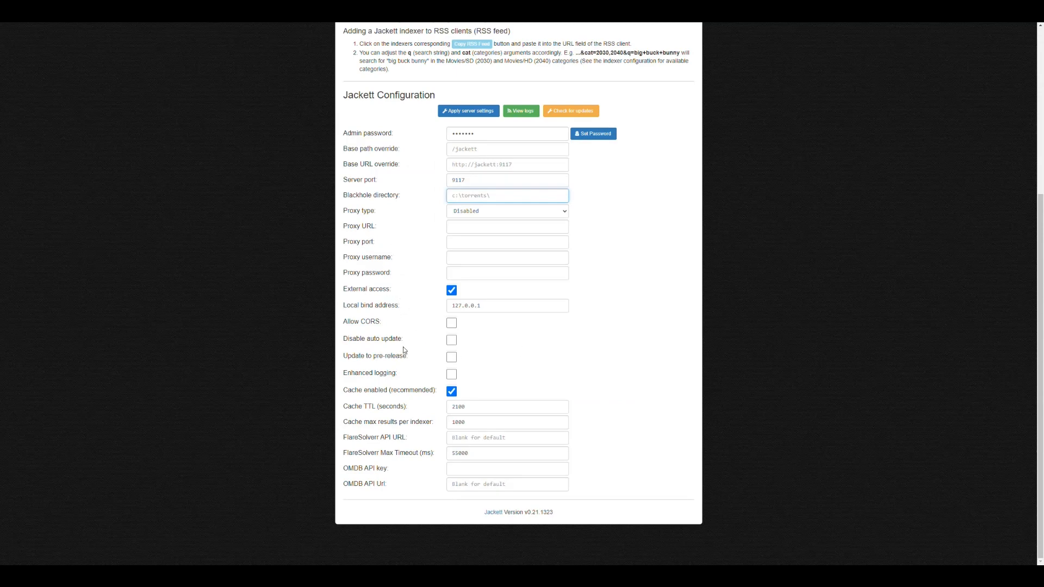
mouse_move(468, 466)
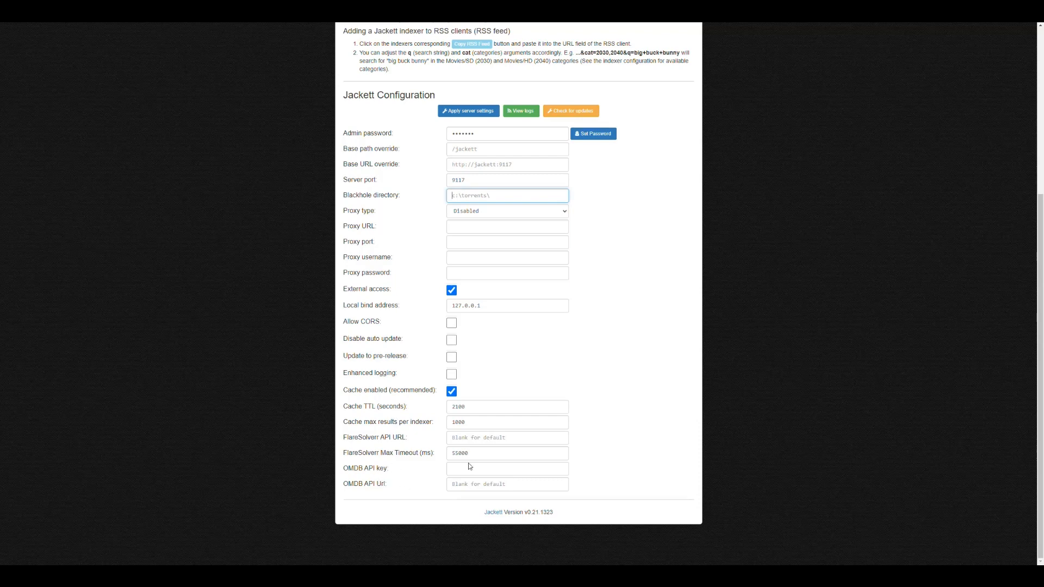
mouse_move(607, 449)
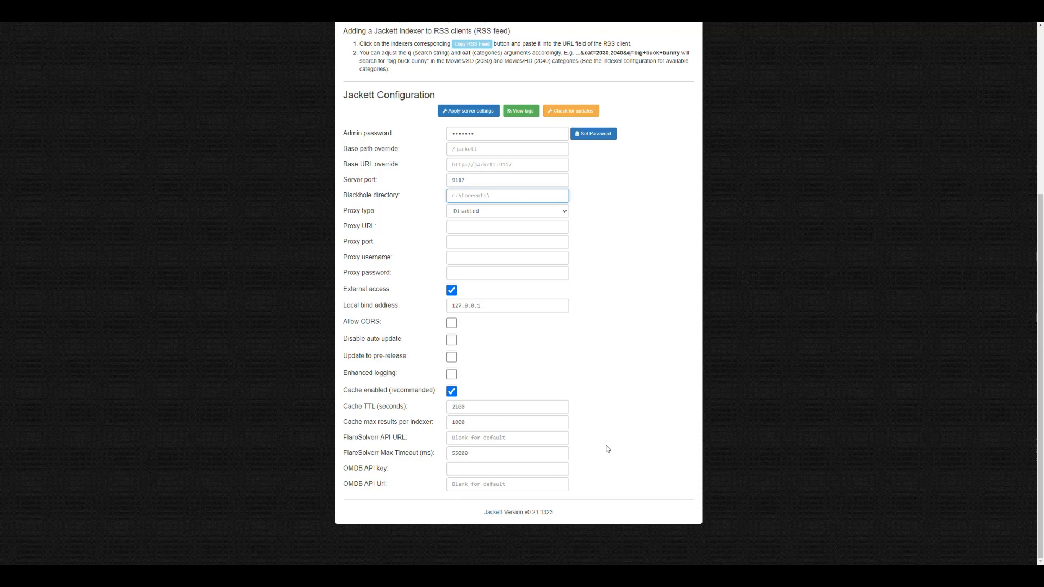
mouse_move(346, 467)
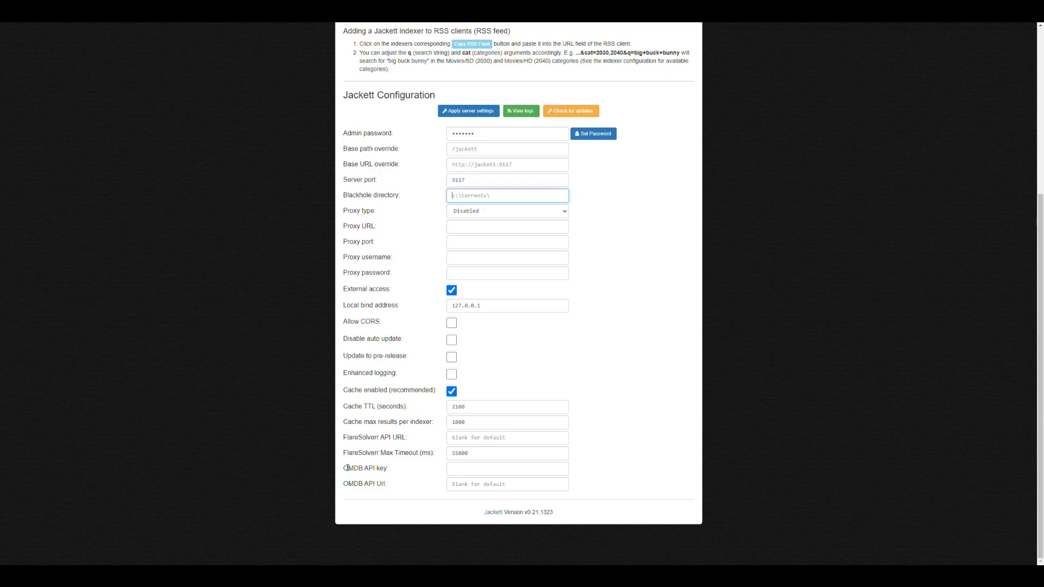
mouse_move(445, 467)
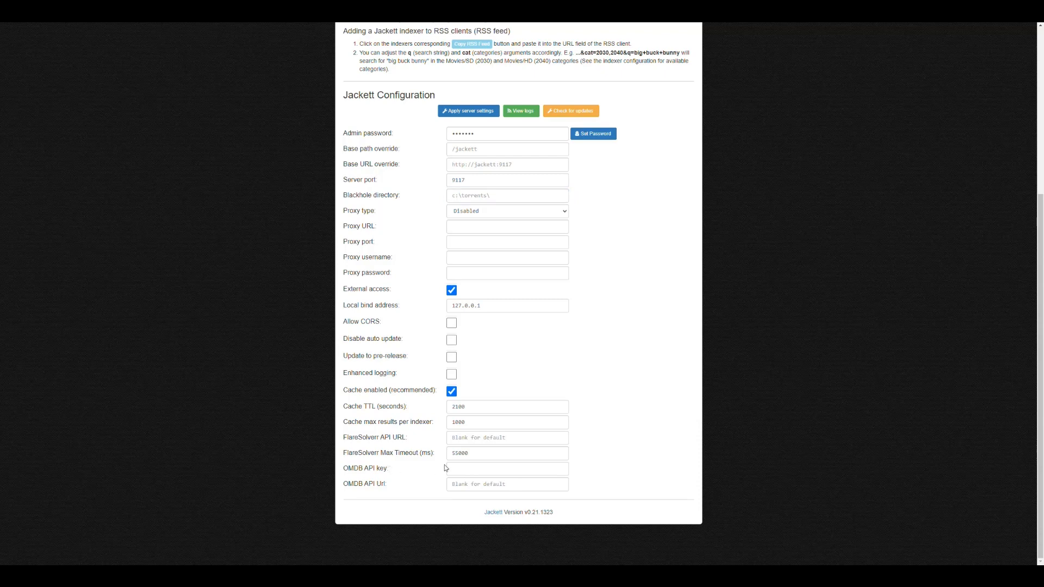
Step: Look over the OMDB API key, OMDB API Url and FlareSolverr API URL fields, then return to the top
left_click(507, 468)
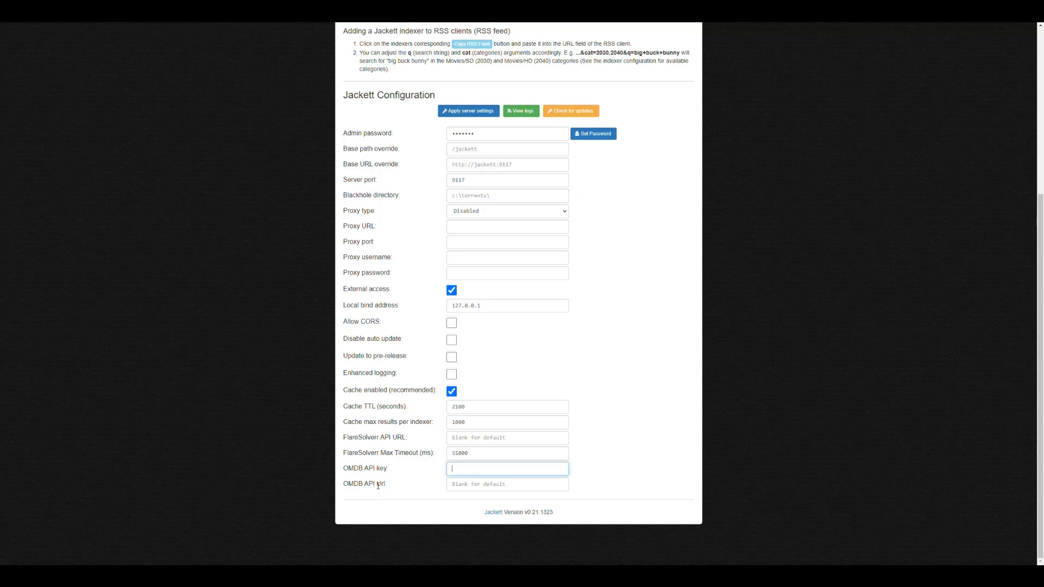
left_click(506, 484)
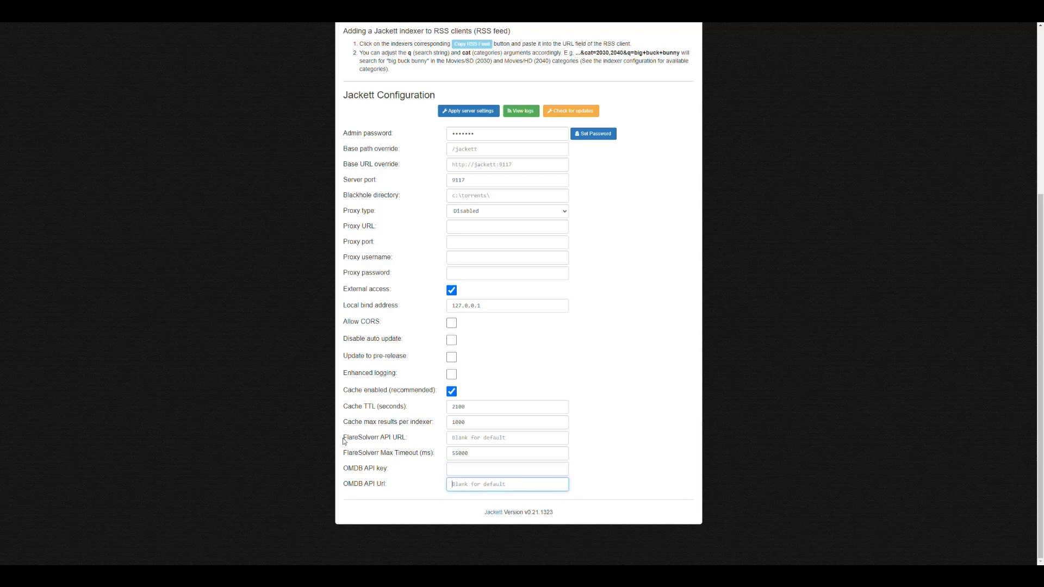
double_click(374, 437)
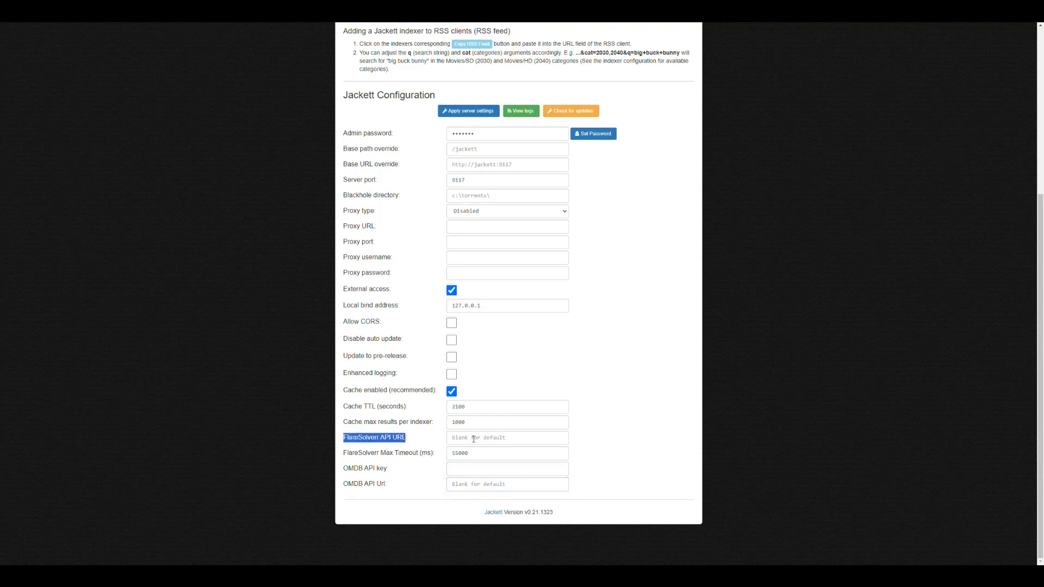
left_click(506, 437)
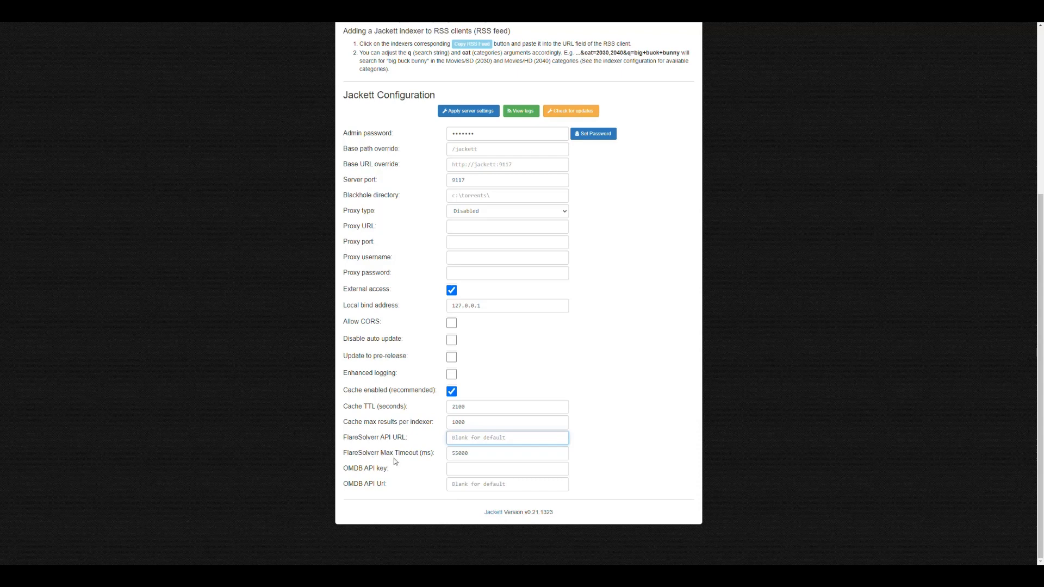
mouse_move(633, 418)
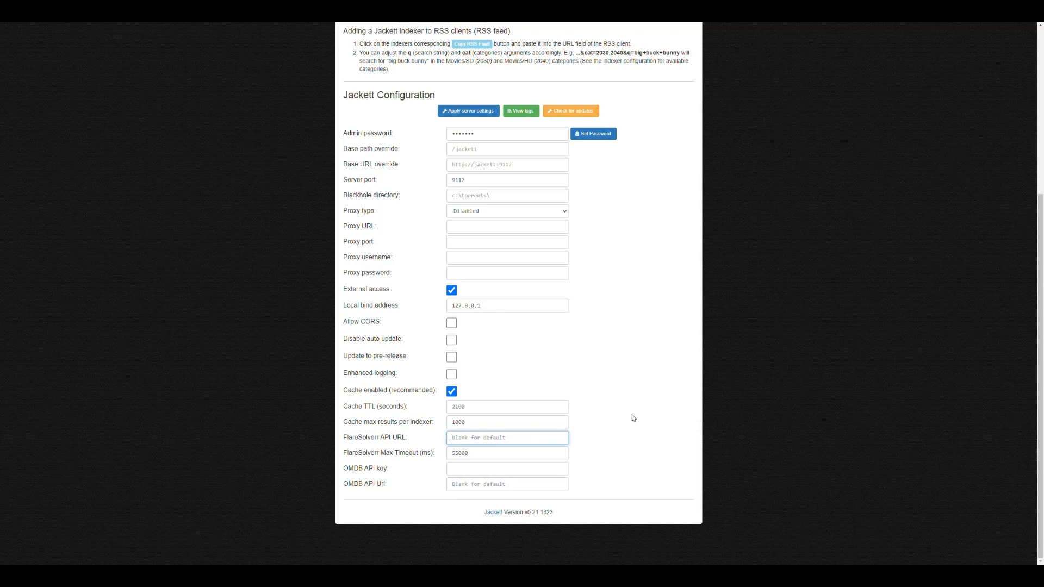
mouse_move(627, 350)
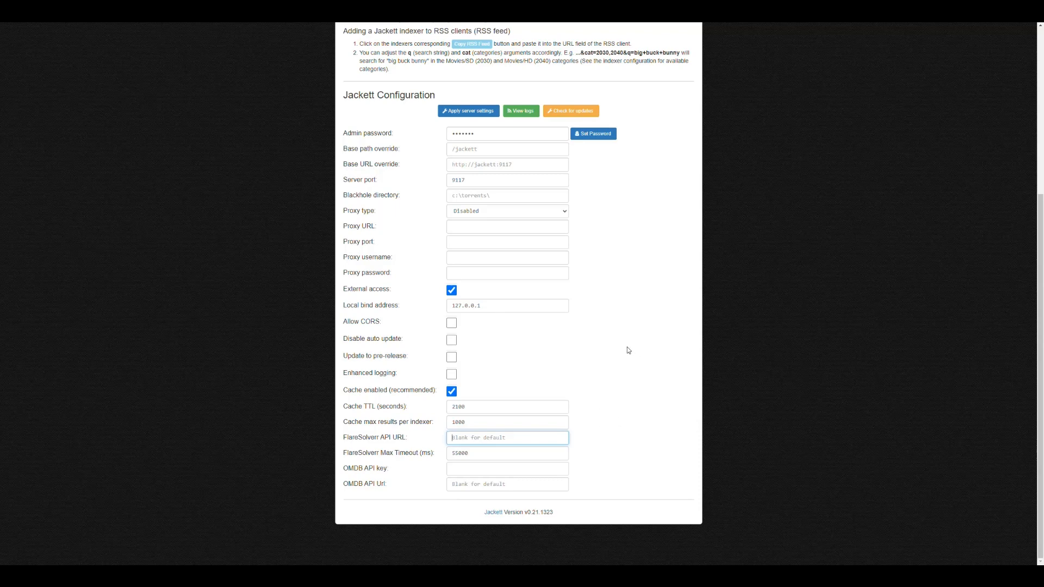
scroll("up", 3)
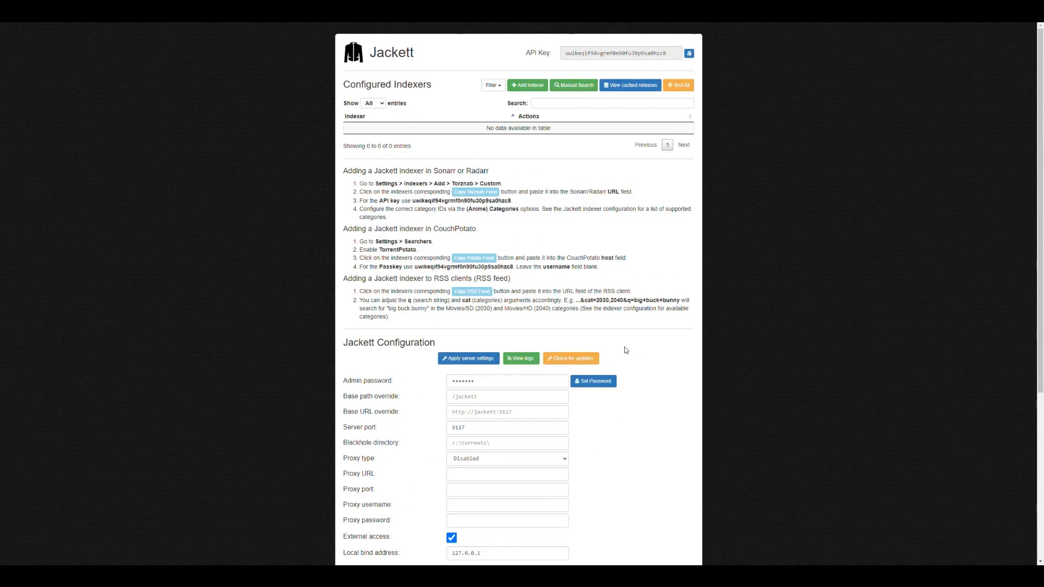
Step: Apply the server settings with a blank admin password and start adding an indexer
scroll("down", 3)
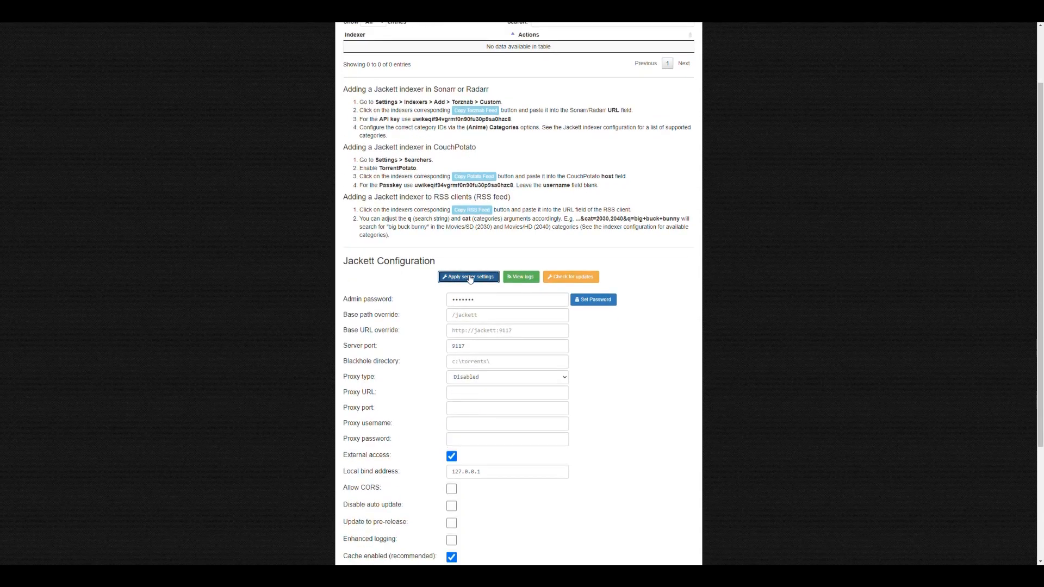
left_click(468, 277)
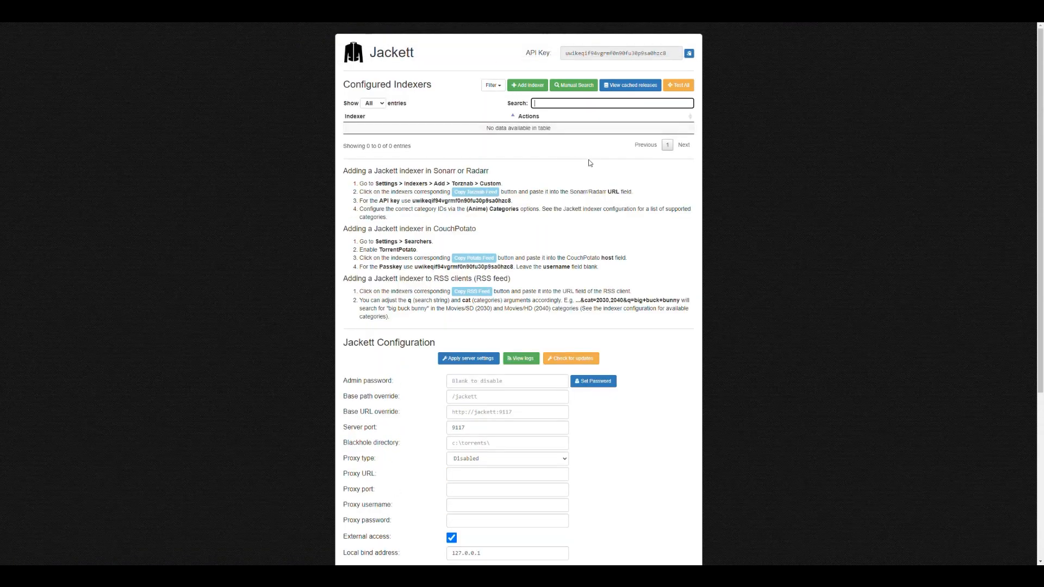
mouse_move(690, 52)
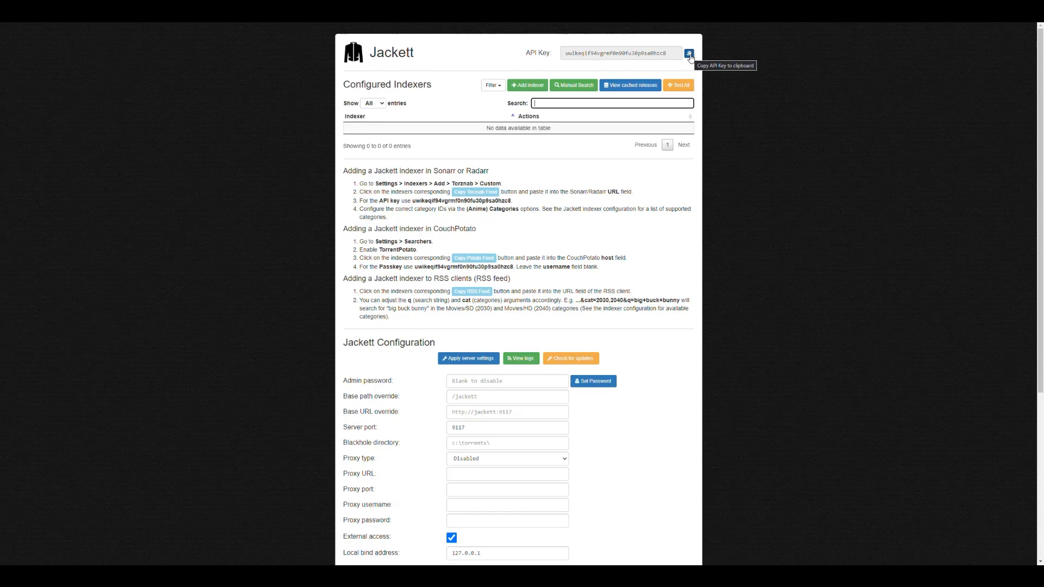
mouse_move(617, 193)
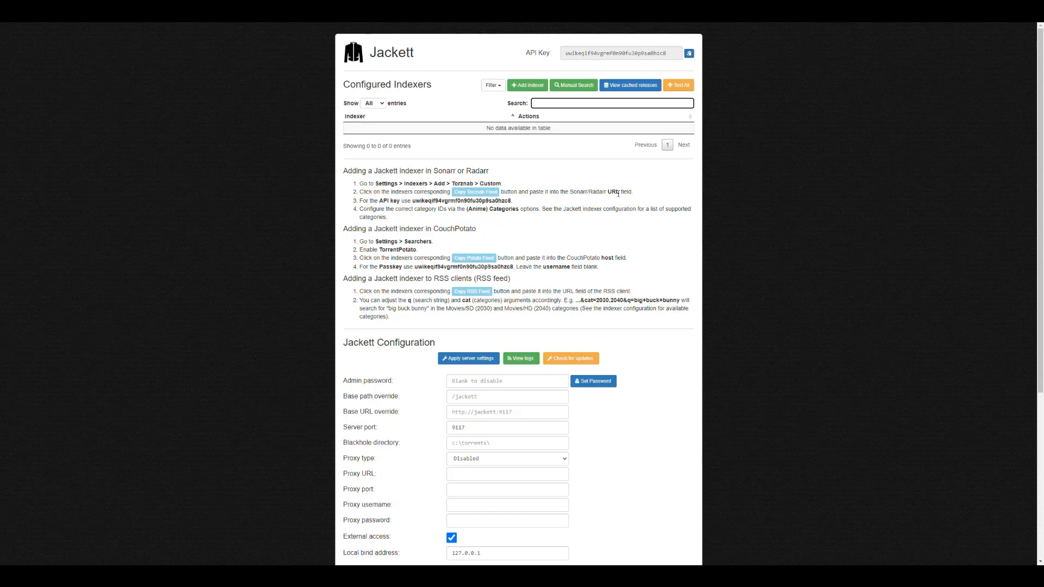
scroll("down", 3)
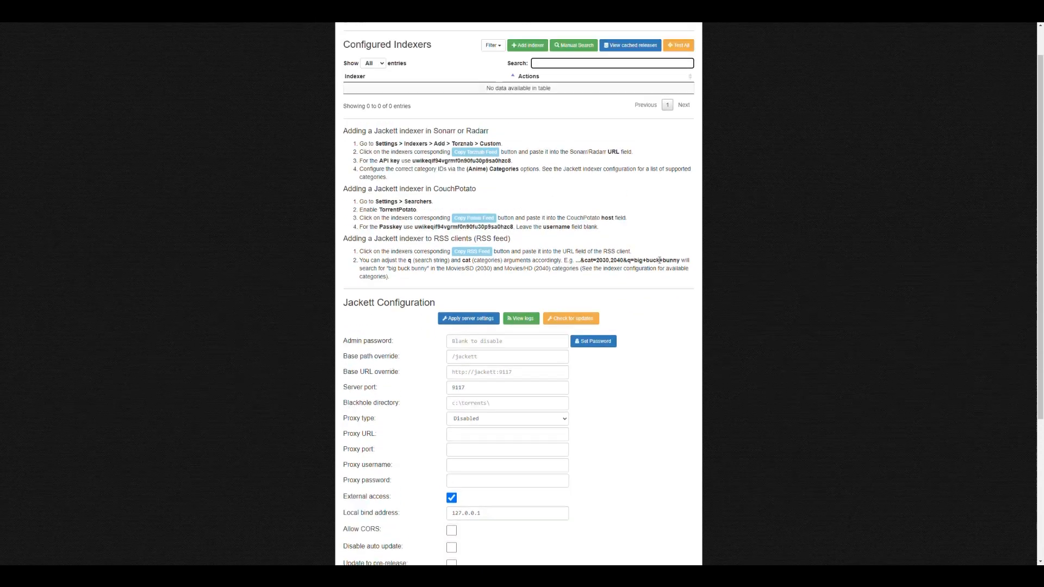
scroll("up", 3)
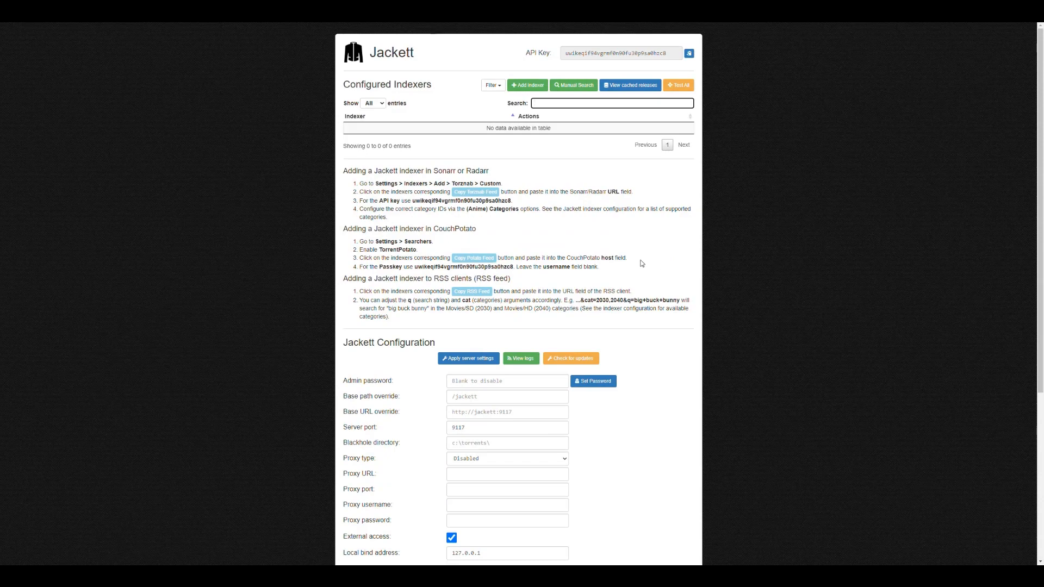
mouse_move(569, 173)
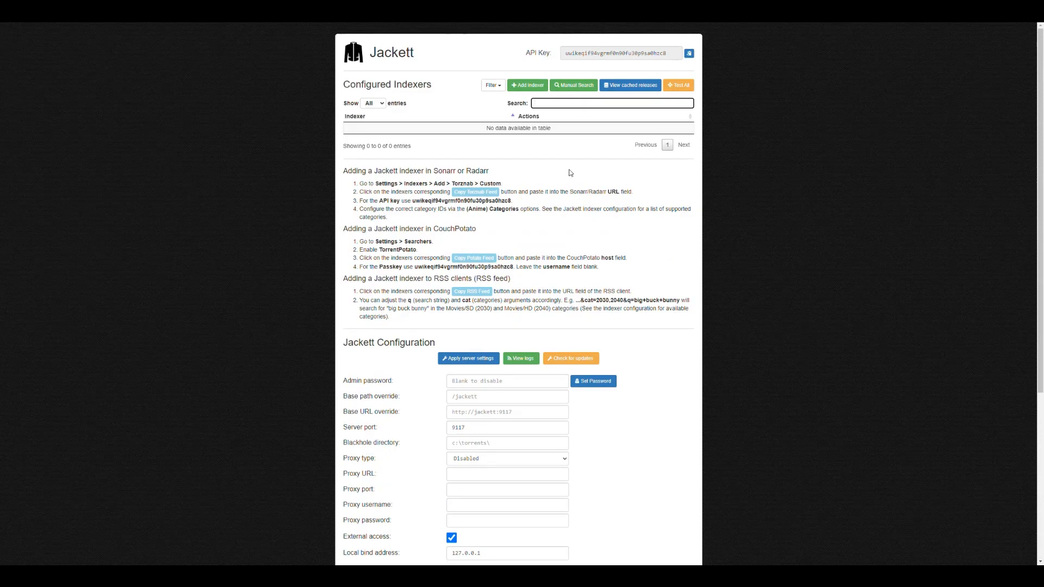
left_click(526, 84)
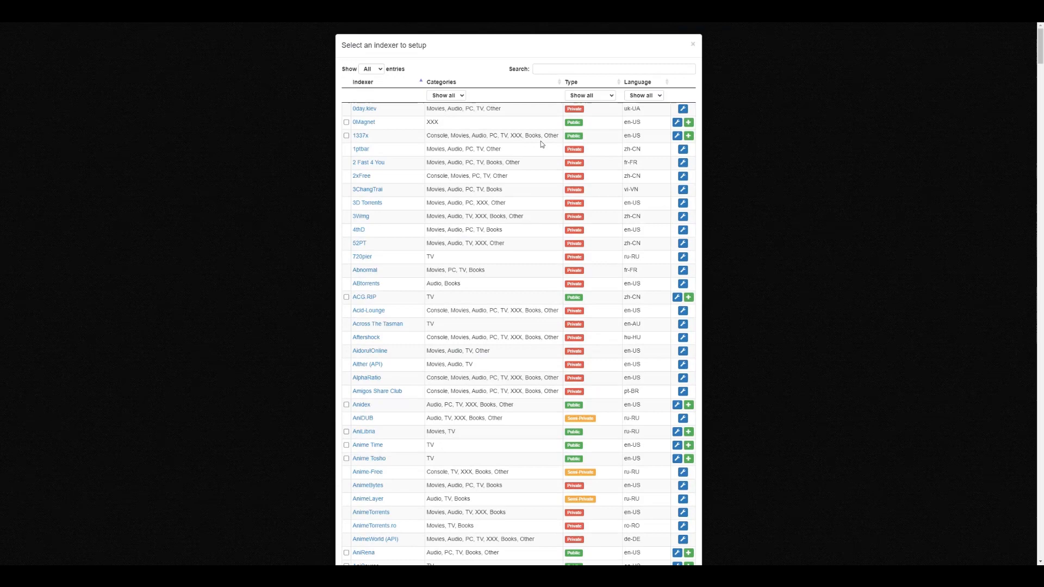
mouse_move(471, 106)
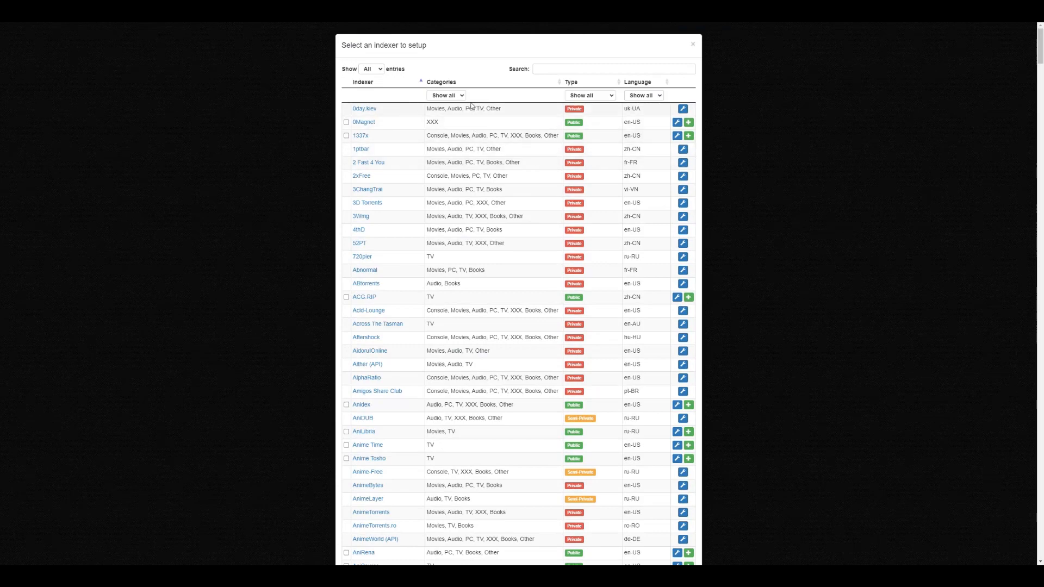
Step: Filter the indexer list to Type Public and Language en-US with all categories
left_click(446, 95)
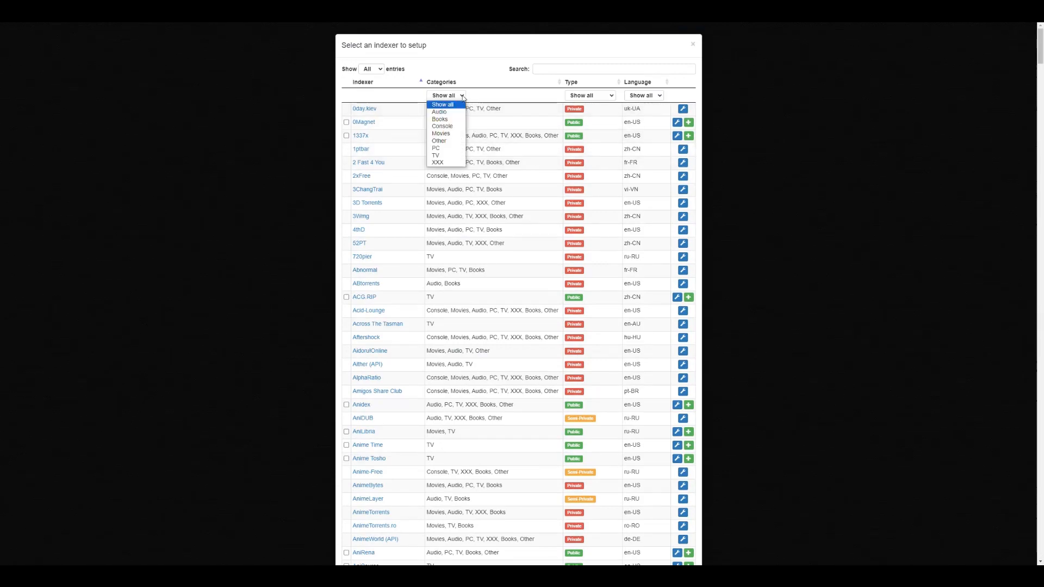
left_click(446, 96)
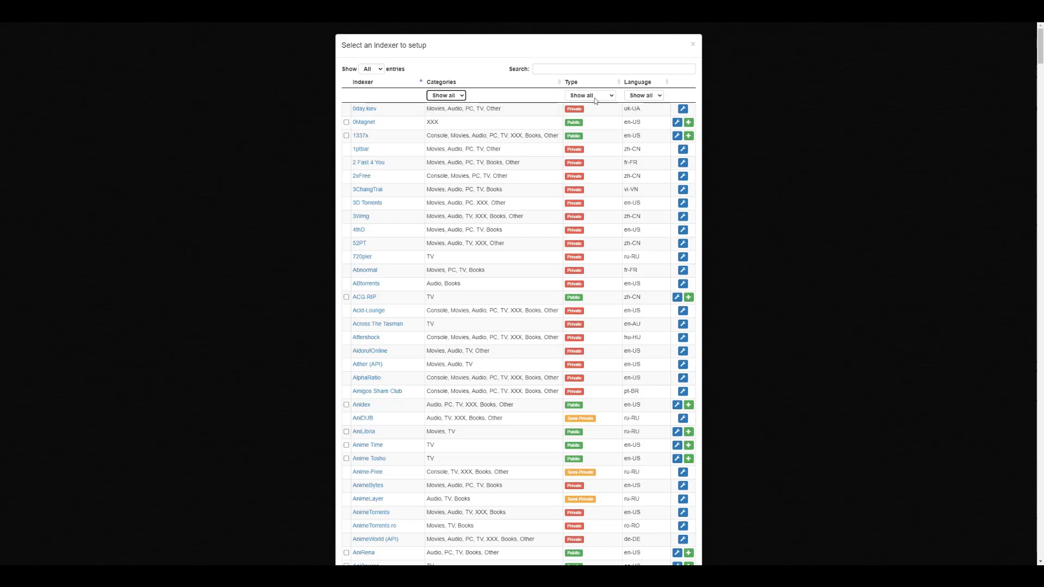
left_click(588, 96)
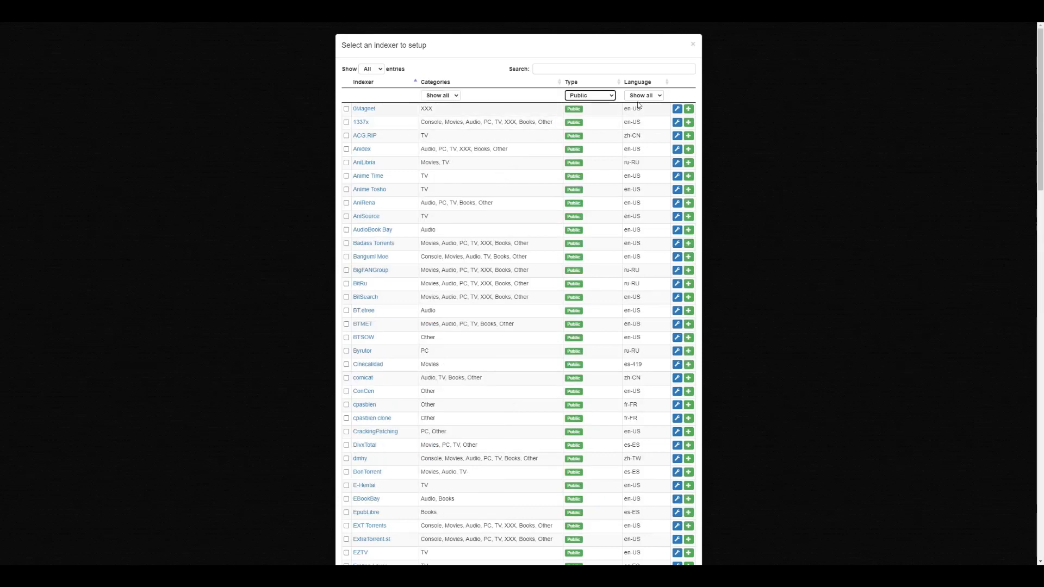
left_click(642, 96)
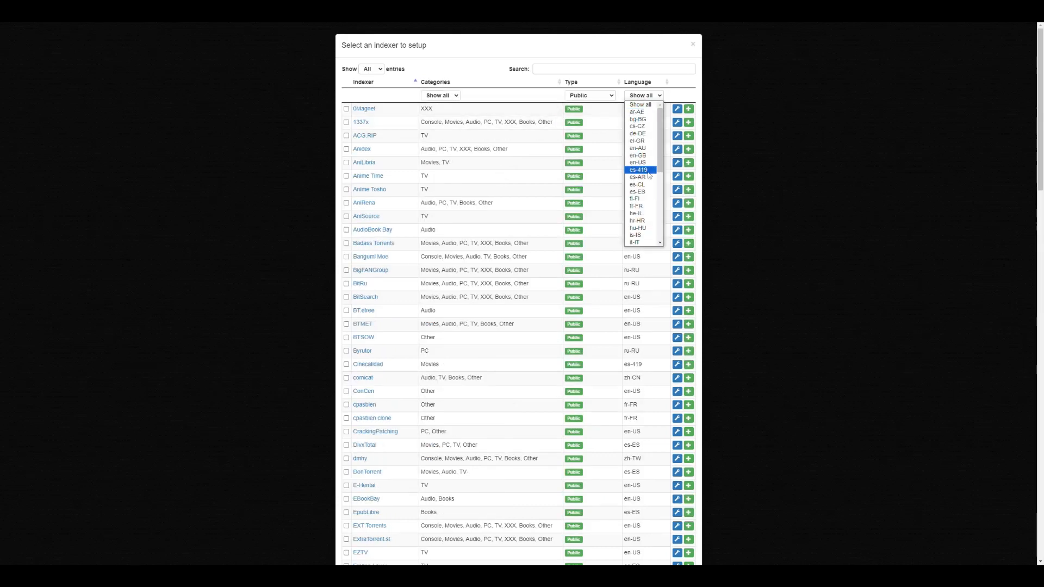
left_click(637, 161)
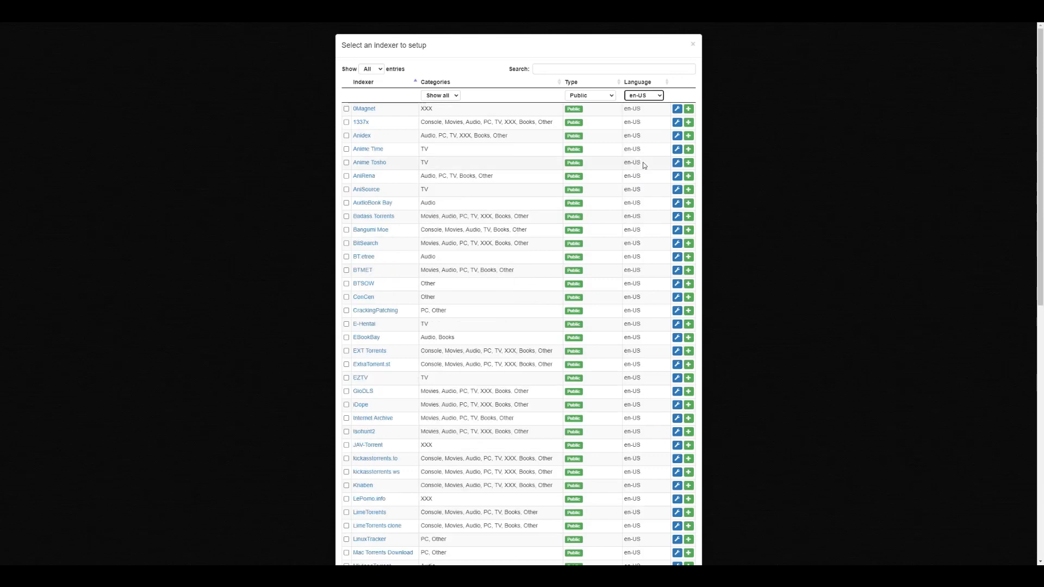
Step: Try the TV category filter, then reset categories to Show all, leaving 67 of 602 entries
left_click(440, 96)
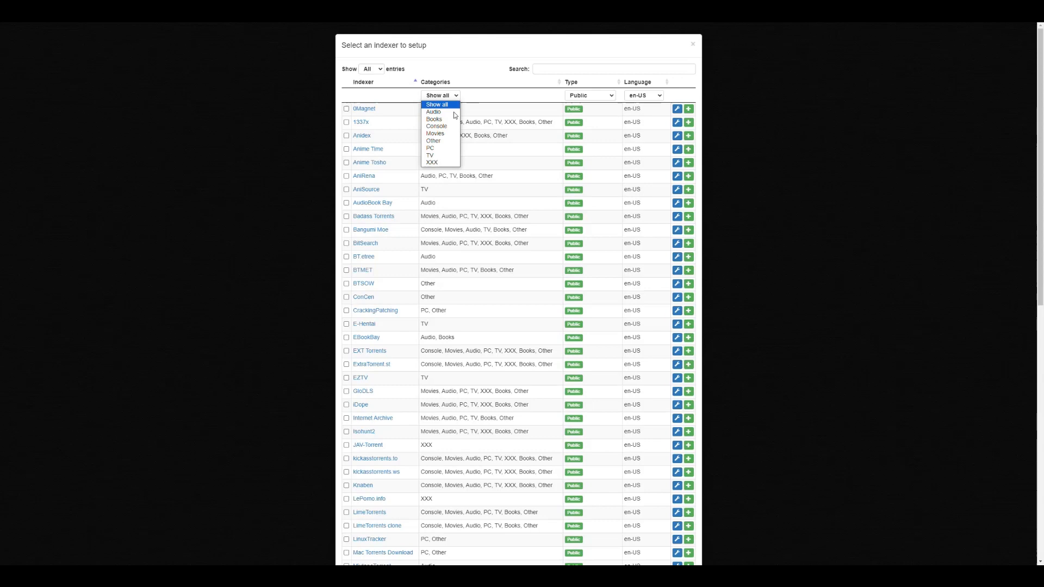
left_click(429, 156)
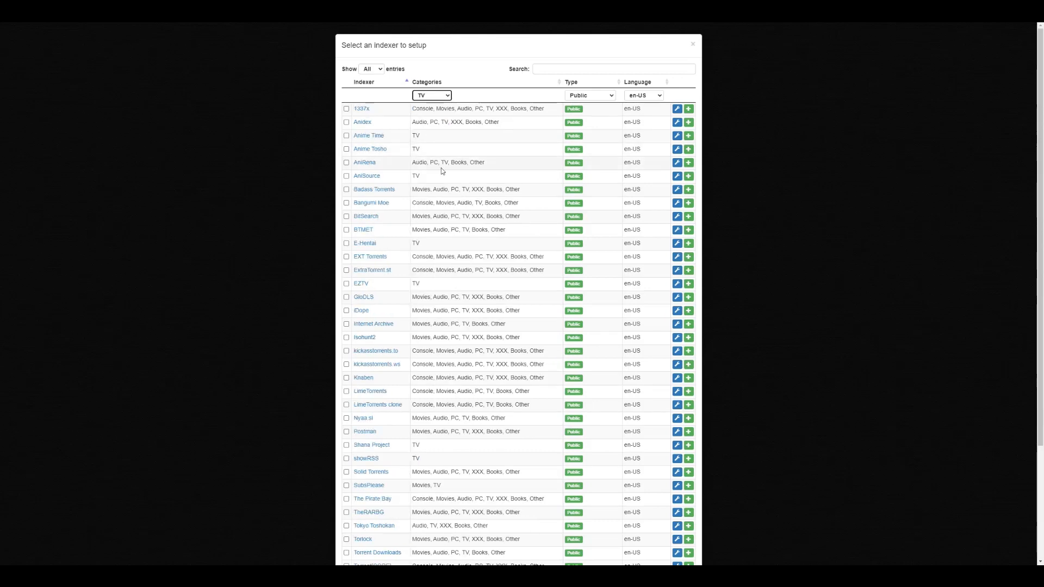
mouse_move(369, 121)
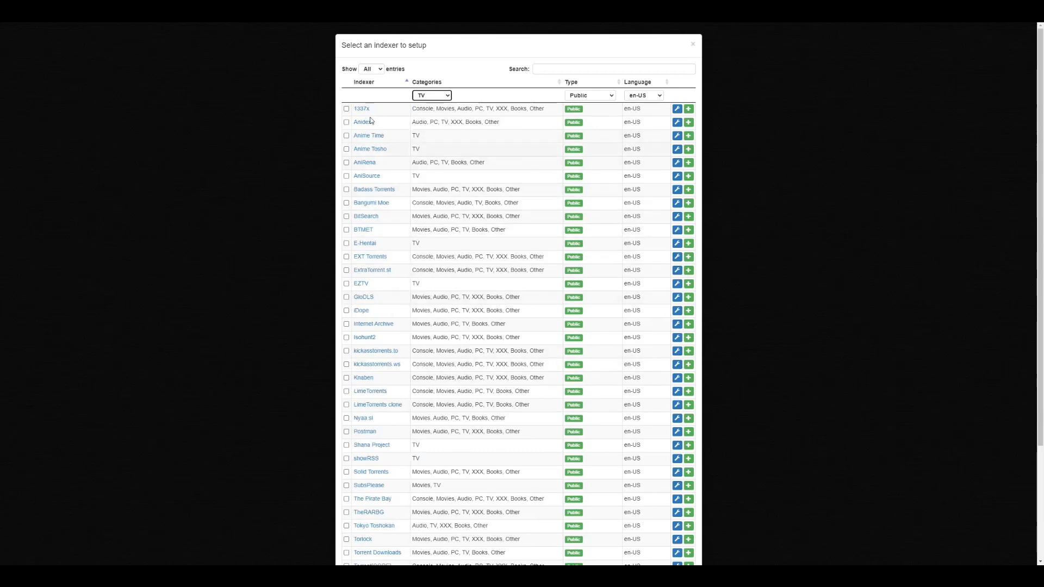
mouse_move(398, 177)
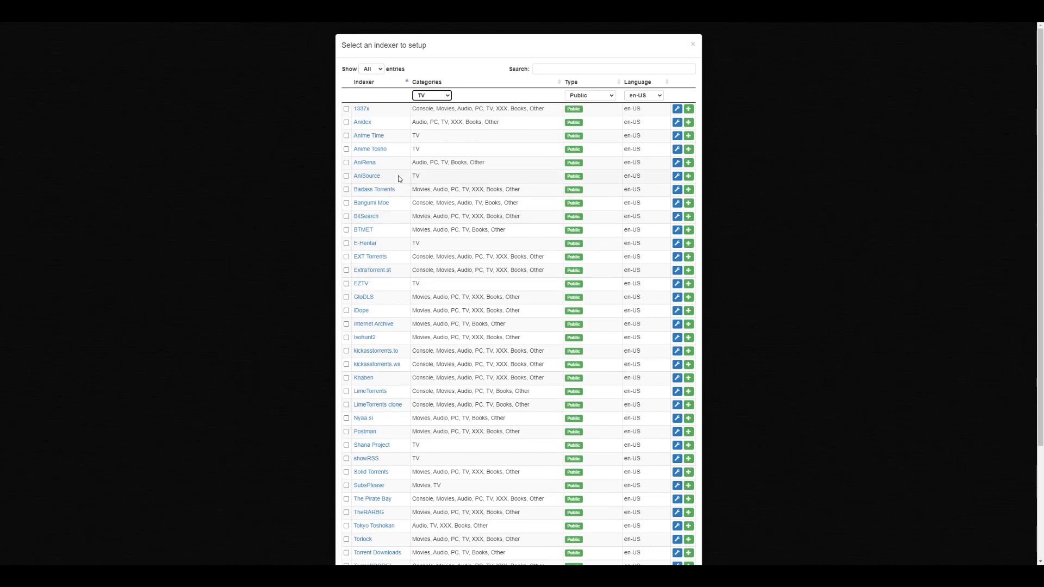
mouse_move(437, 279)
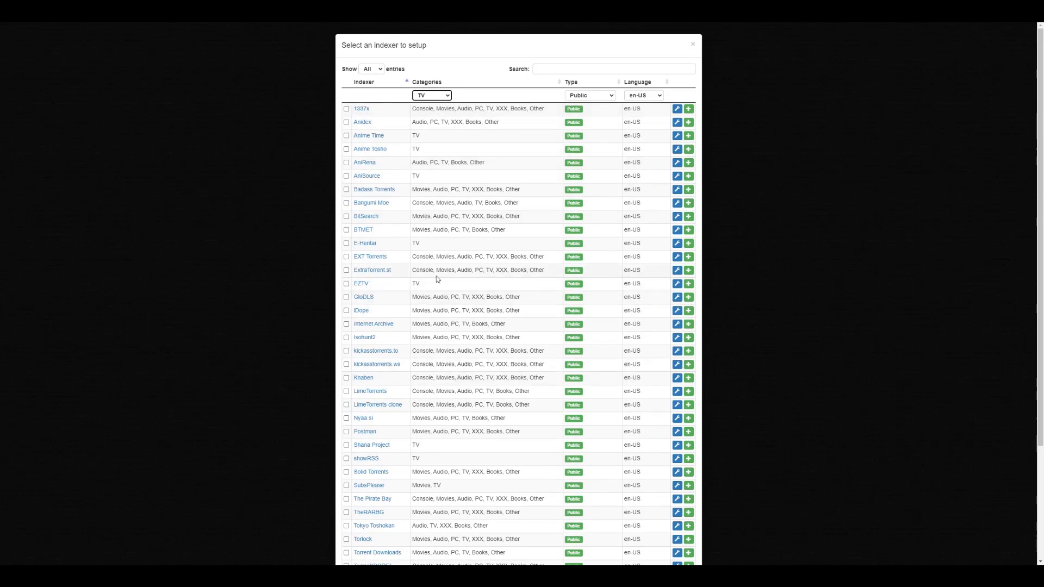
mouse_move(428, 136)
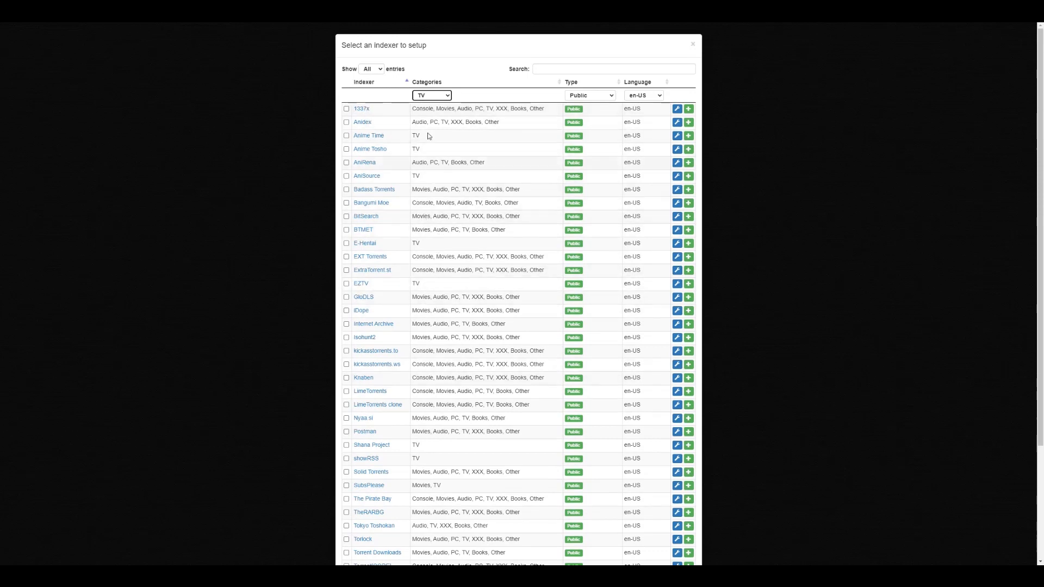
mouse_move(456, 180)
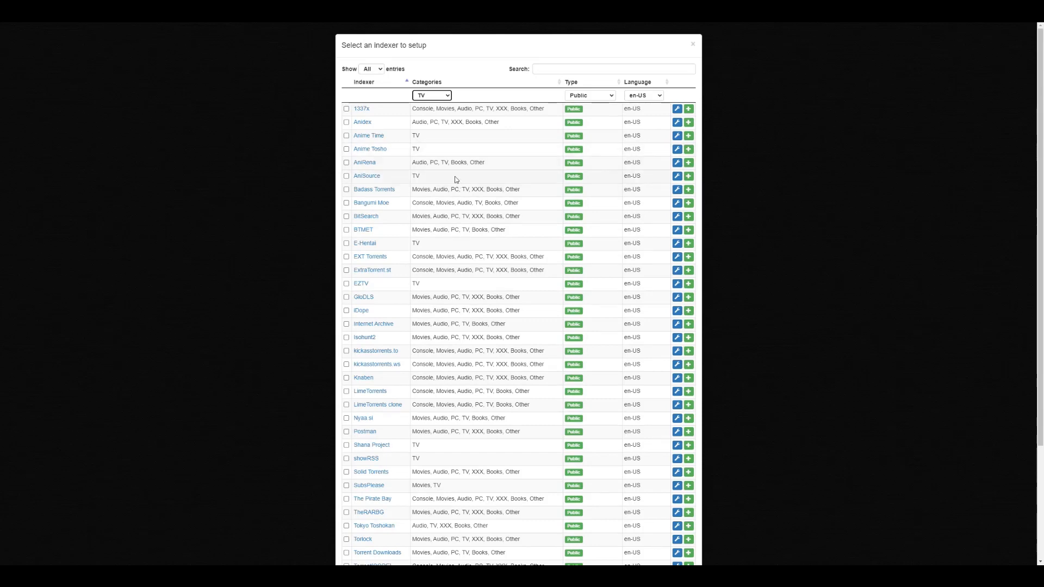
mouse_move(362, 109)
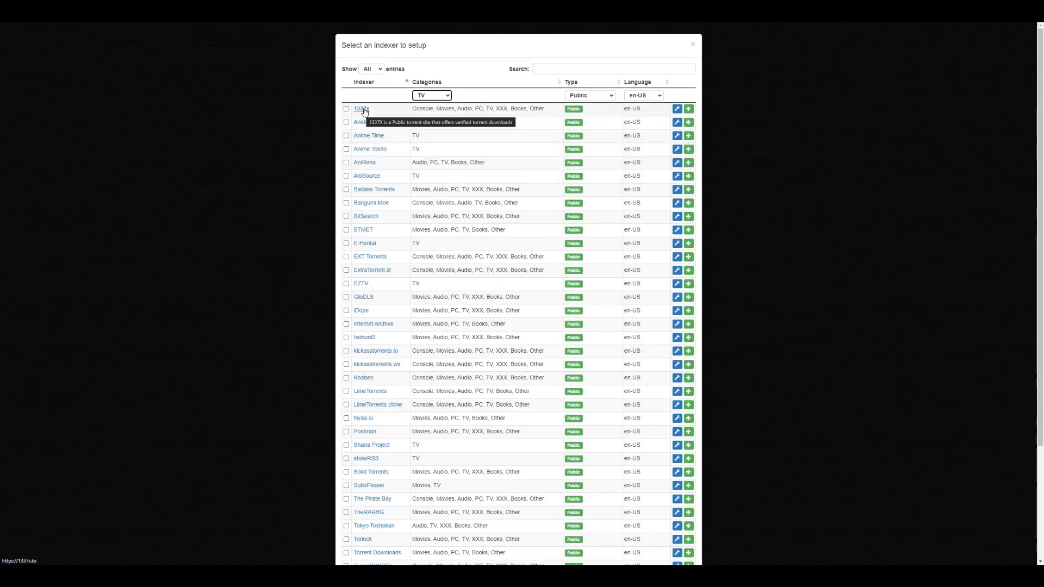
scroll("down", 3)
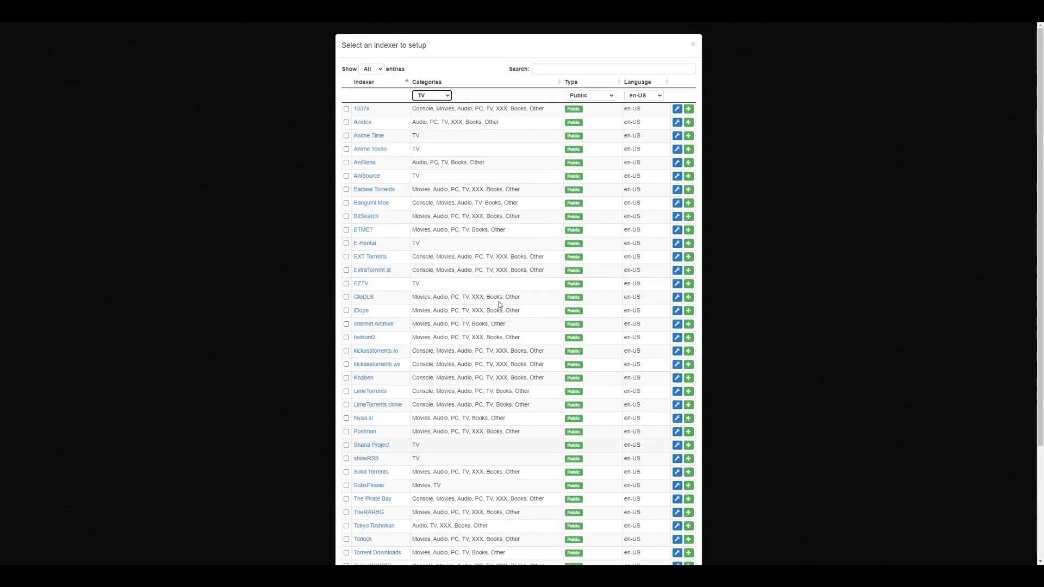
left_click(370, 69)
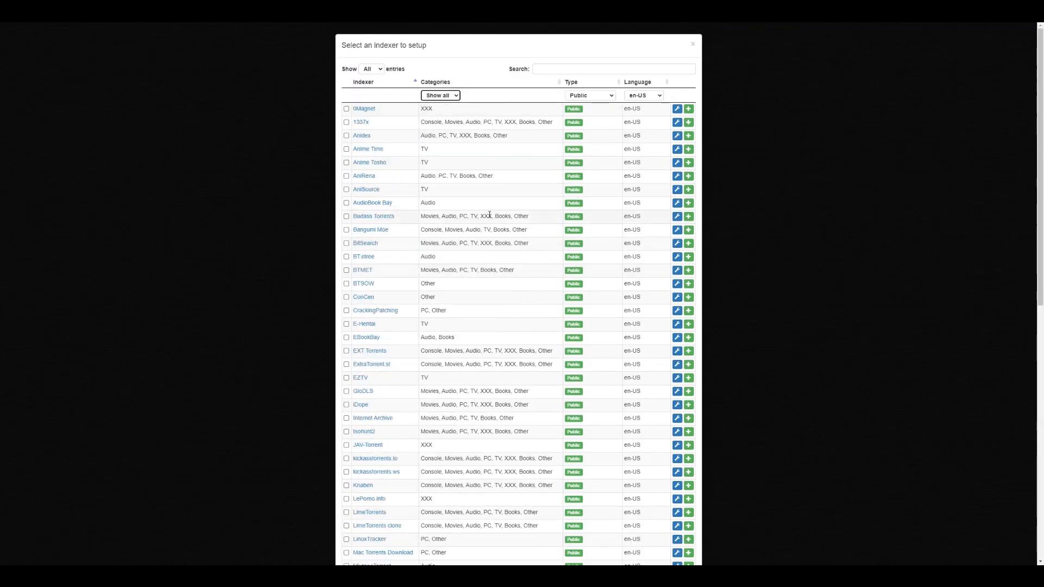
scroll("down", 3)
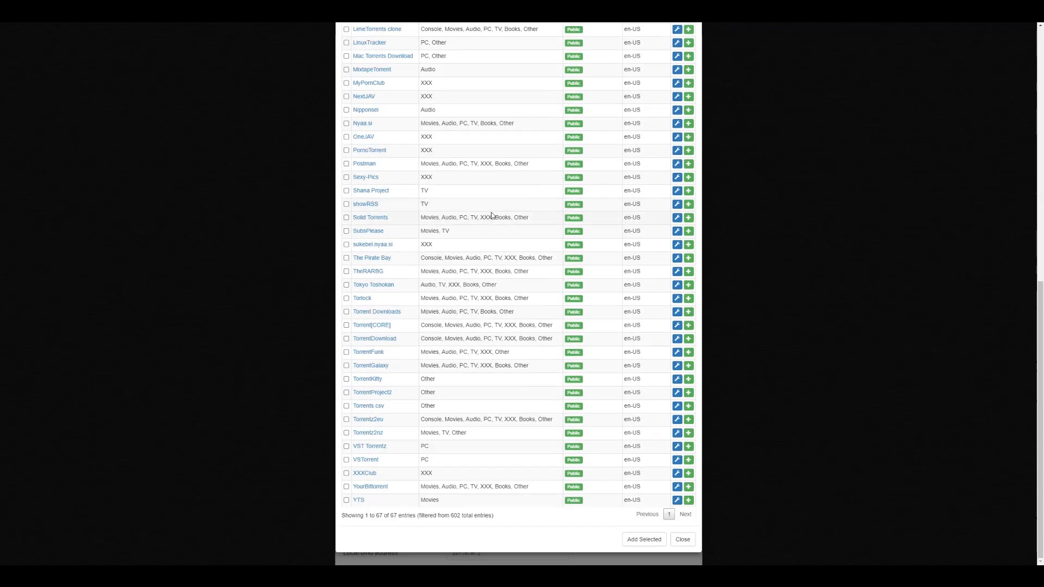
mouse_move(484, 225)
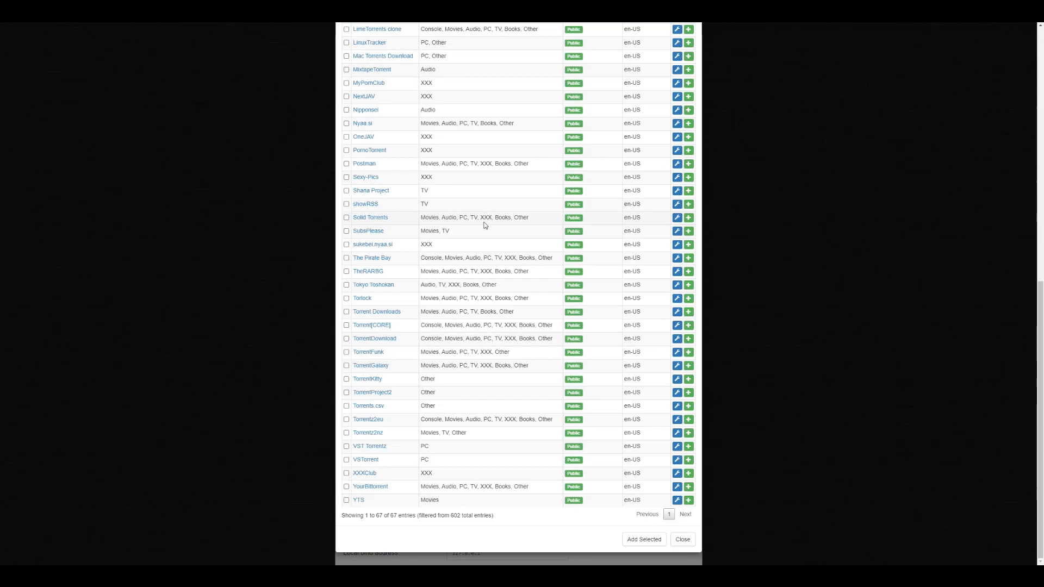
scroll("up", 3)
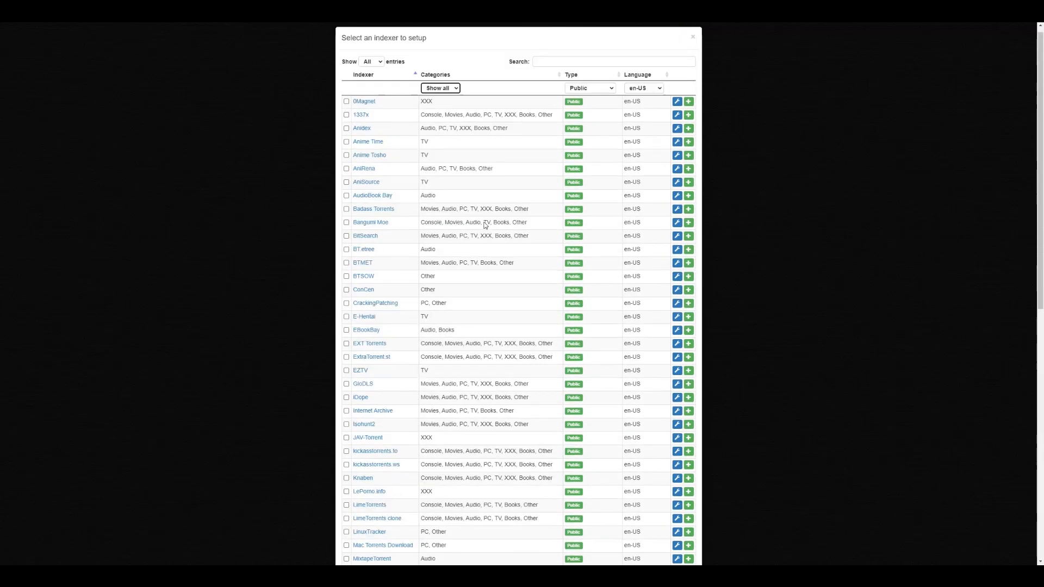
left_click(588, 87)
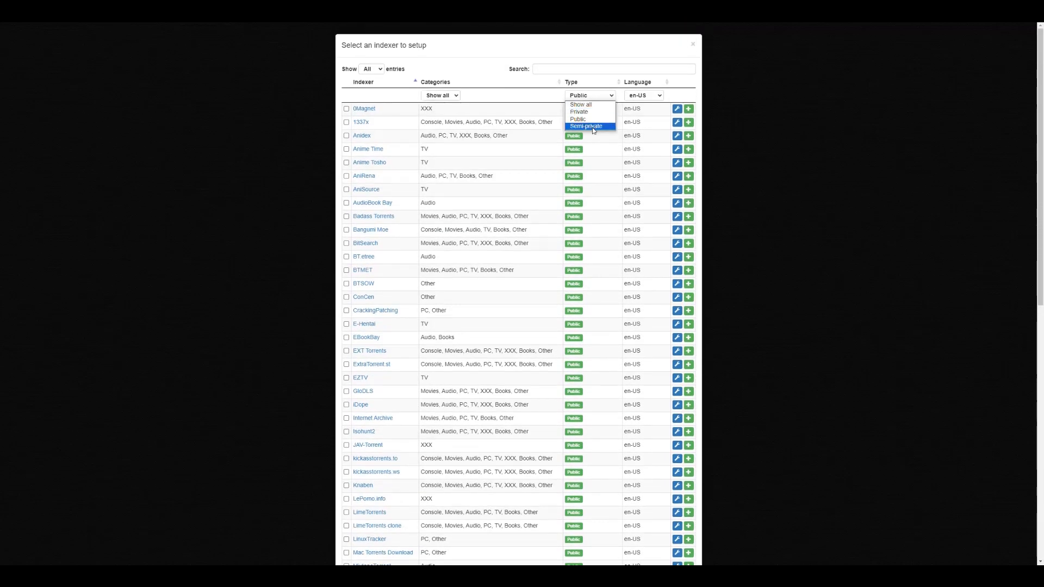
Step: Browse the private en-US trackers, 154 of 602 entries
left_click(578, 112)
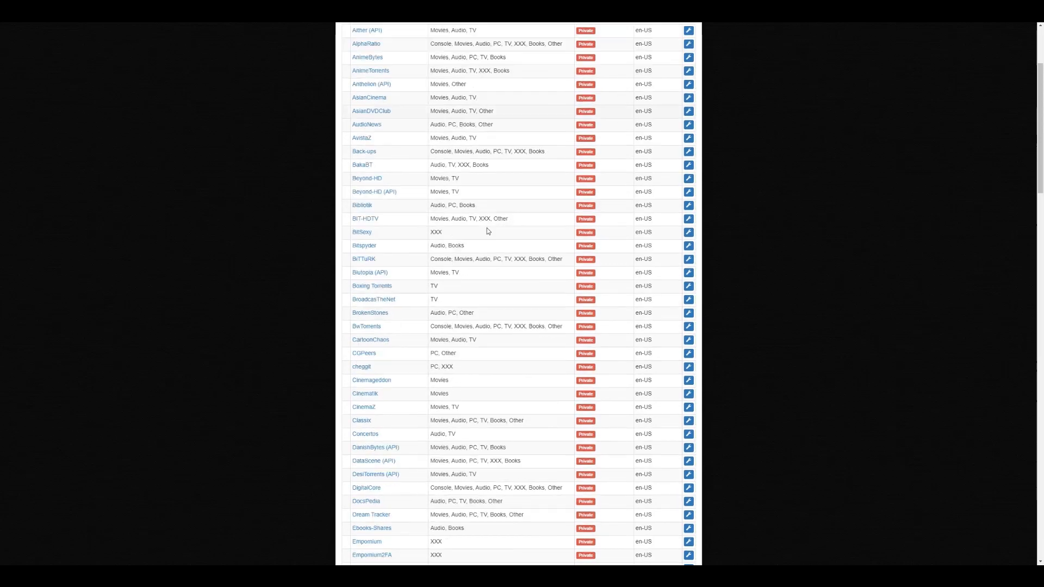
scroll("down", 3)
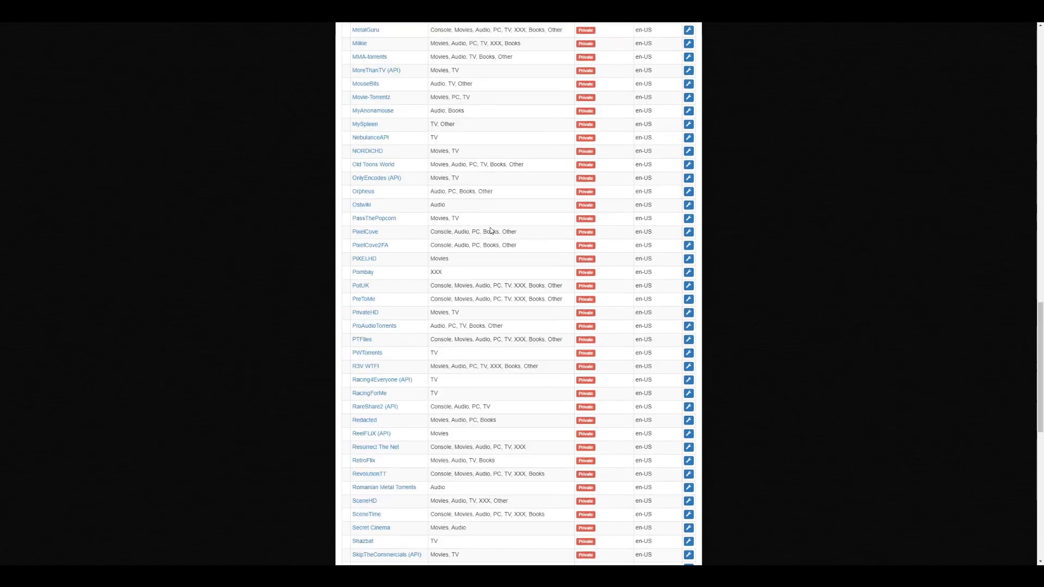
scroll("up", 3)
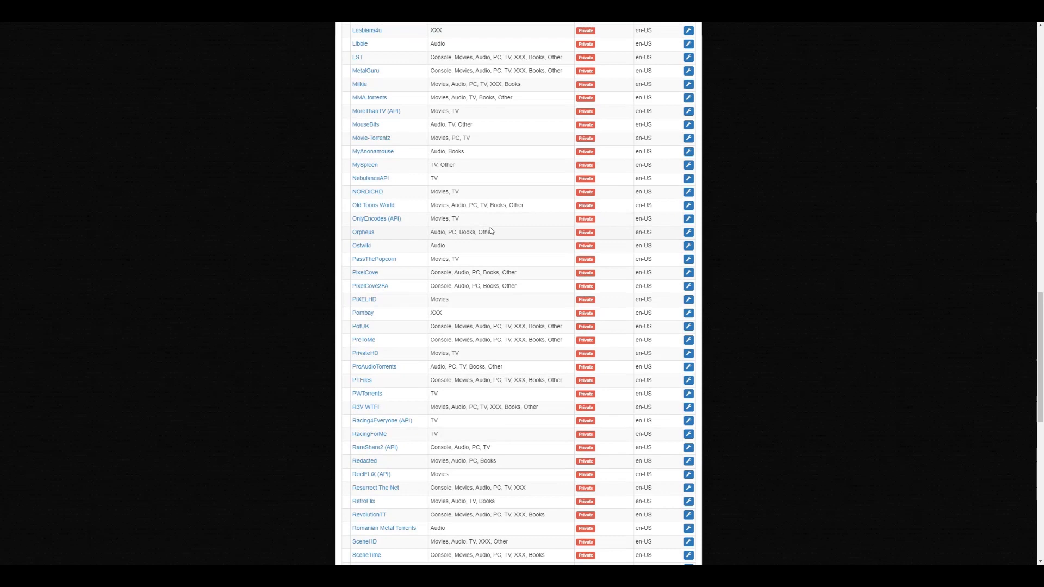
mouse_move(493, 221)
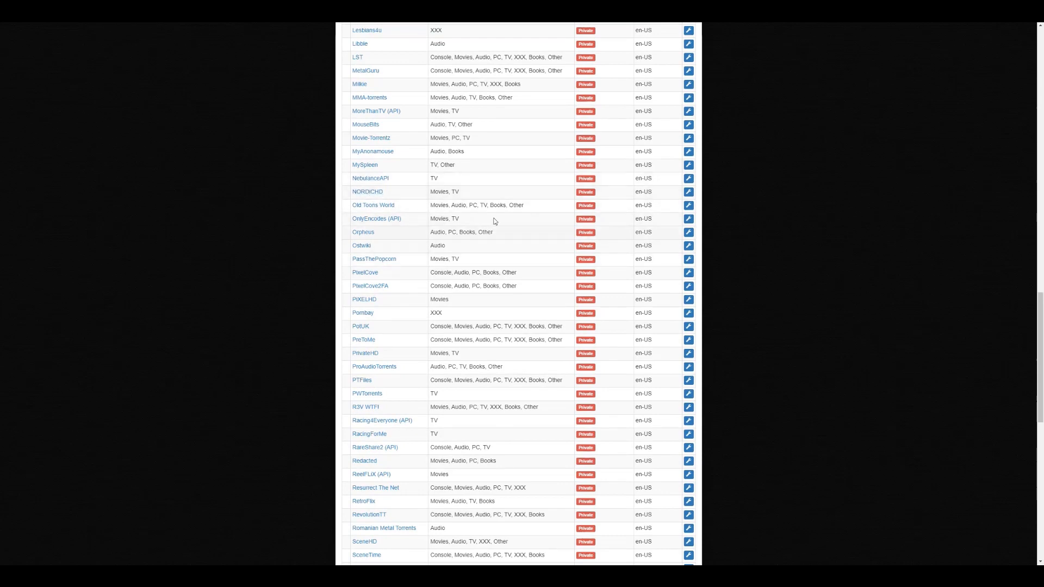
scroll("down", 3)
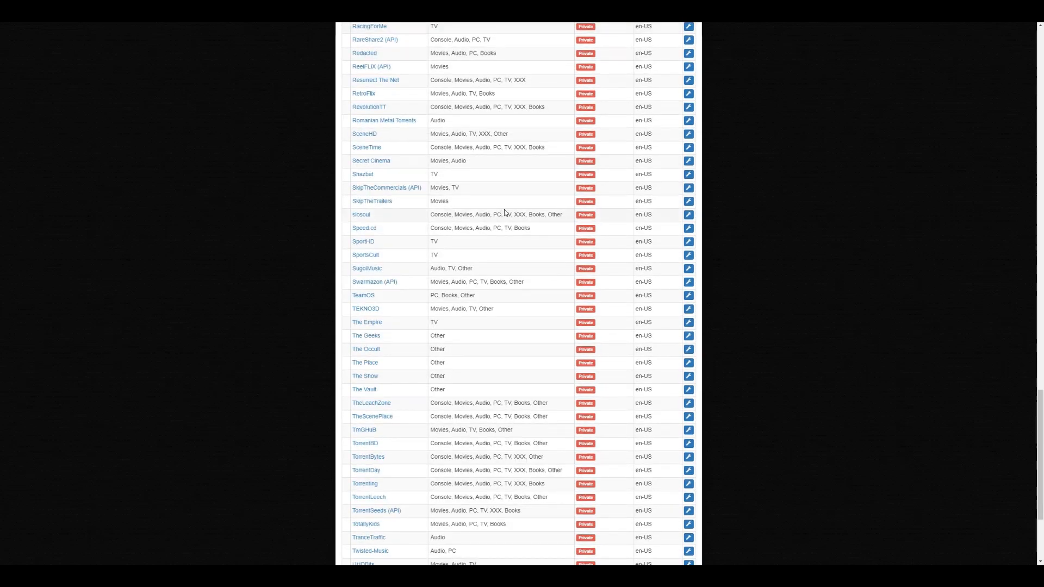
scroll("down", 3)
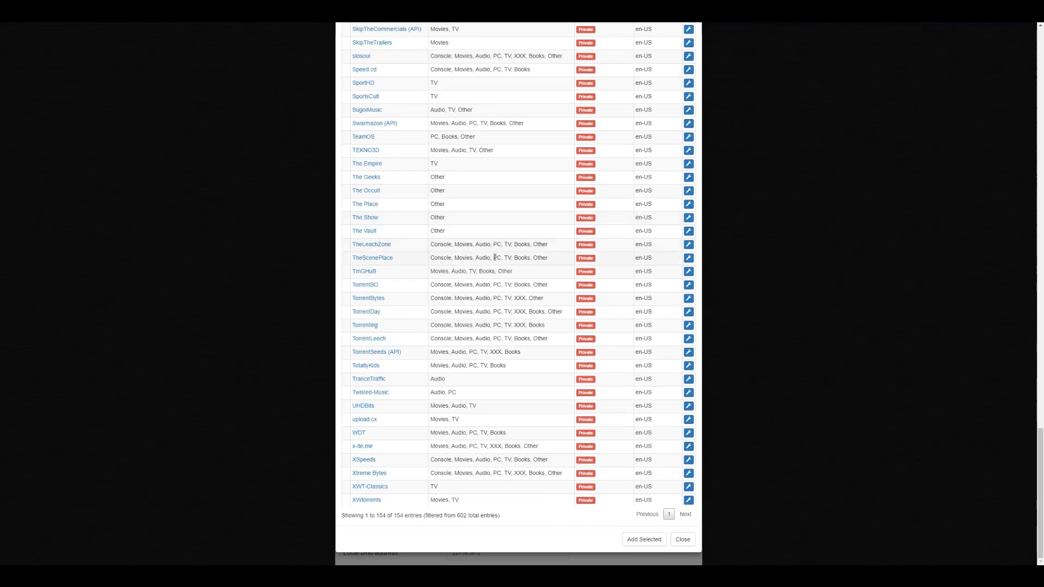
scroll("up", 3)
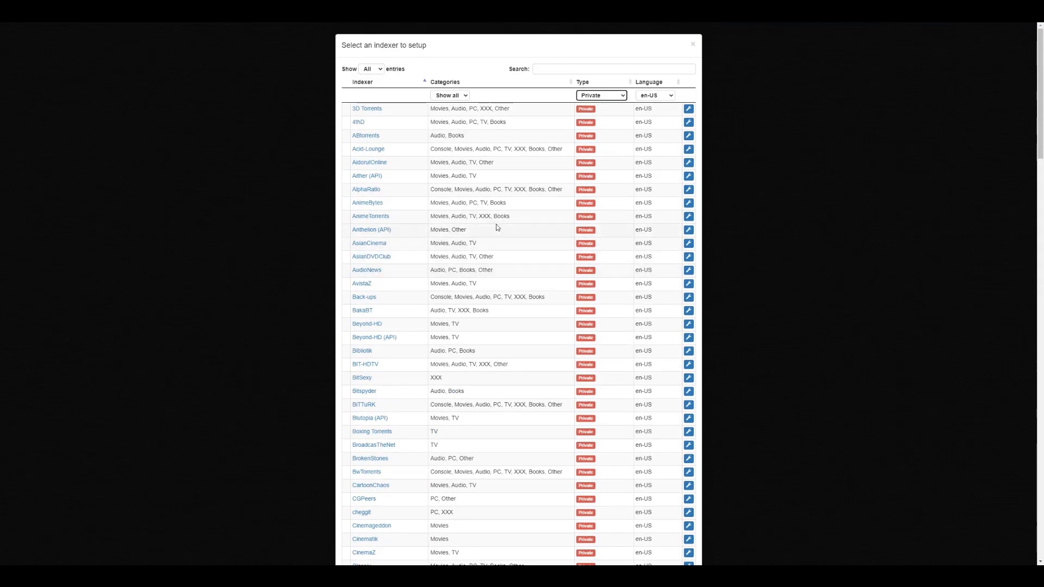
Step: Set the Type filter back to Public indexers only
left_click(600, 96)
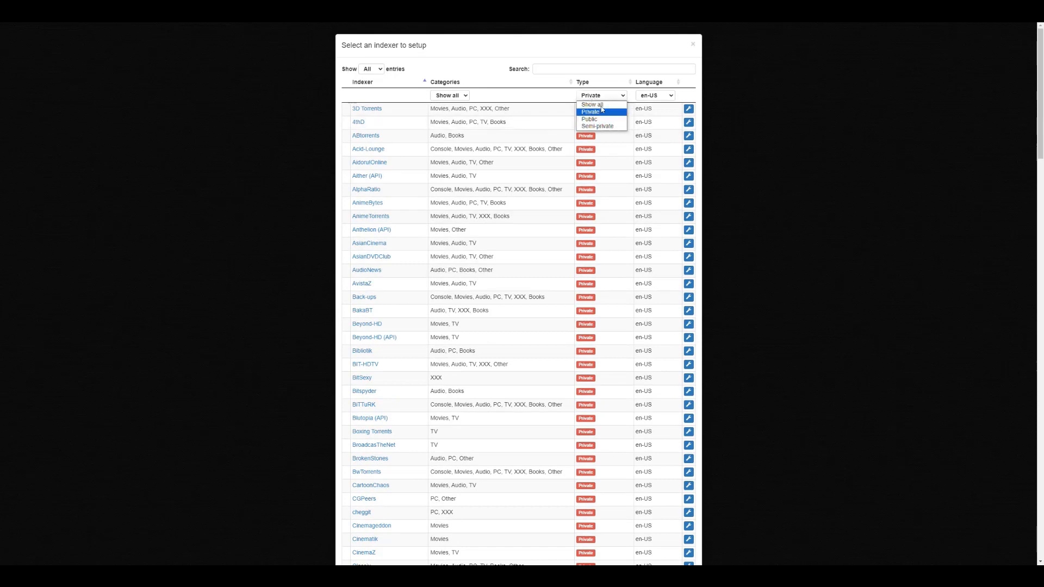
left_click(588, 120)
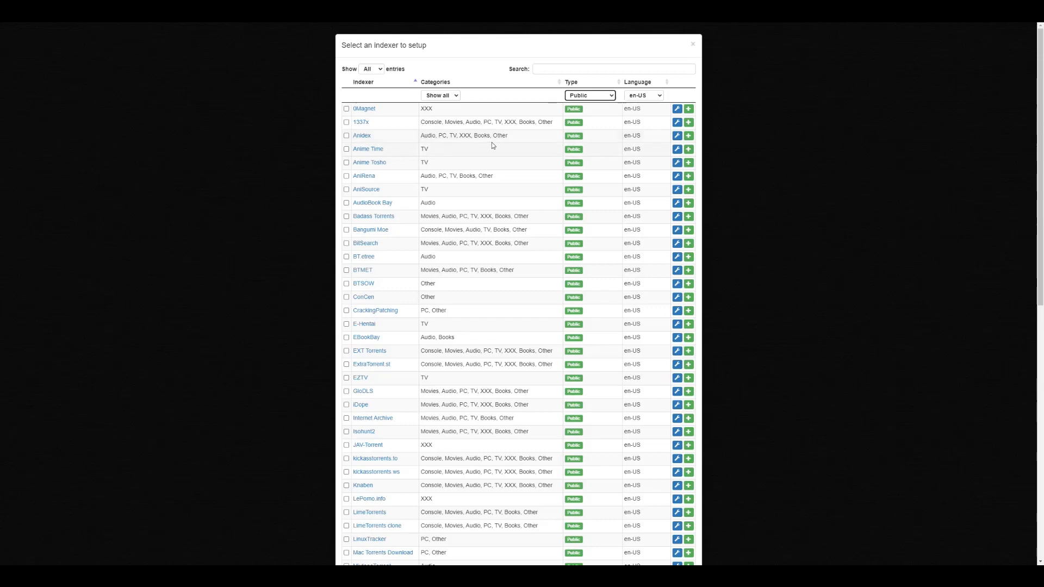
mouse_move(360, 122)
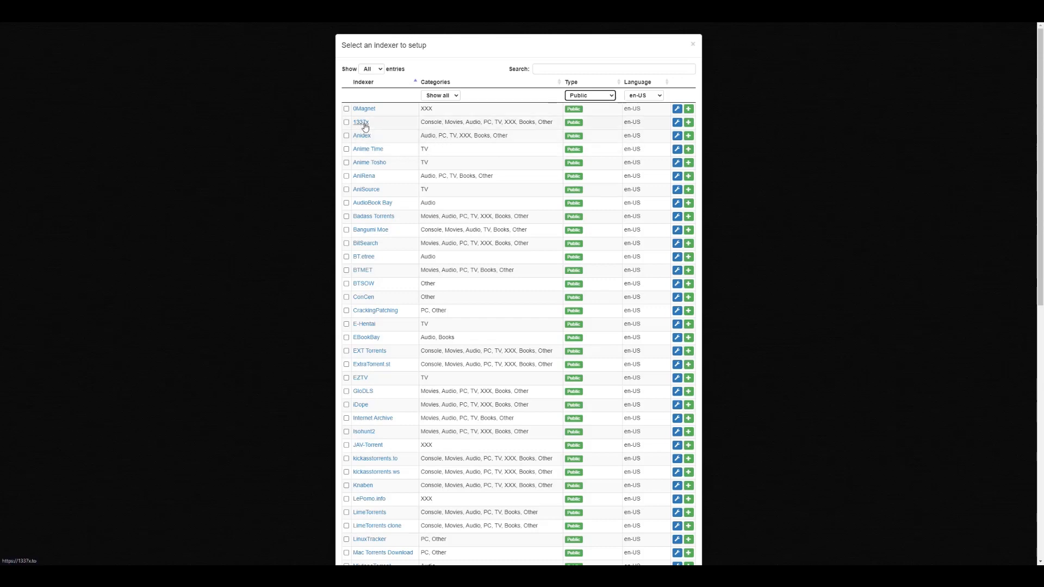
Step: Add the public 1337x tracker to Jackett's configured indexers from the Select an indexer dialog
left_click(361, 122)
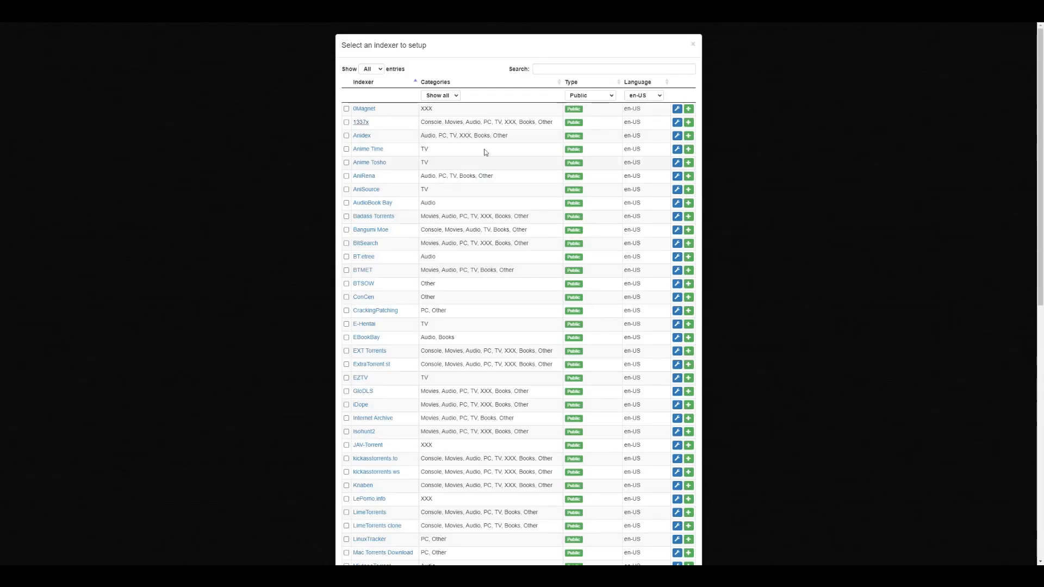
mouse_move(688, 122)
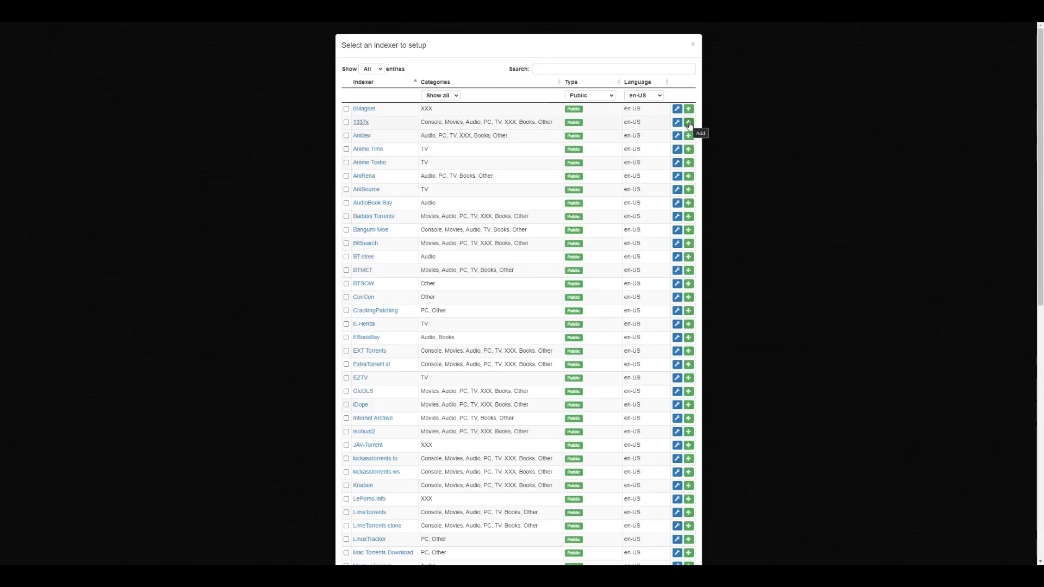
left_click(688, 122)
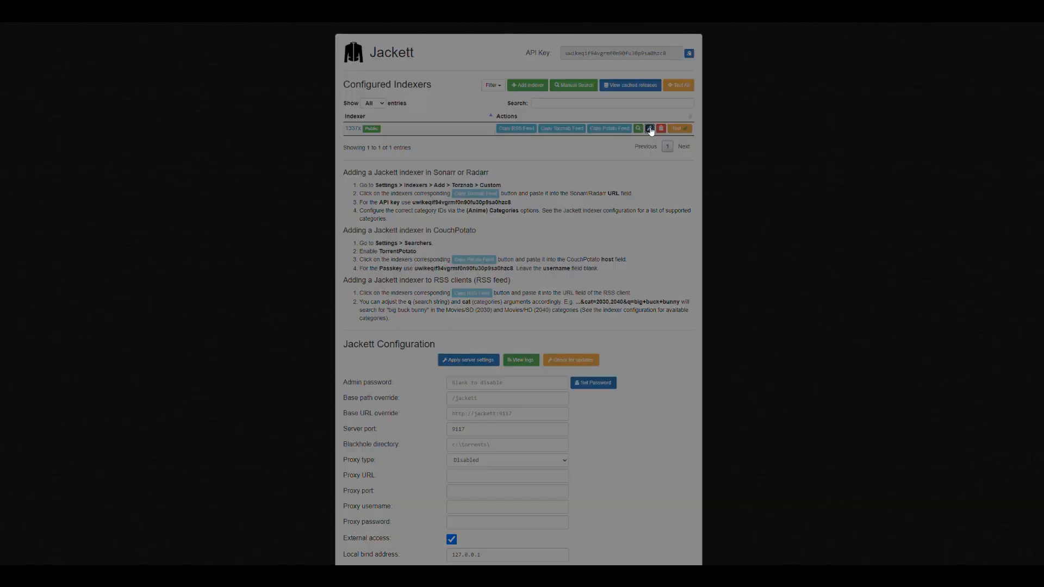
Step: Review the 1337x indexer's settings, keeping iTorrents.org as its download link
left_click(649, 128)
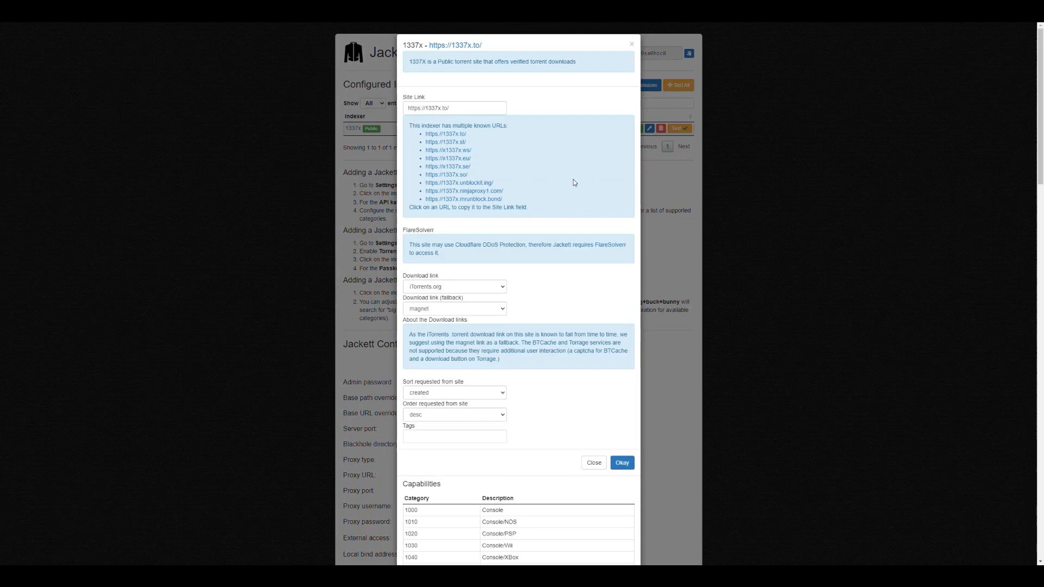
mouse_move(571, 182)
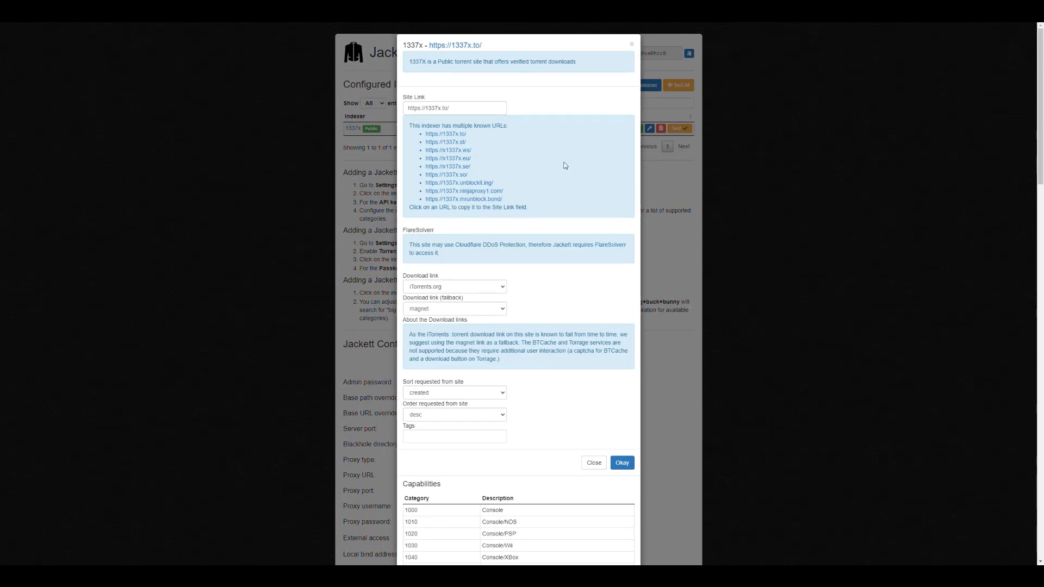
scroll("down", 3)
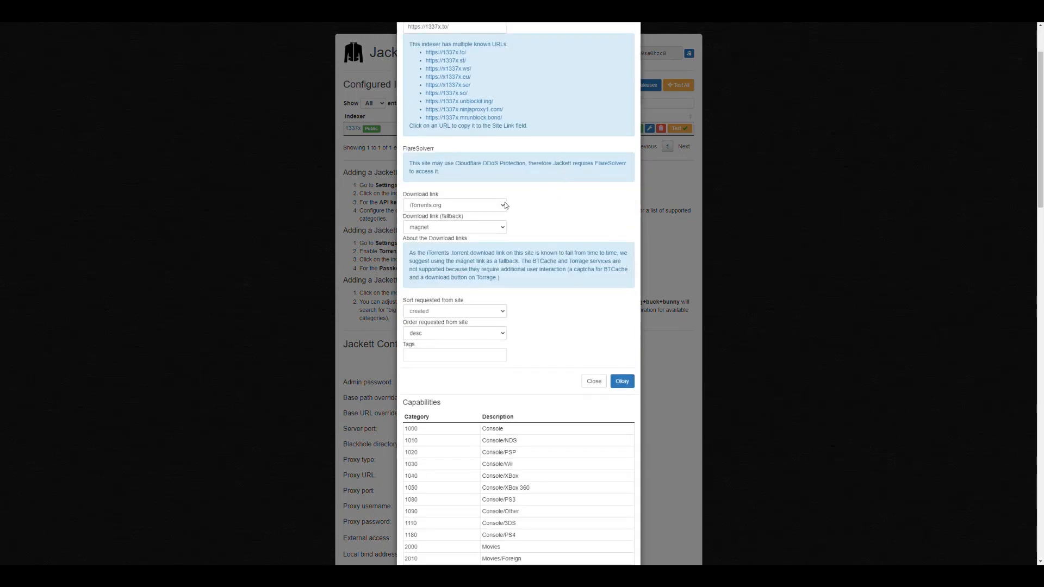
mouse_move(509, 213)
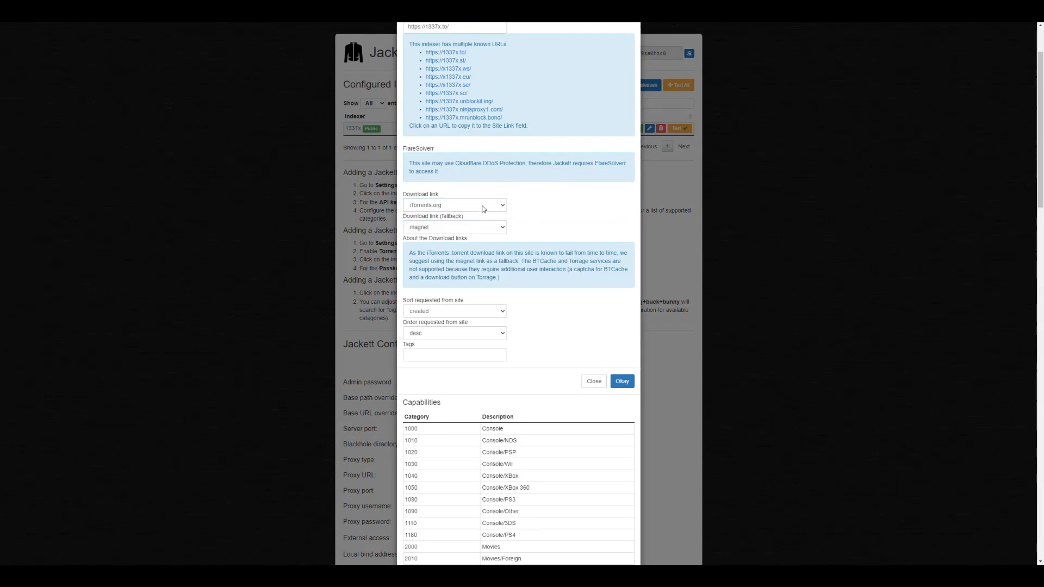
left_click(454, 206)
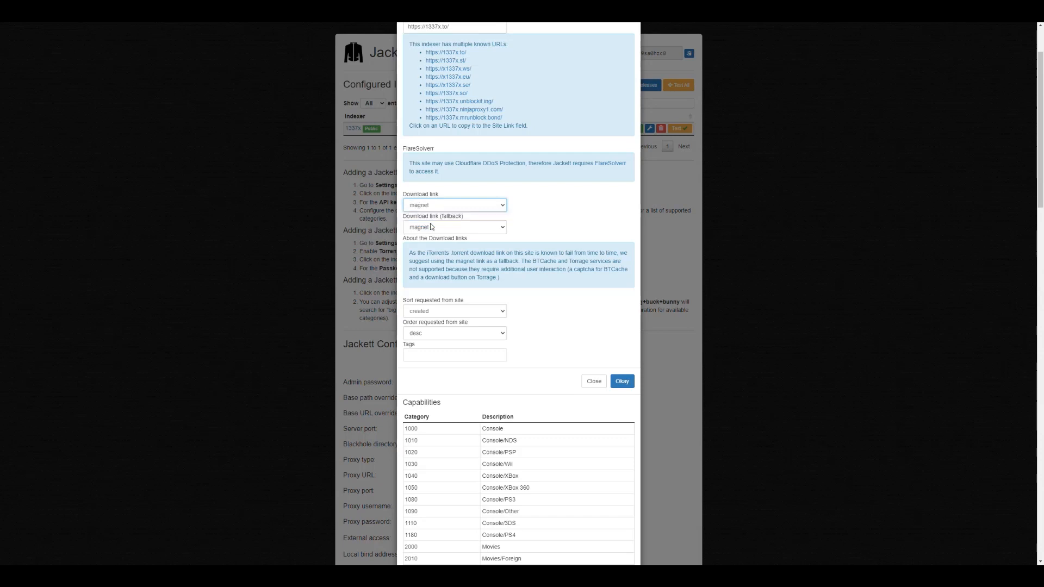
left_click(454, 205)
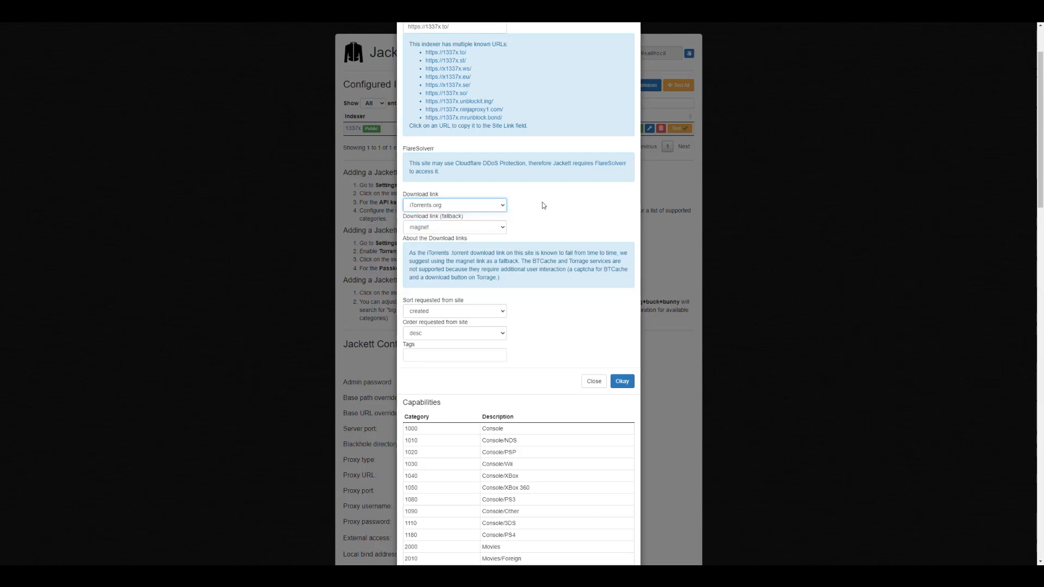
Step: Have 1337x site results sorted by seeders, review its capabilities and save the configuration
scroll("down", 3)
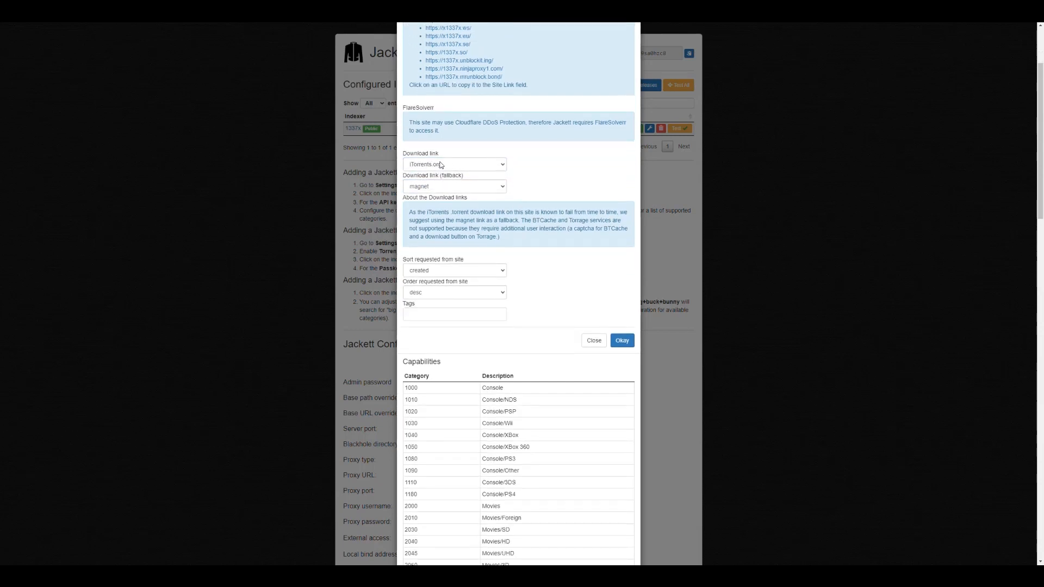
mouse_move(445, 167)
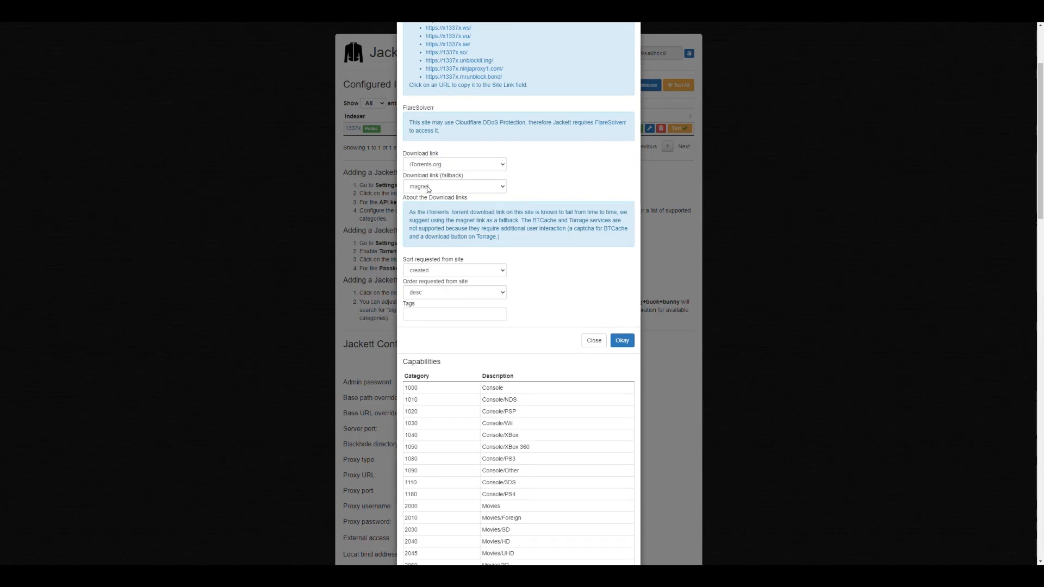
mouse_move(547, 177)
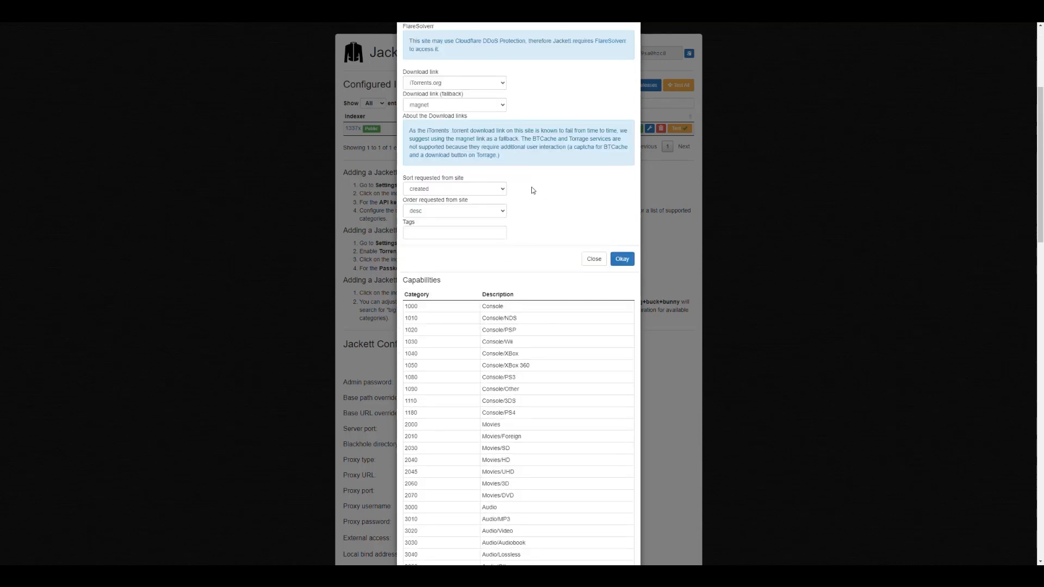
mouse_move(503, 191)
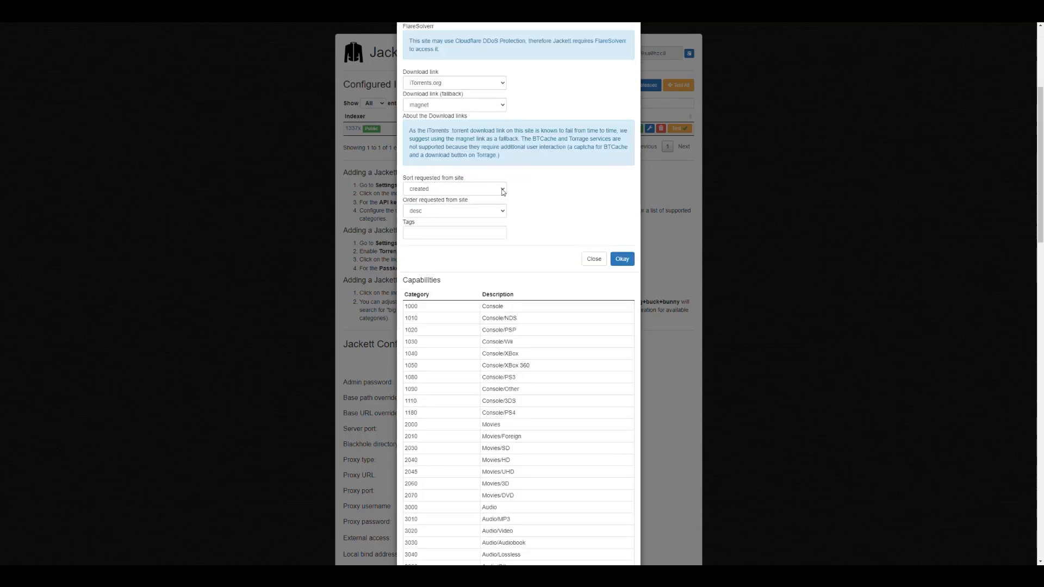
left_click(454, 189)
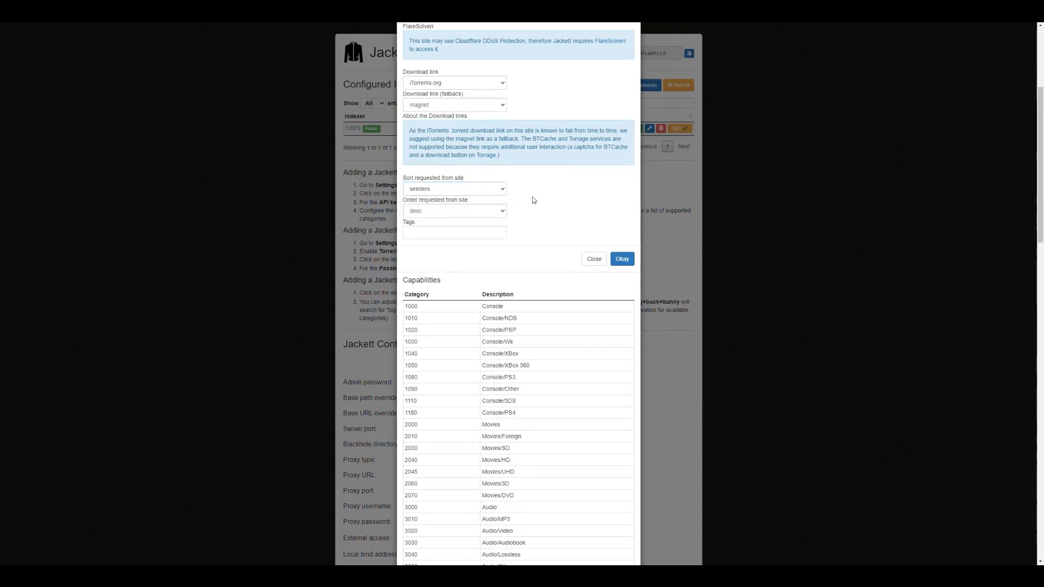
mouse_move(419, 214)
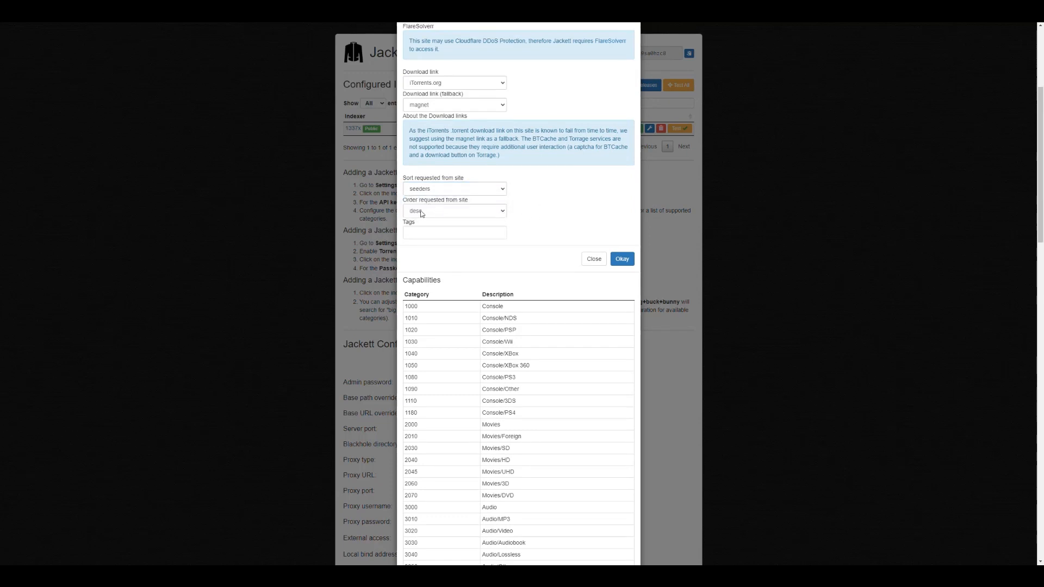
mouse_move(539, 215)
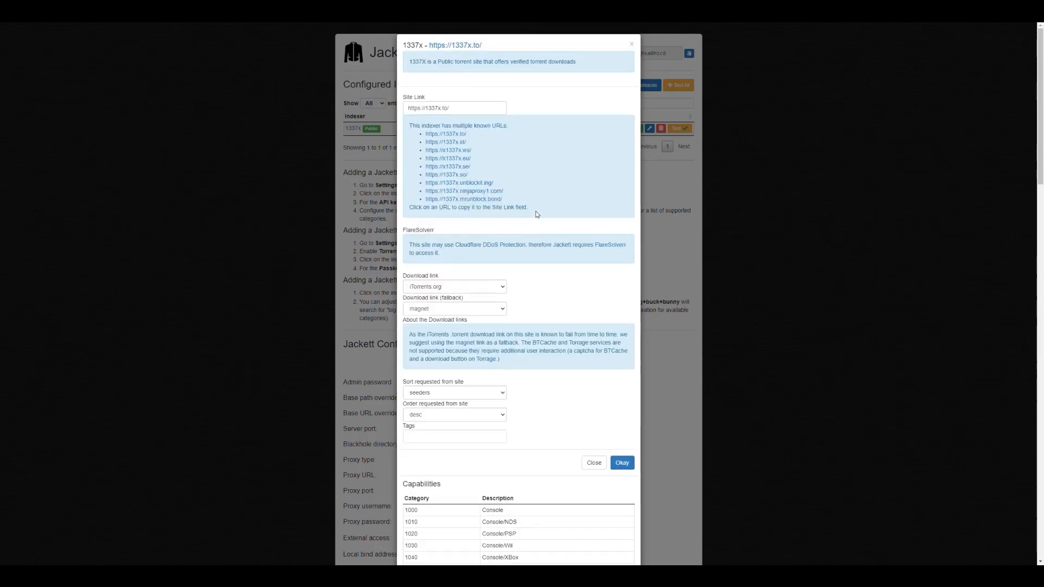
scroll("down", 3)
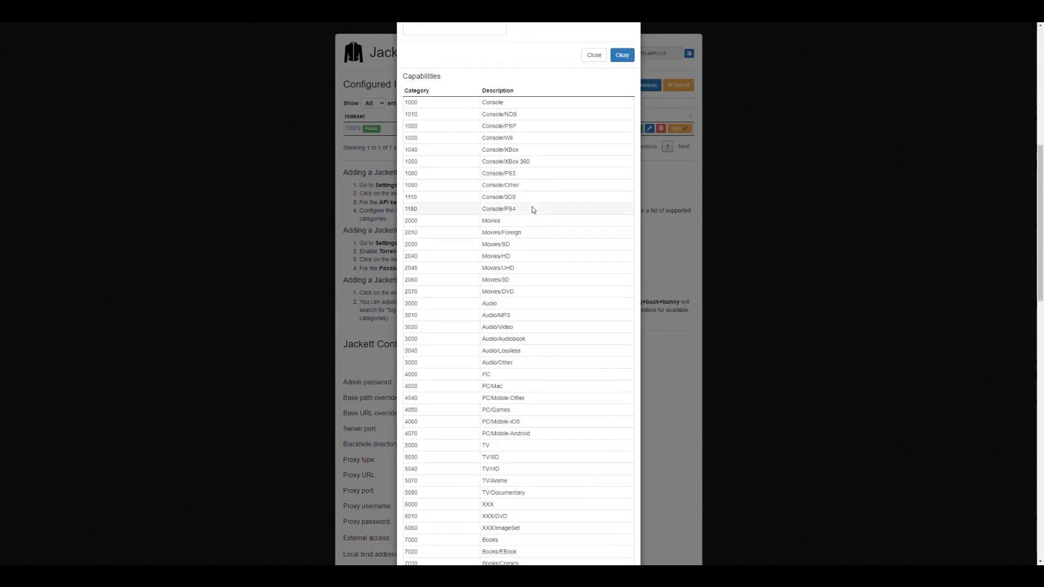
scroll("up", 3)
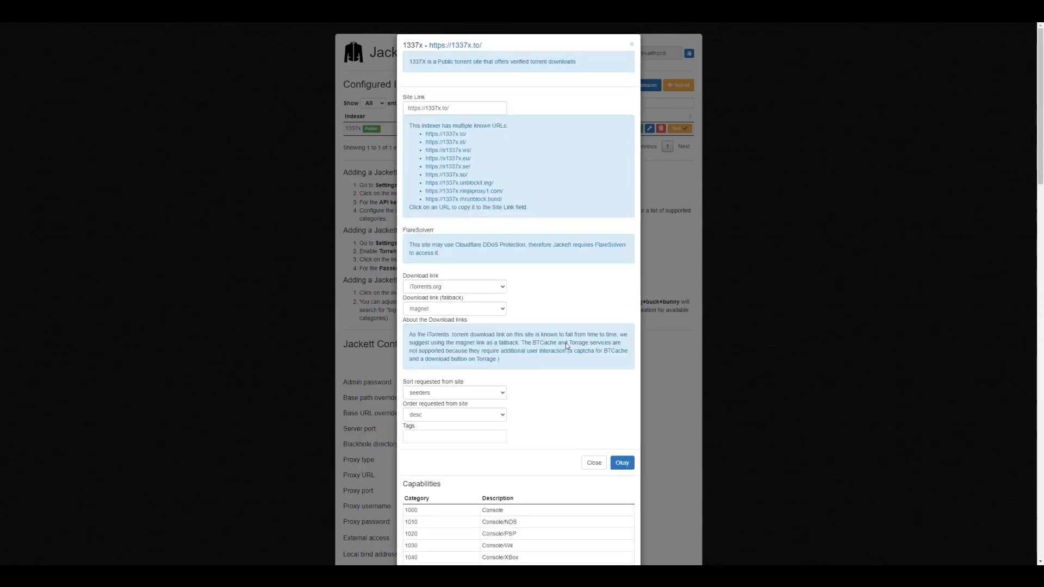
scroll("down", 3)
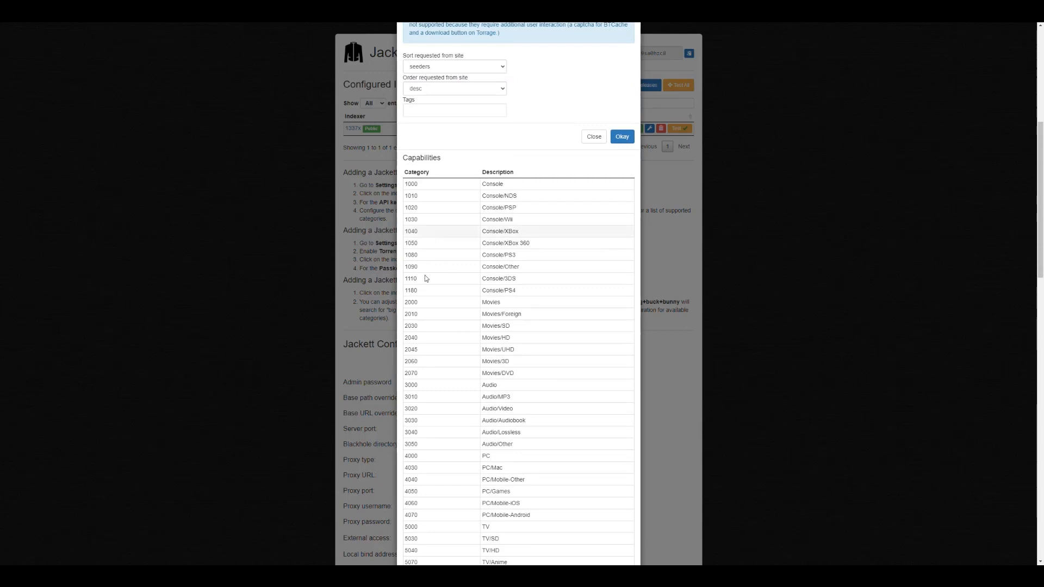
mouse_move(490, 334)
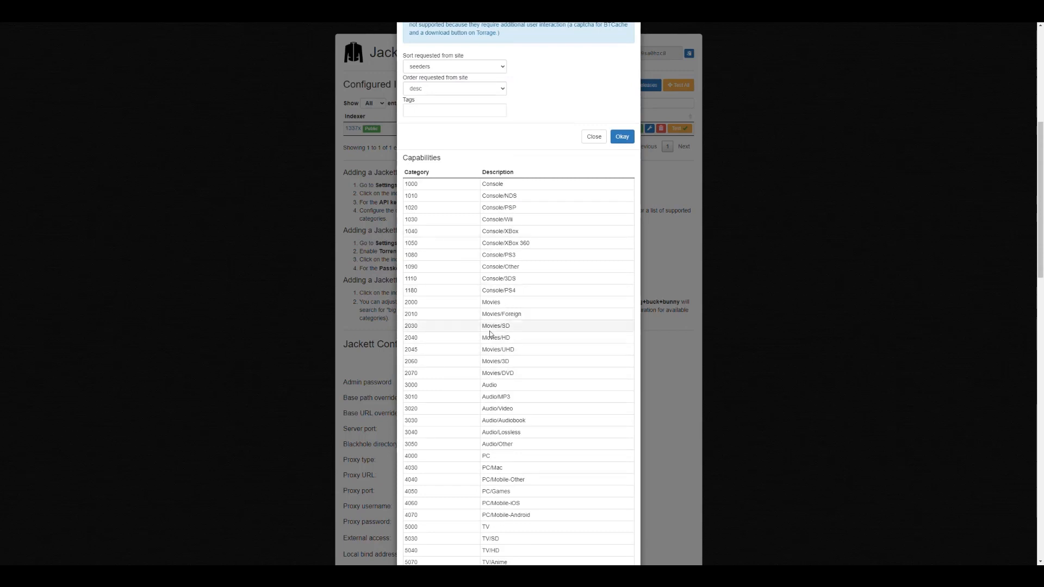
mouse_move(471, 287)
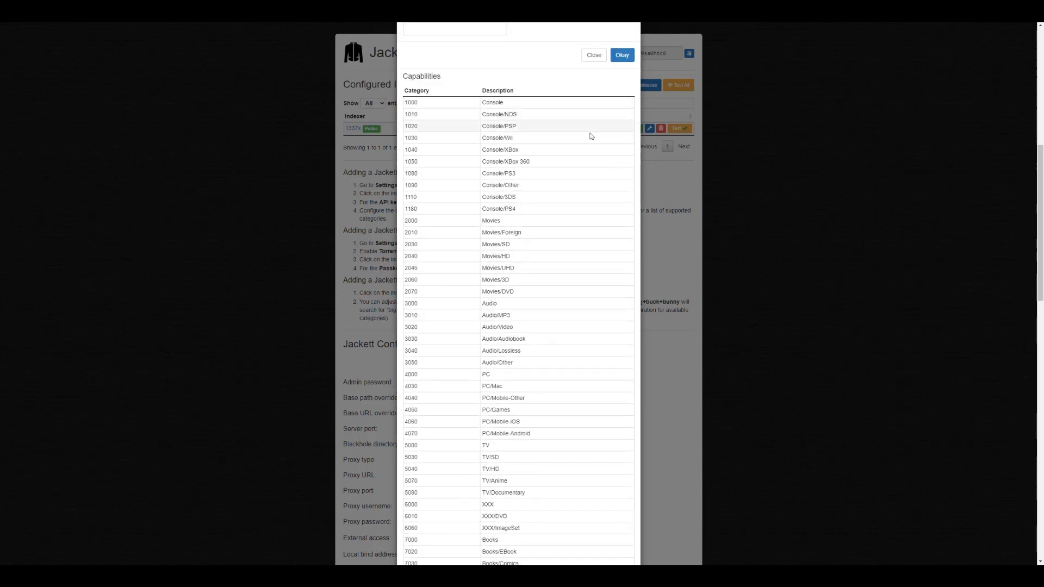
left_click(621, 54)
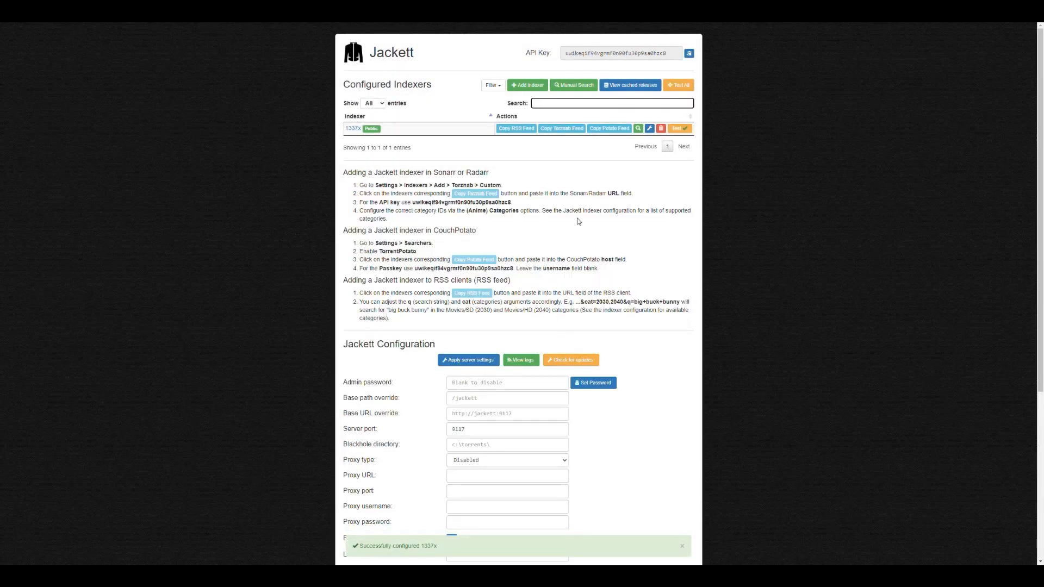
mouse_move(355, 128)
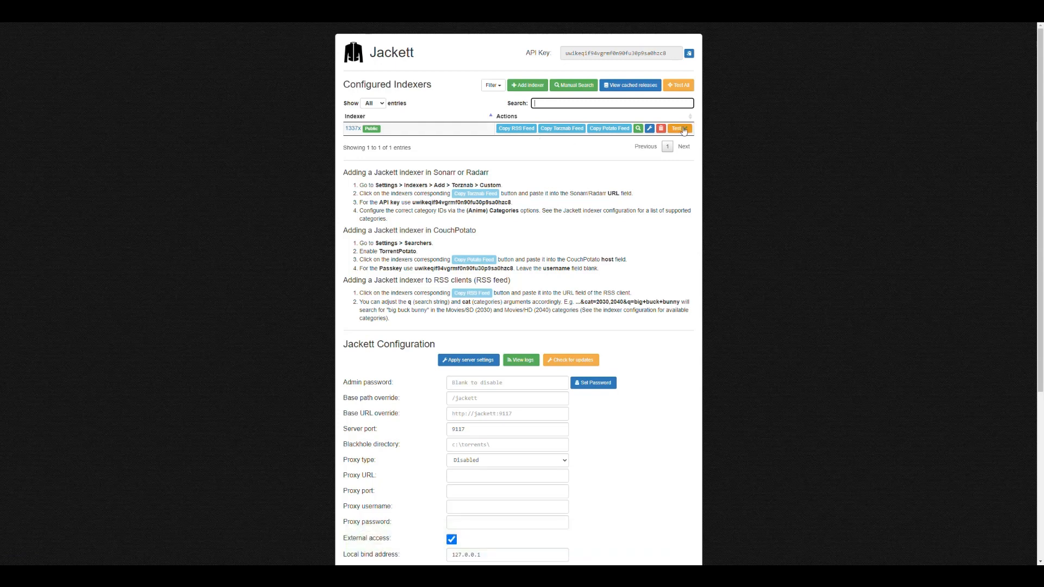
Step: Run the connection test on the 1337x indexer until it reports 'Test successful'
left_click(678, 128)
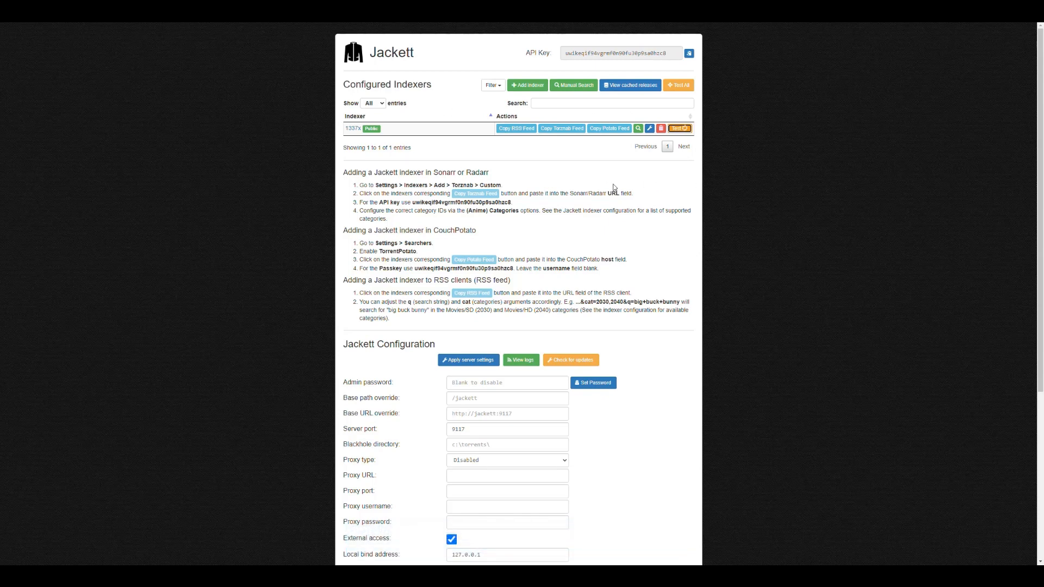
left_click(677, 128)
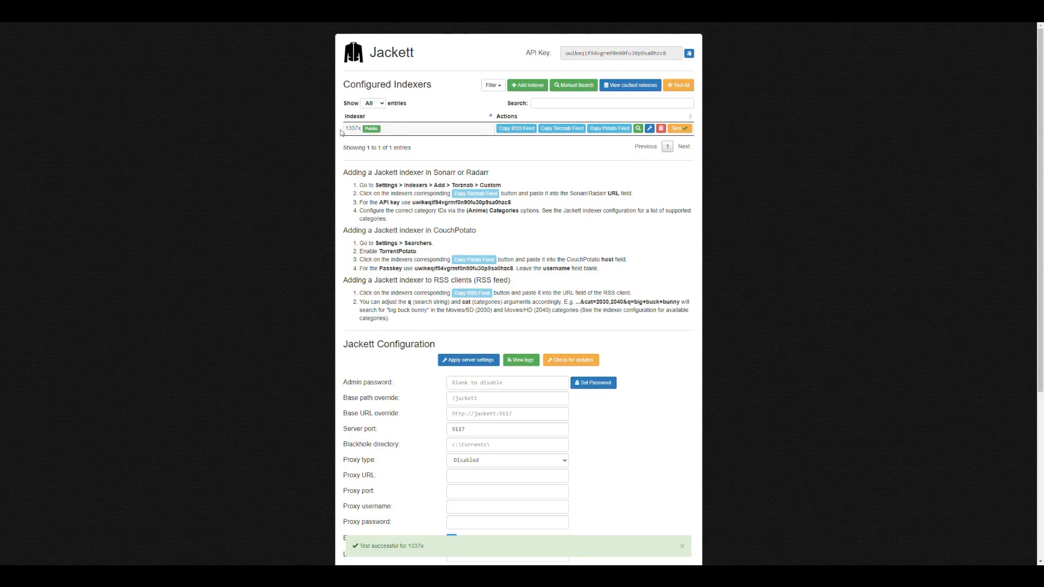
mouse_move(364, 136)
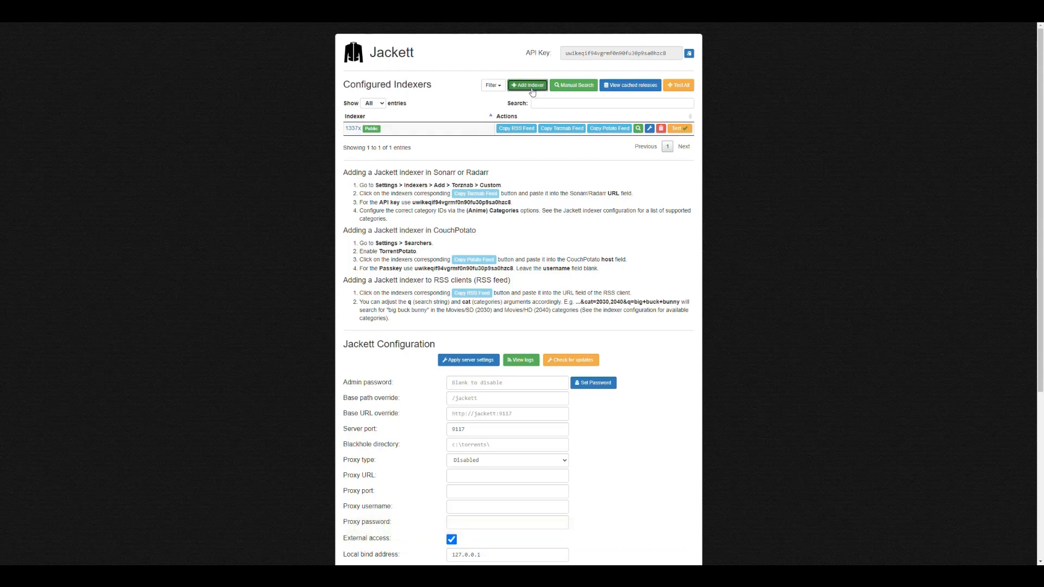
Step: Reopen the indexer selection list filtered to public trackers with the Movies category
left_click(526, 85)
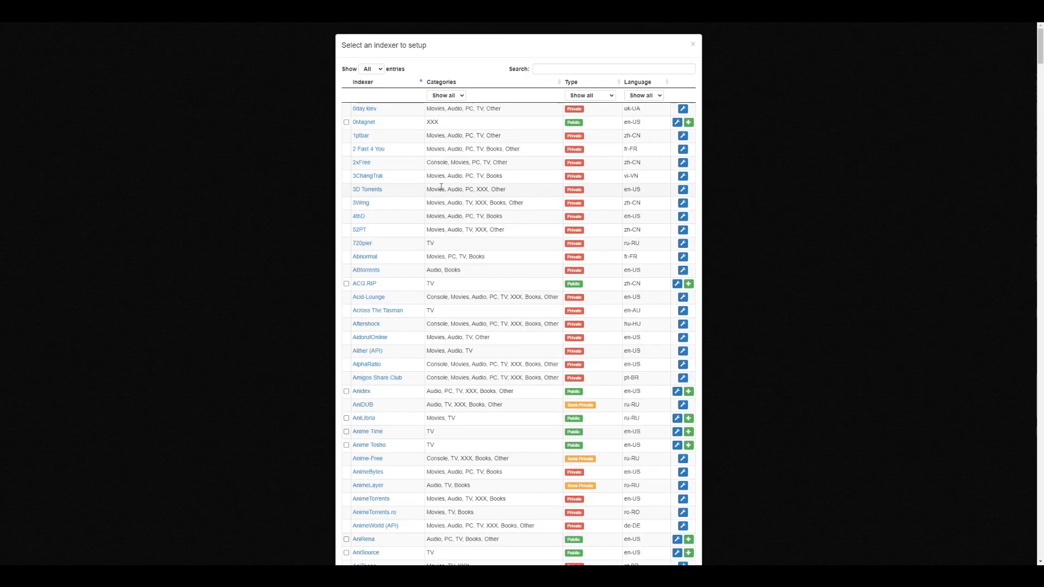
left_click(588, 96)
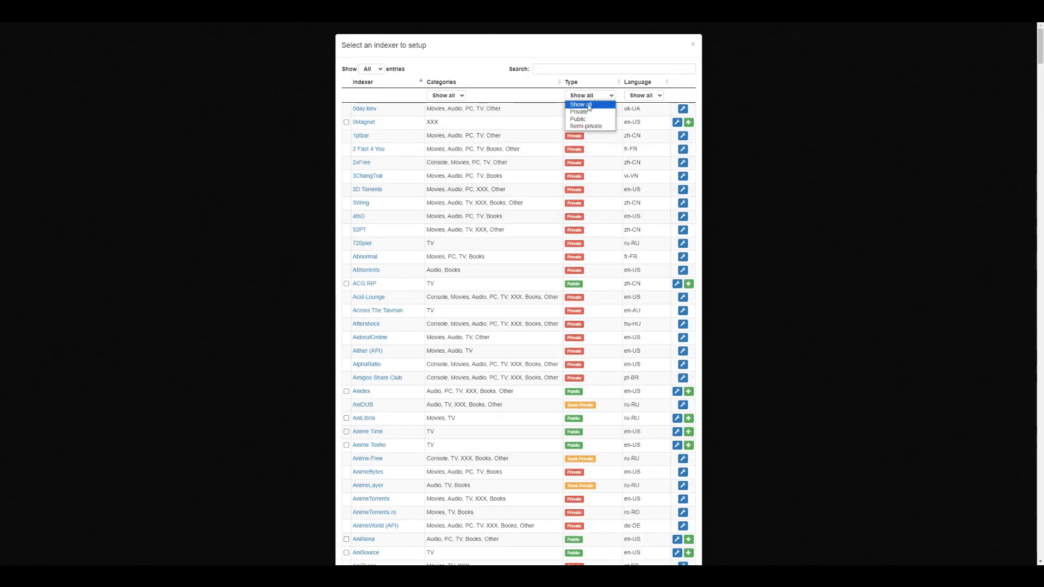
left_click(577, 119)
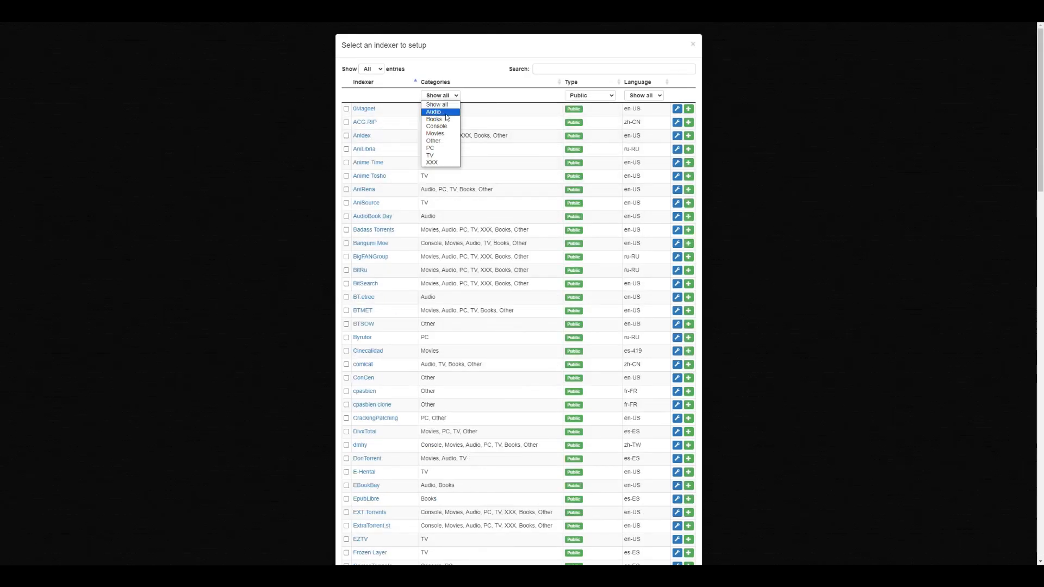
left_click(435, 132)
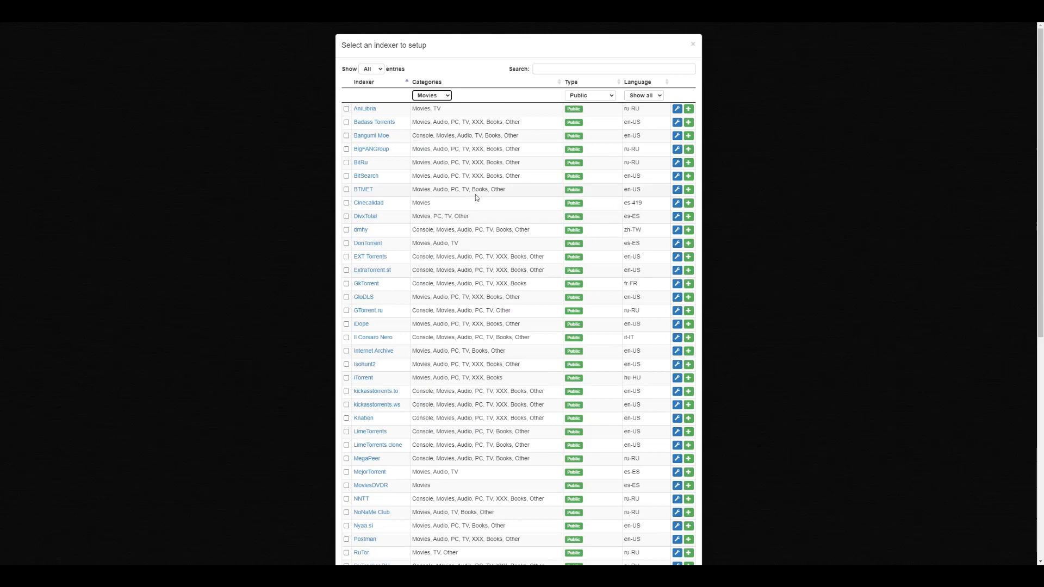
mouse_move(473, 205)
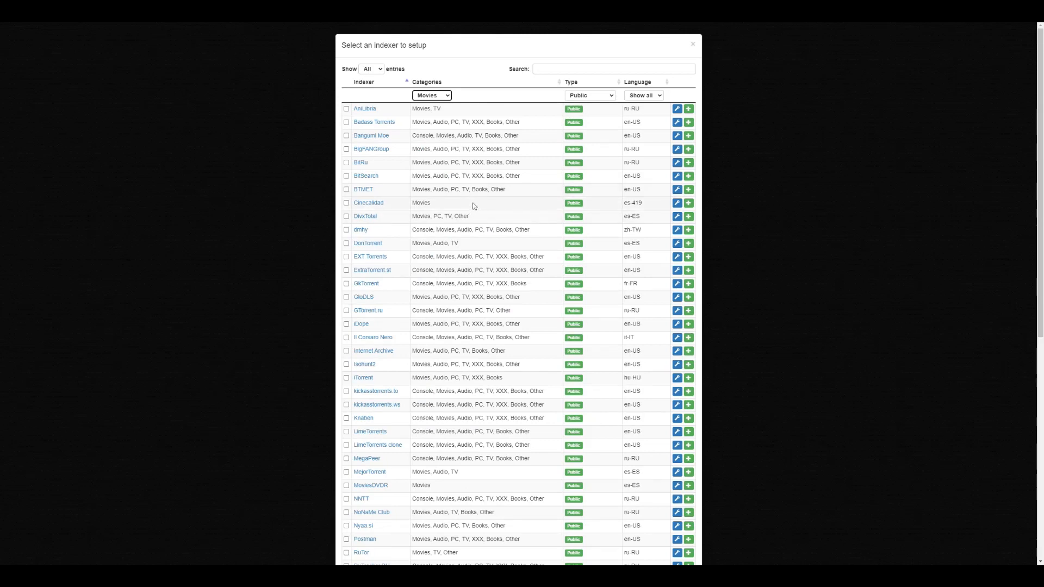
mouse_move(381, 128)
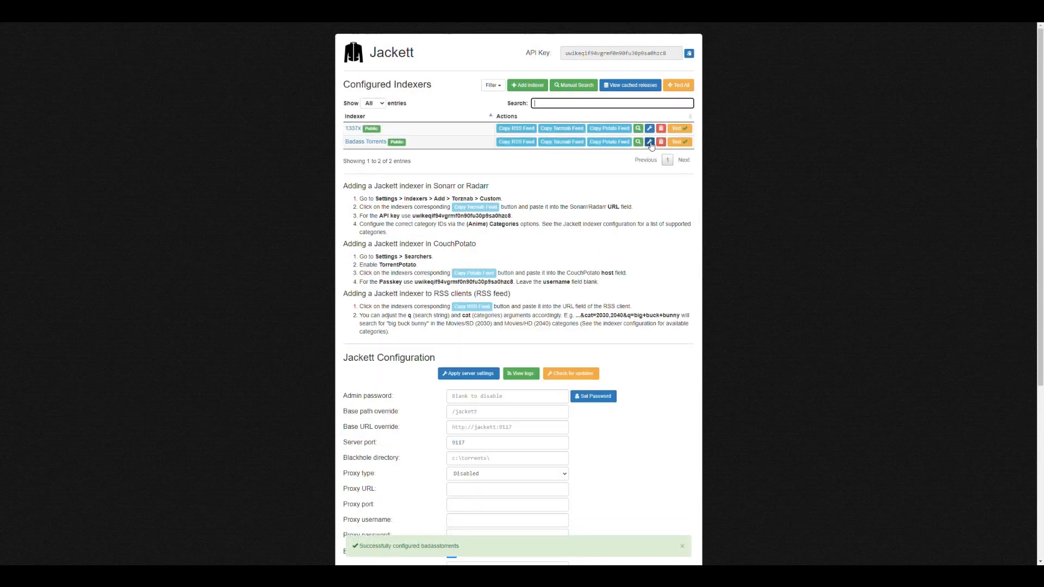
Step: Set Badass Torrents' fallback download link to magnet, review its site links and close the settings
left_click(648, 142)
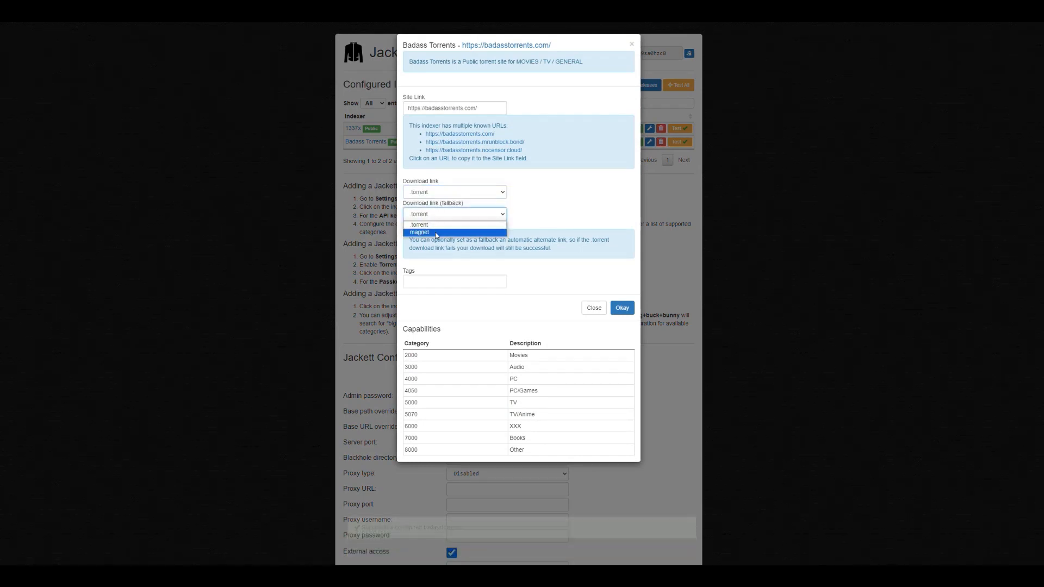
left_click(419, 232)
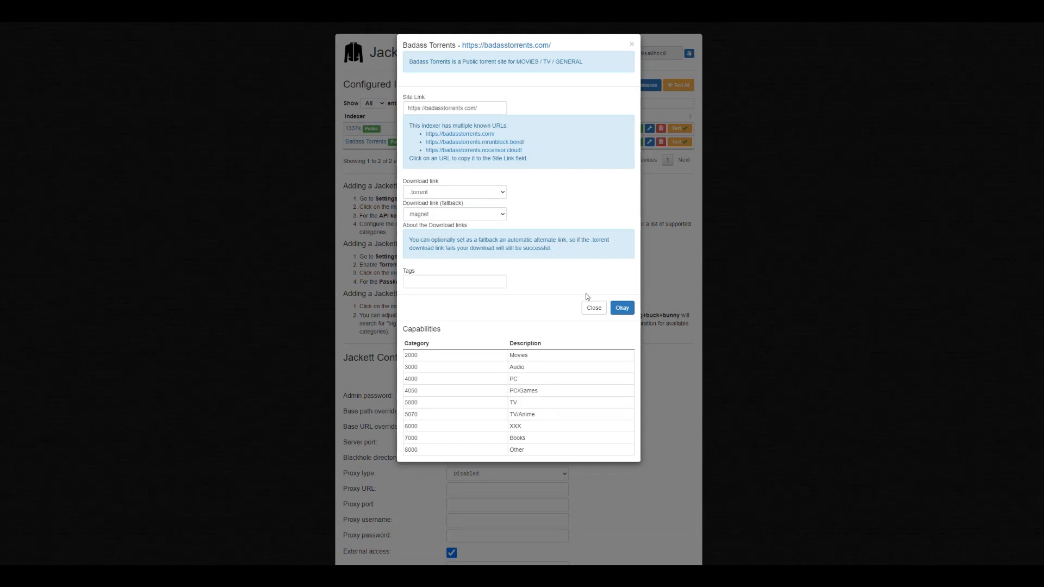
mouse_move(528, 215)
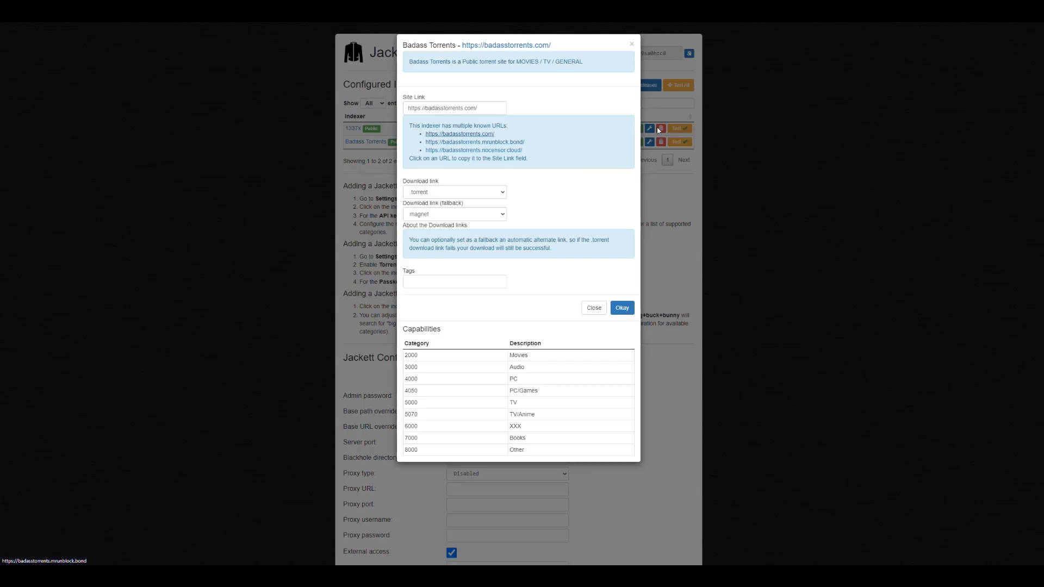
left_click(505, 45)
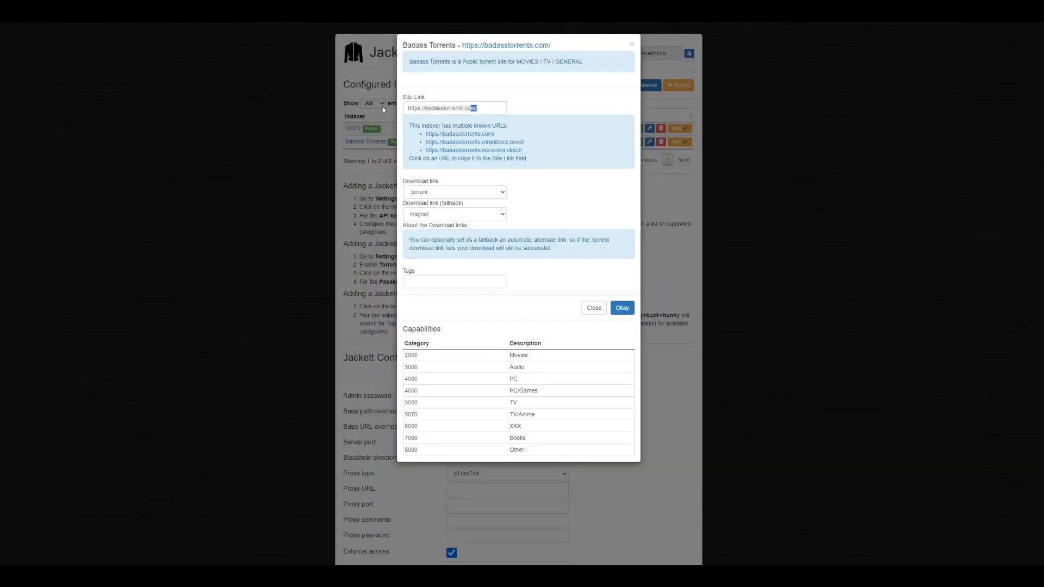
left_click(621, 307)
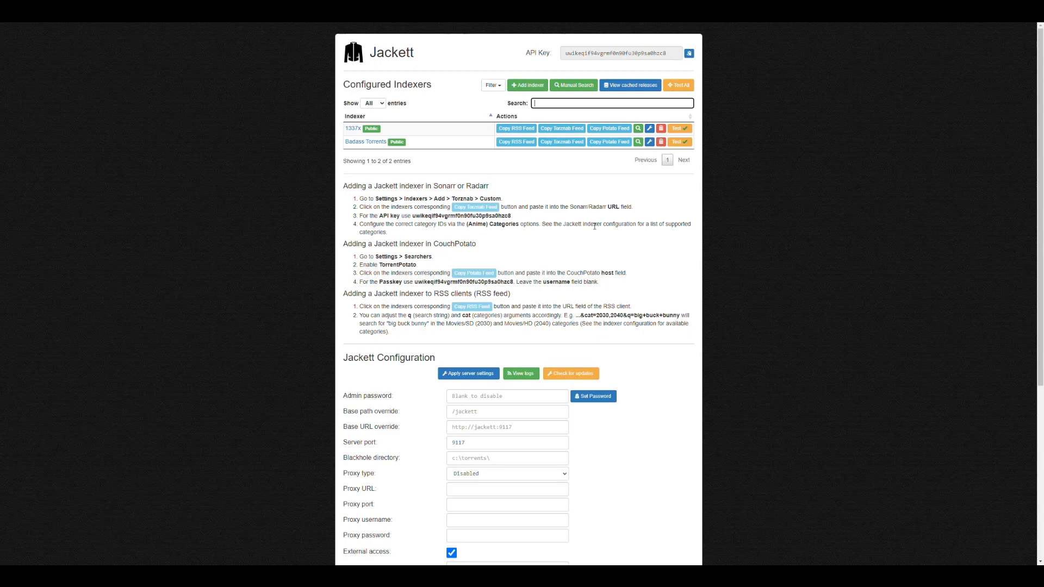
mouse_move(324, 111)
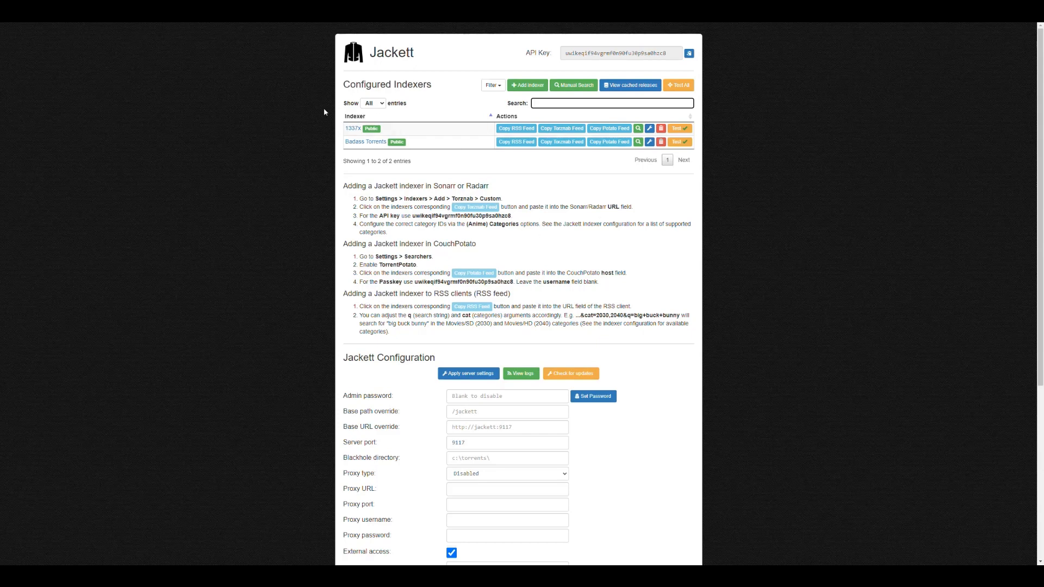
mouse_move(603, 264)
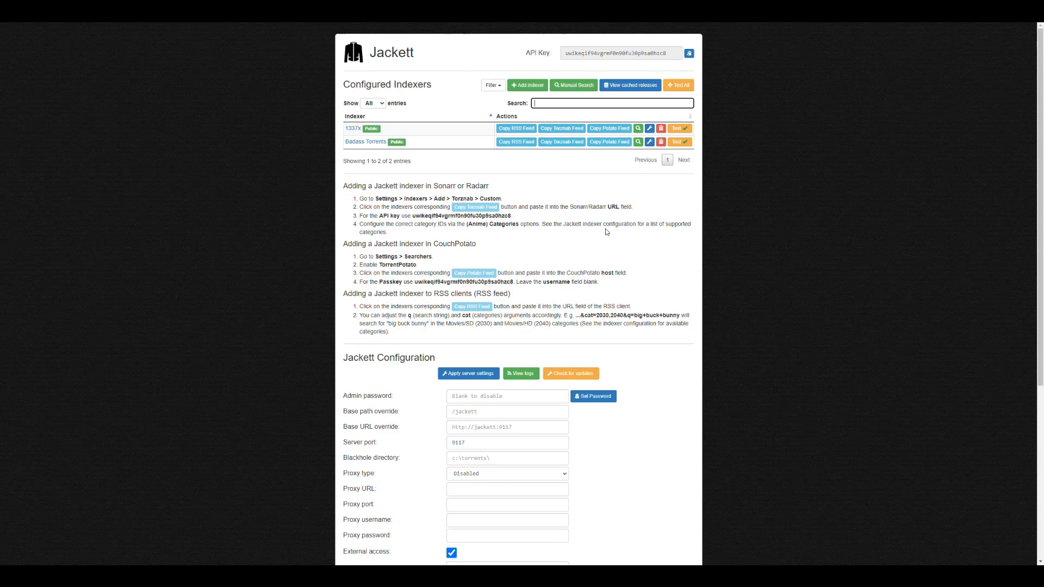
mouse_move(833, 147)
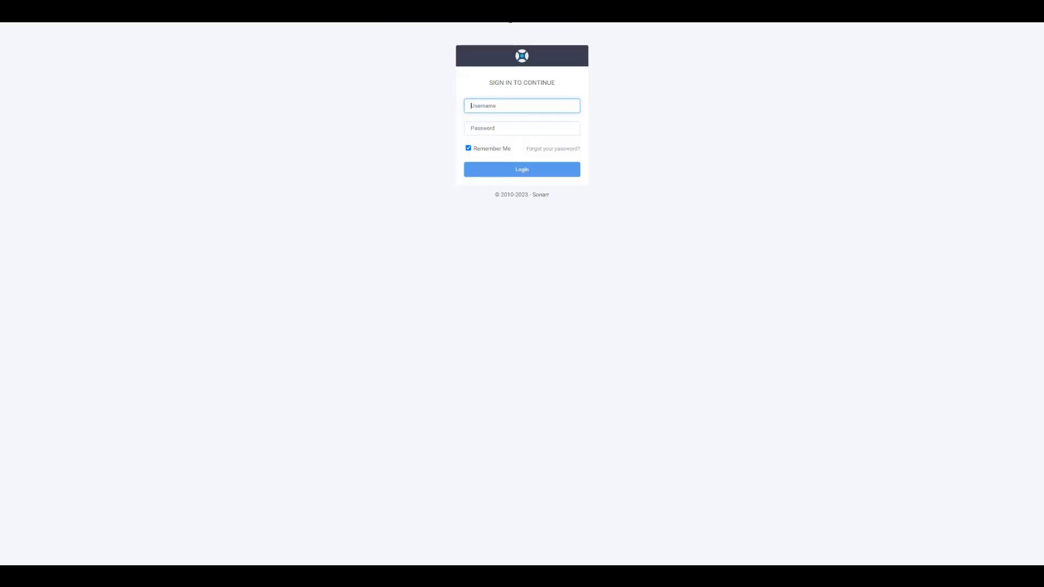
Step: Log in to Sonarr and go to its Settings showing the existing Prowlarr-sourced indexers
type("sonarr")
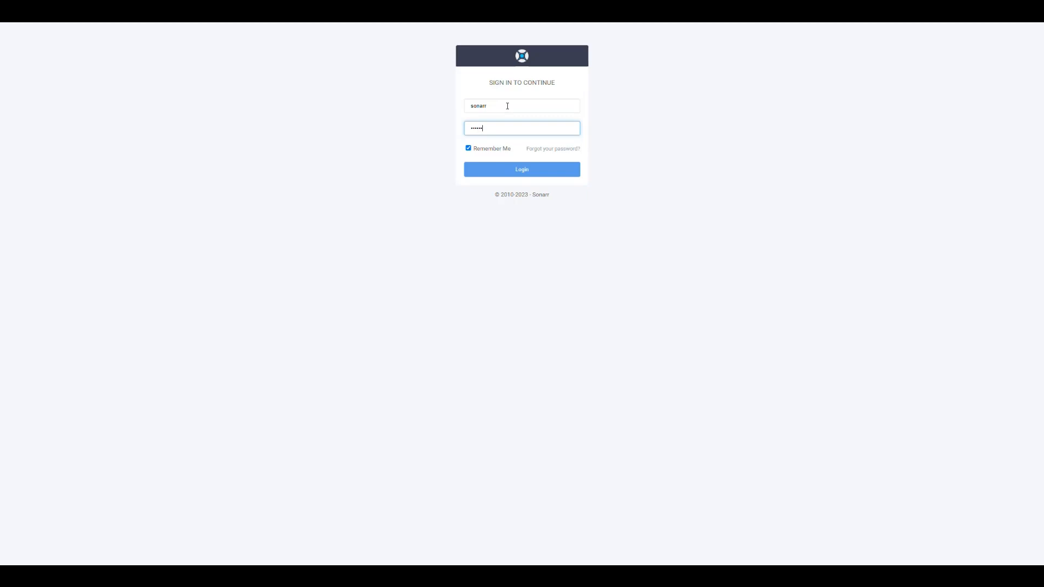
left_click(521, 170)
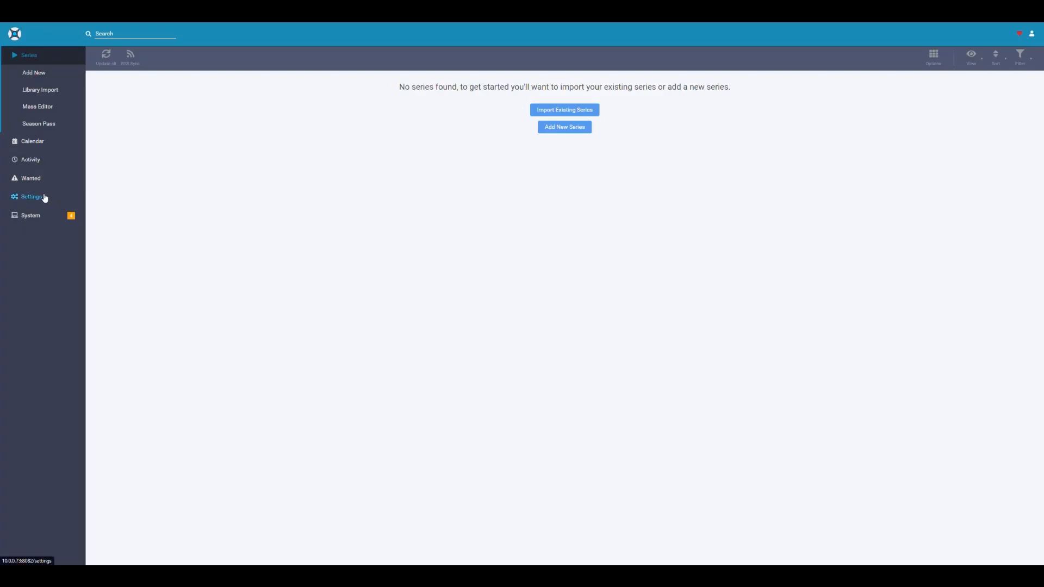
left_click(31, 197)
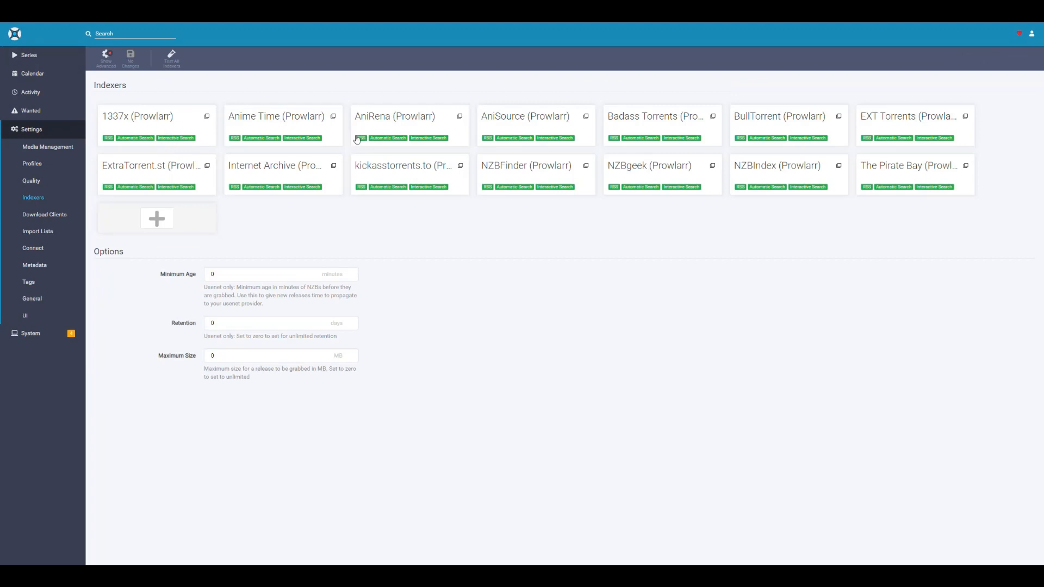
mouse_move(520, 203)
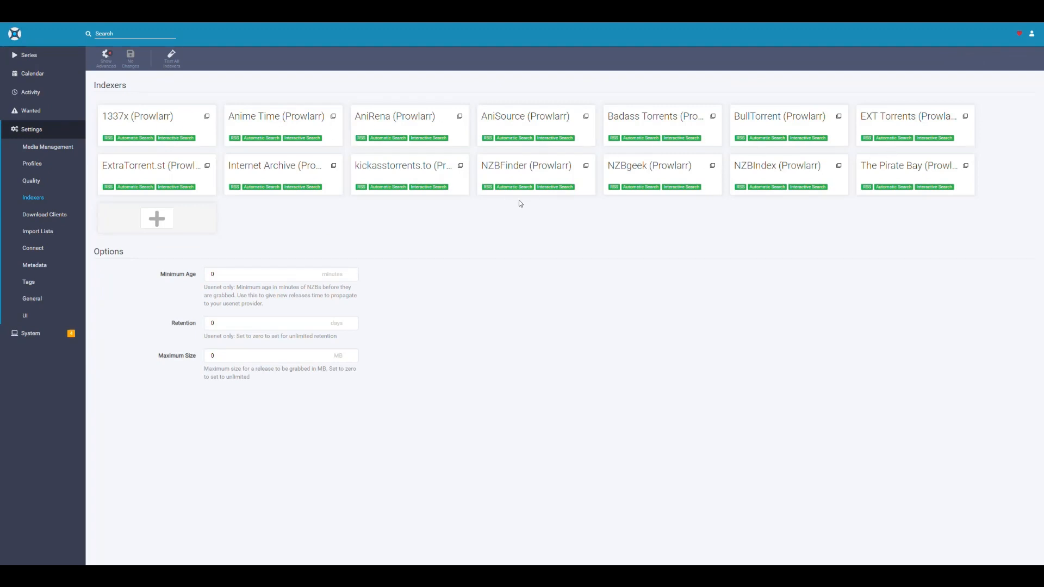
mouse_move(397, 217)
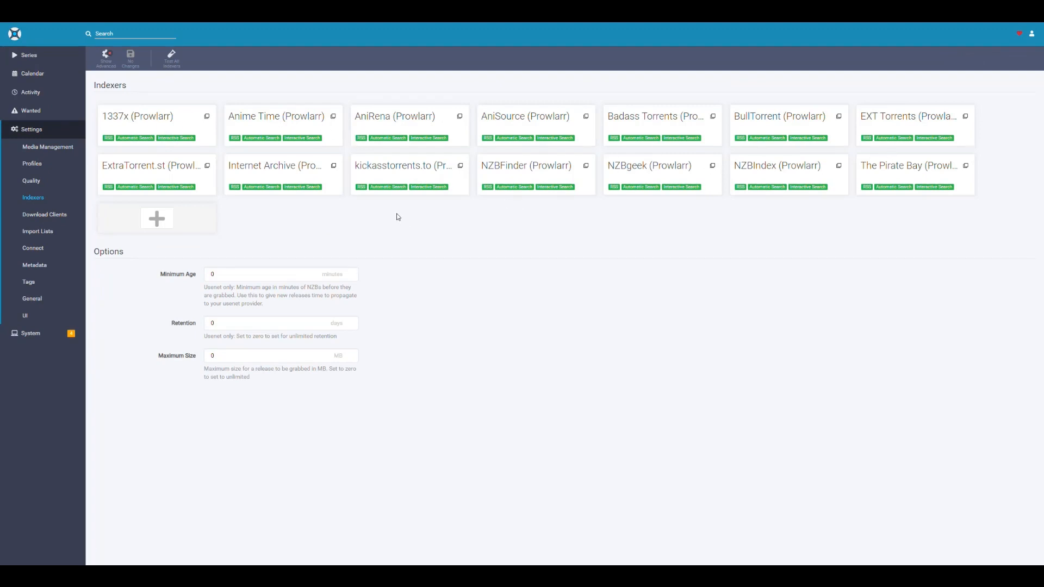
Step: Choose a new Custom Torznab indexer from Sonarr's add-indexer options
left_click(157, 218)
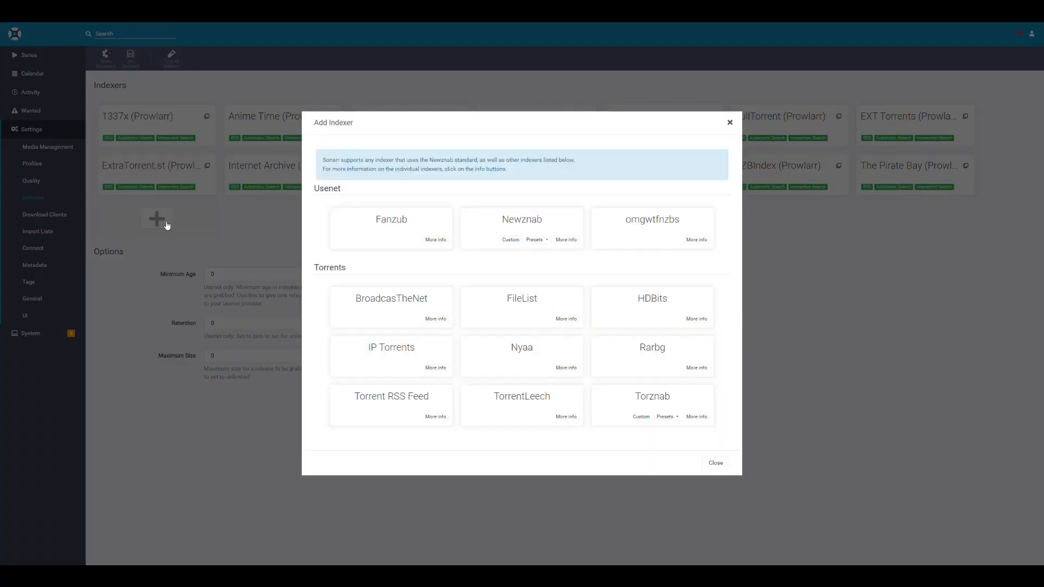
mouse_move(556, 275)
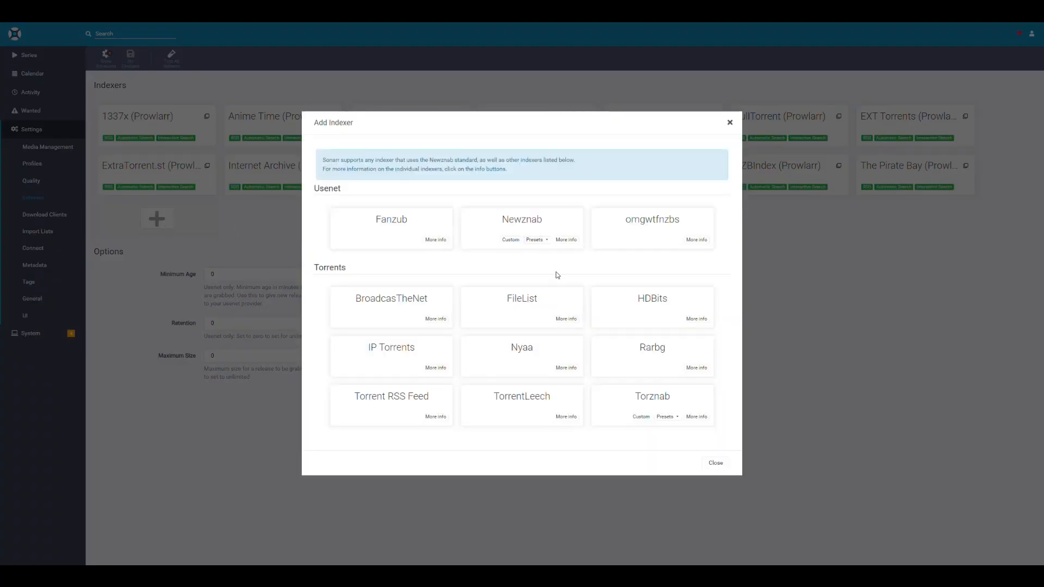
mouse_move(562, 395)
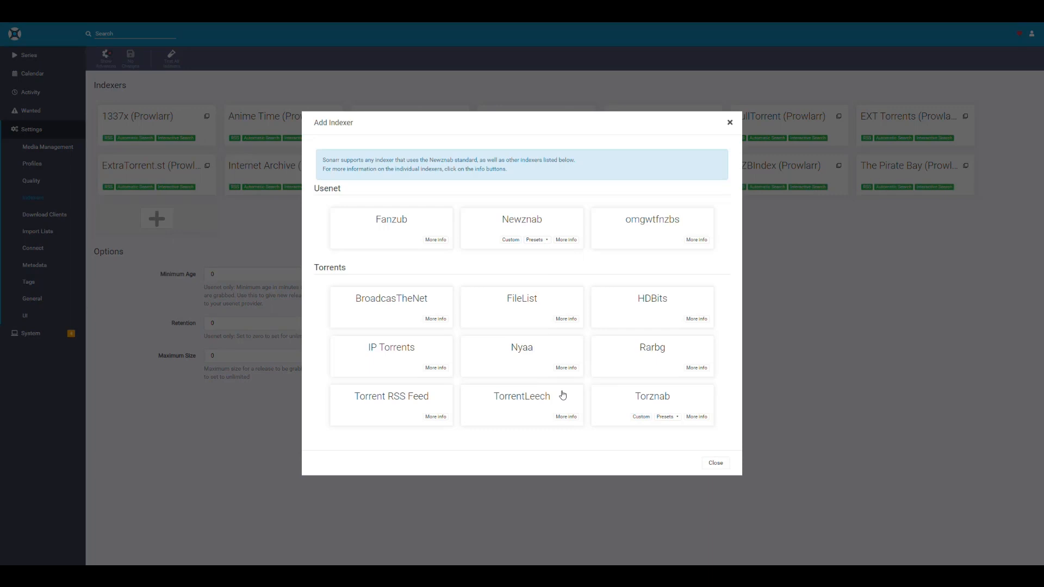
mouse_move(617, 408)
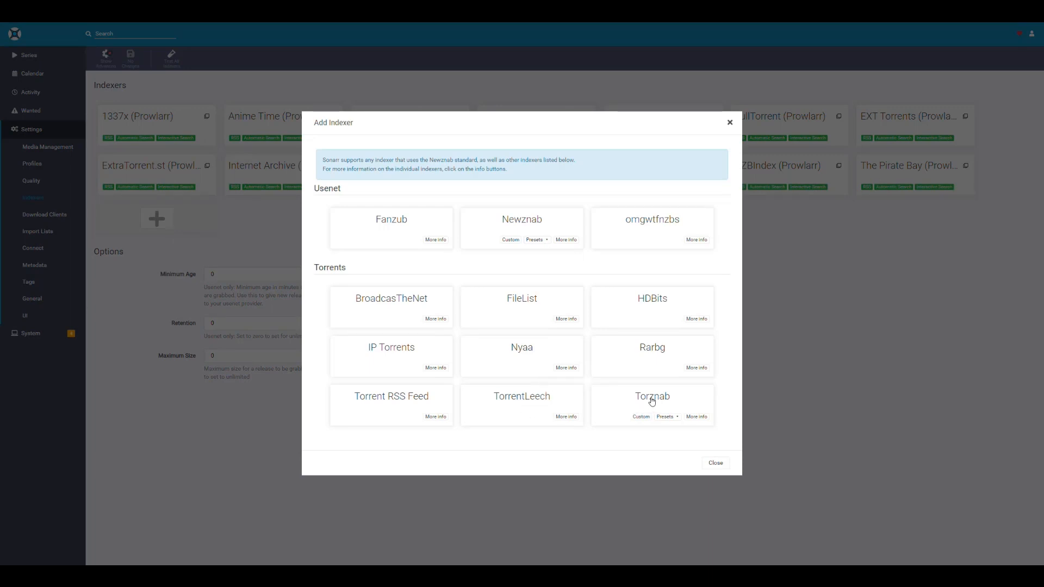
mouse_move(637, 401)
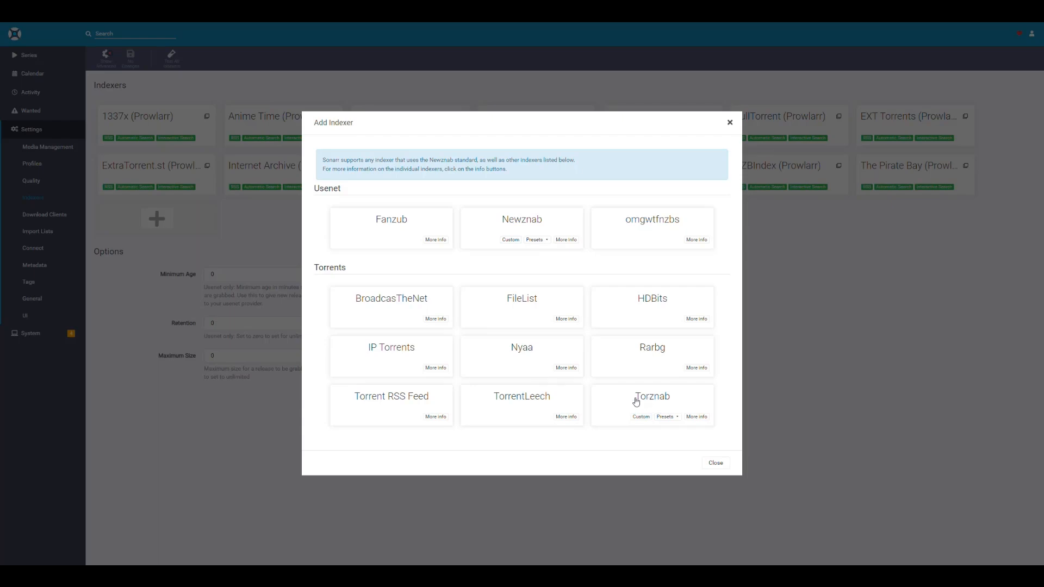
left_click(639, 416)
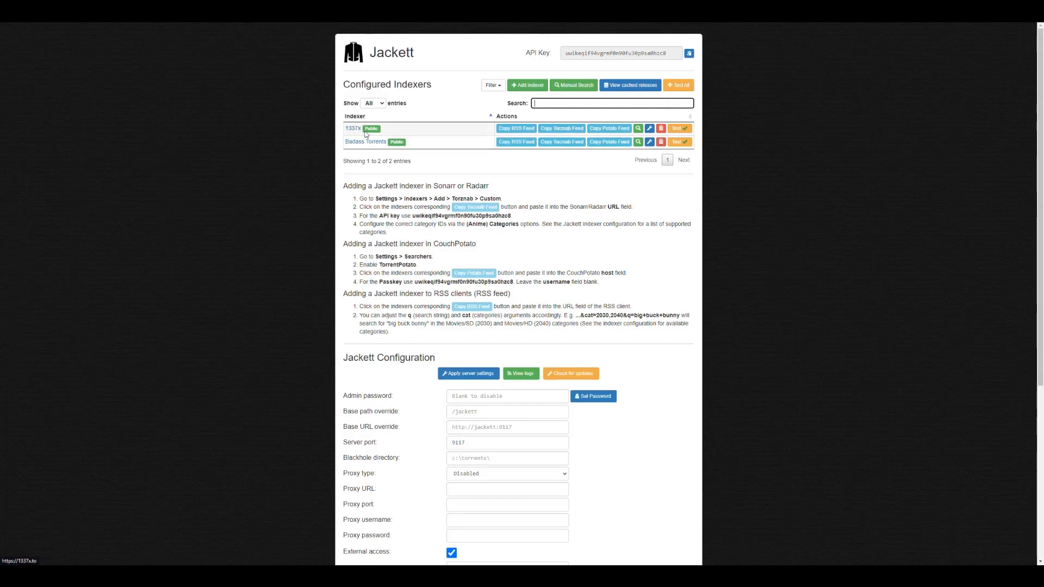
mouse_move(357, 134)
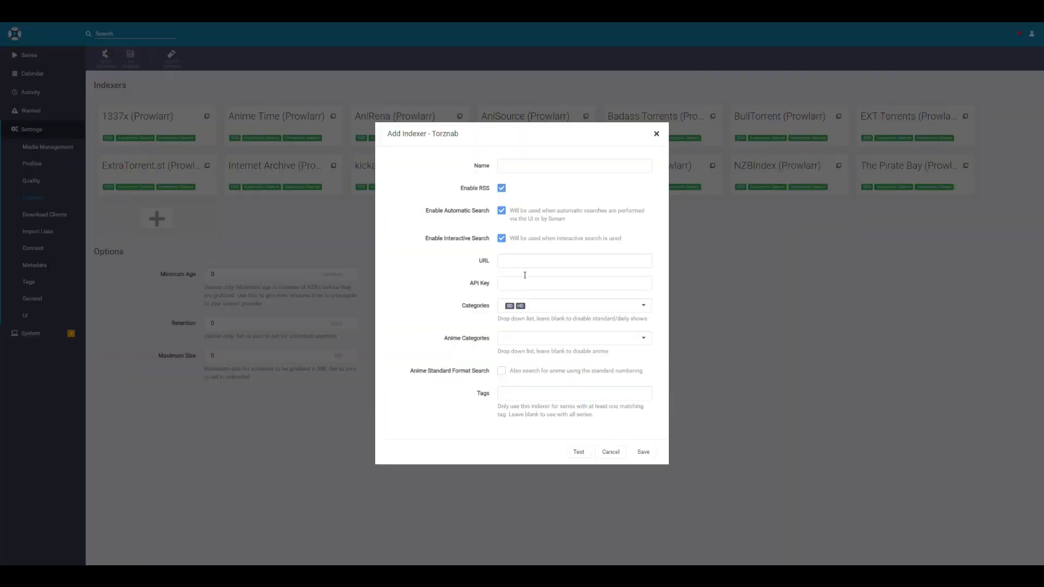
Step: Name the Torznab indexer 1337x and fill its URL with Jackett's 1337x Torznab feed
type("1337")
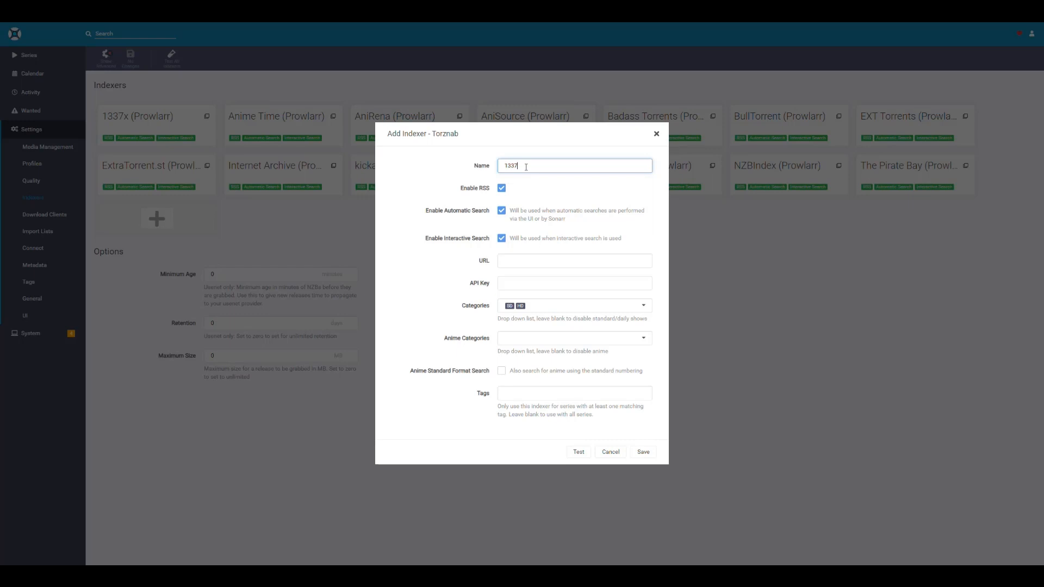
type("x")
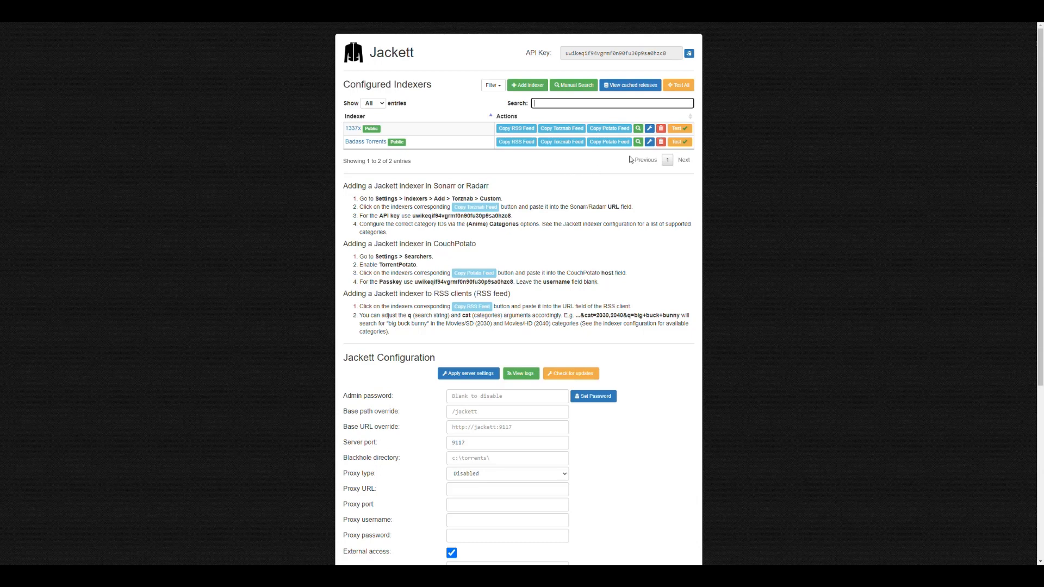
mouse_move(516, 128)
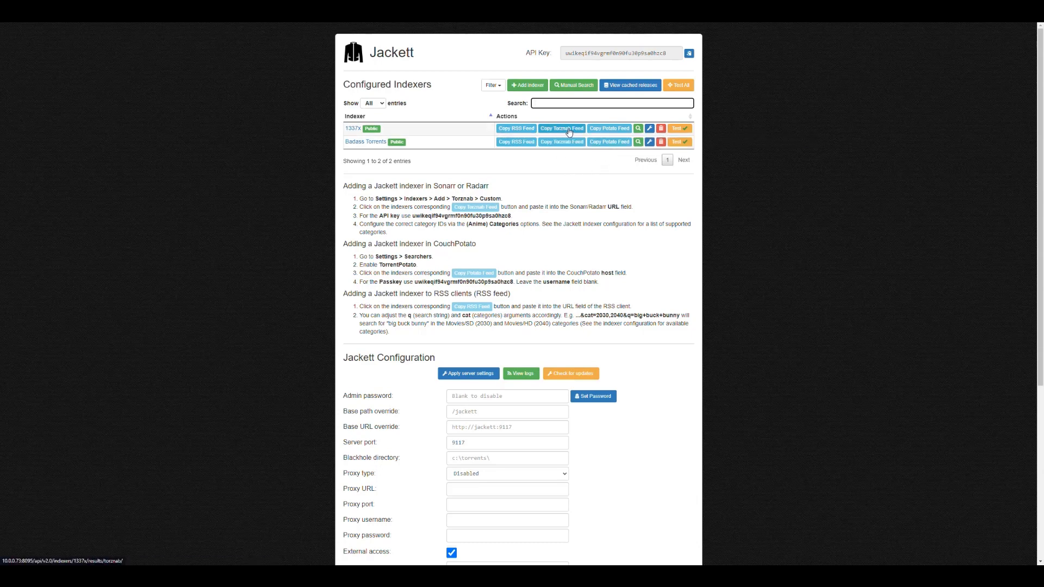
mouse_move(561, 128)
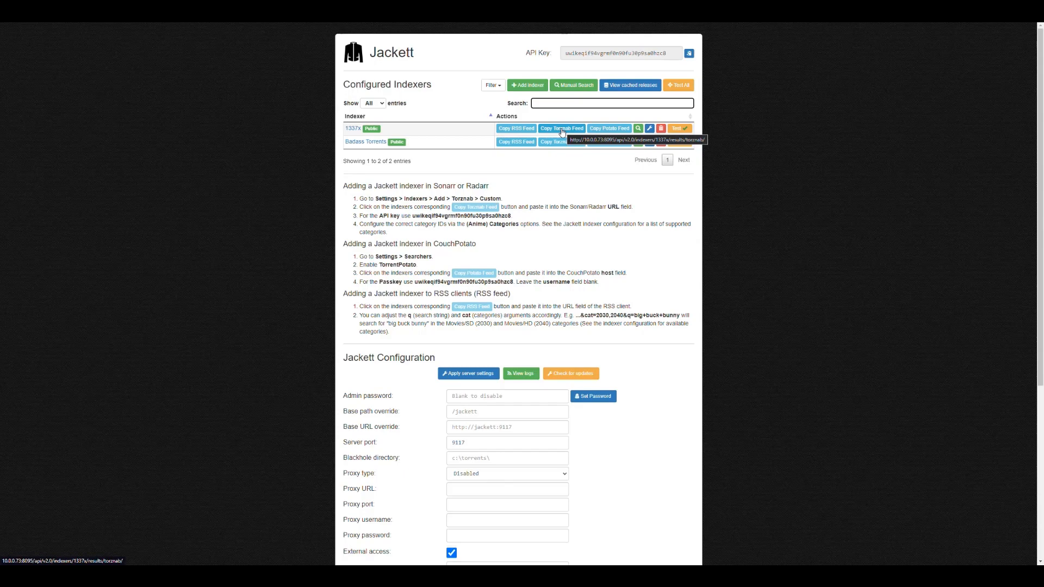
left_click(561, 129)
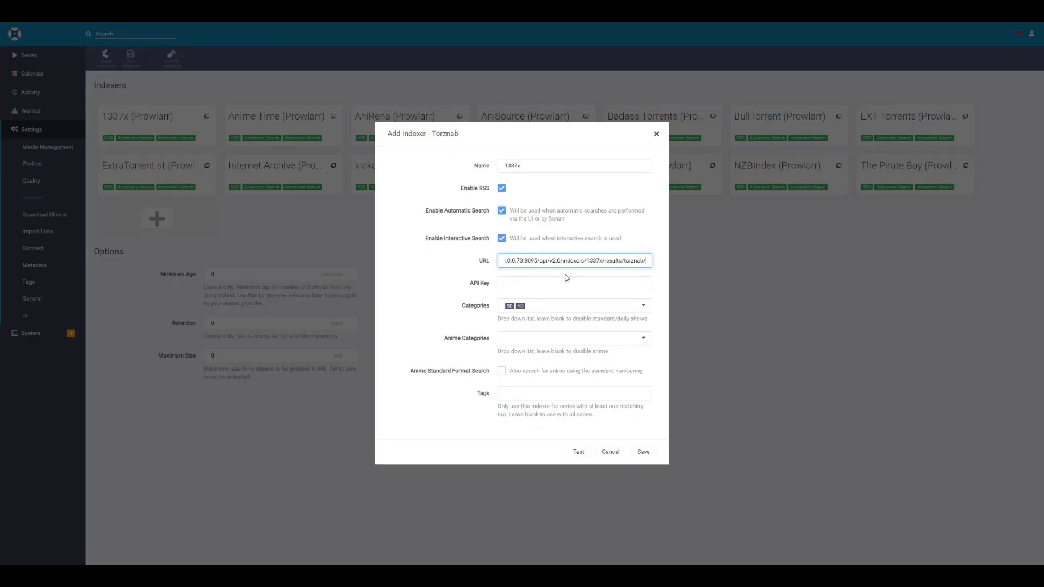
left_click(574, 260)
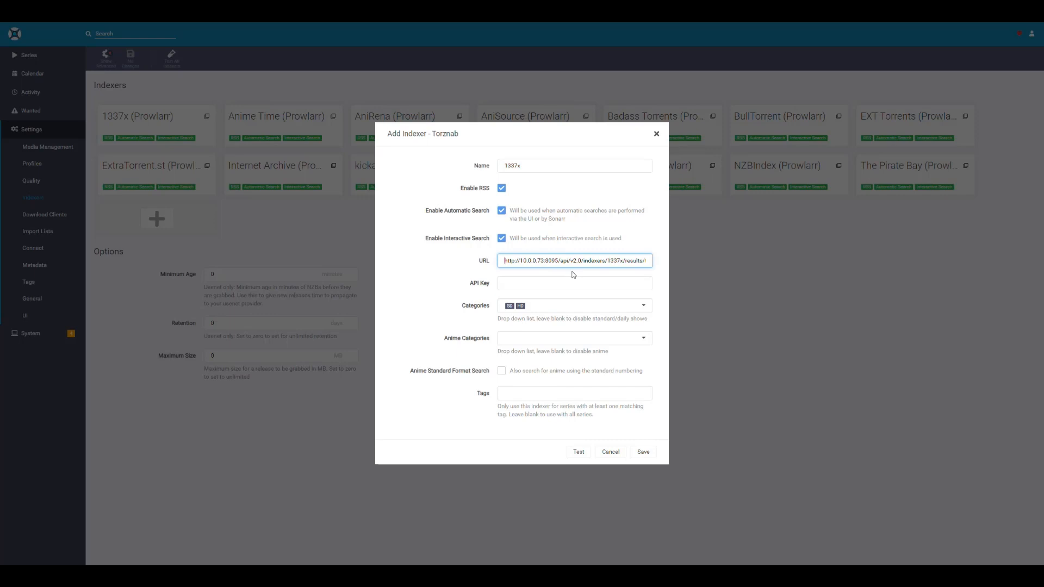
mouse_move(172, 148)
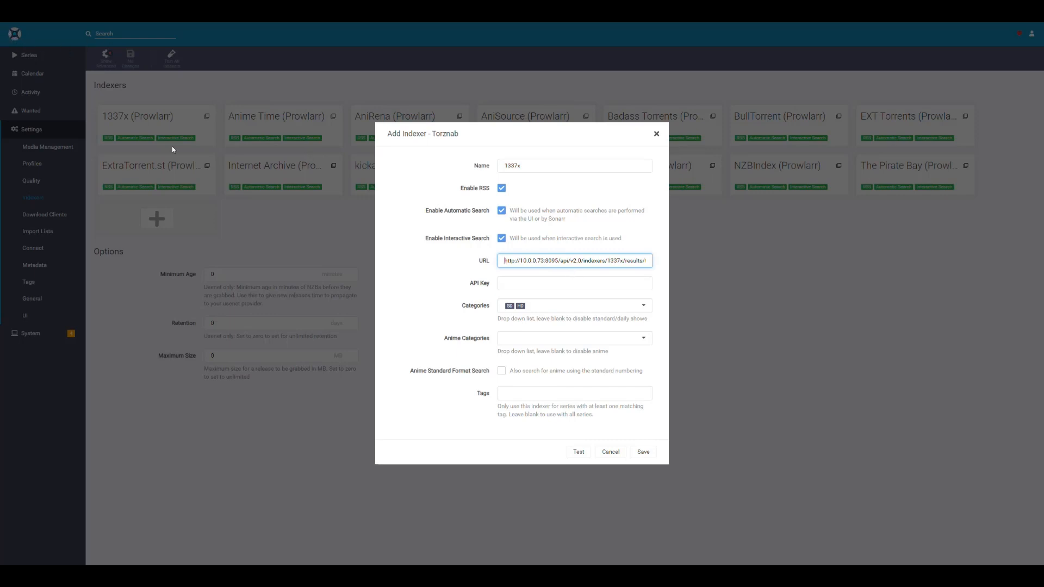
mouse_move(470, 264)
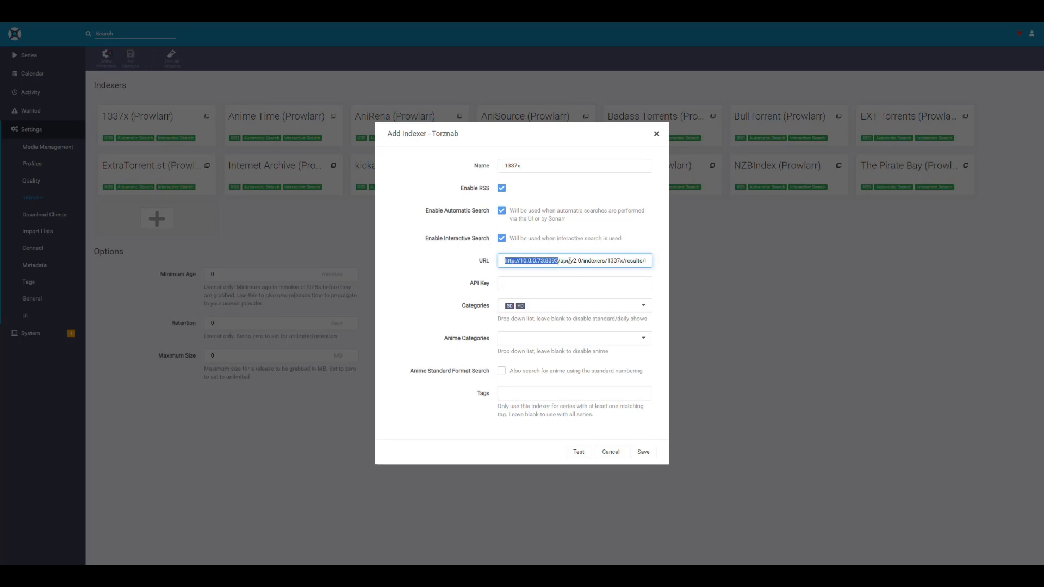
left_click(571, 260)
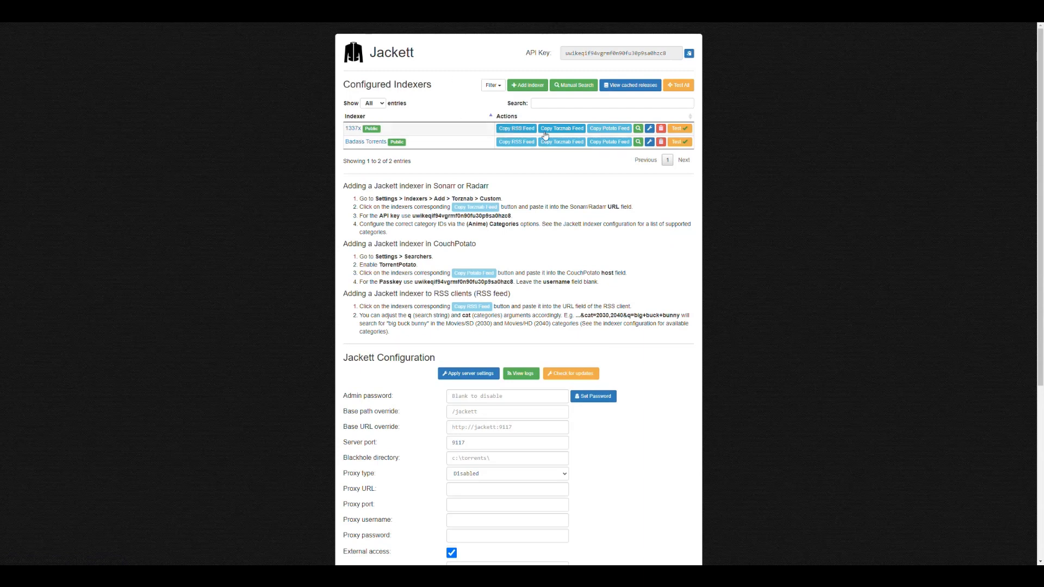
mouse_move(561, 128)
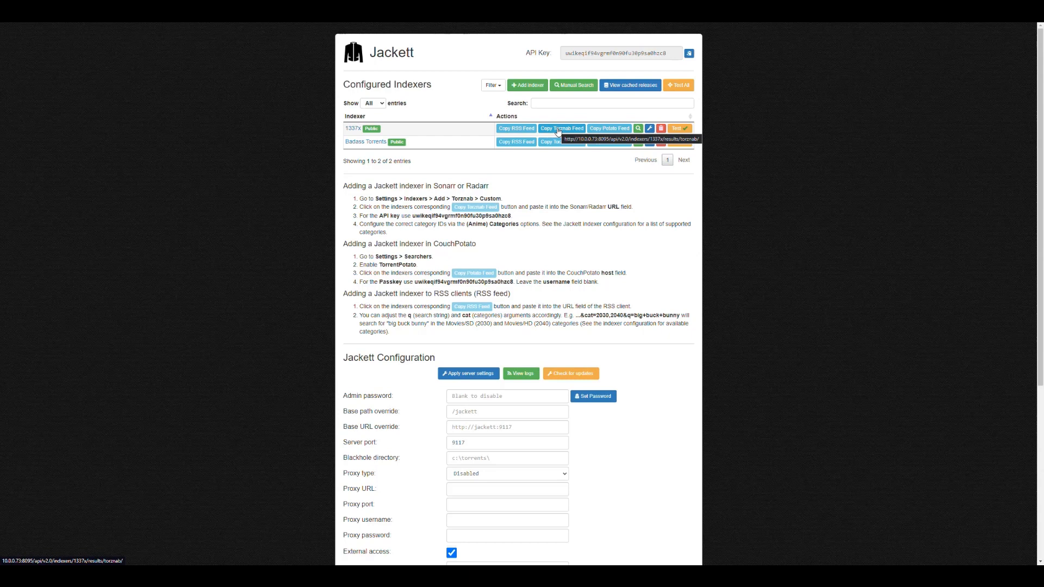
mouse_move(354, 128)
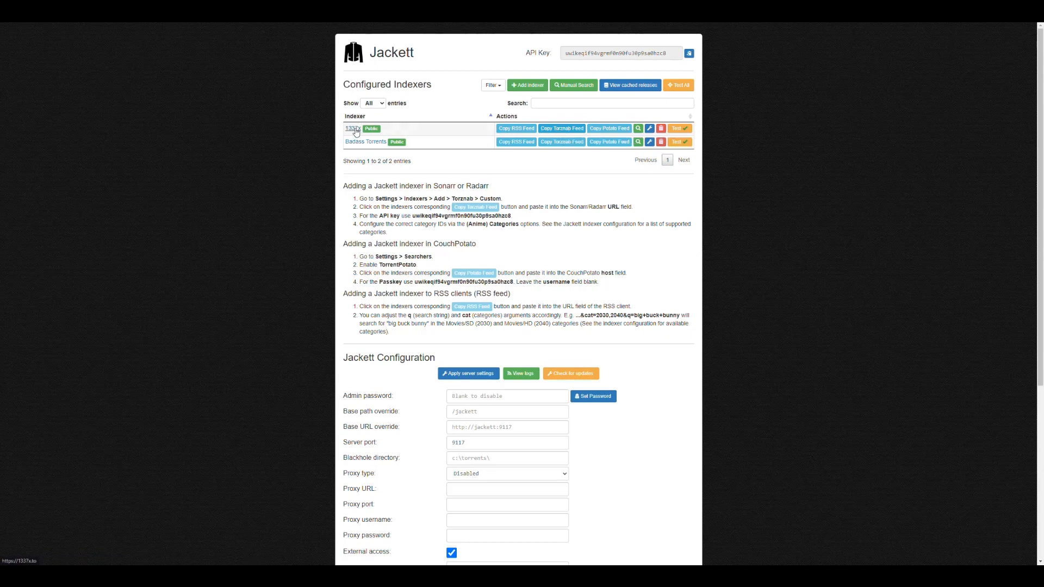
mouse_move(561, 129)
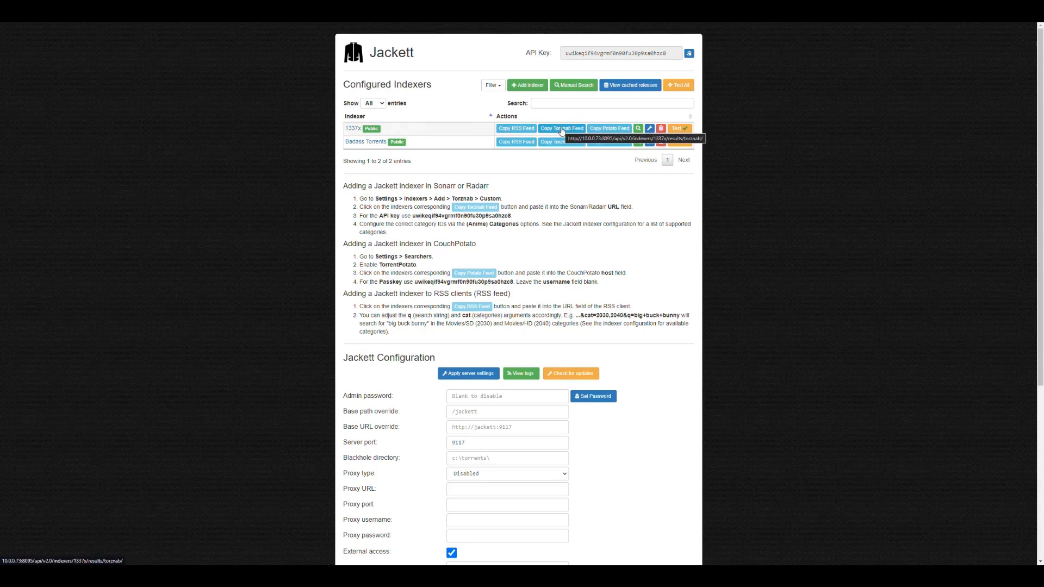
mouse_move(349, 132)
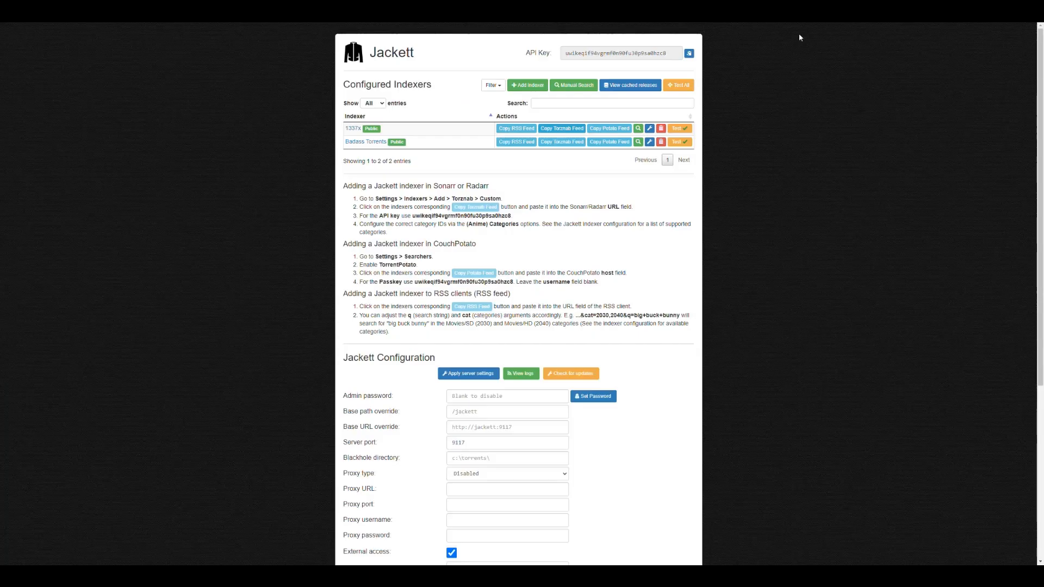
Step: Paste Jackett's API key into the indexer form's API Key field
left_click(689, 53)
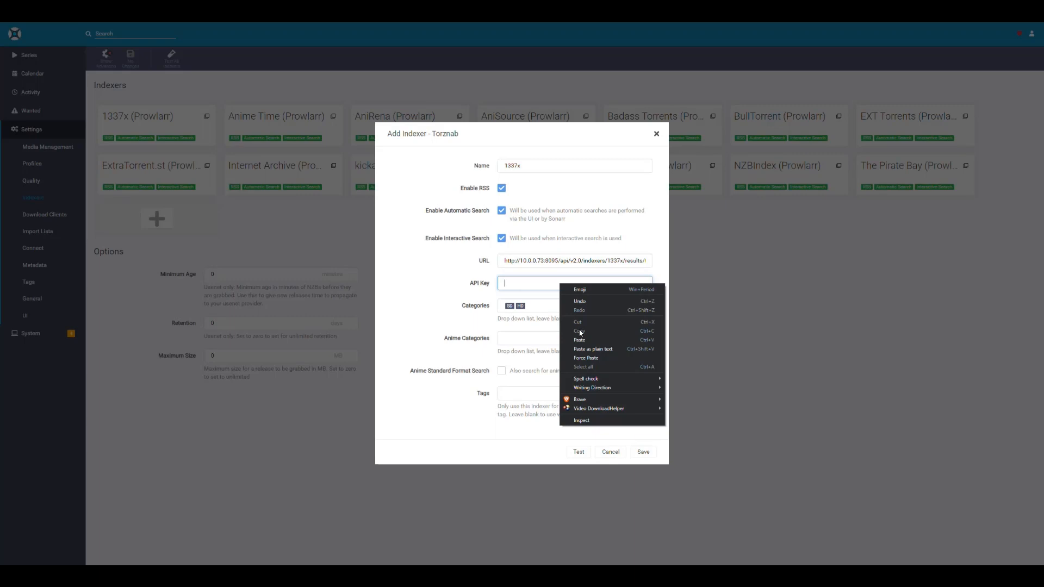
left_click(578, 340)
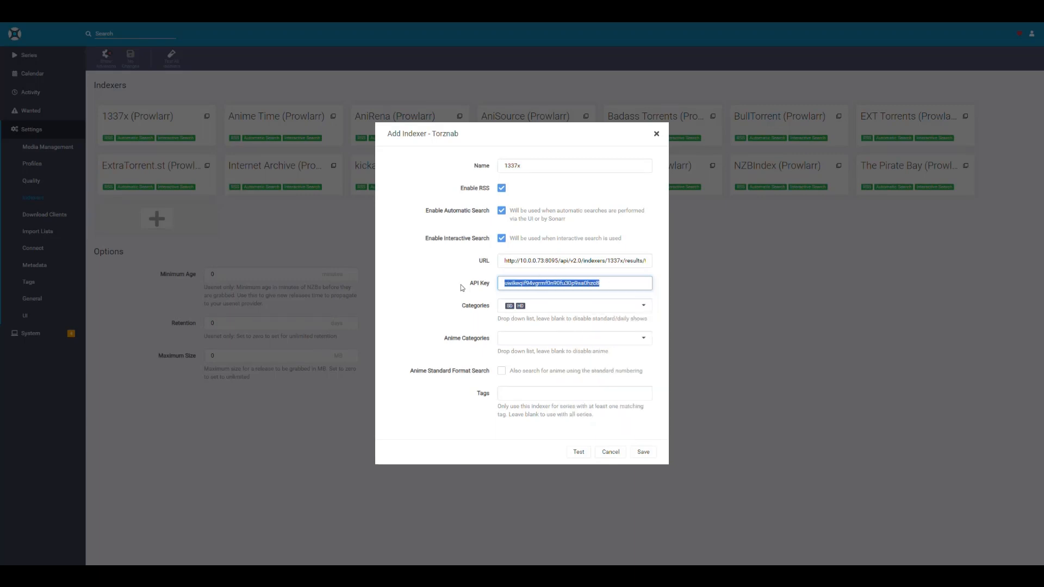
mouse_move(644, 308)
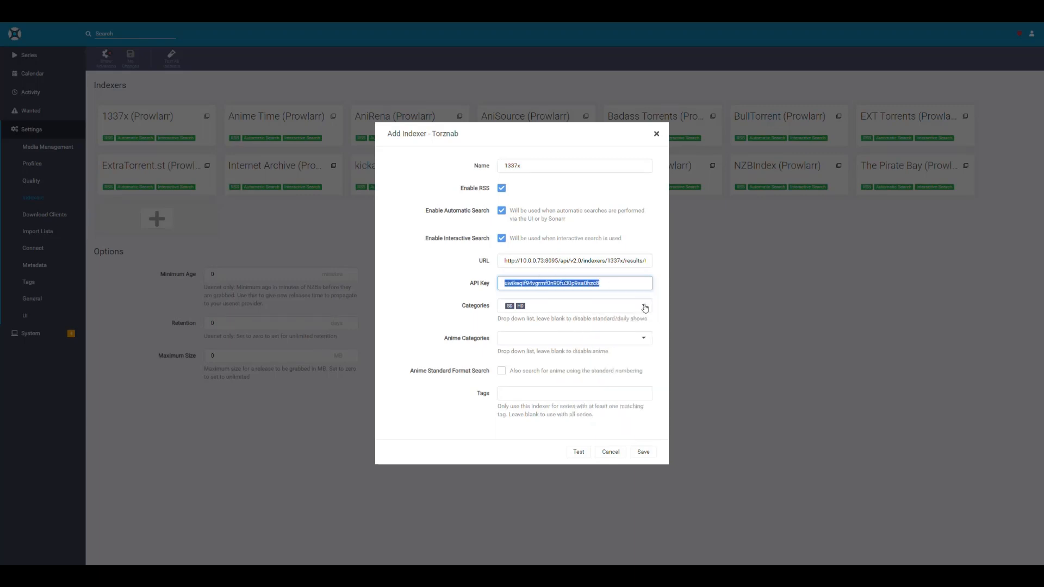
left_click(642, 308)
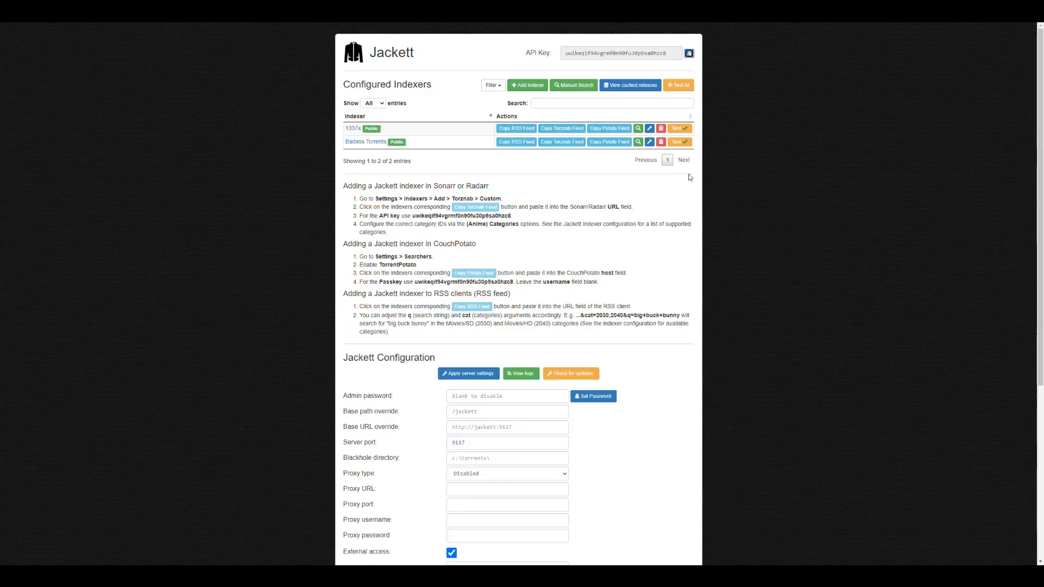
Step: Check 1337x's capability list in Jackett to confirm the TV/SD and TV/HD categories for Sonarr
left_click(648, 128)
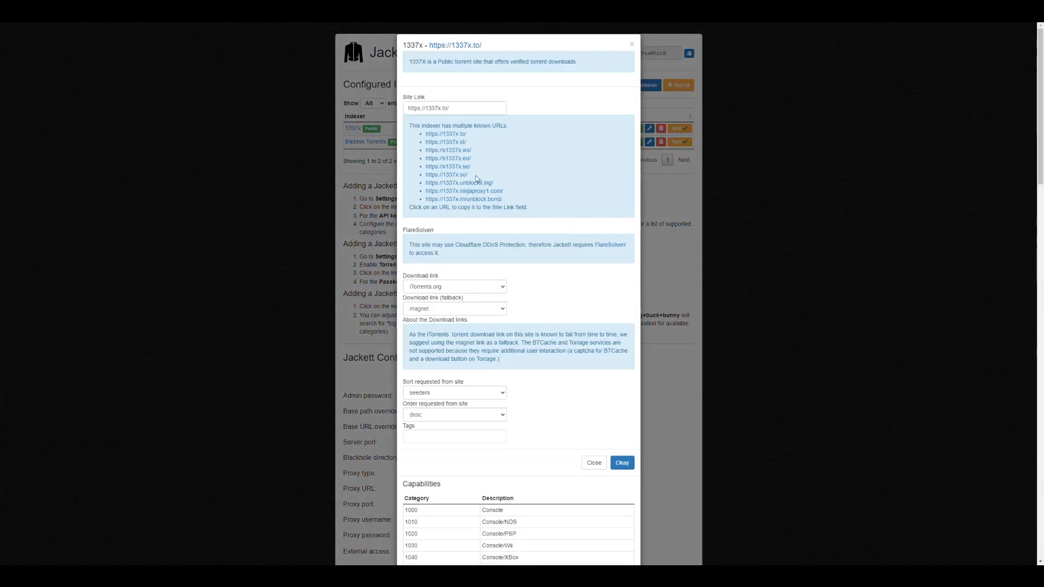
scroll("down", 3)
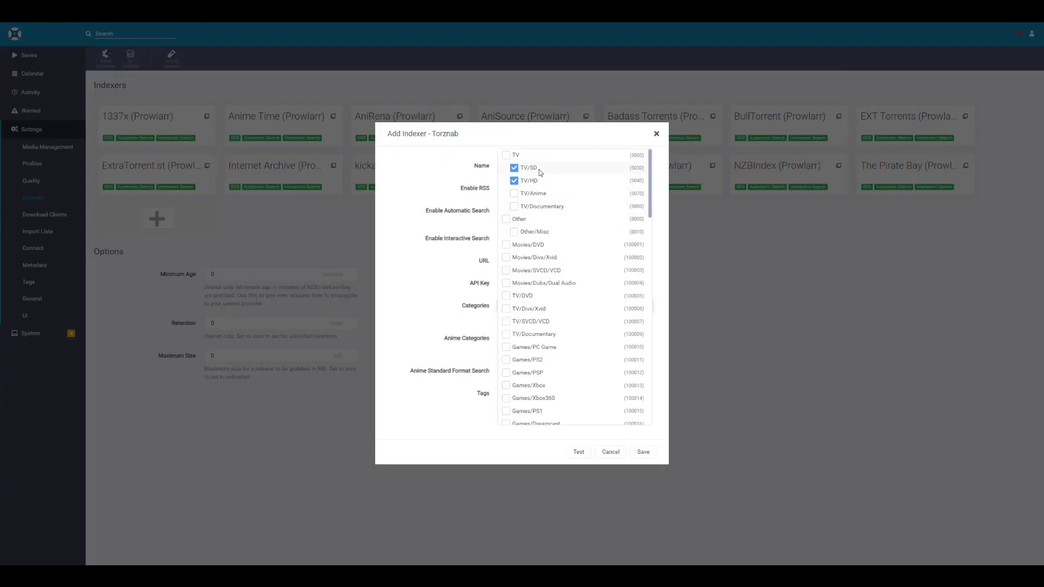
mouse_move(636, 173)
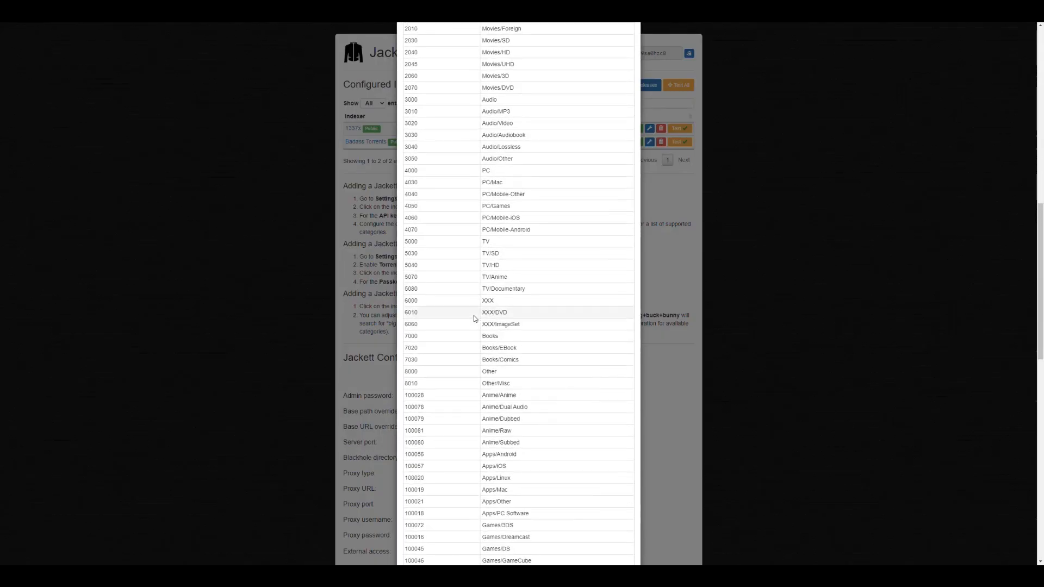
mouse_move(424, 259)
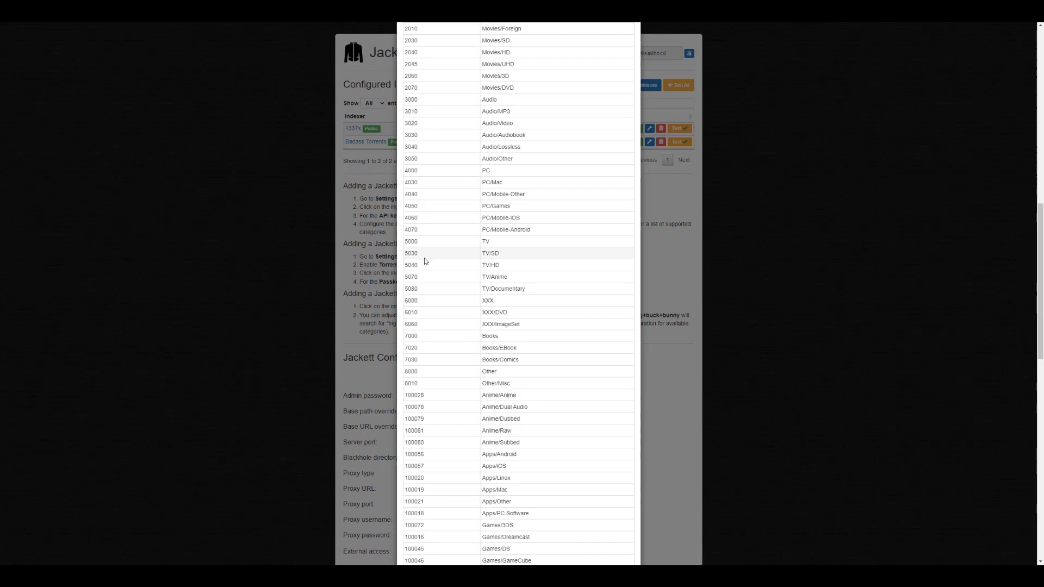
scroll("up", 3)
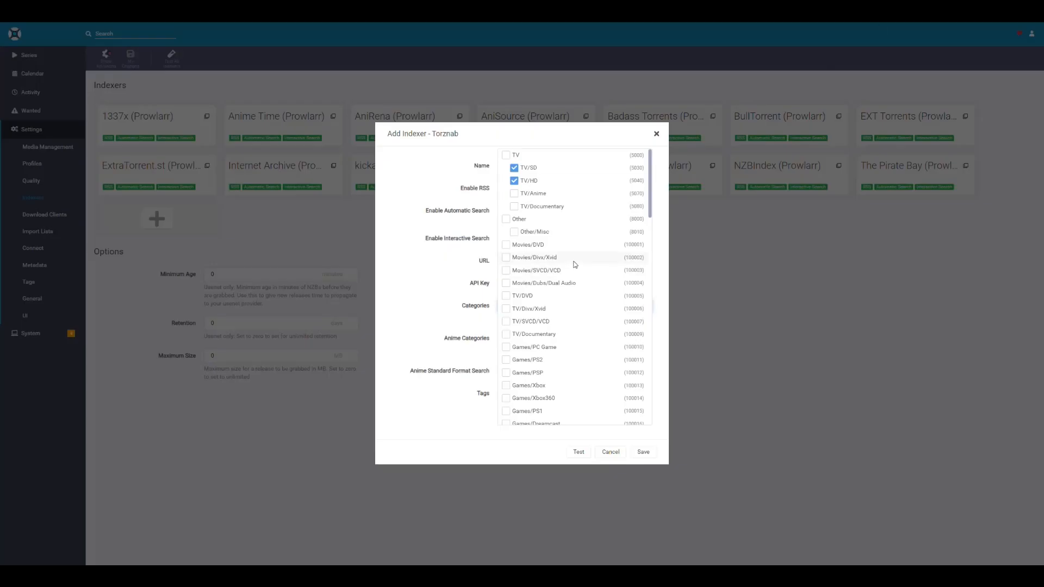
scroll("down", 3)
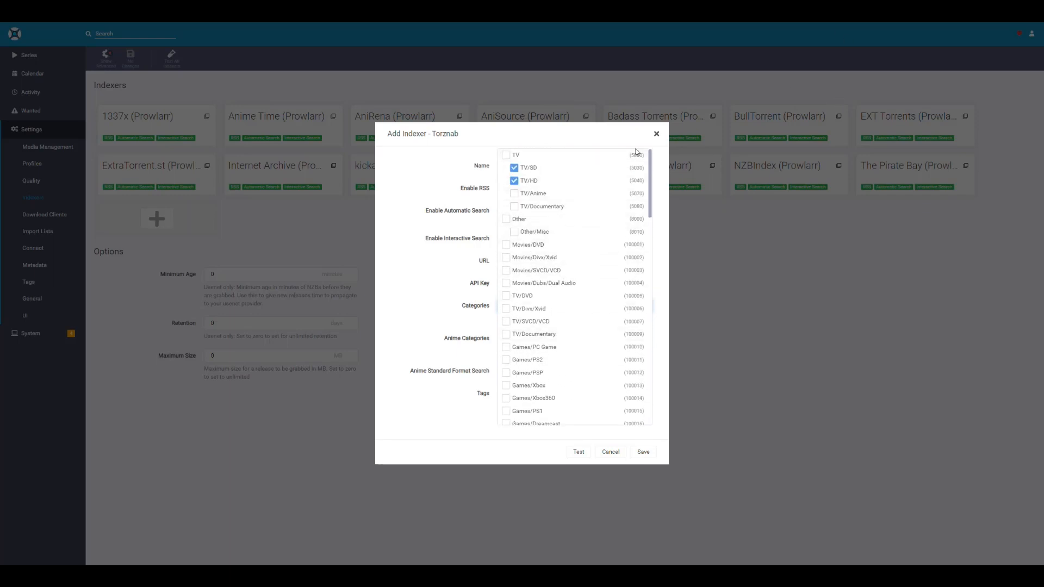
mouse_move(614, 462)
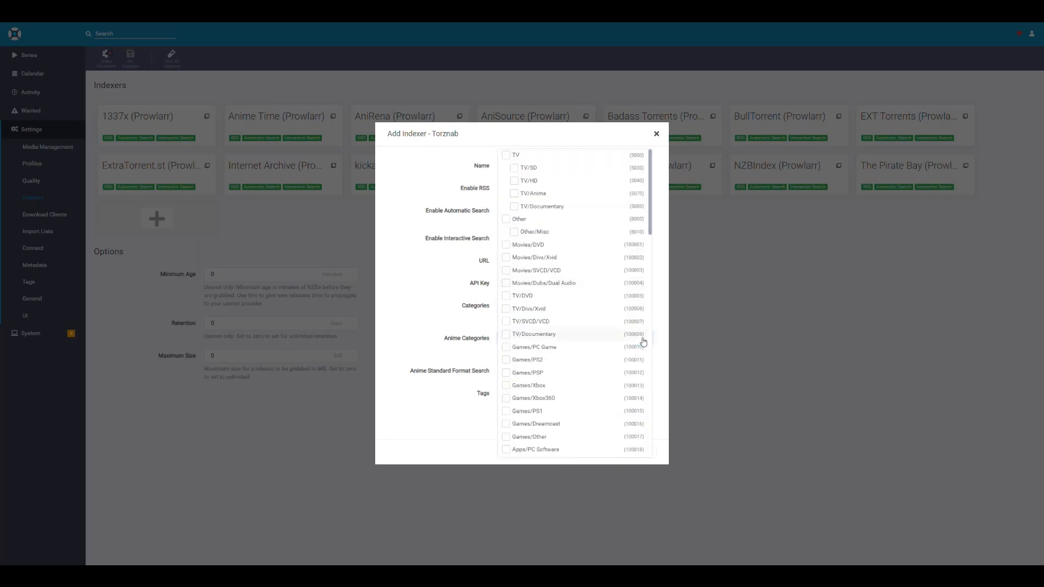
mouse_move(524, 221)
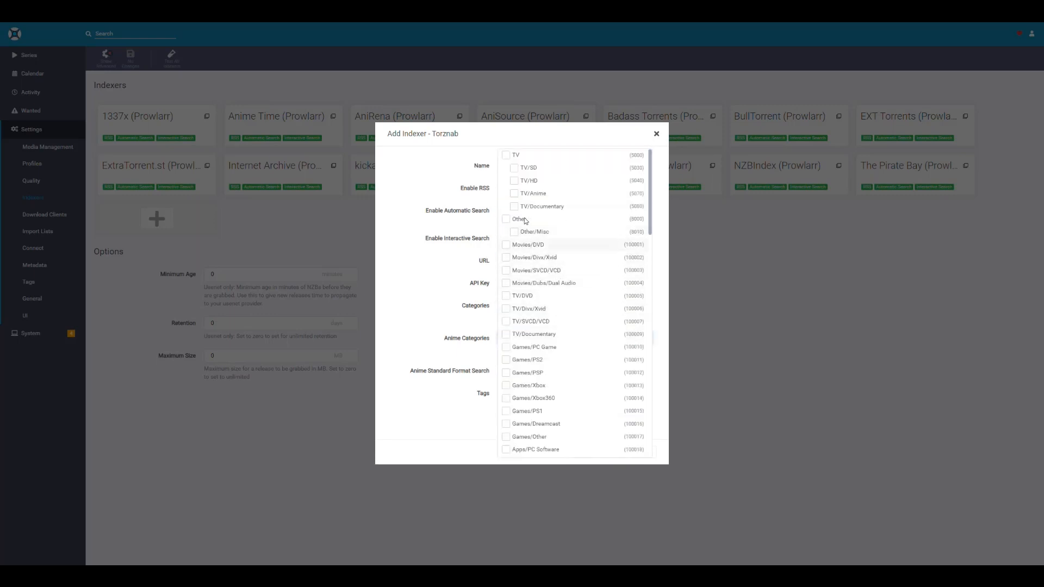
Step: Tick TV/Anime, Anime/Anime, Anime/Dubbed, Anime/Subbed and Anime/Raw as the indexer's anime categories
left_click(514, 194)
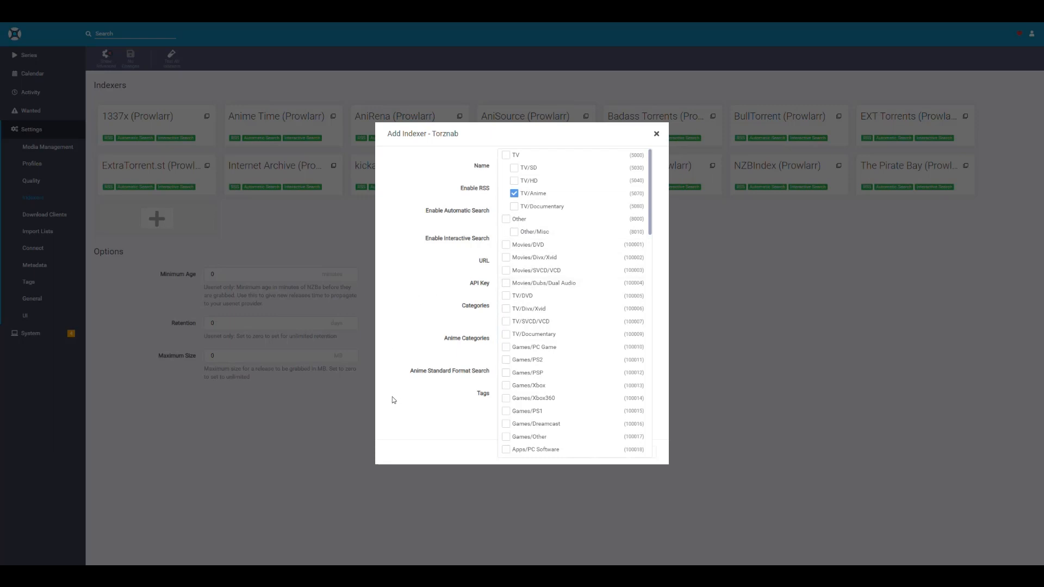
scroll("down", 3)
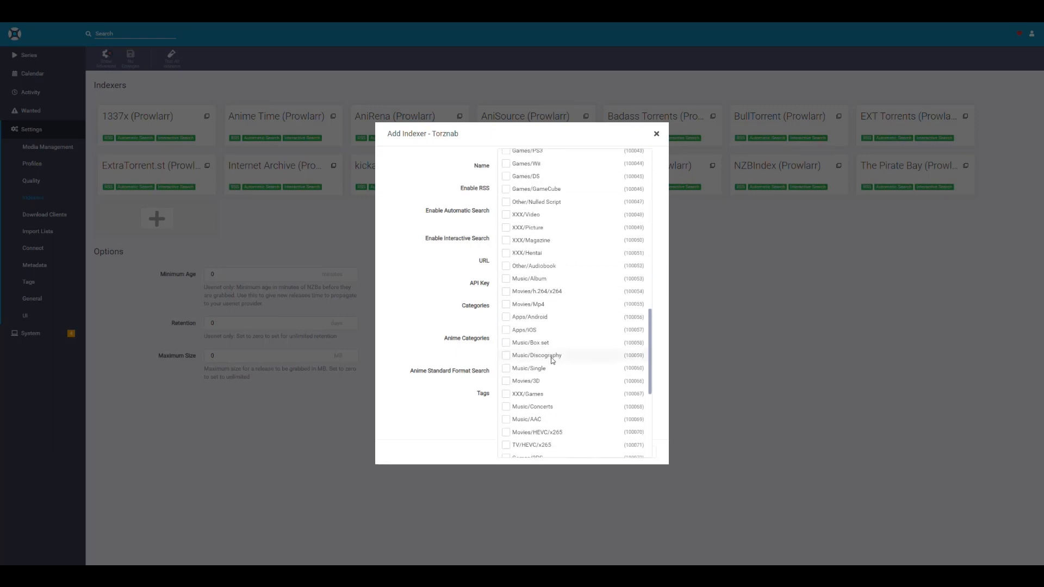
scroll("up", 3)
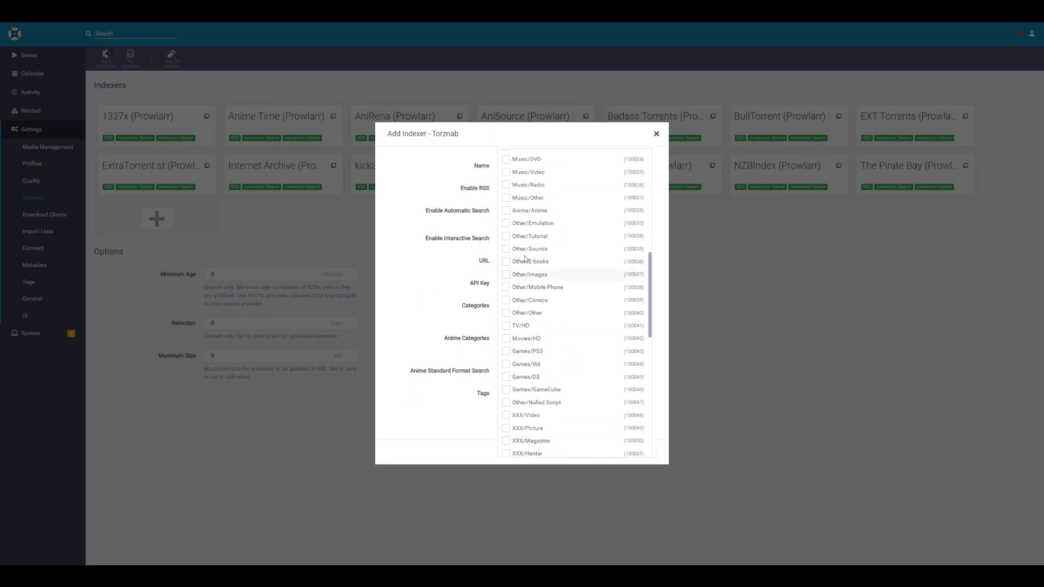
left_click(506, 210)
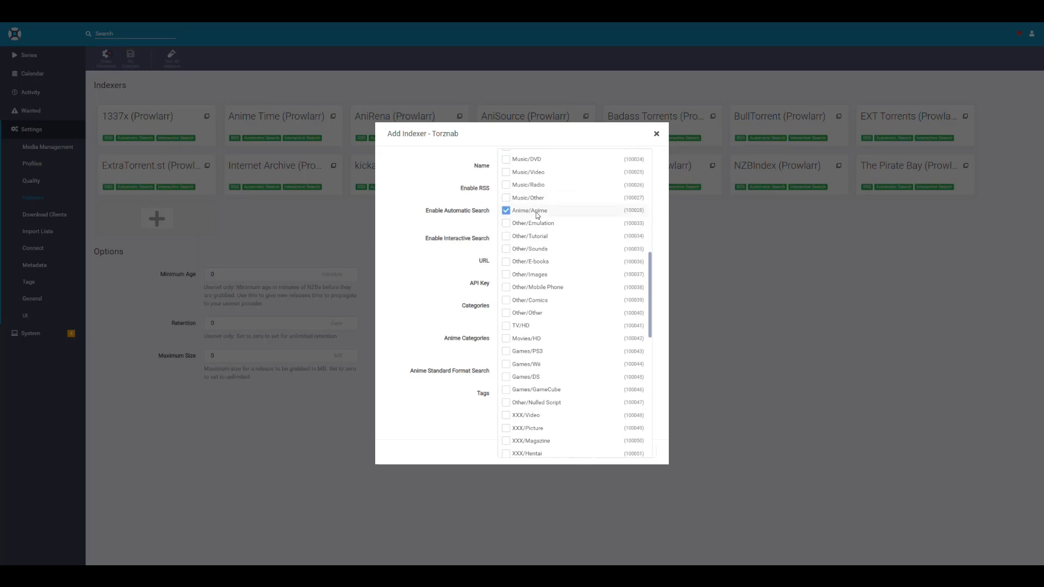
scroll("down", 3)
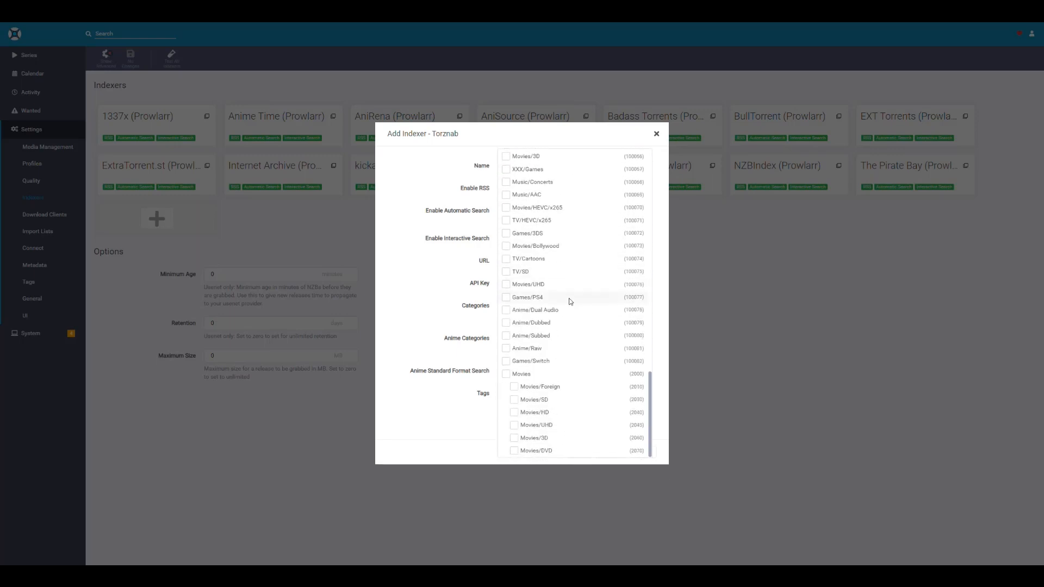
mouse_move(508, 351)
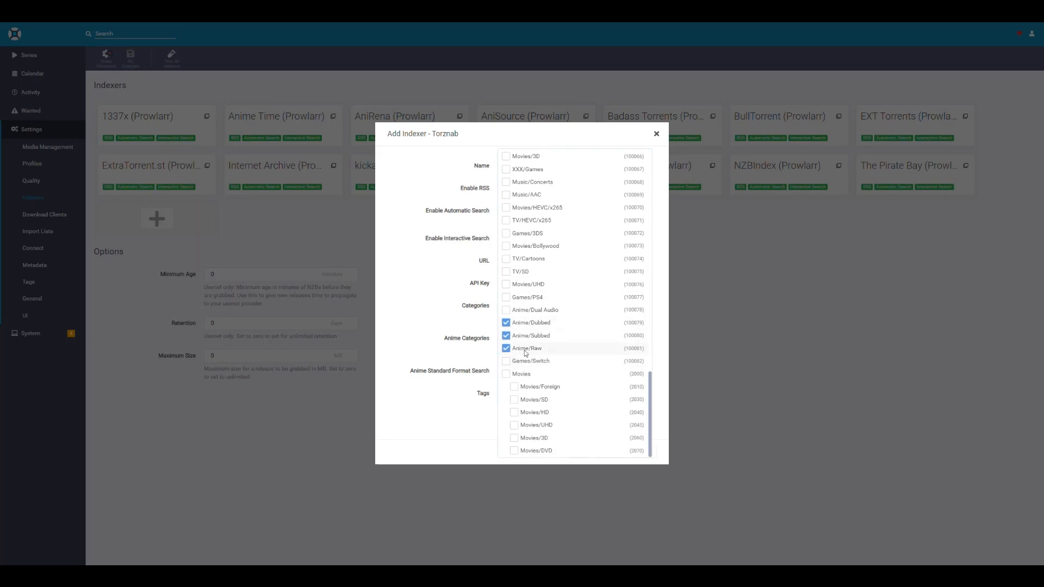
left_click(437, 433)
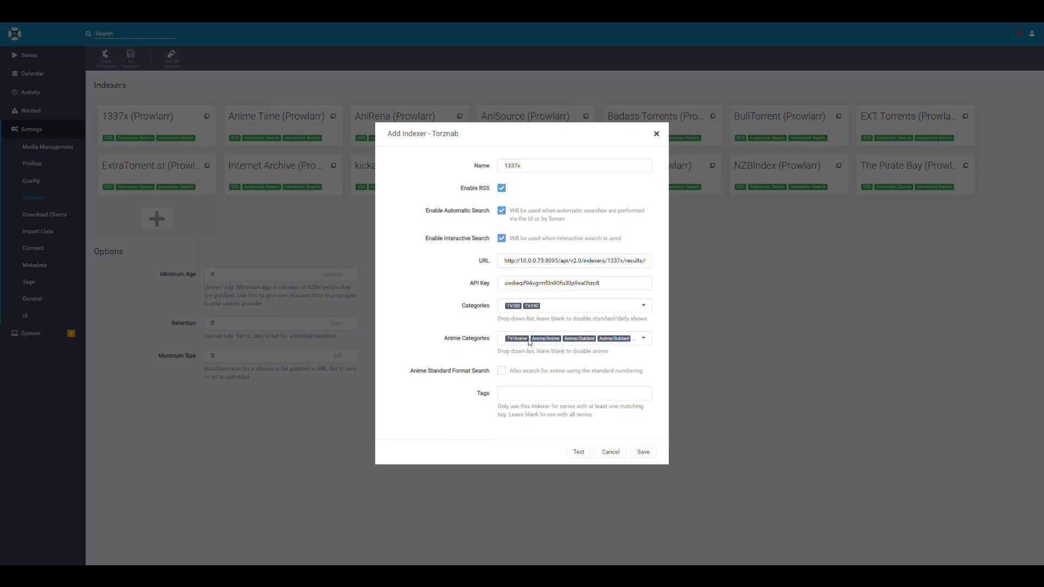
mouse_move(457, 398)
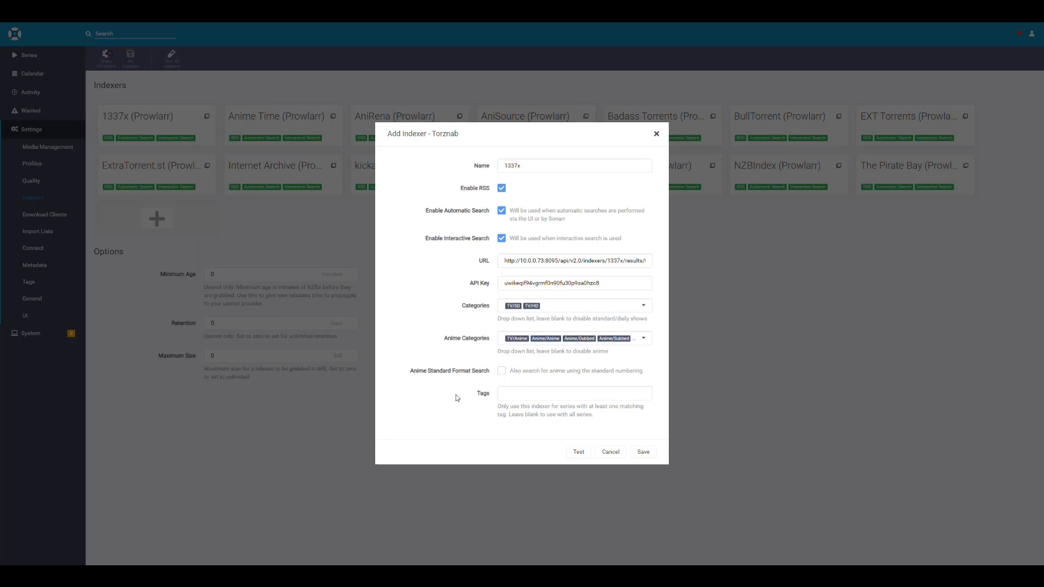
mouse_move(520, 387)
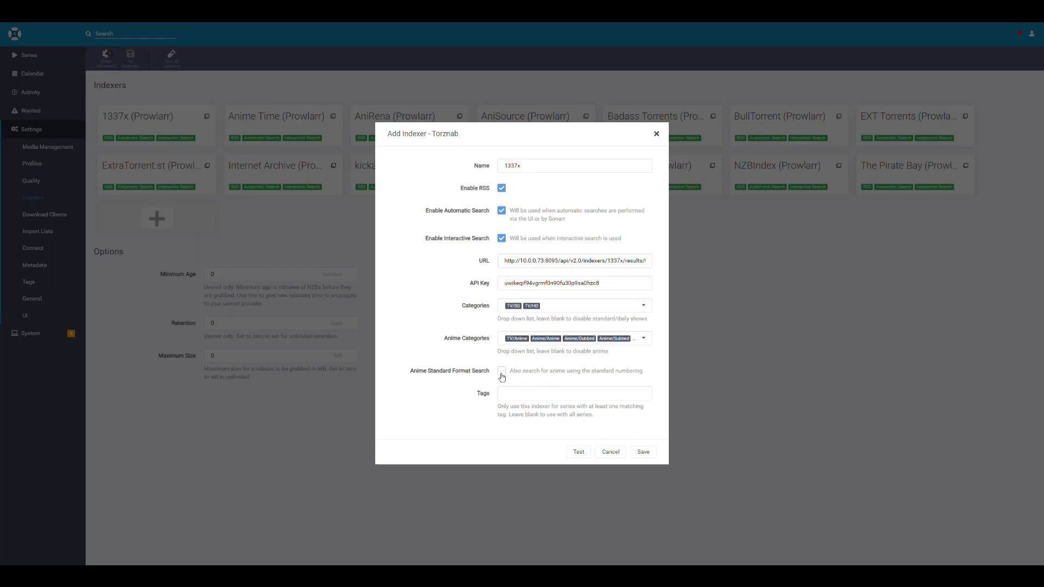
Step: Toggle Anime Standard Format Search on then off, test the 1337x connection to Jackett, and save the indexer
left_click(502, 371)
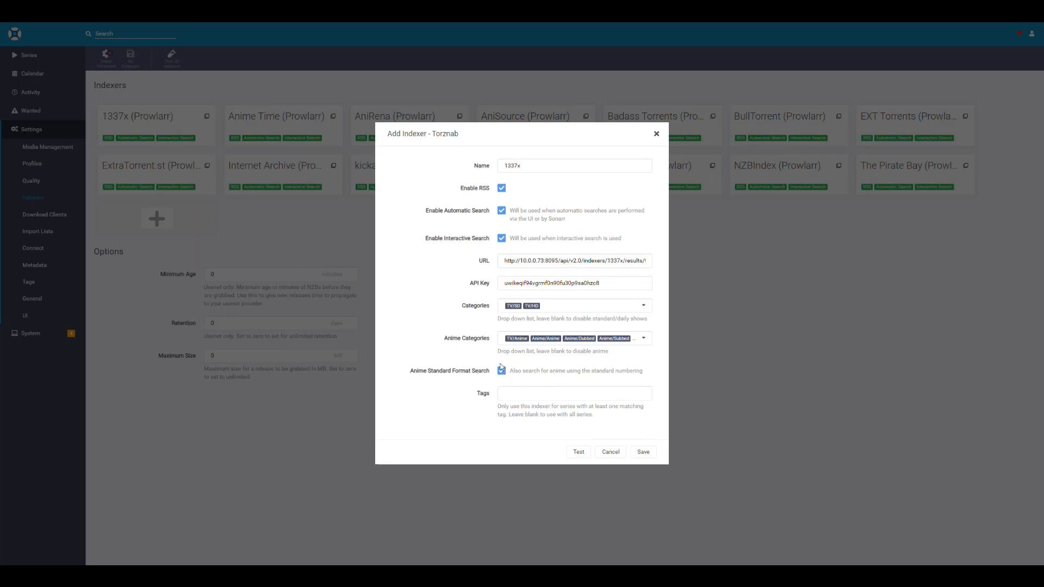
left_click(501, 371)
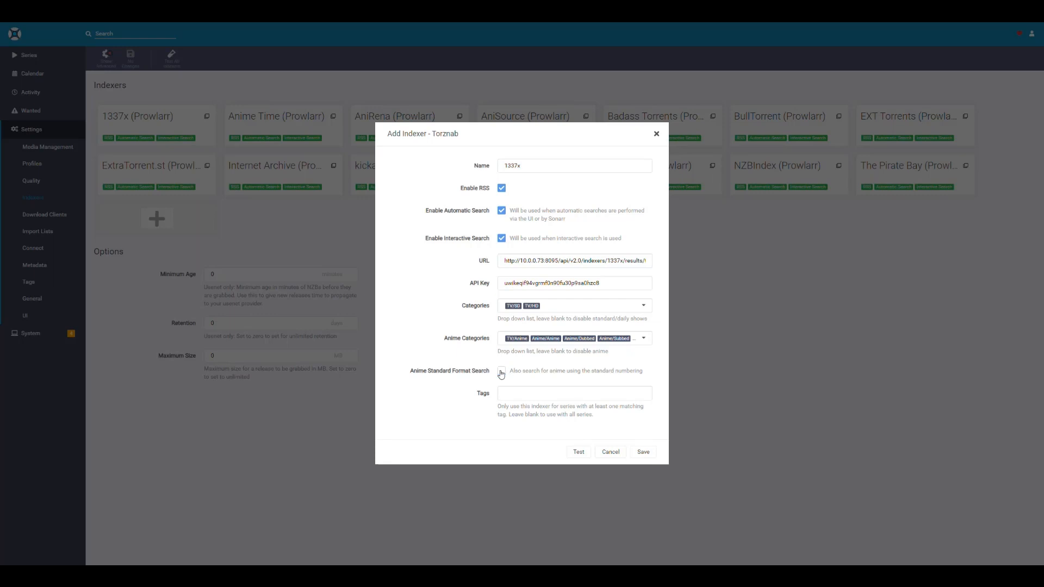
left_click(577, 451)
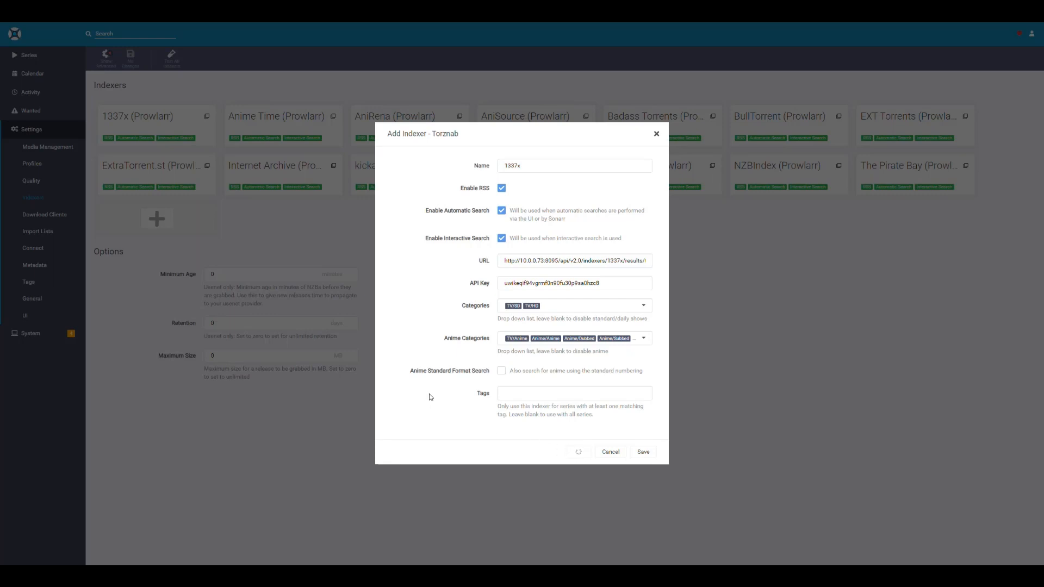
mouse_move(427, 411)
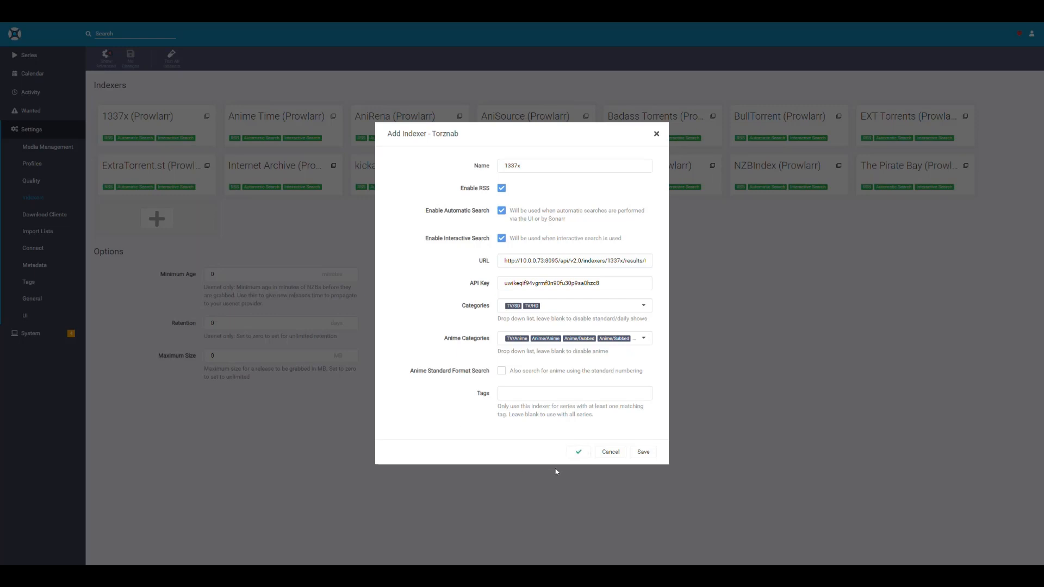
left_click(641, 451)
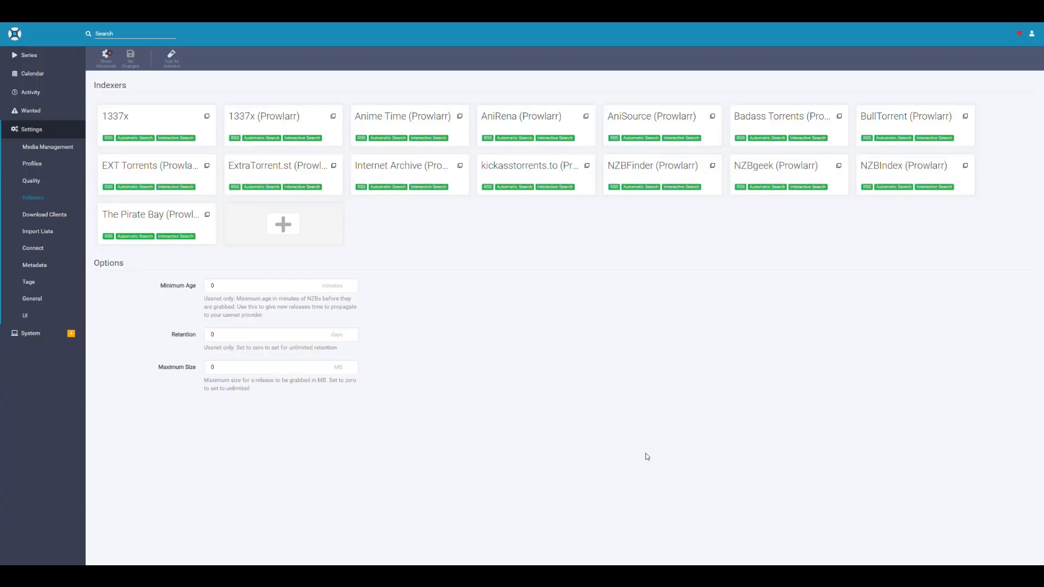
mouse_move(156, 124)
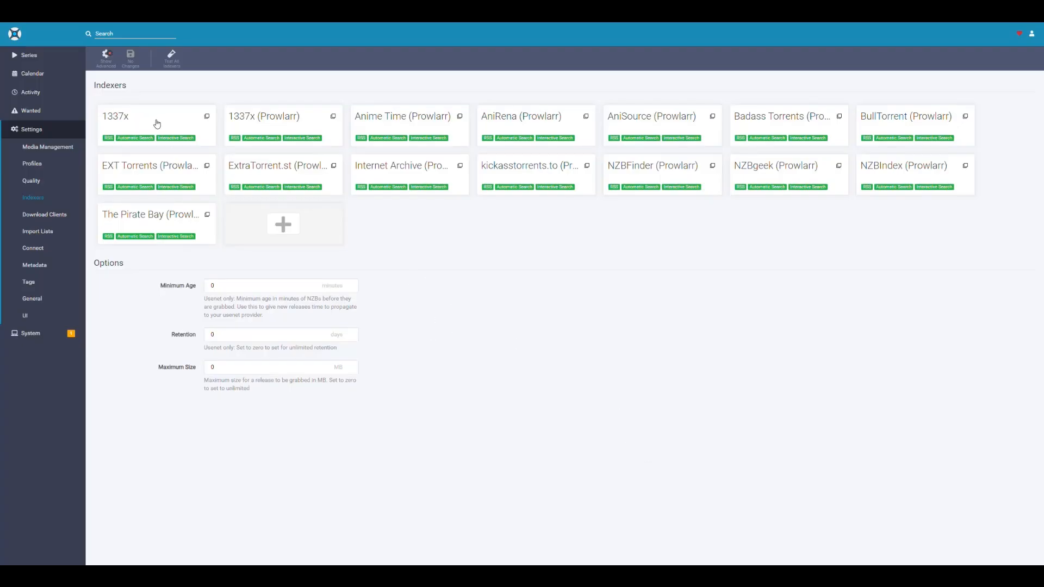
Step: Reopen Sonarr's 1337x settings, then scroll through Jackett's Add indexer catalogue
left_click(133, 116)
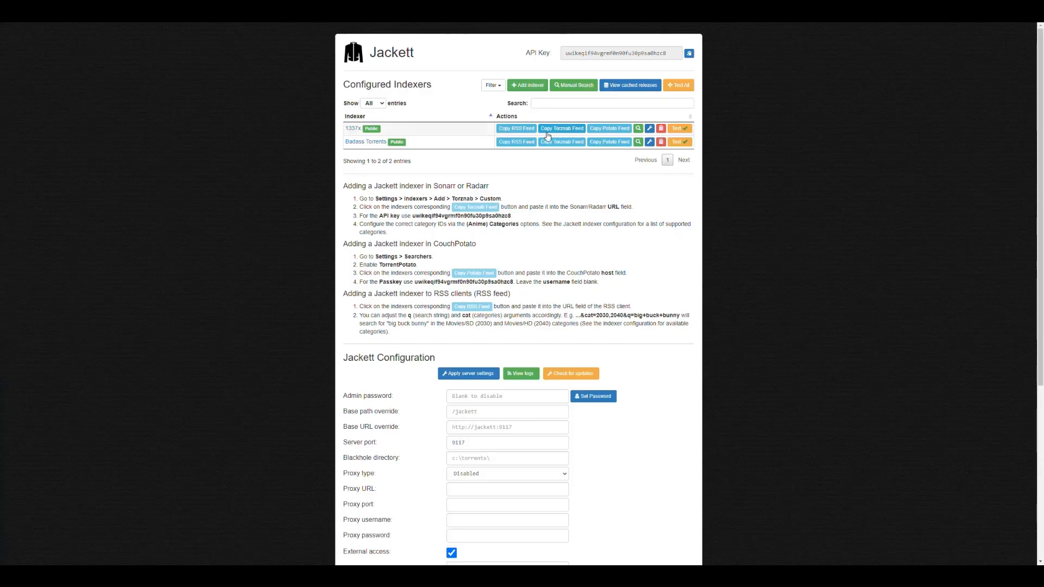
mouse_move(468, 158)
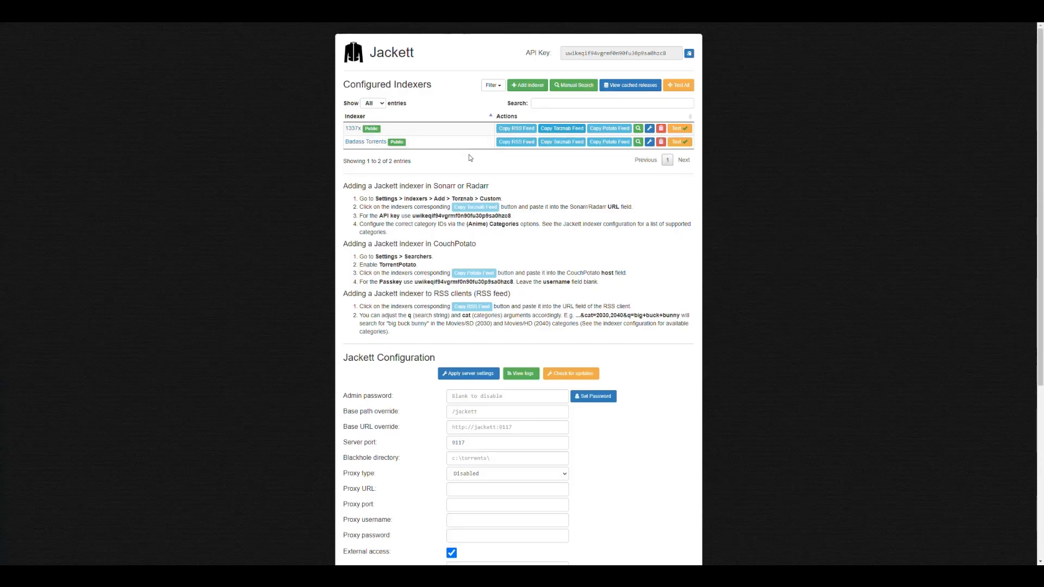
mouse_move(415, 152)
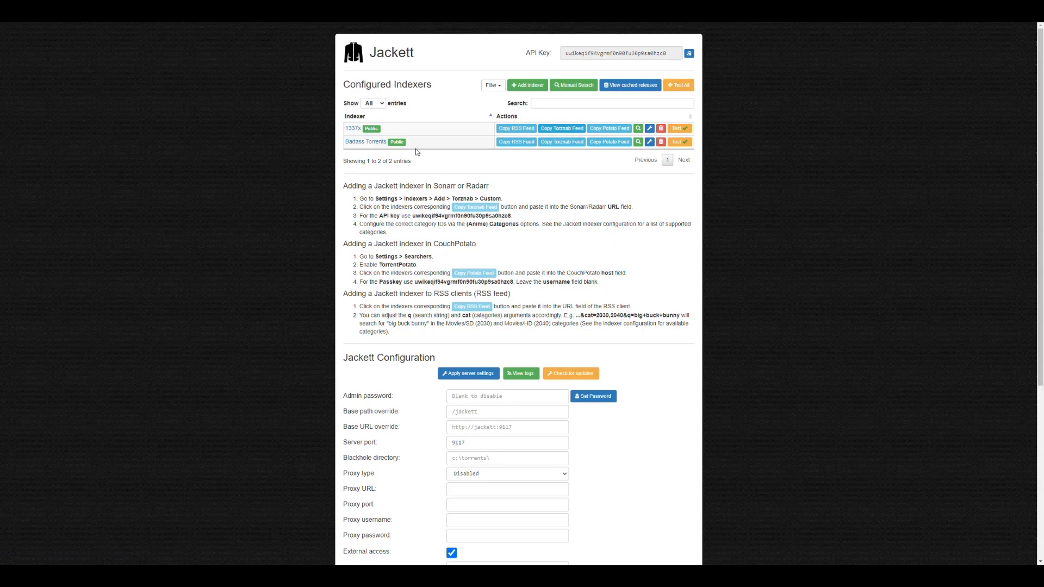
left_click(527, 85)
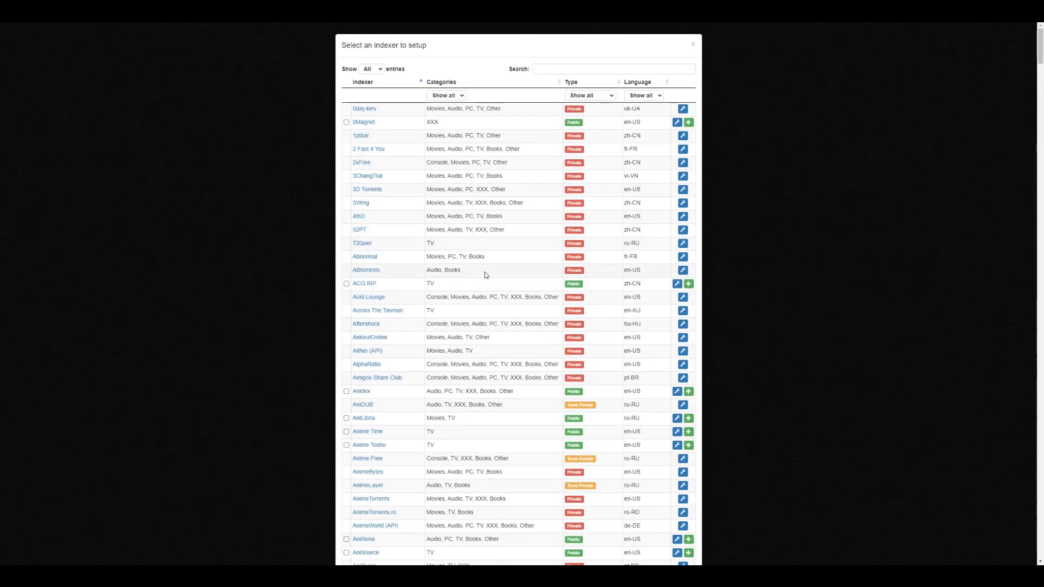
scroll("down", 3)
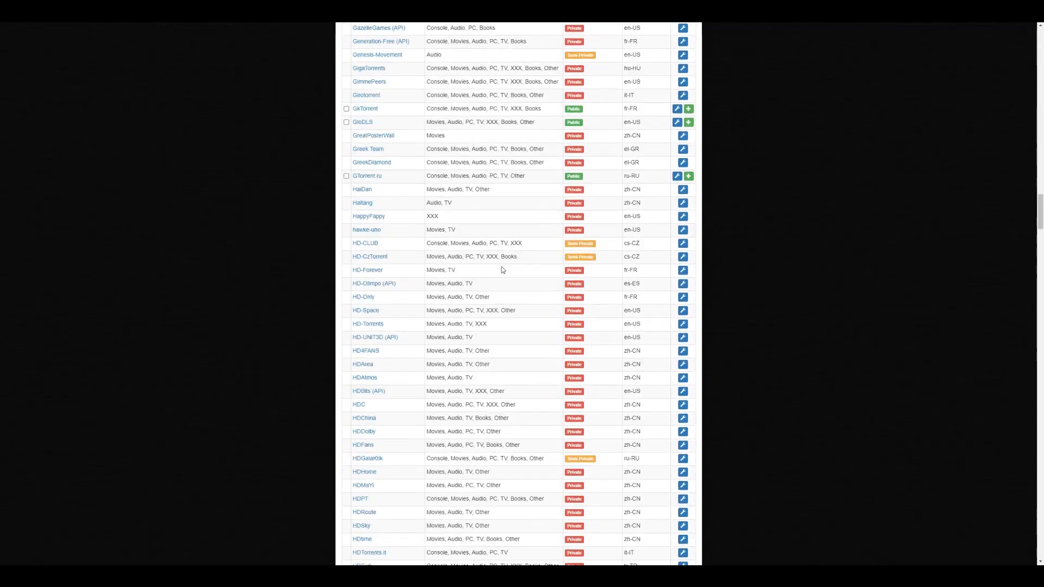
scroll("down", 3)
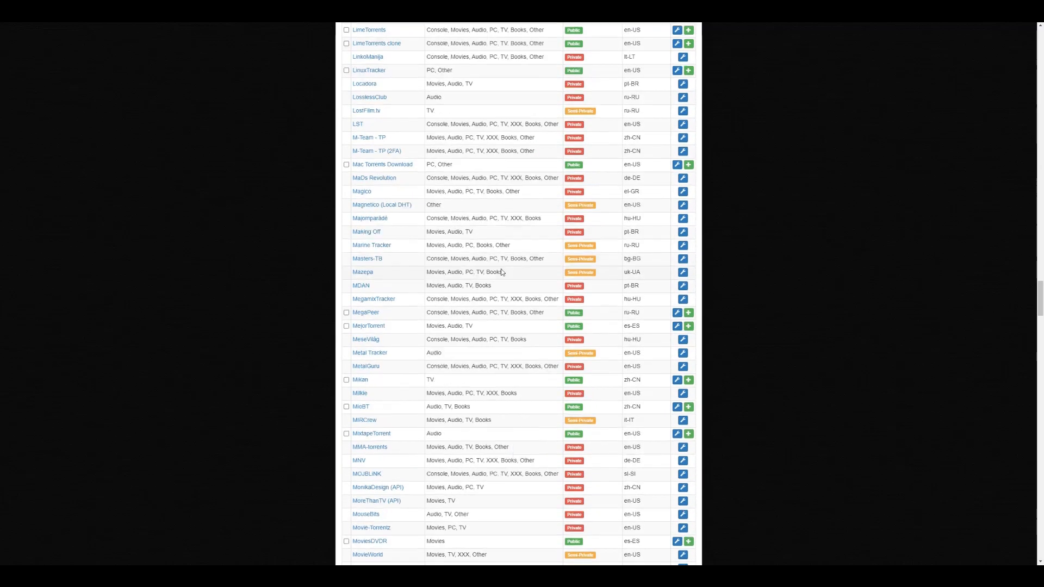
scroll("up", 3)
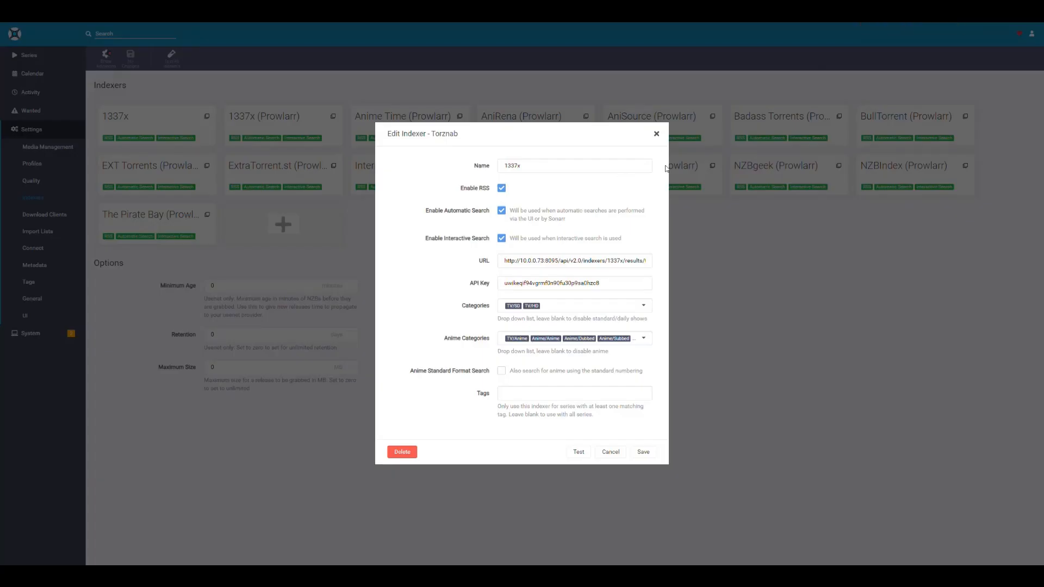
Step: Cancel out of the Edit Indexer - Torznab dialog, keeping 1337x in the list unchanged
left_click(608, 451)
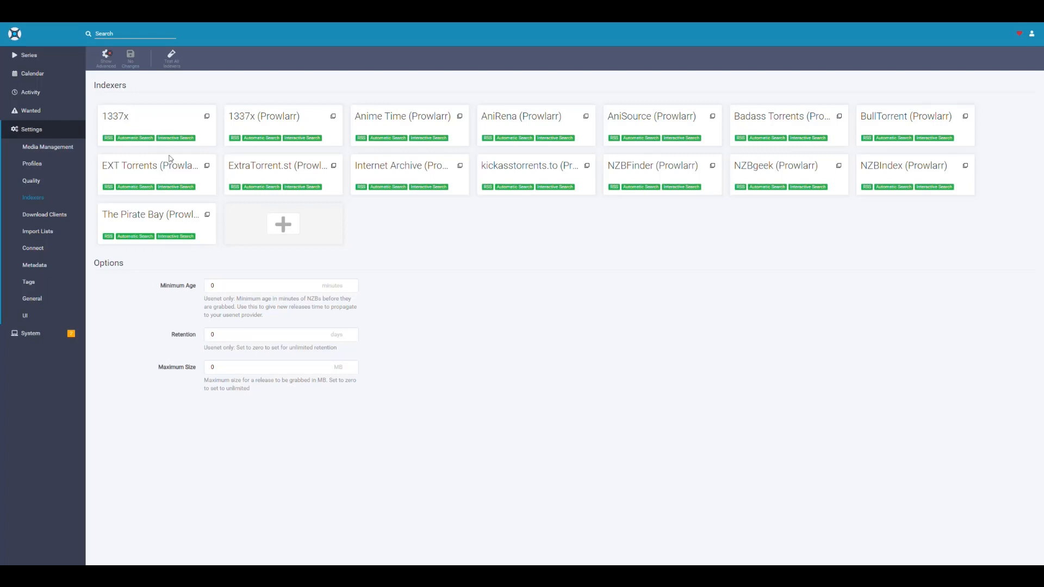
mouse_move(494, 281)
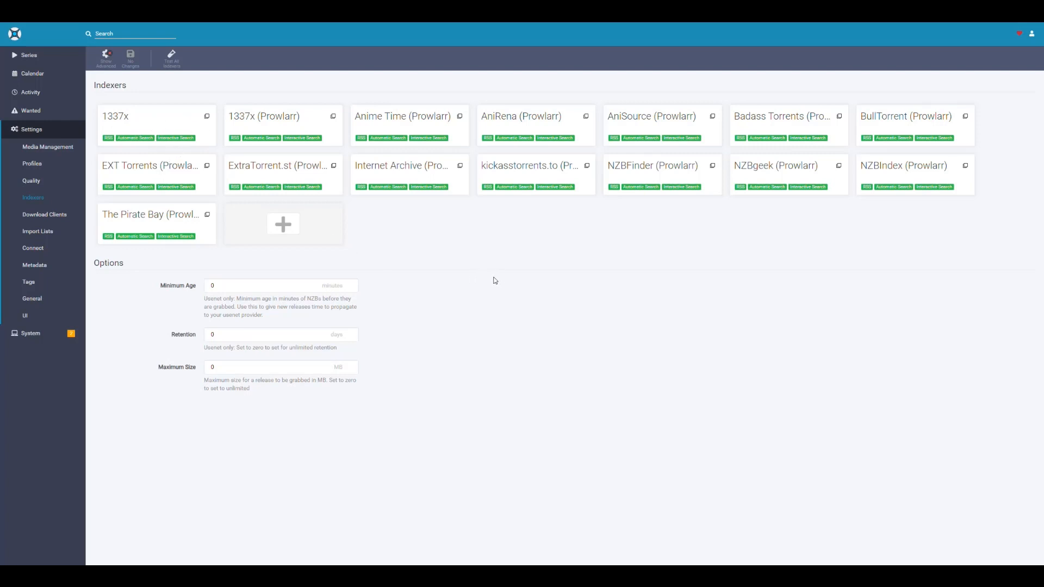
mouse_move(446, 270)
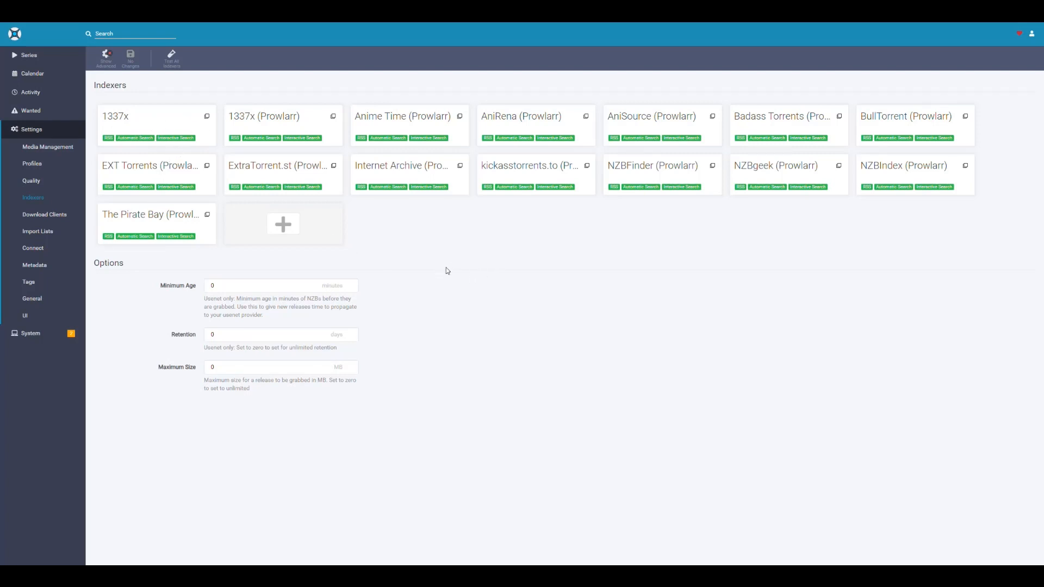
mouse_move(542, 238)
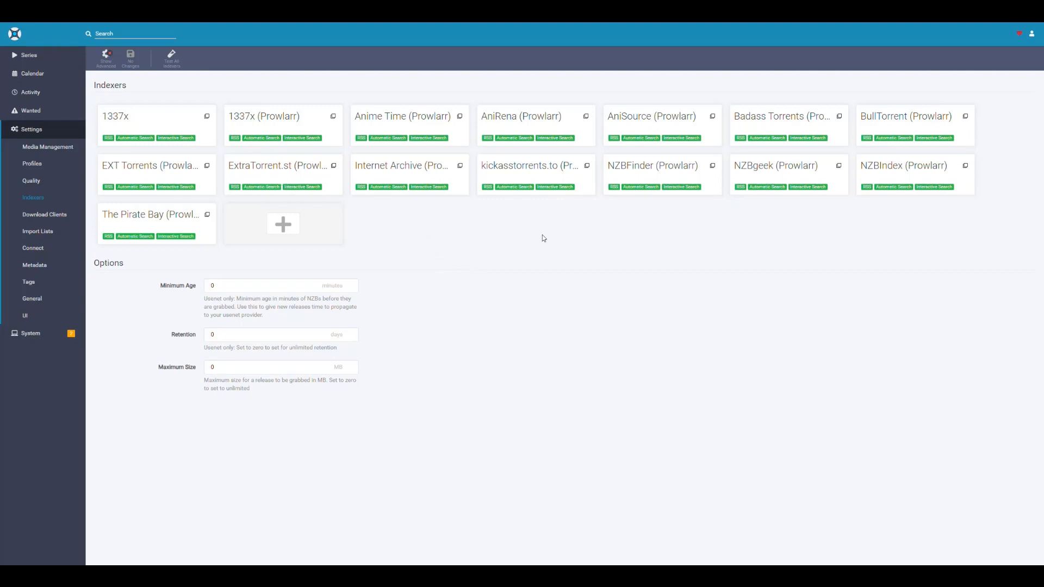
mouse_move(690, 255)
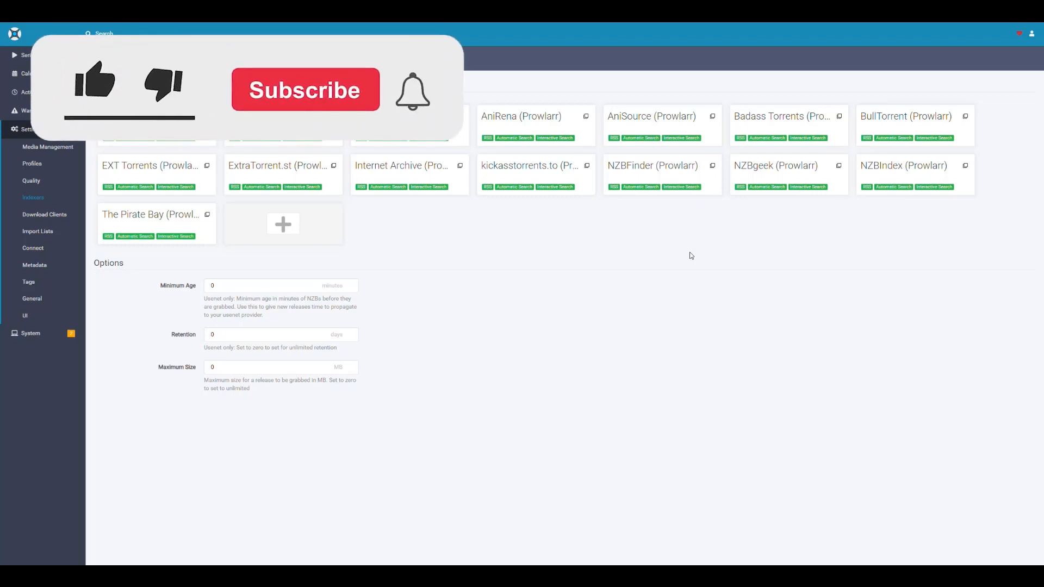
mouse_move(307, 120)
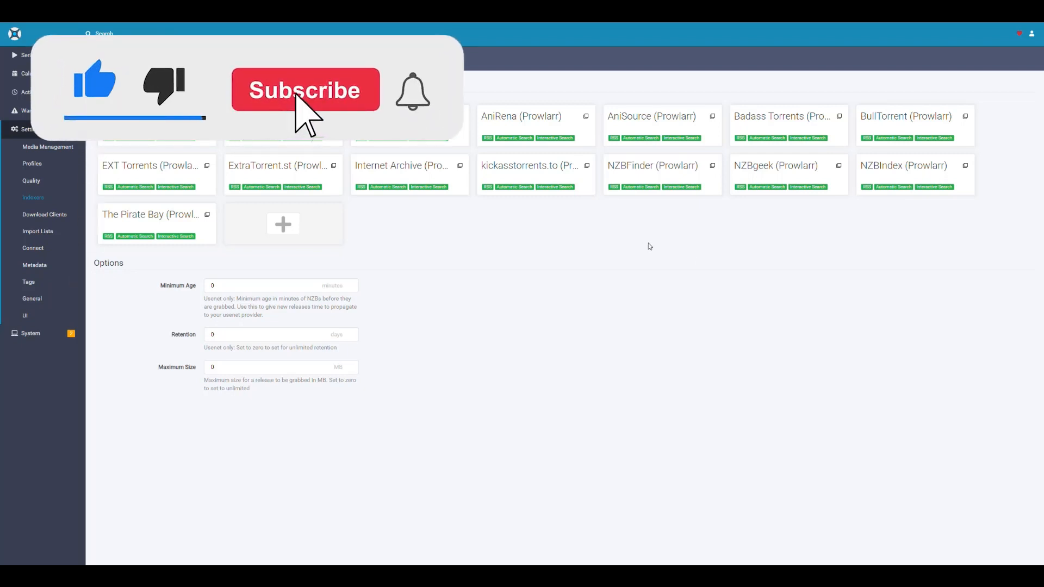
left_click(305, 90)
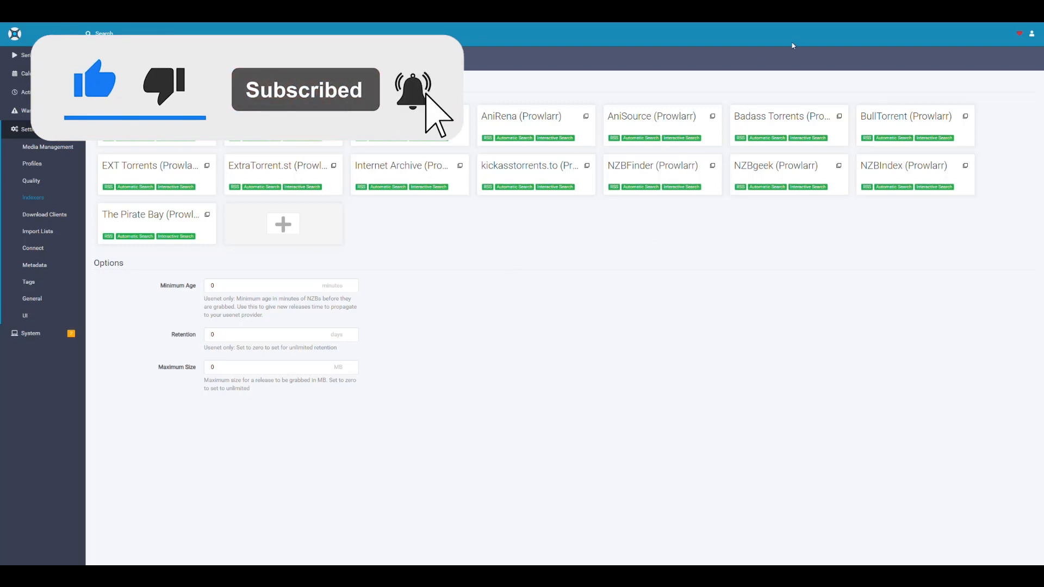